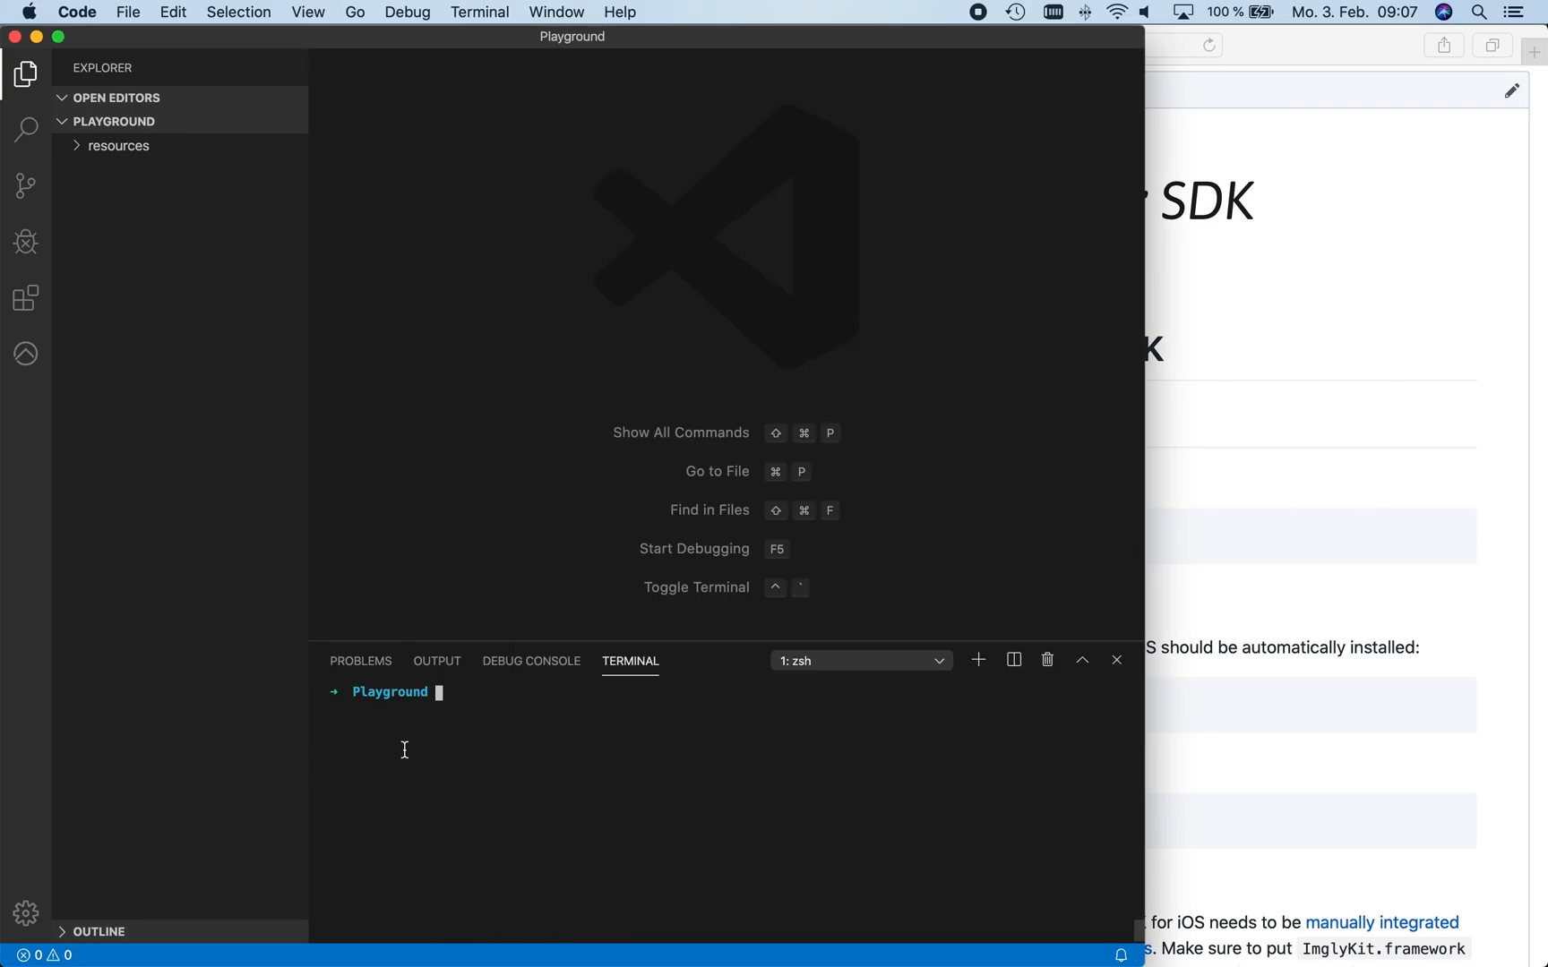
Run npx react-native init Demo in the terminal to scaffold the Demo project
type("n")
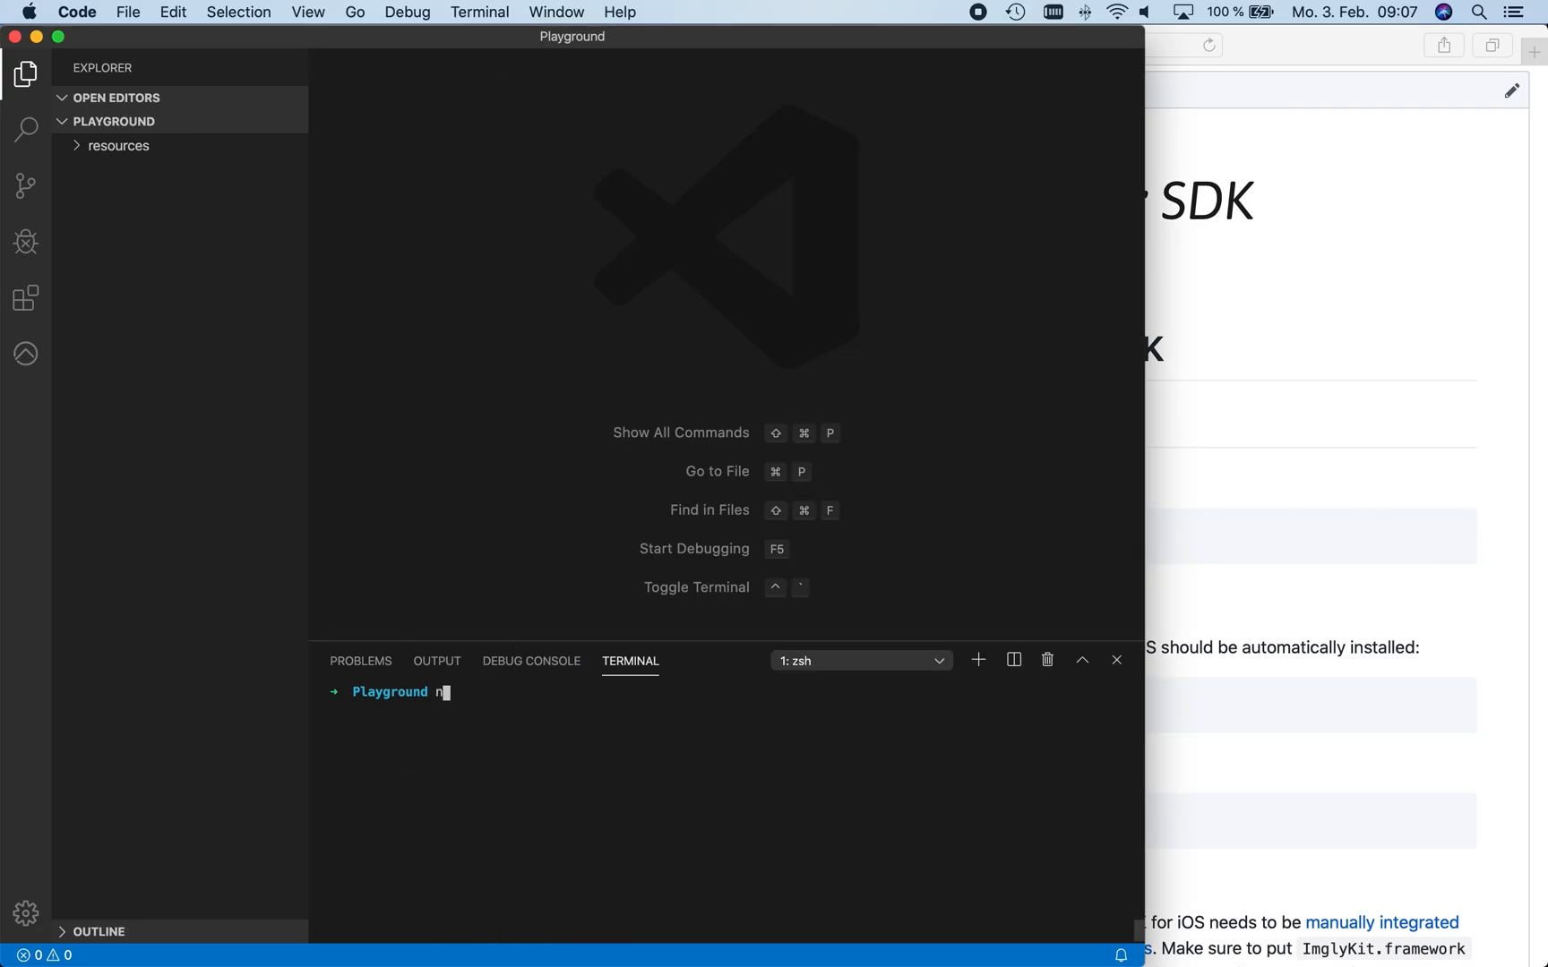
type("px react-native init")
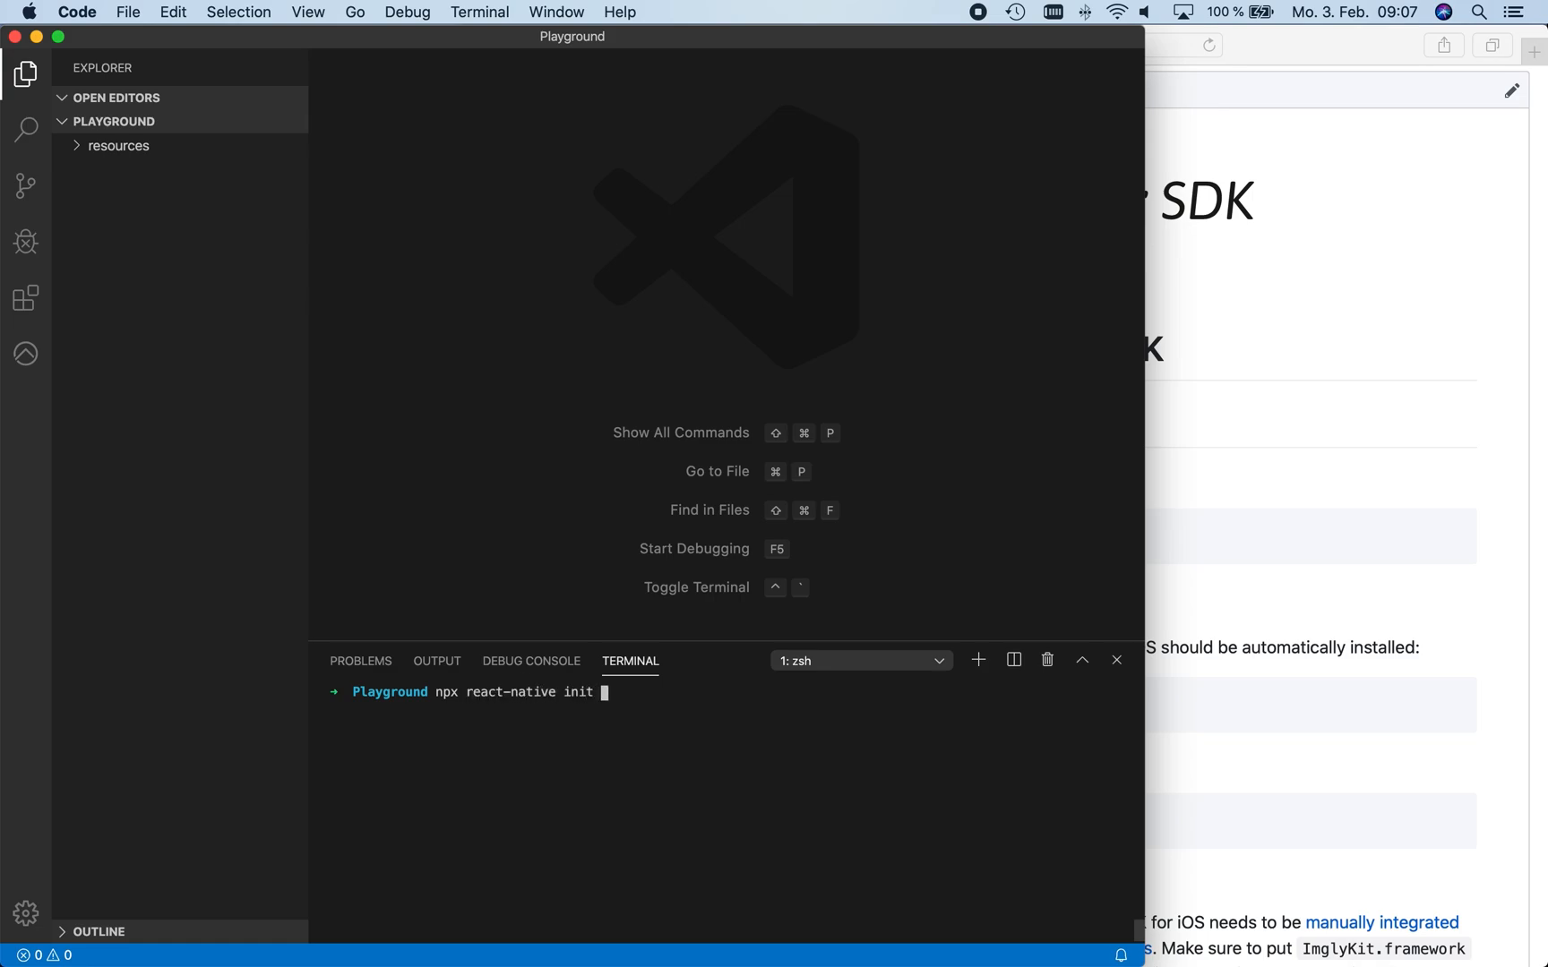
type("Demo")
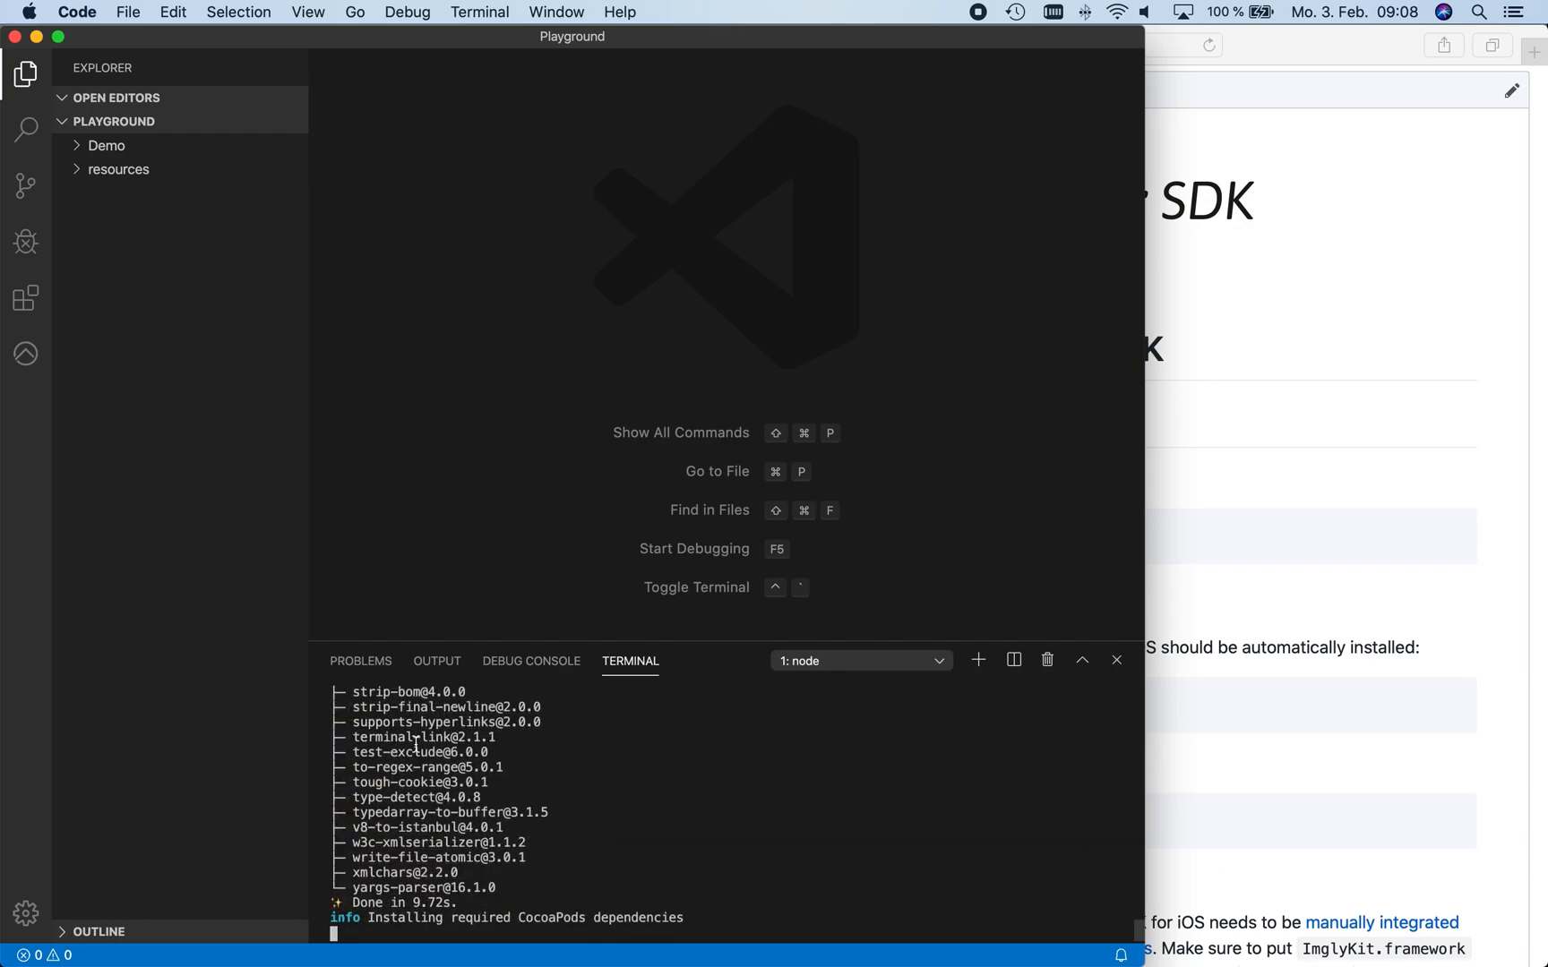
right_click(118, 168)
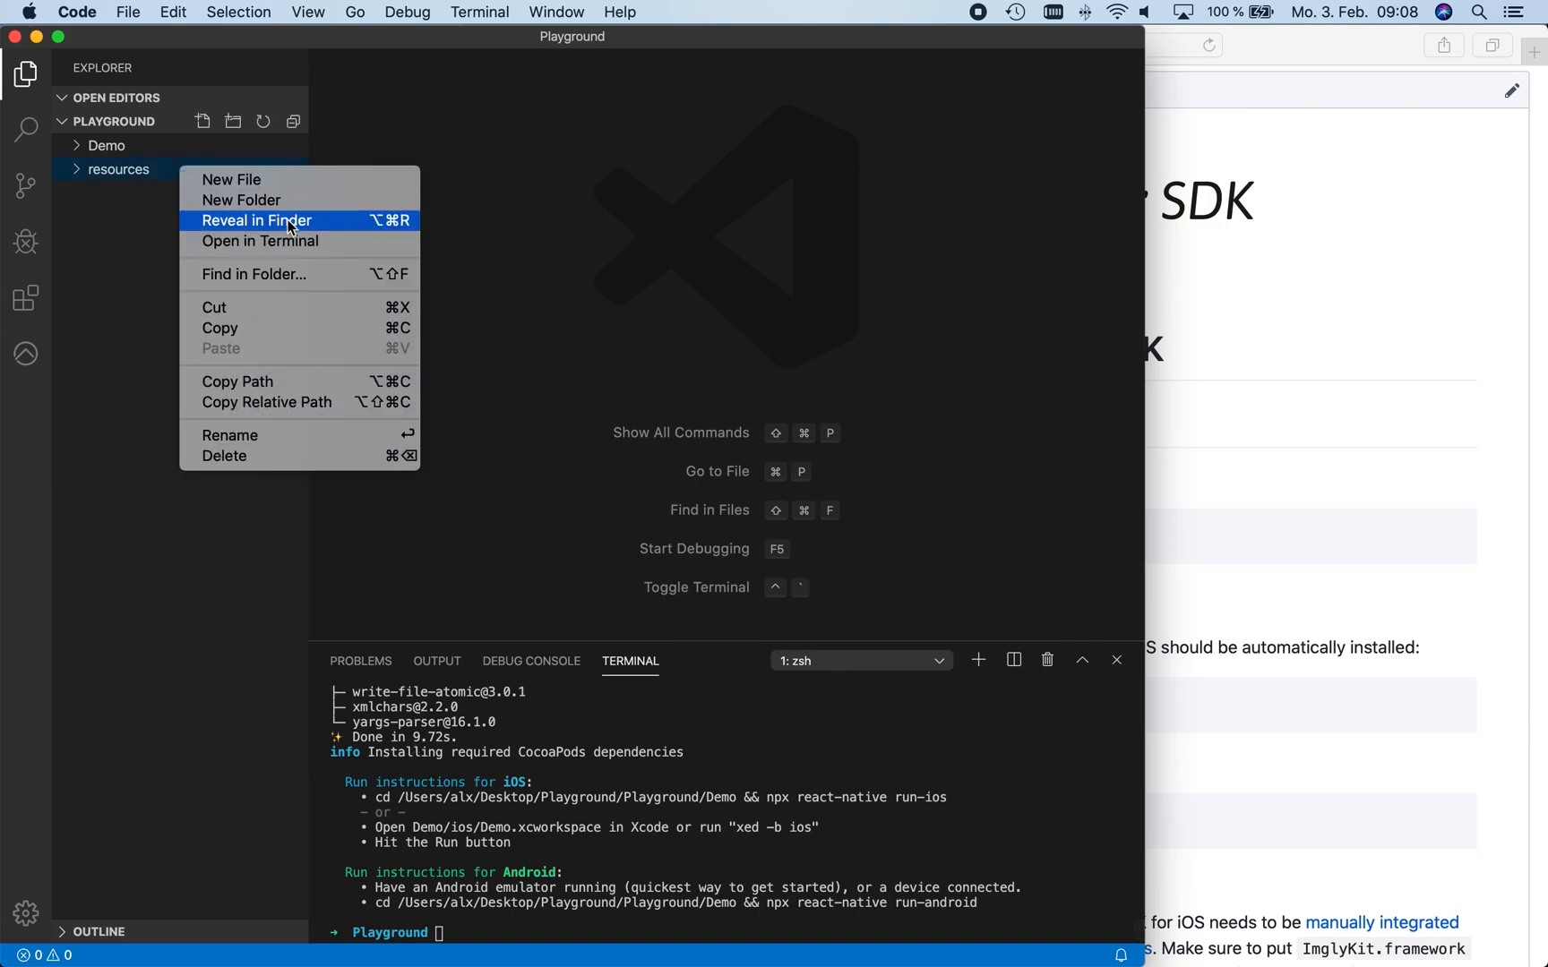
left_click(256, 220)
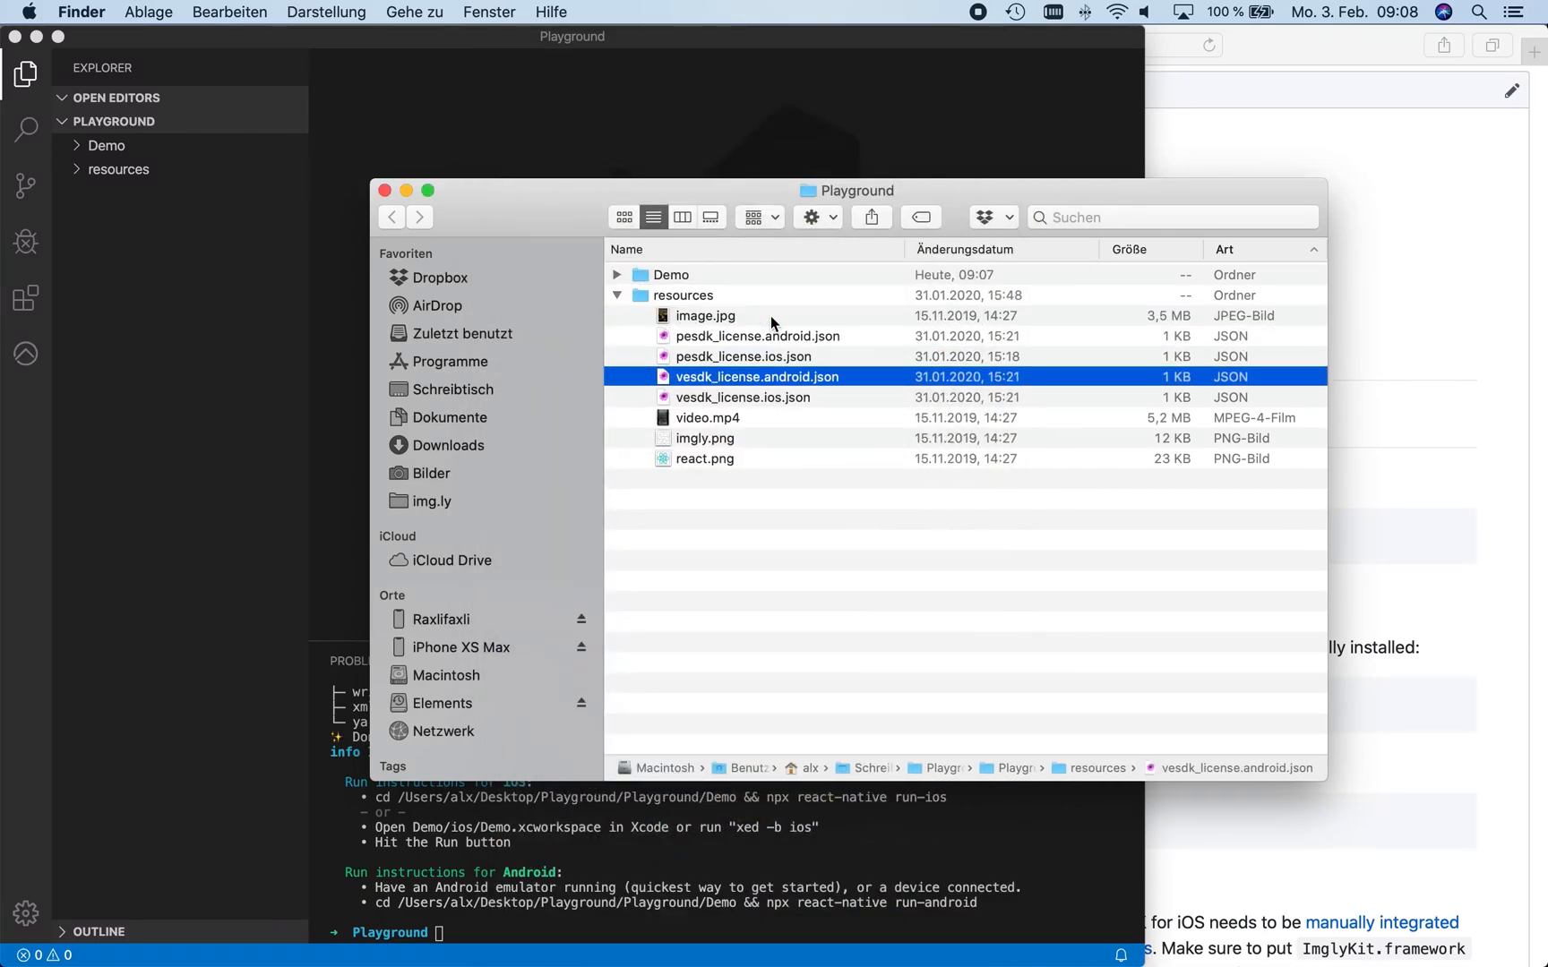
double_click(707, 417)
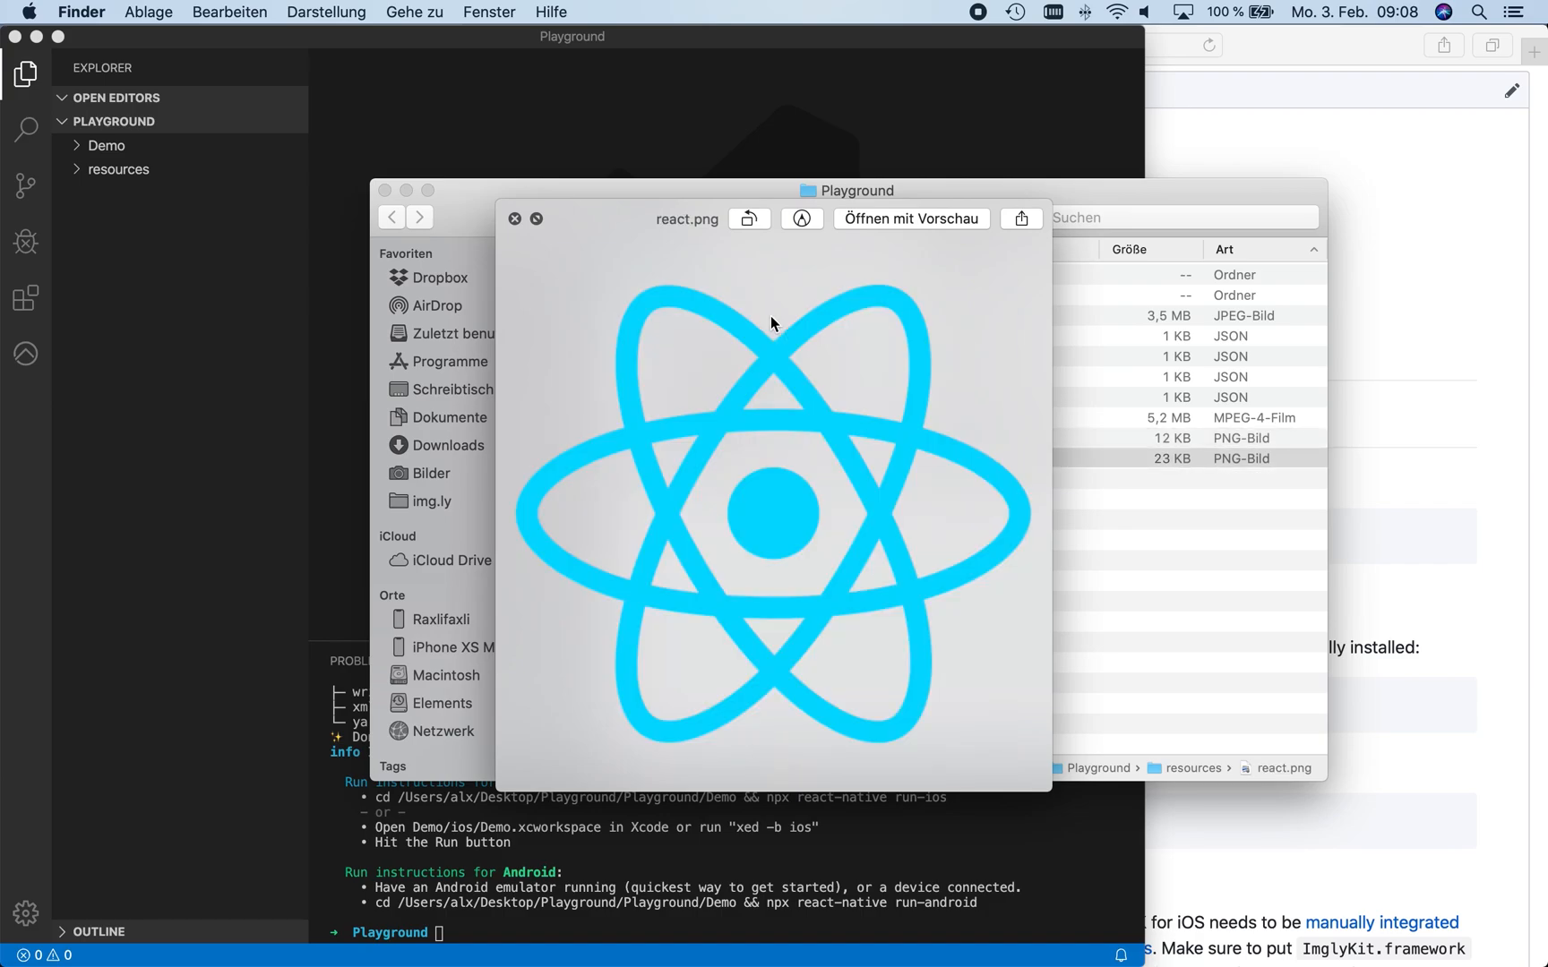
left_click(514, 219)
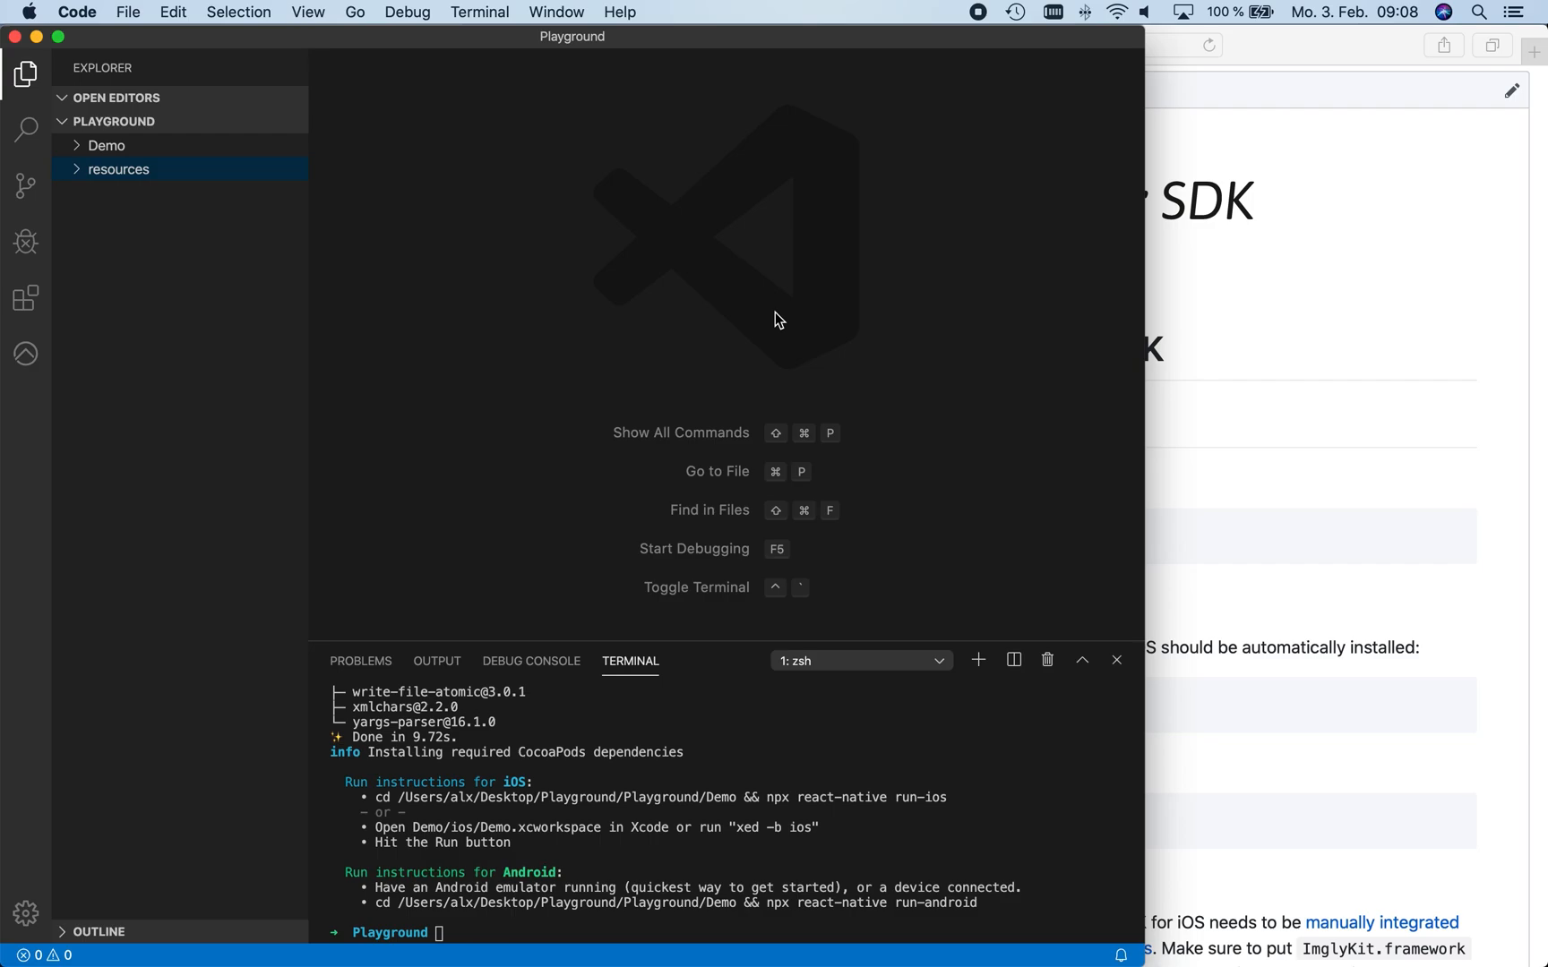
Enter the Demo folder and yarn add react-native-videoeditorsdk, then react-native-photoeditorsdk
type("c")
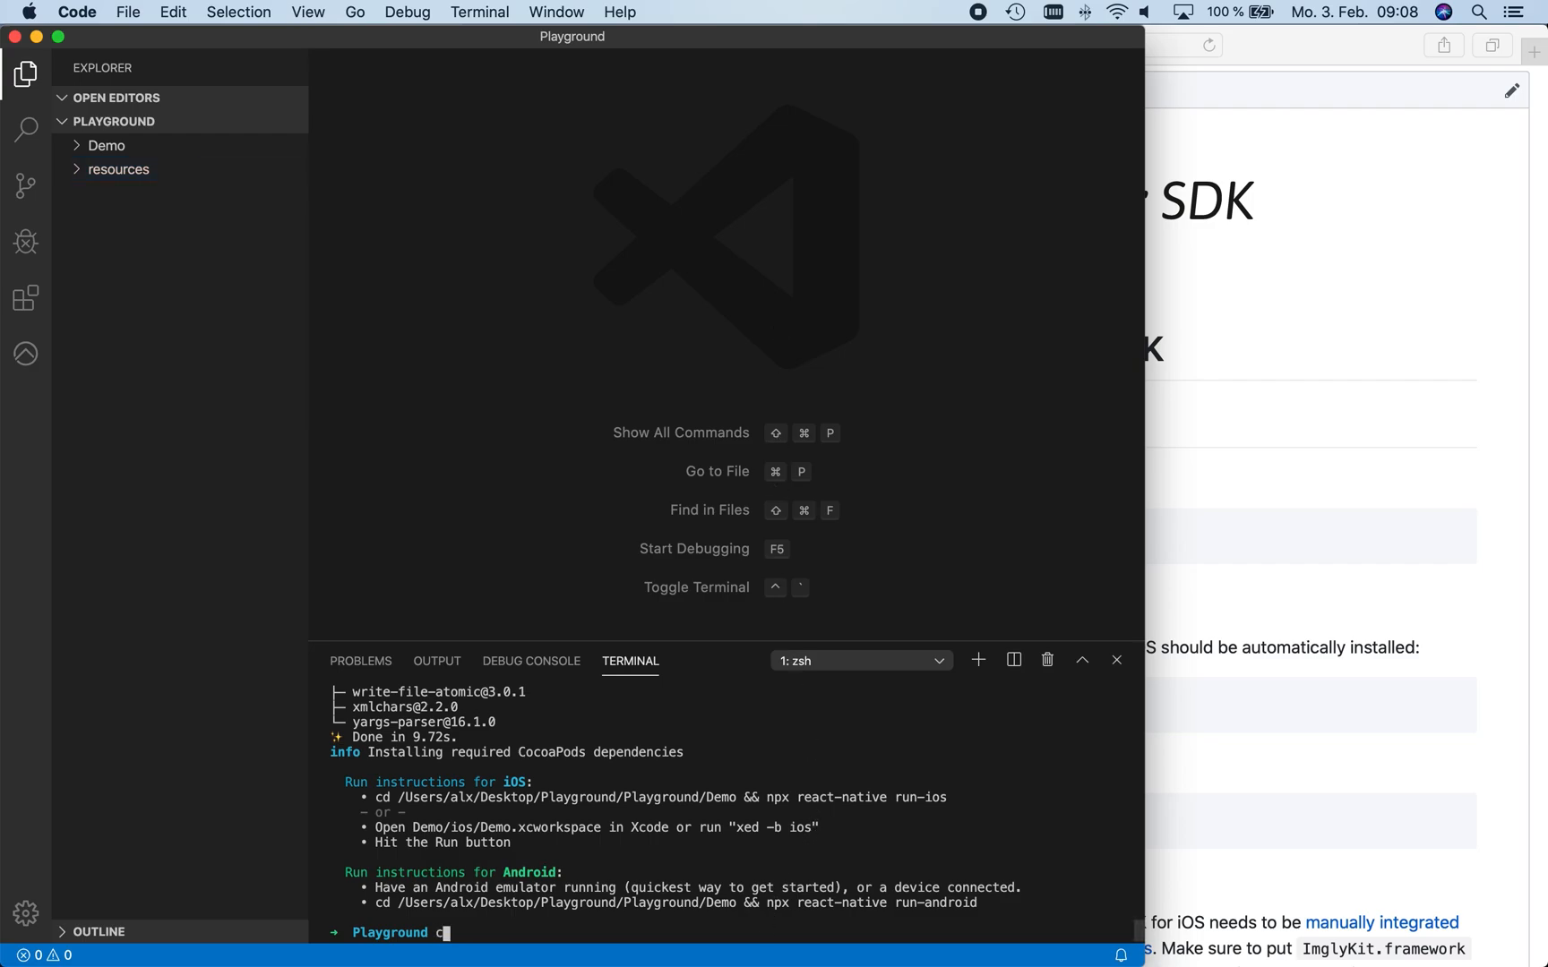
type("cd Demo")
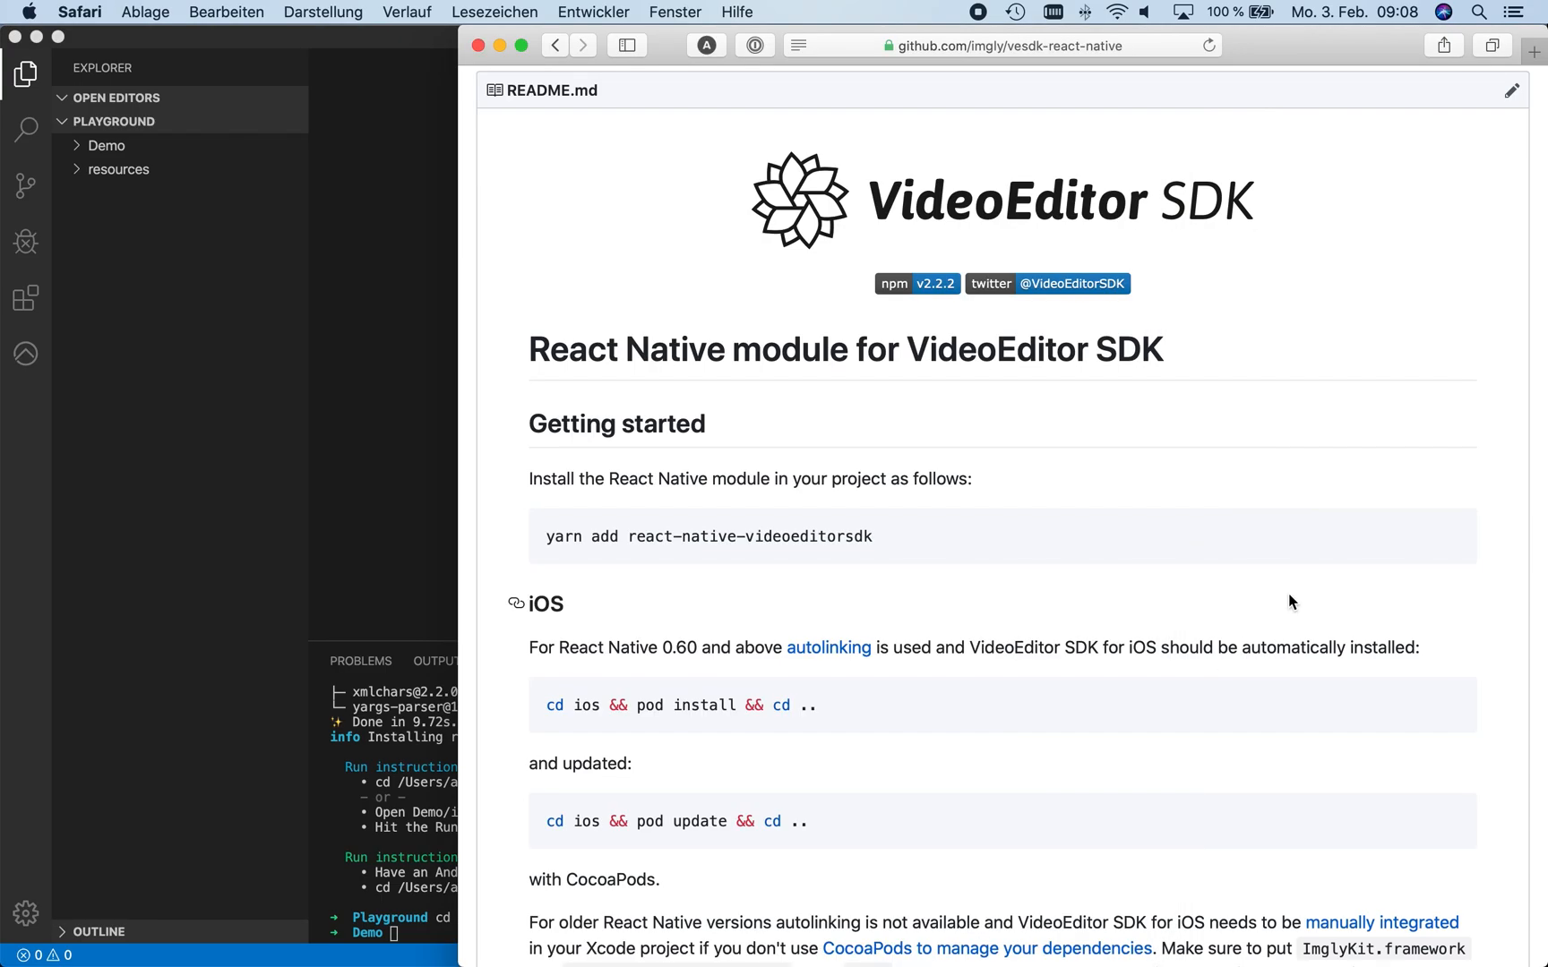
mouse_move(548, 535)
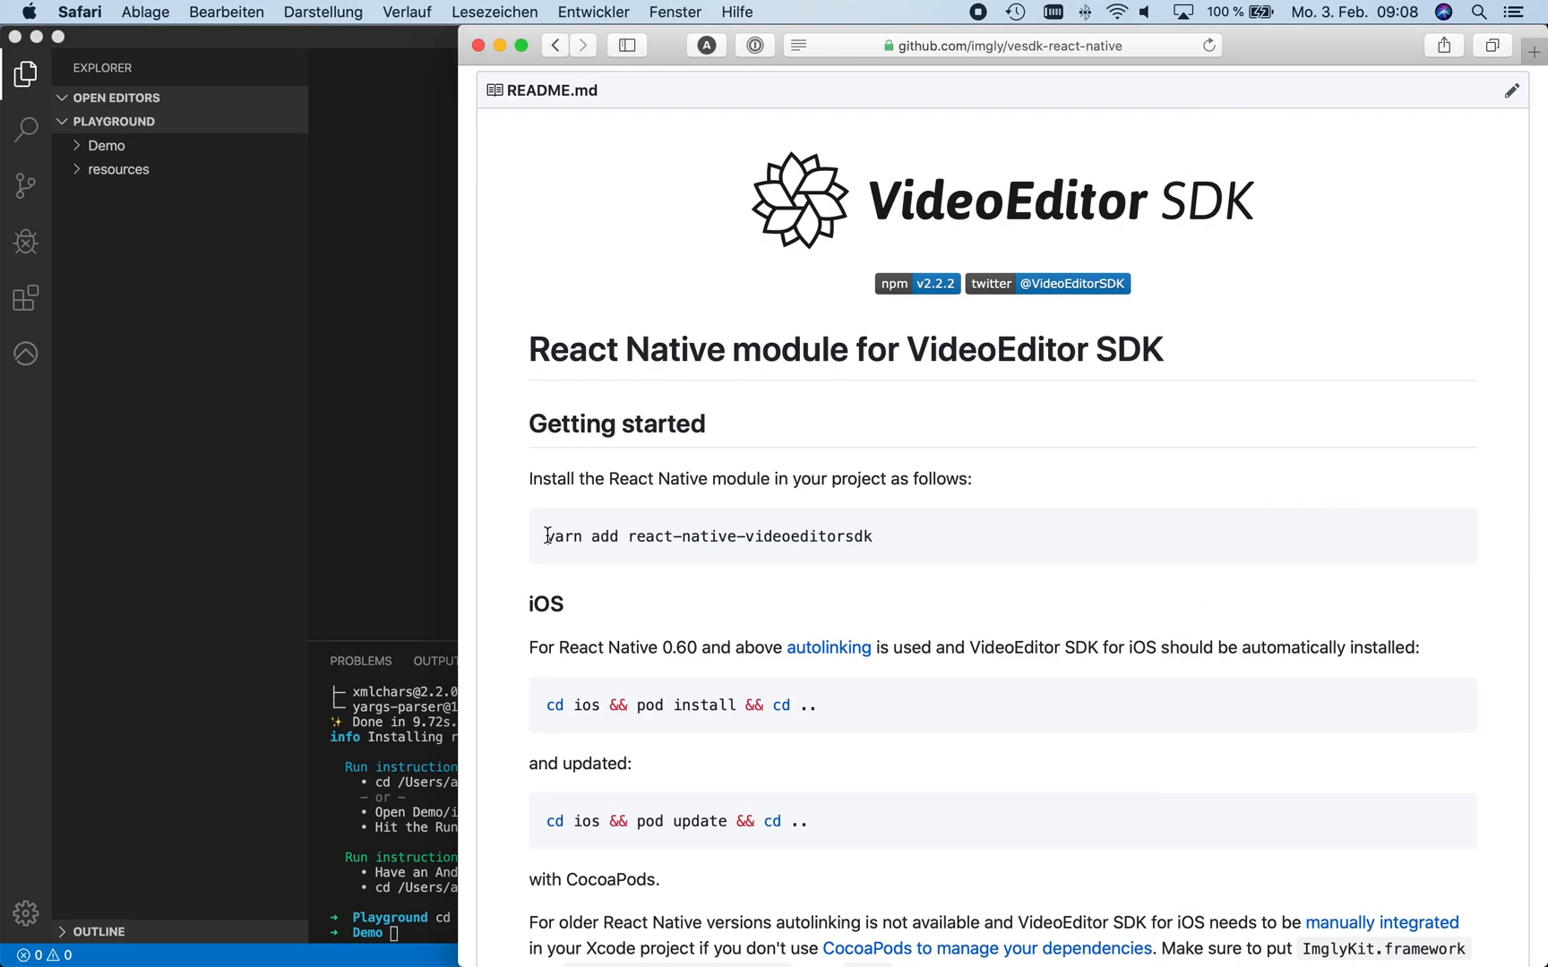
left_click_drag(544, 535, 870, 535)
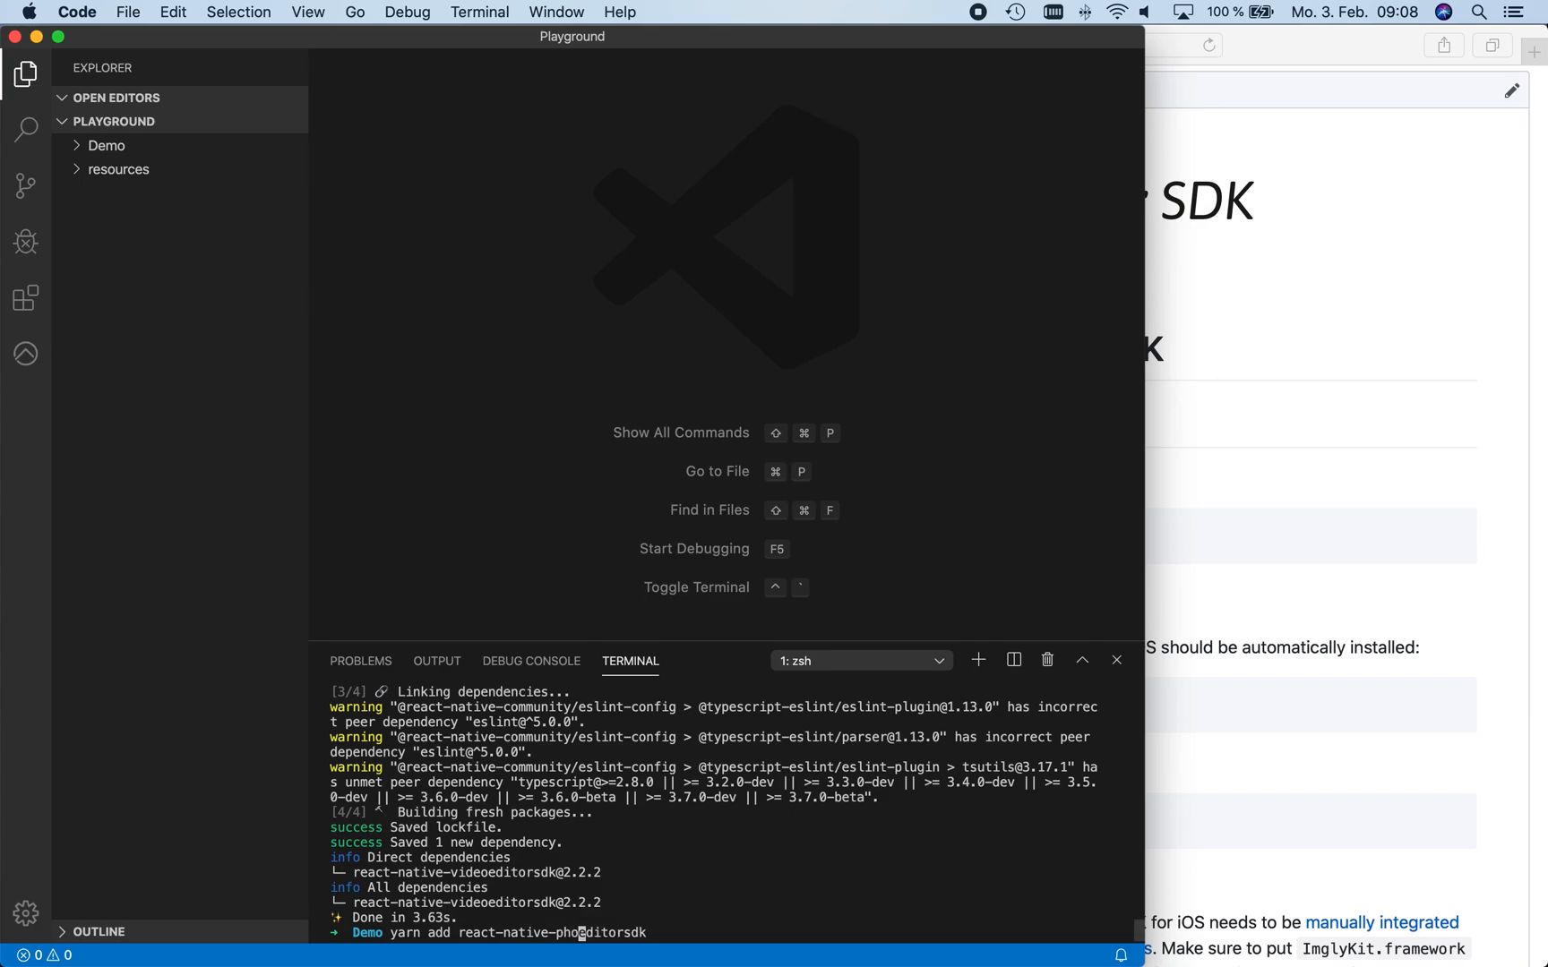
key("enter")
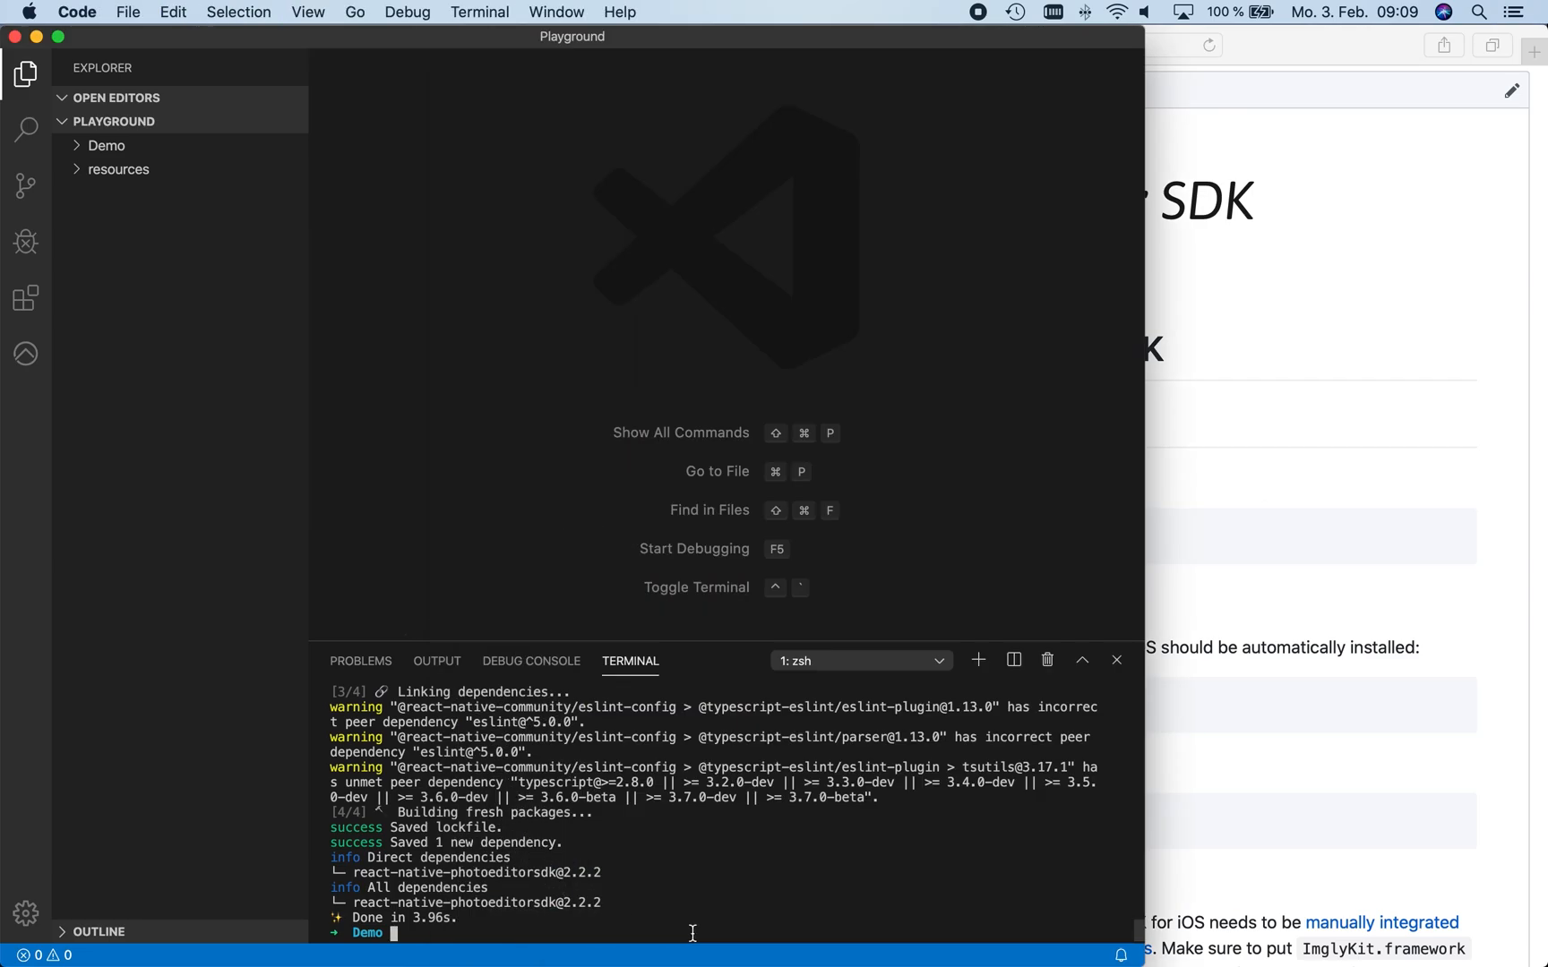
Run cd ios && pod install && cd .. to install the iOS CocoaPods dependencies
type("cd ios && pod install && cd ..")
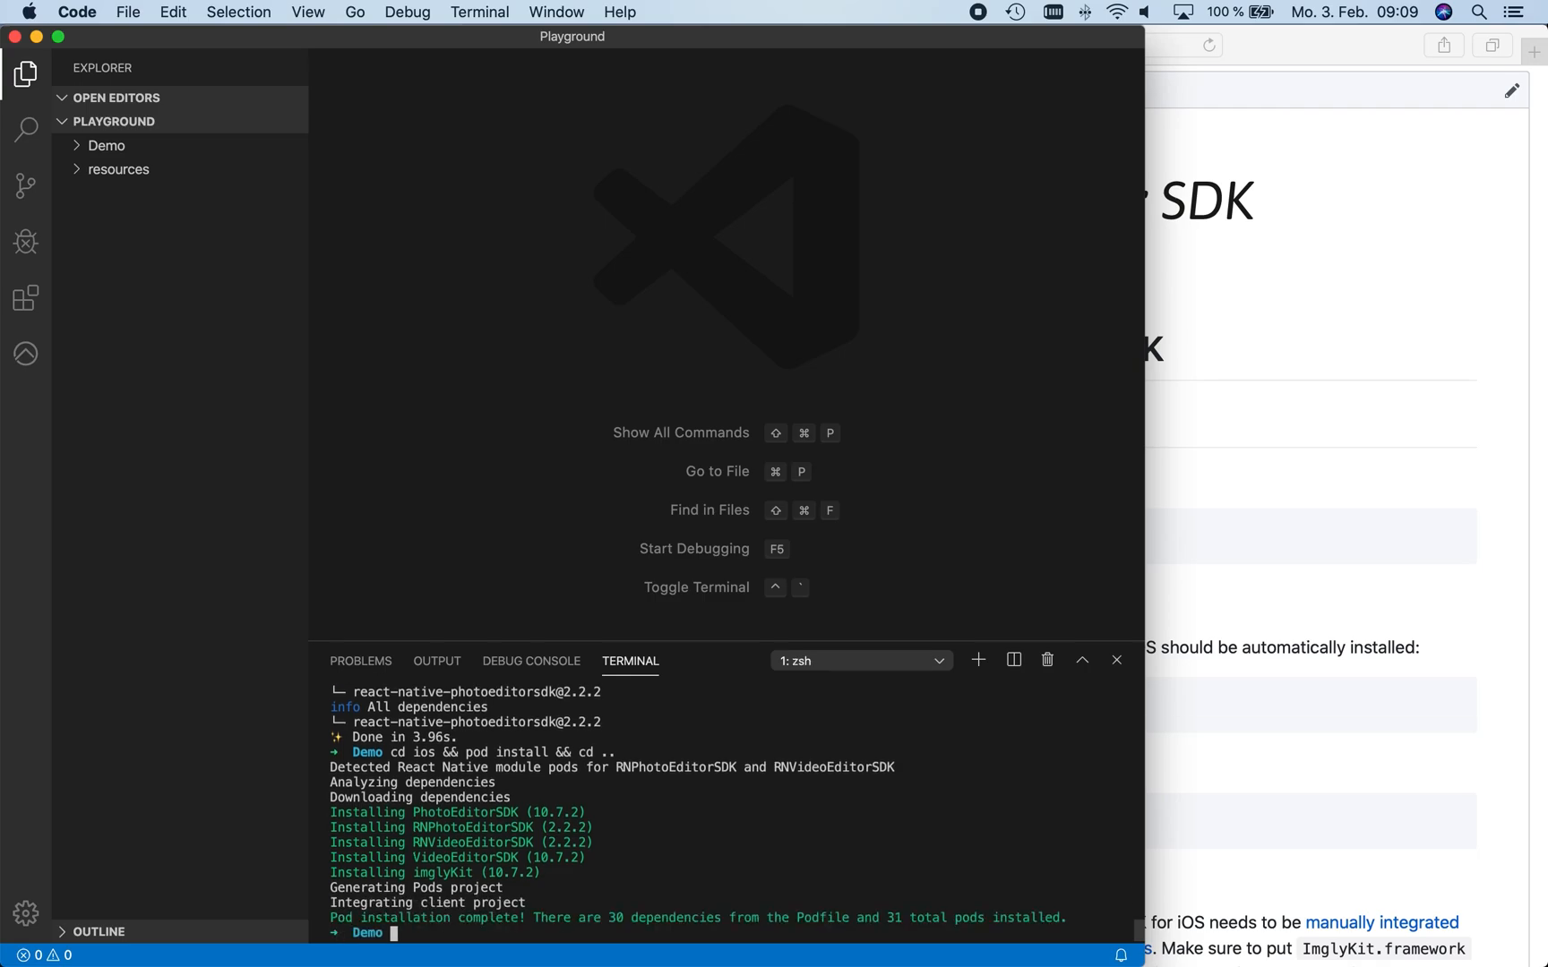
mouse_move(1261, 770)
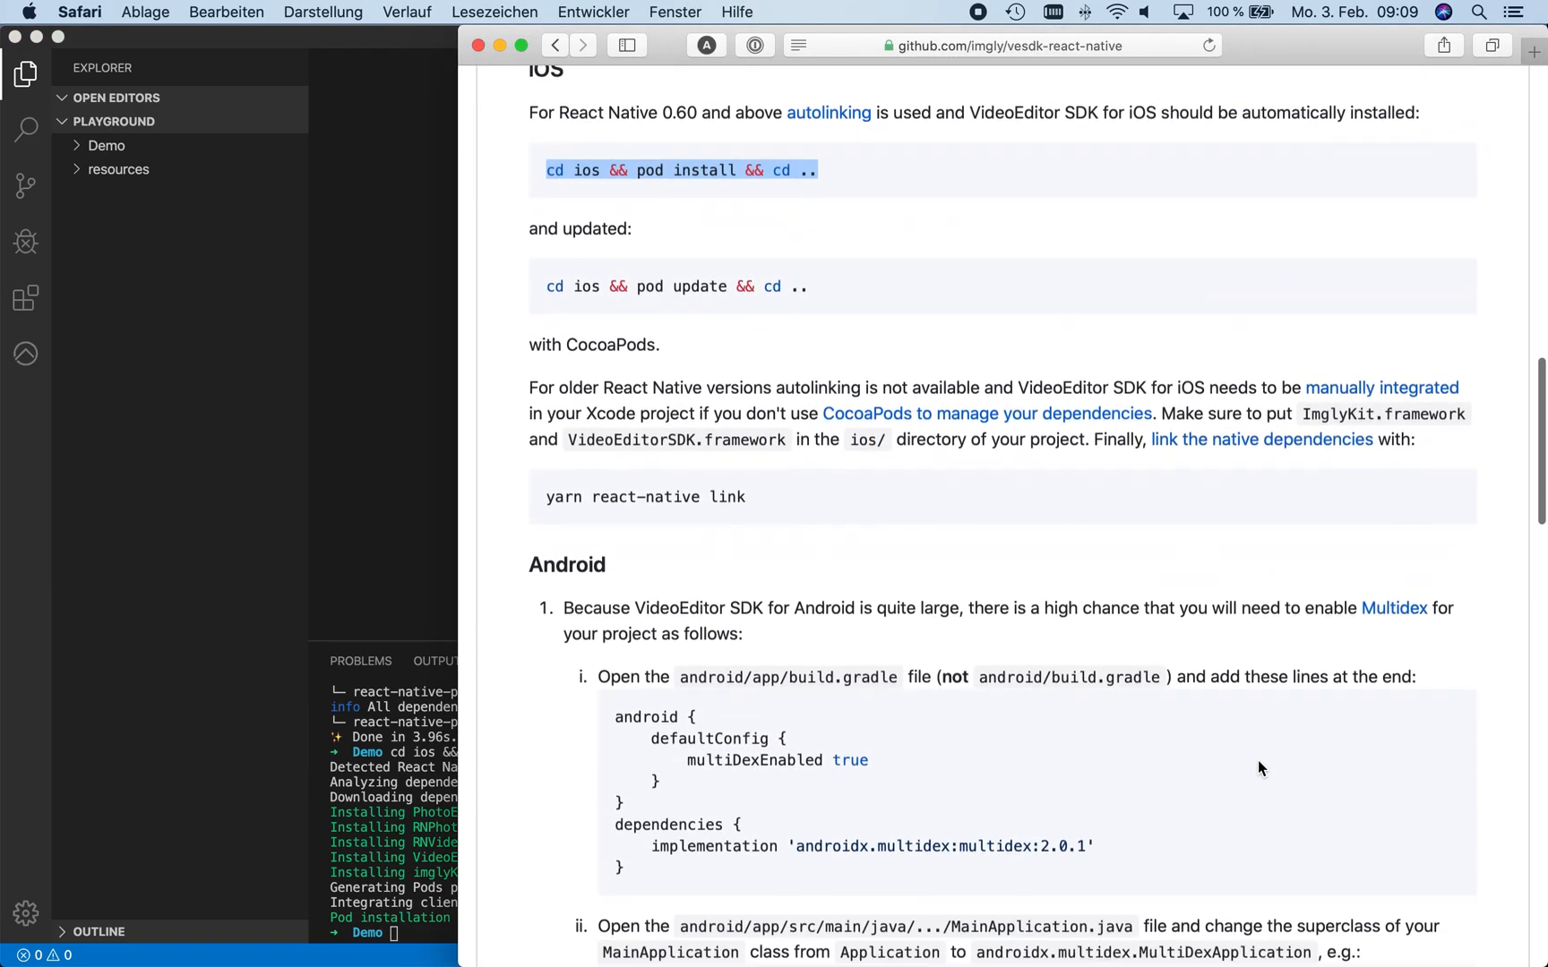
Copy the Multidex snippet into app/build.gradle and make MainApplication extend androidx.multidex.MultiDexApplication
scroll("down", 3)
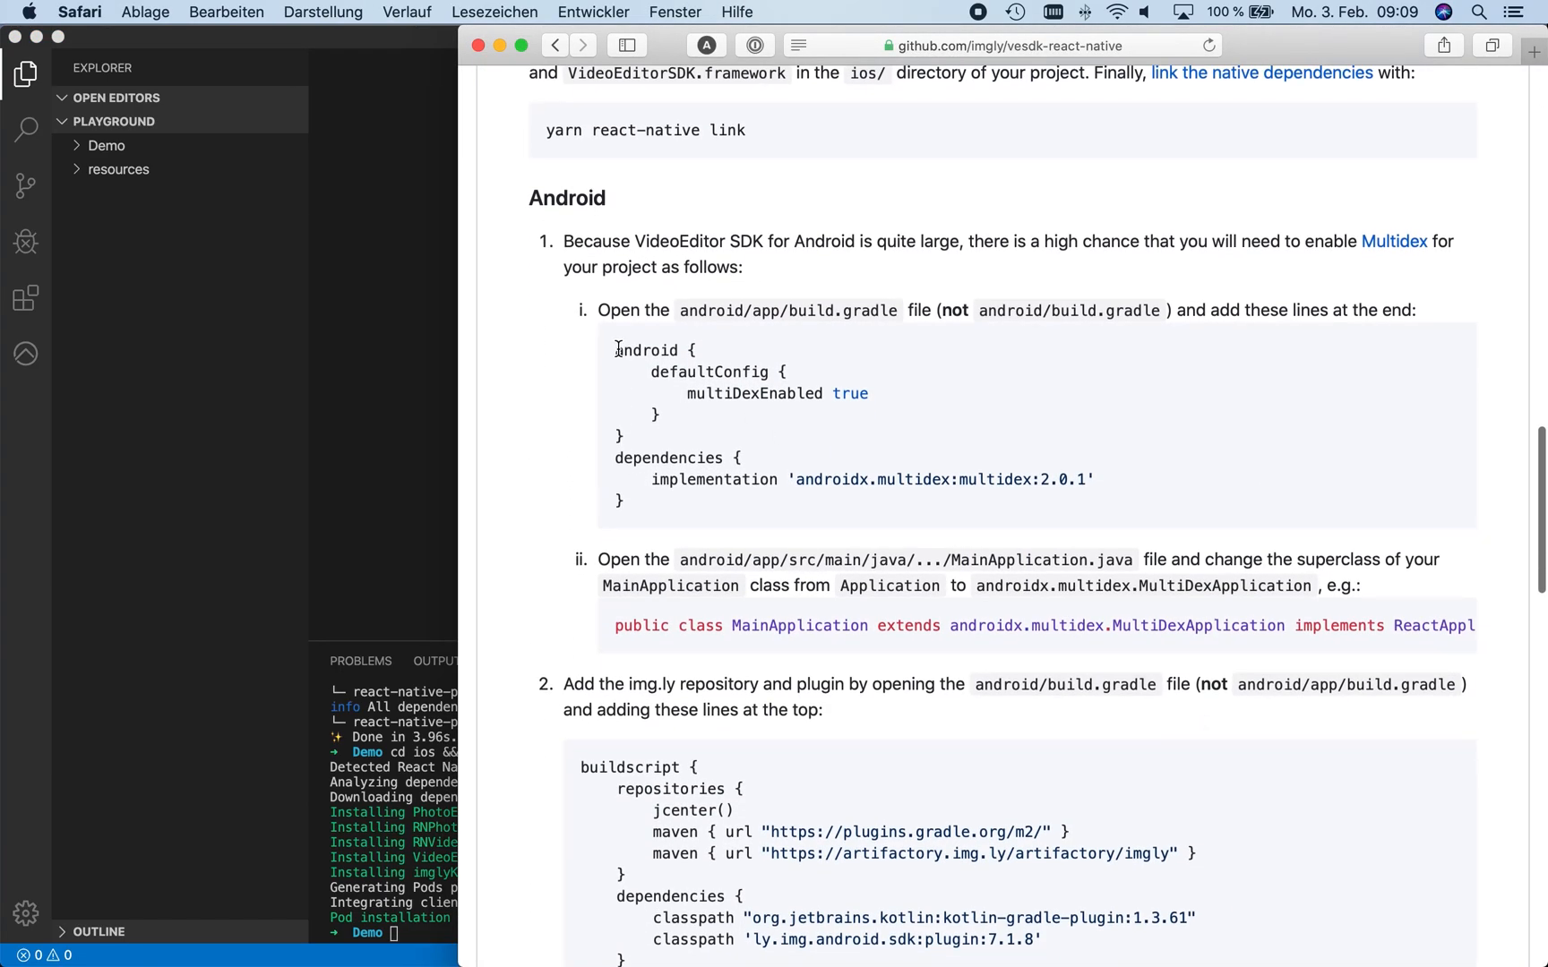
left_click_drag(614, 349, 621, 500)
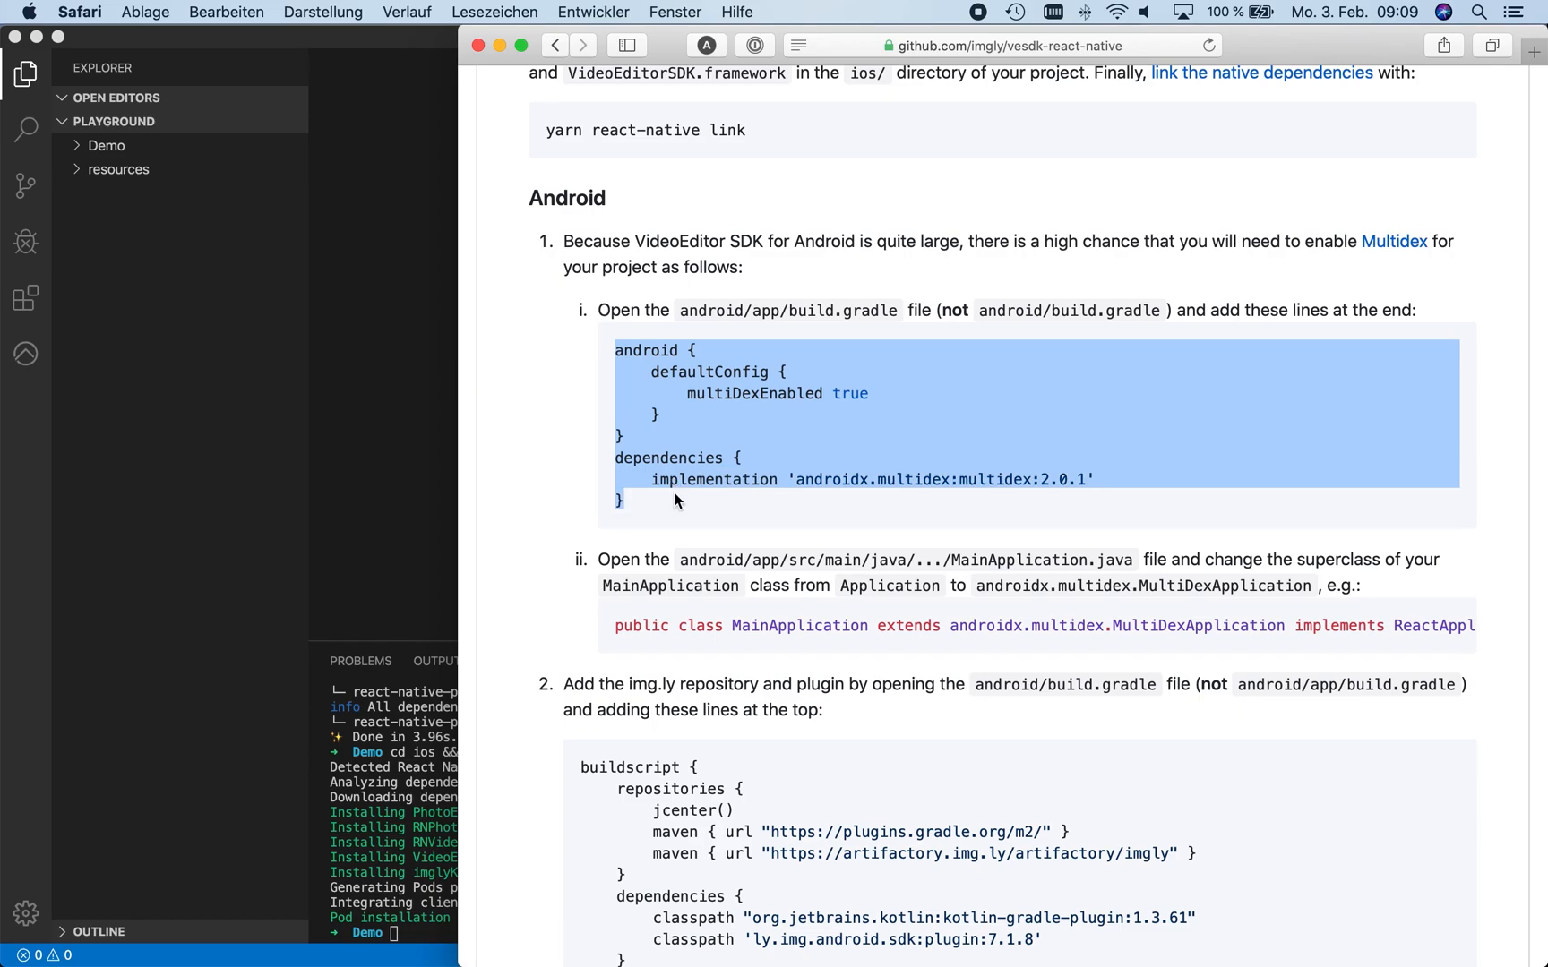
mouse_move(720, 328)
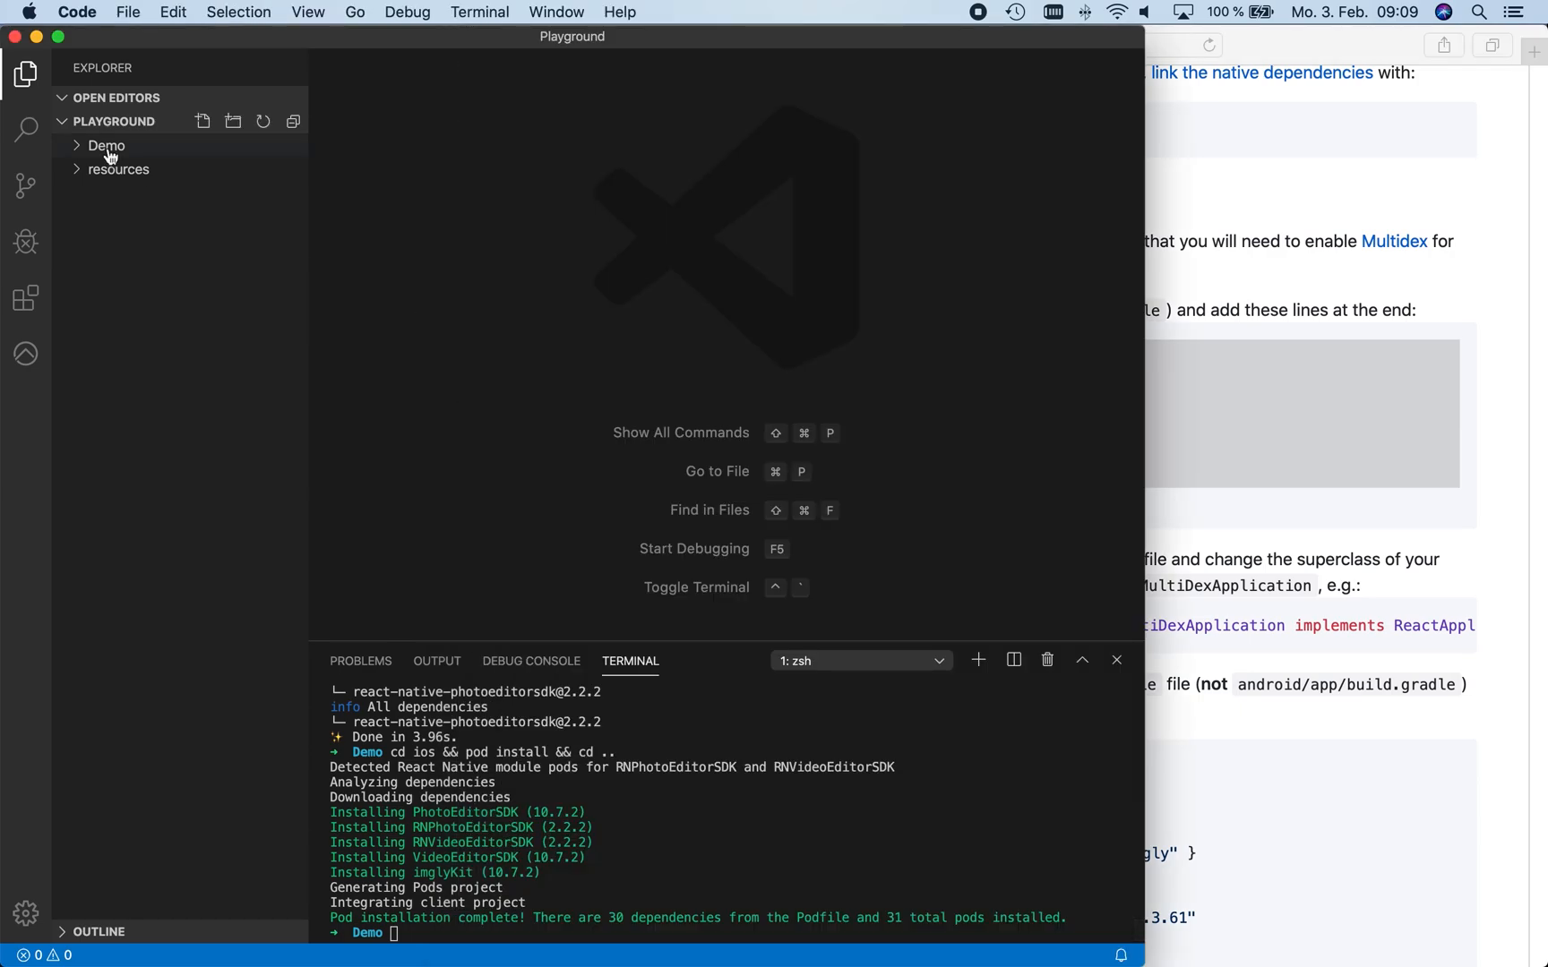
left_click(104, 145)
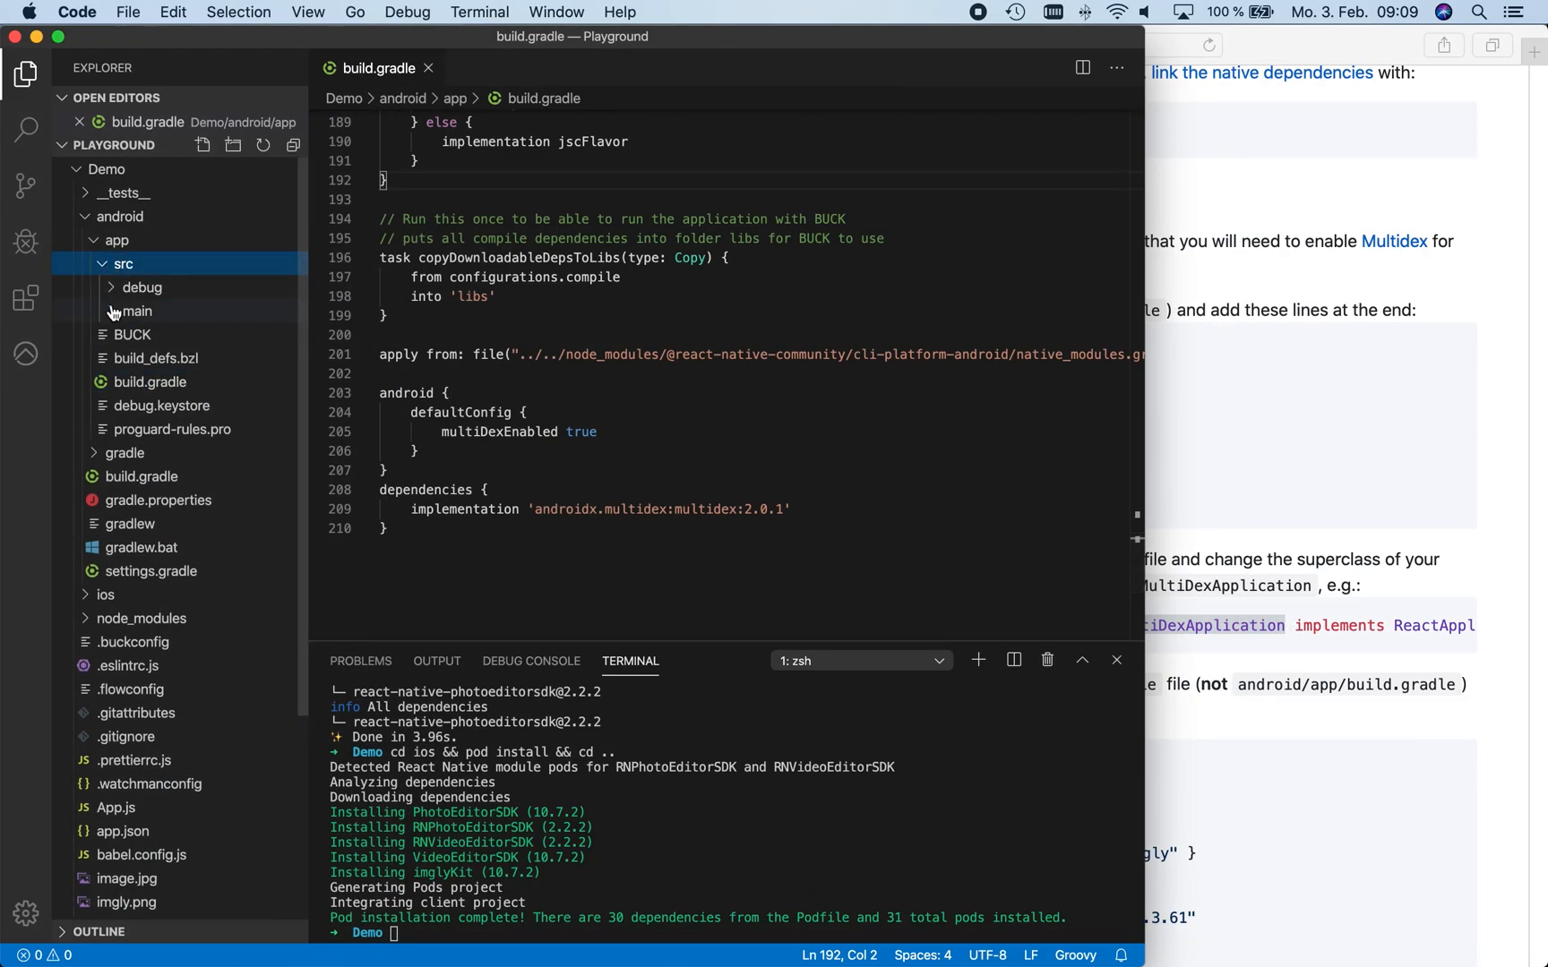
left_click(134, 312)
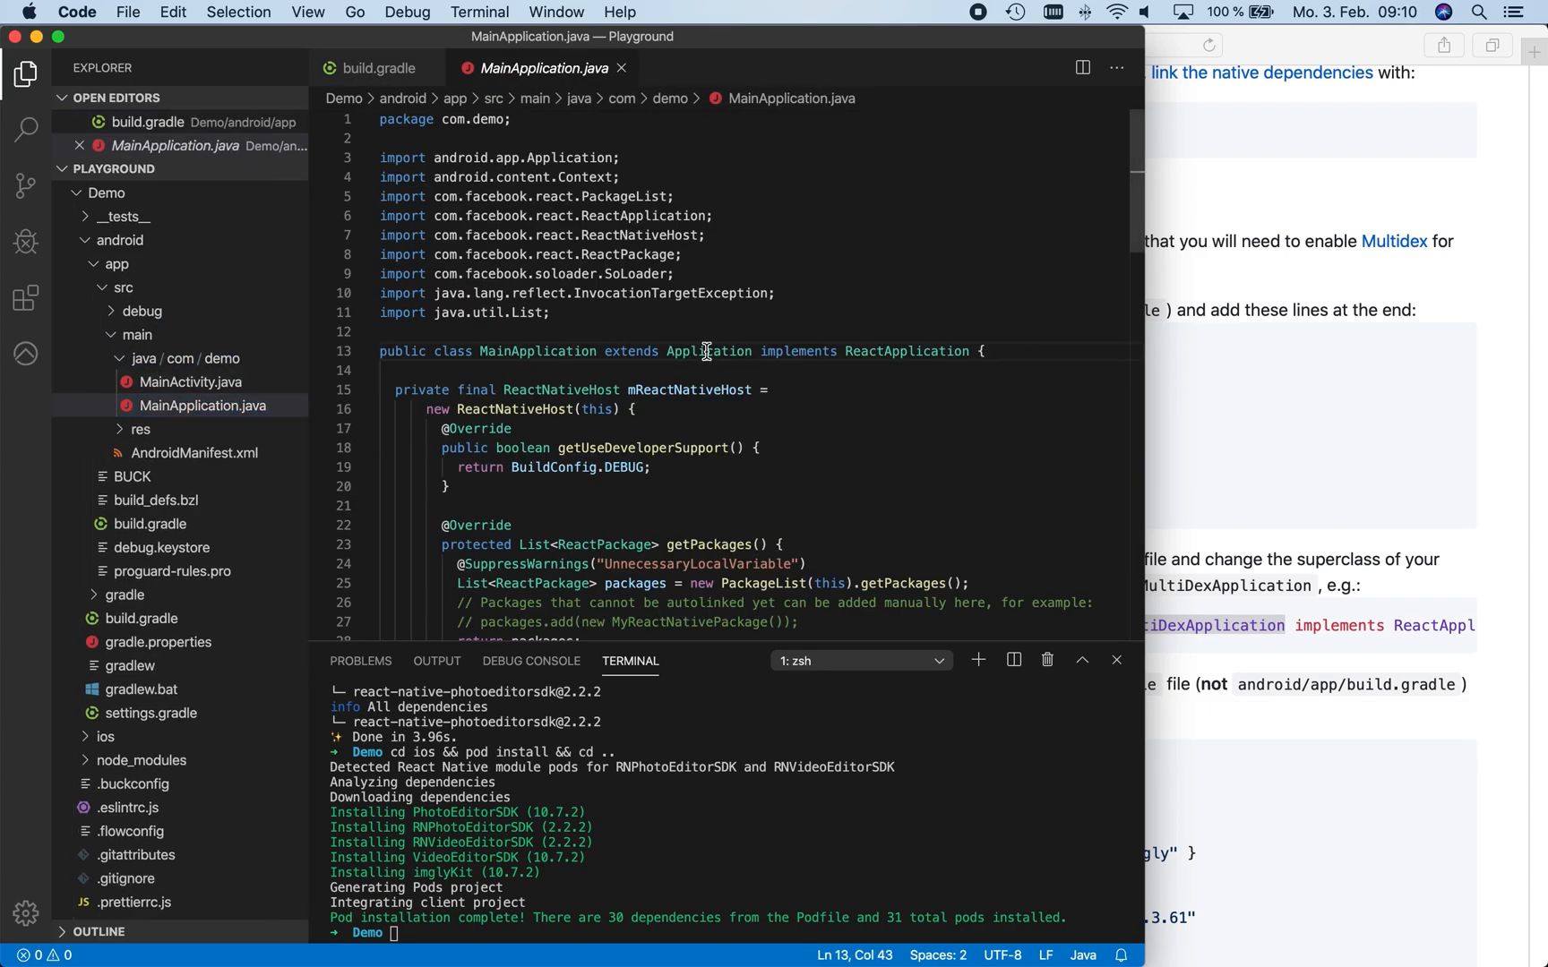
type("androidx.multidex.MultiDexApplication")
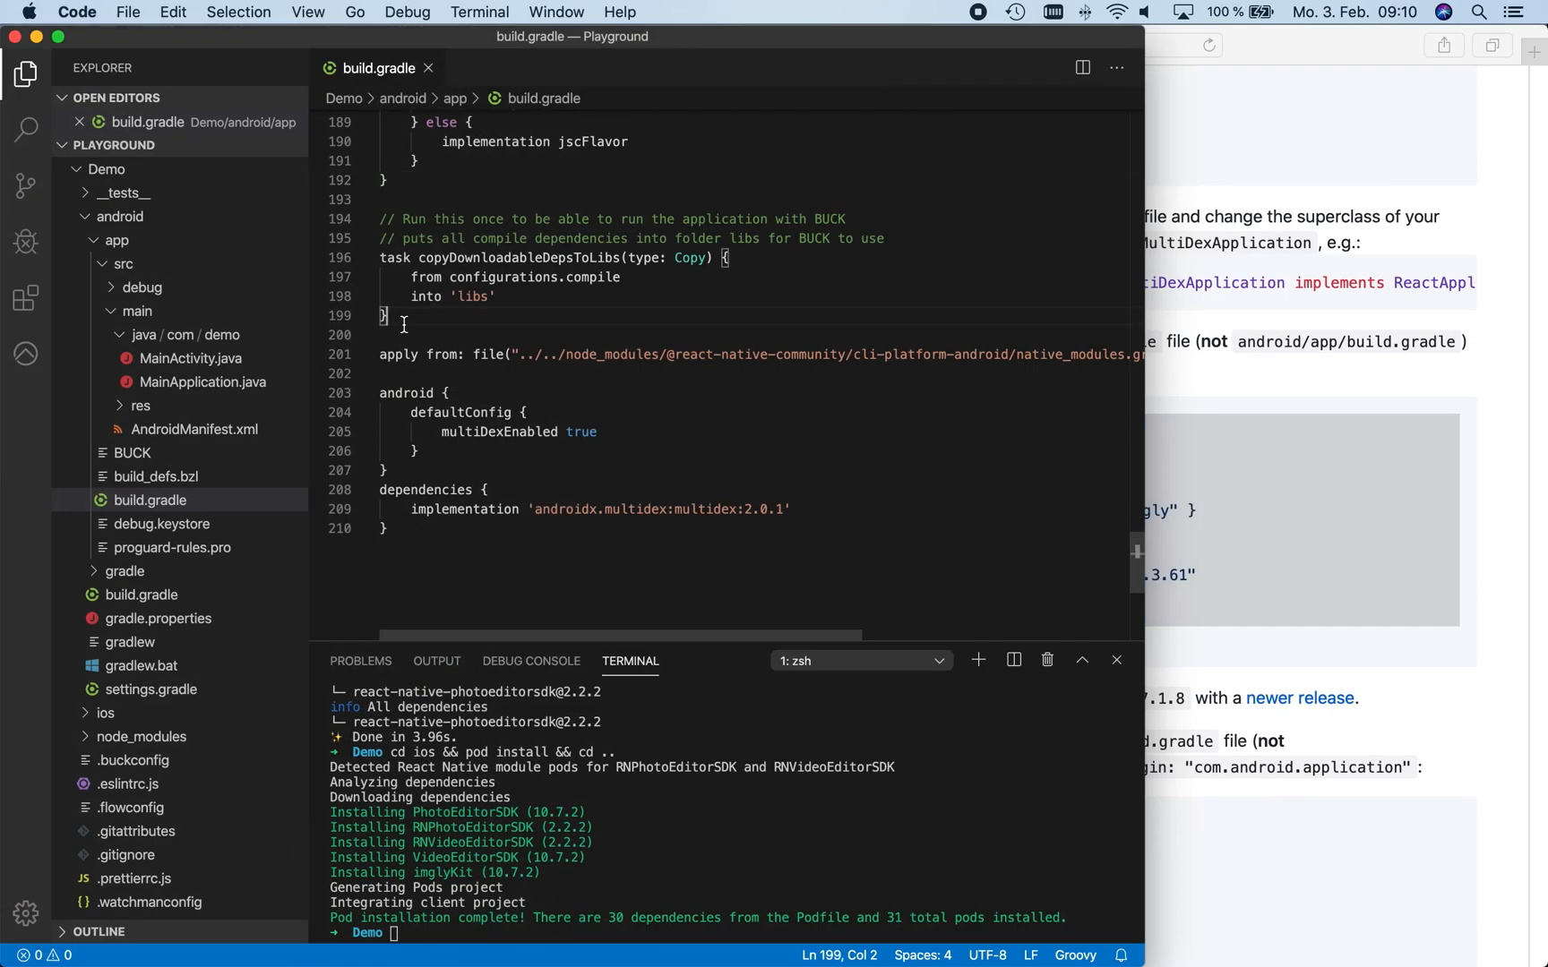
Add the img.ly repository and SDK plugin setup to android/build.gradle, then collapse the folders
left_click(120, 263)
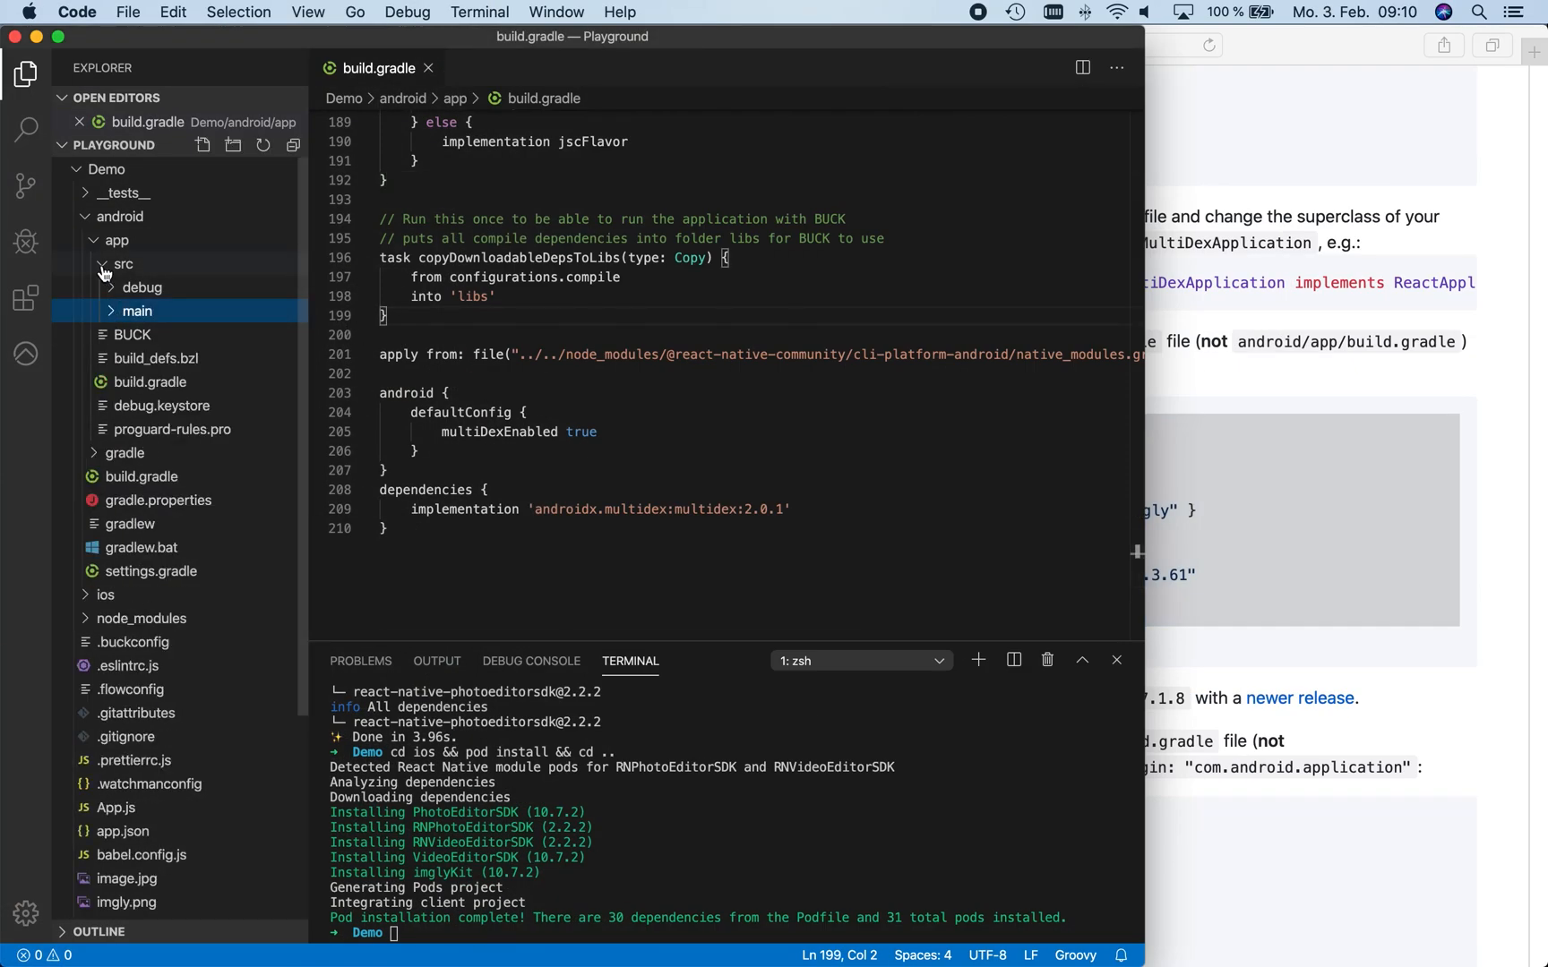
left_click(122, 263)
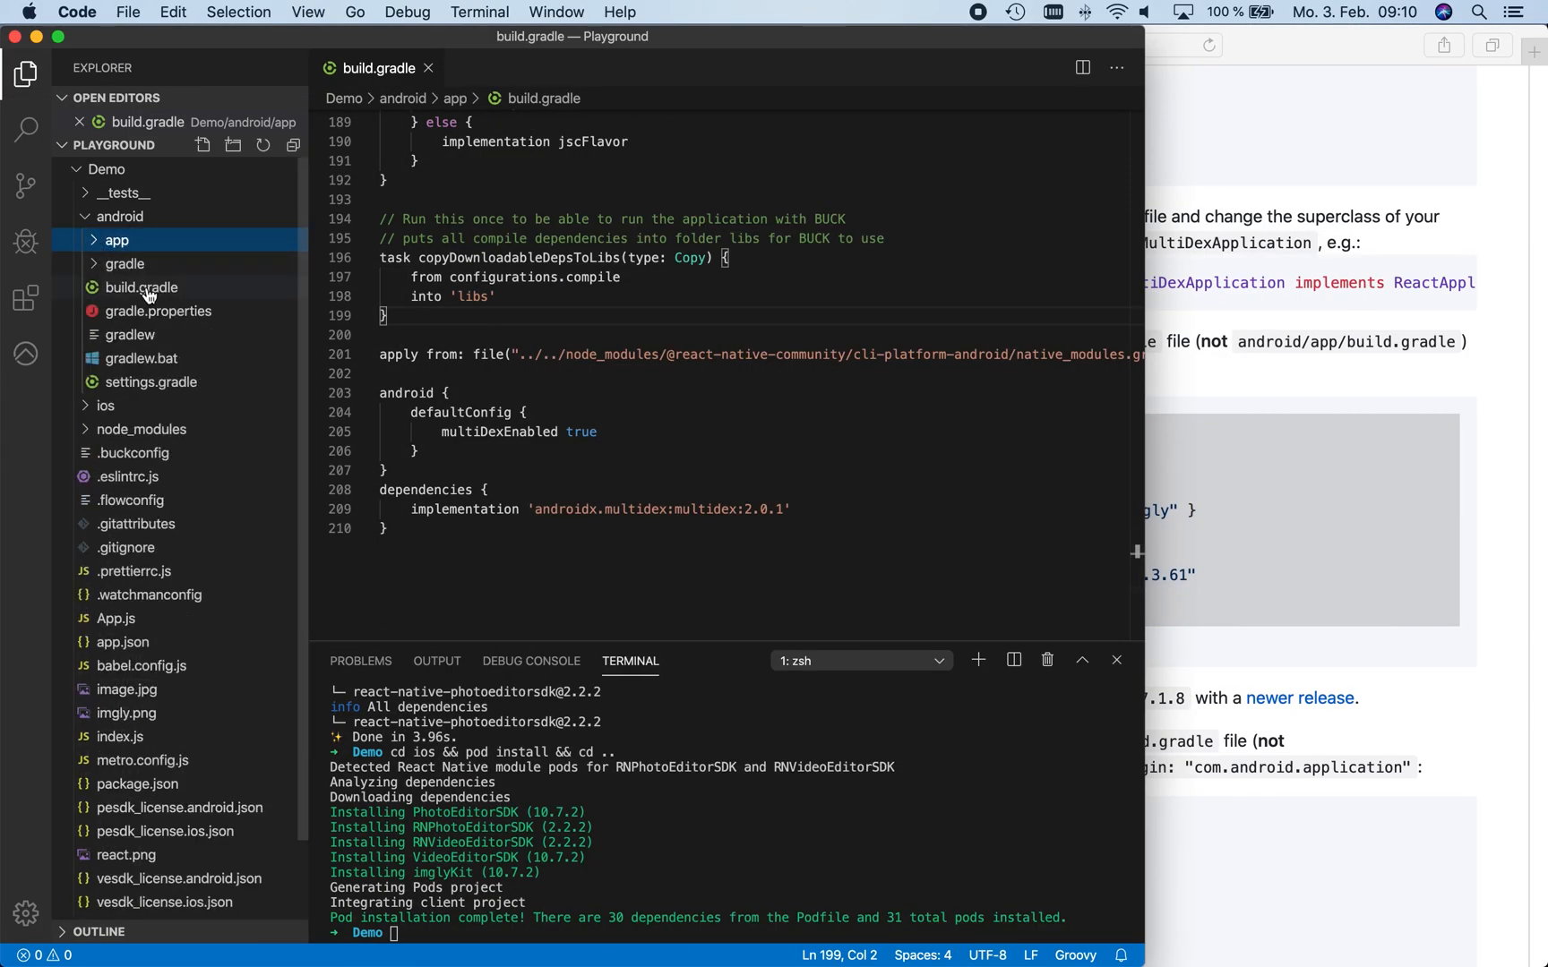
left_click(142, 286)
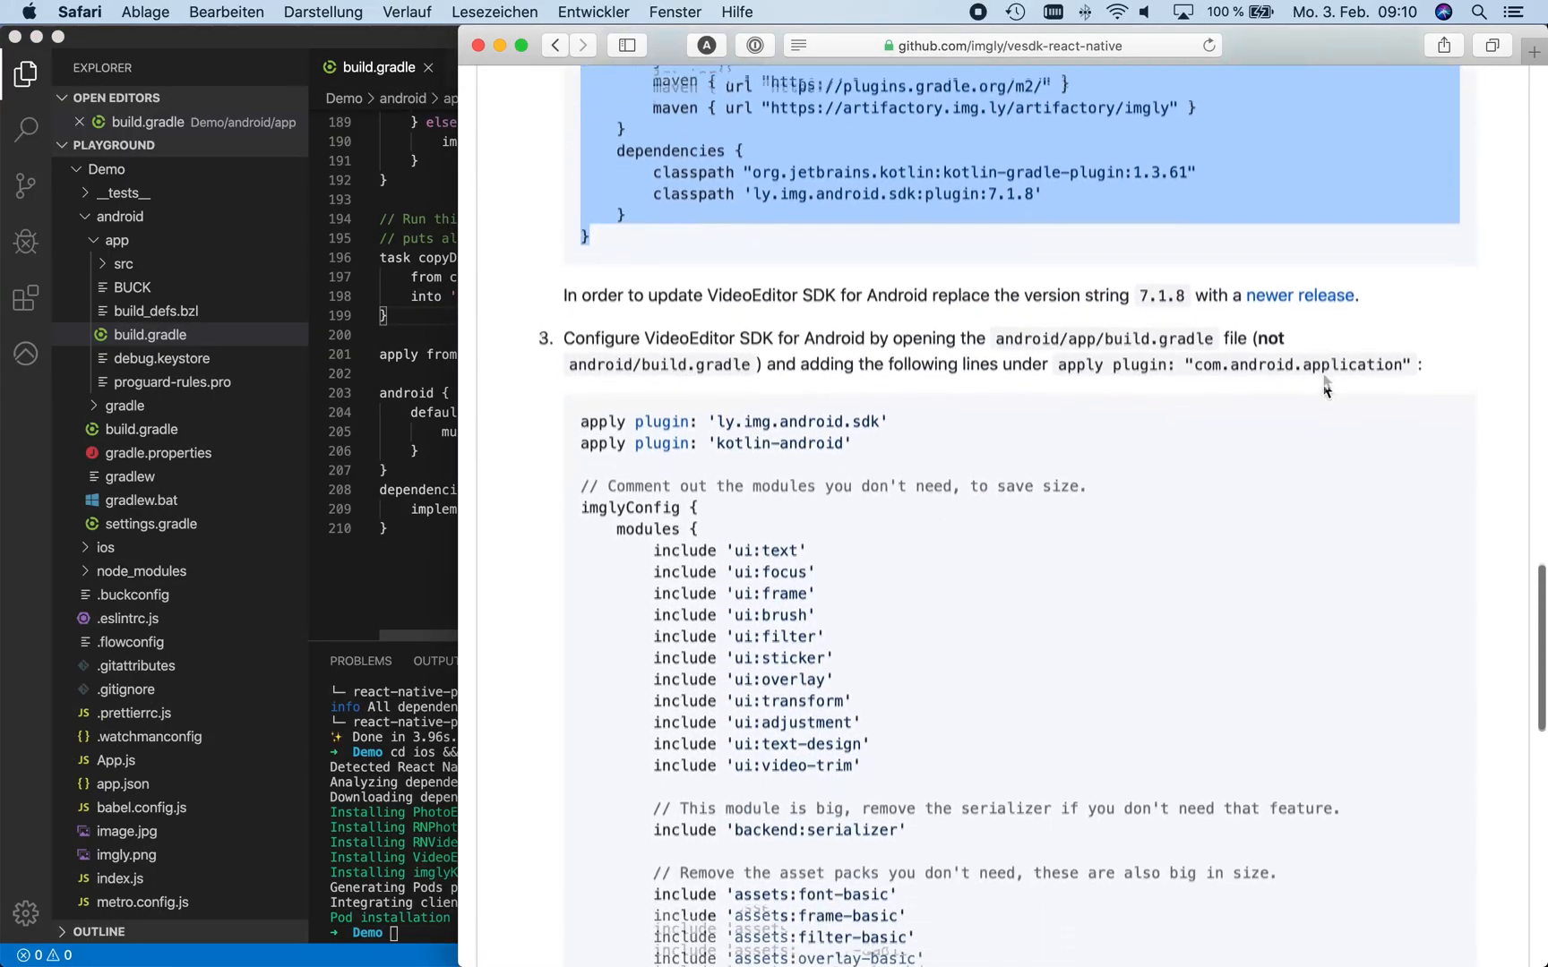
scroll("down", 3)
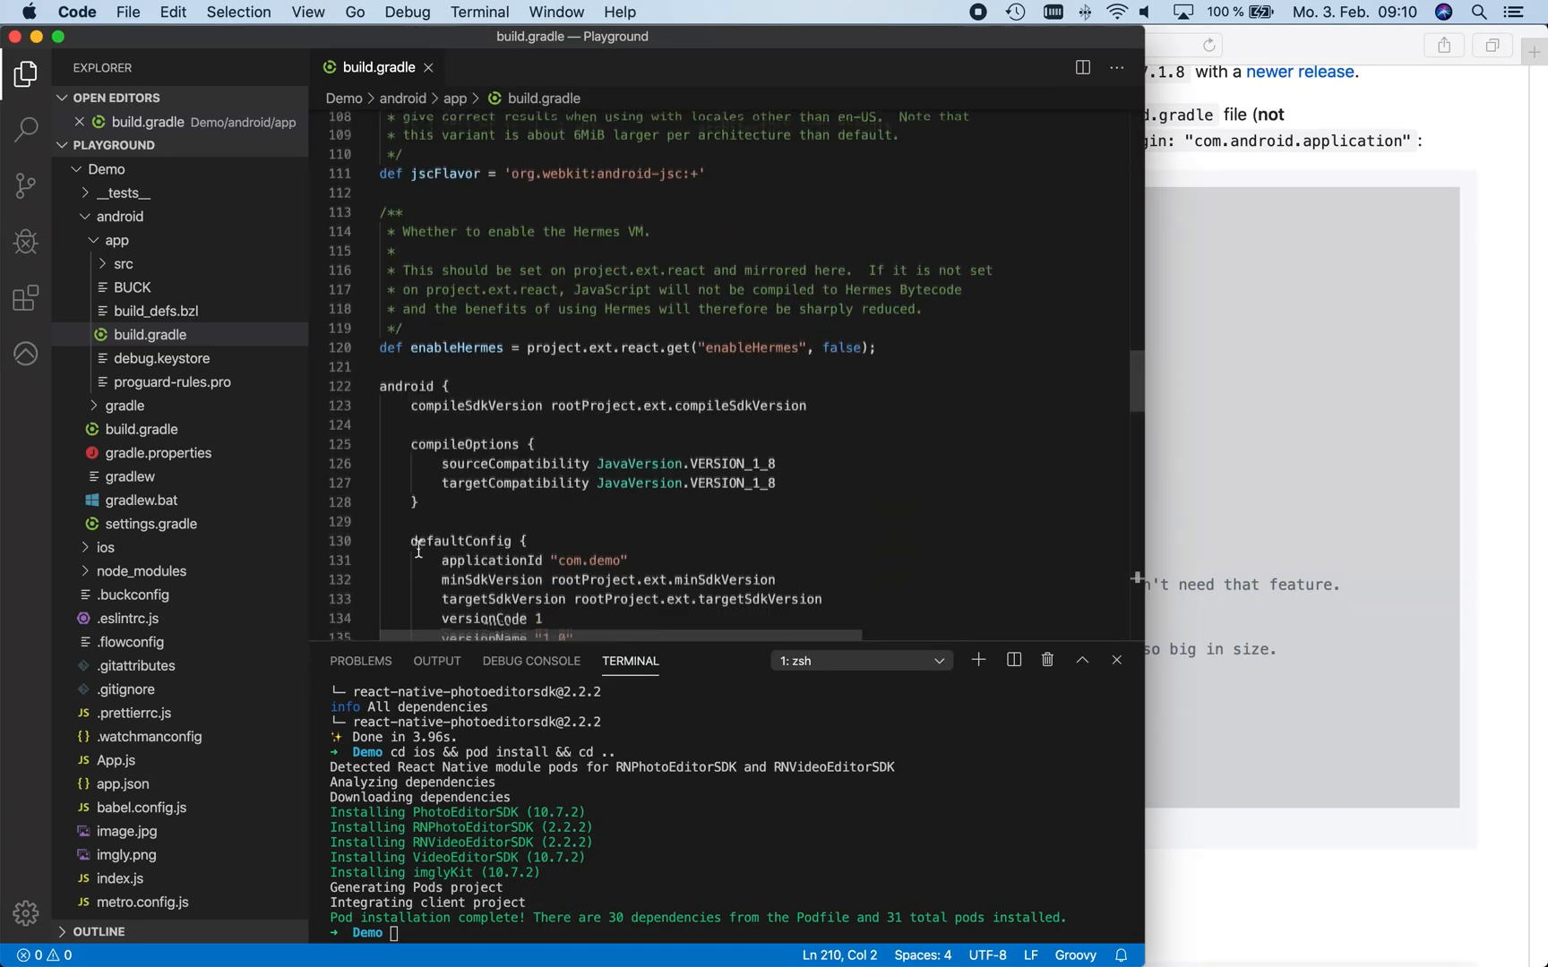
scroll("up", 3)
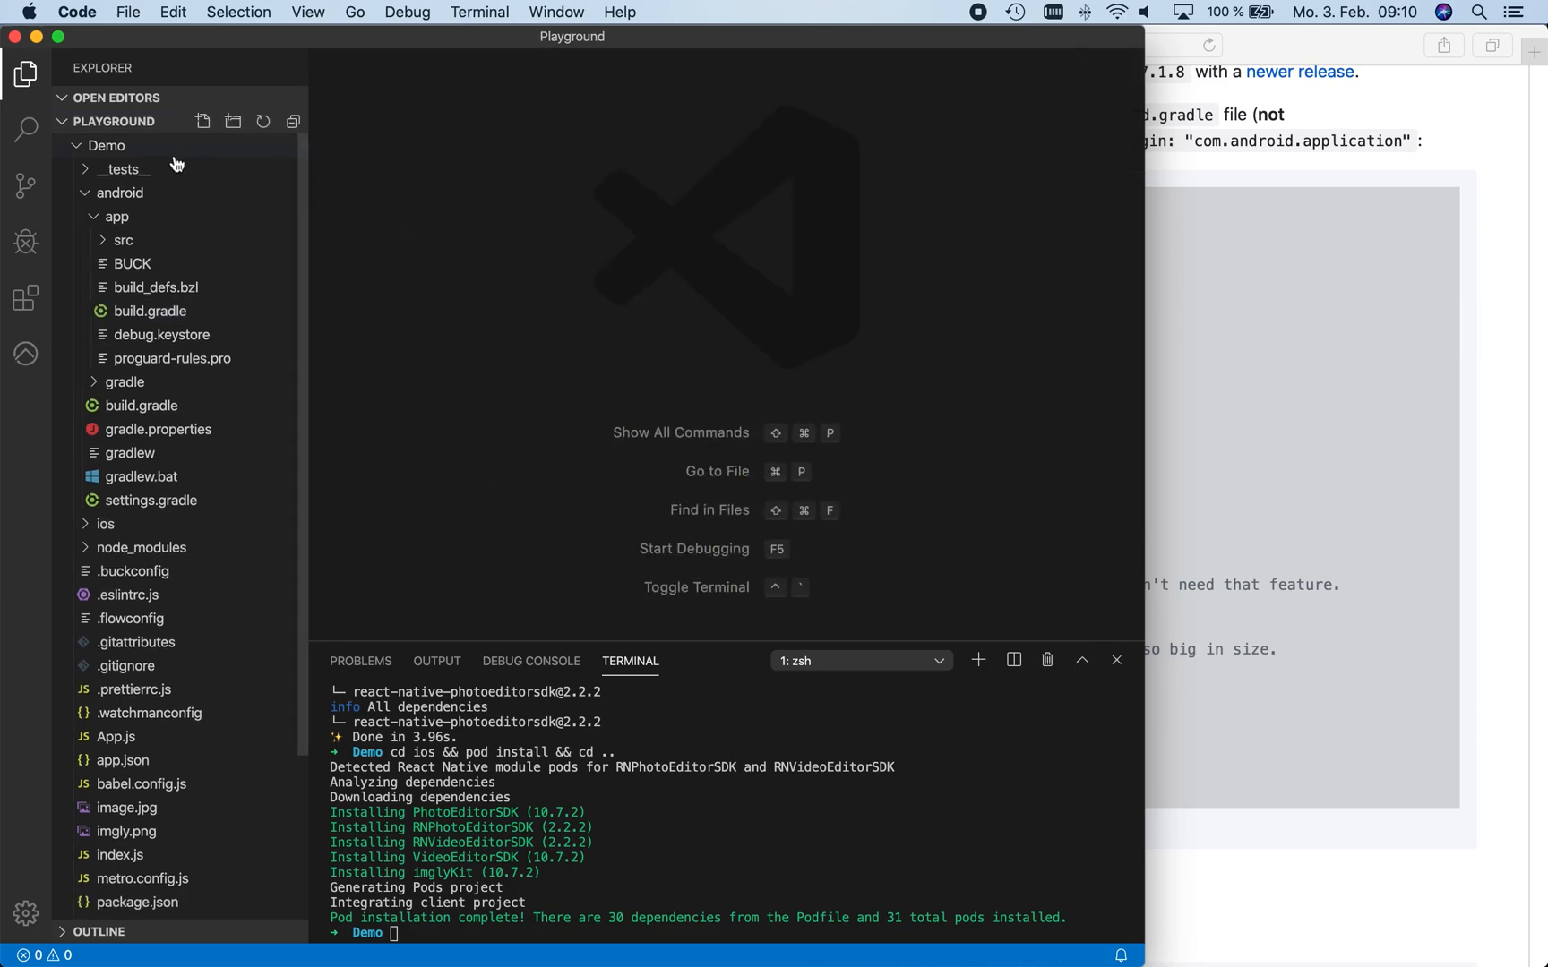
left_click(120, 191)
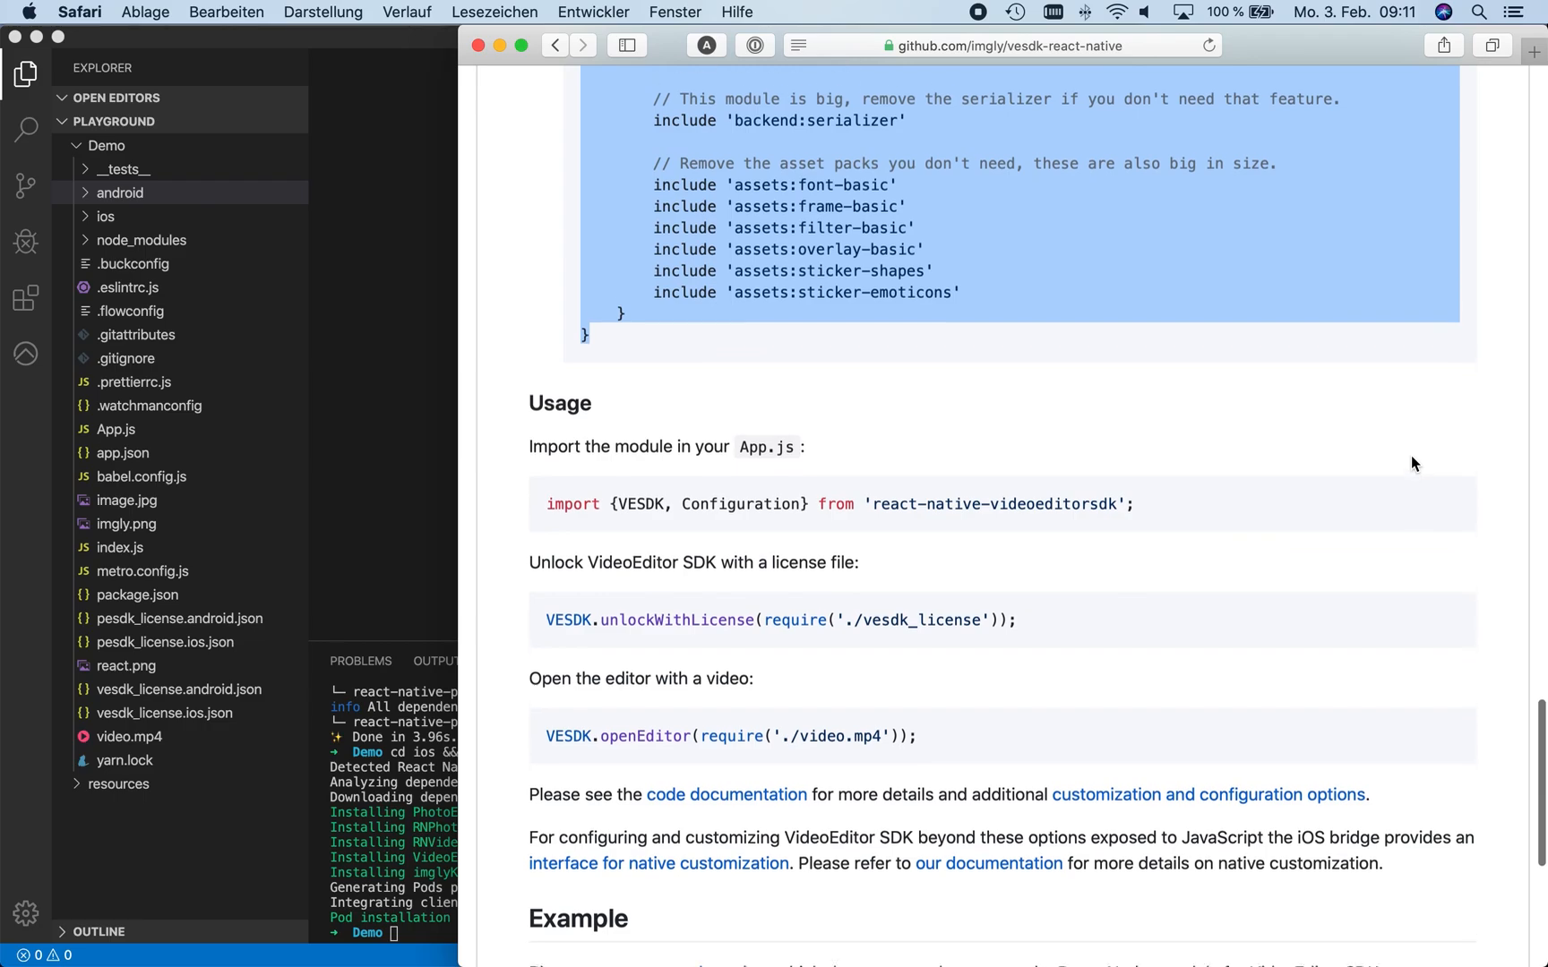
Launch the app on iOS with npx react-native run-ios, then run npx react-native run-android
scroll("down", 3)
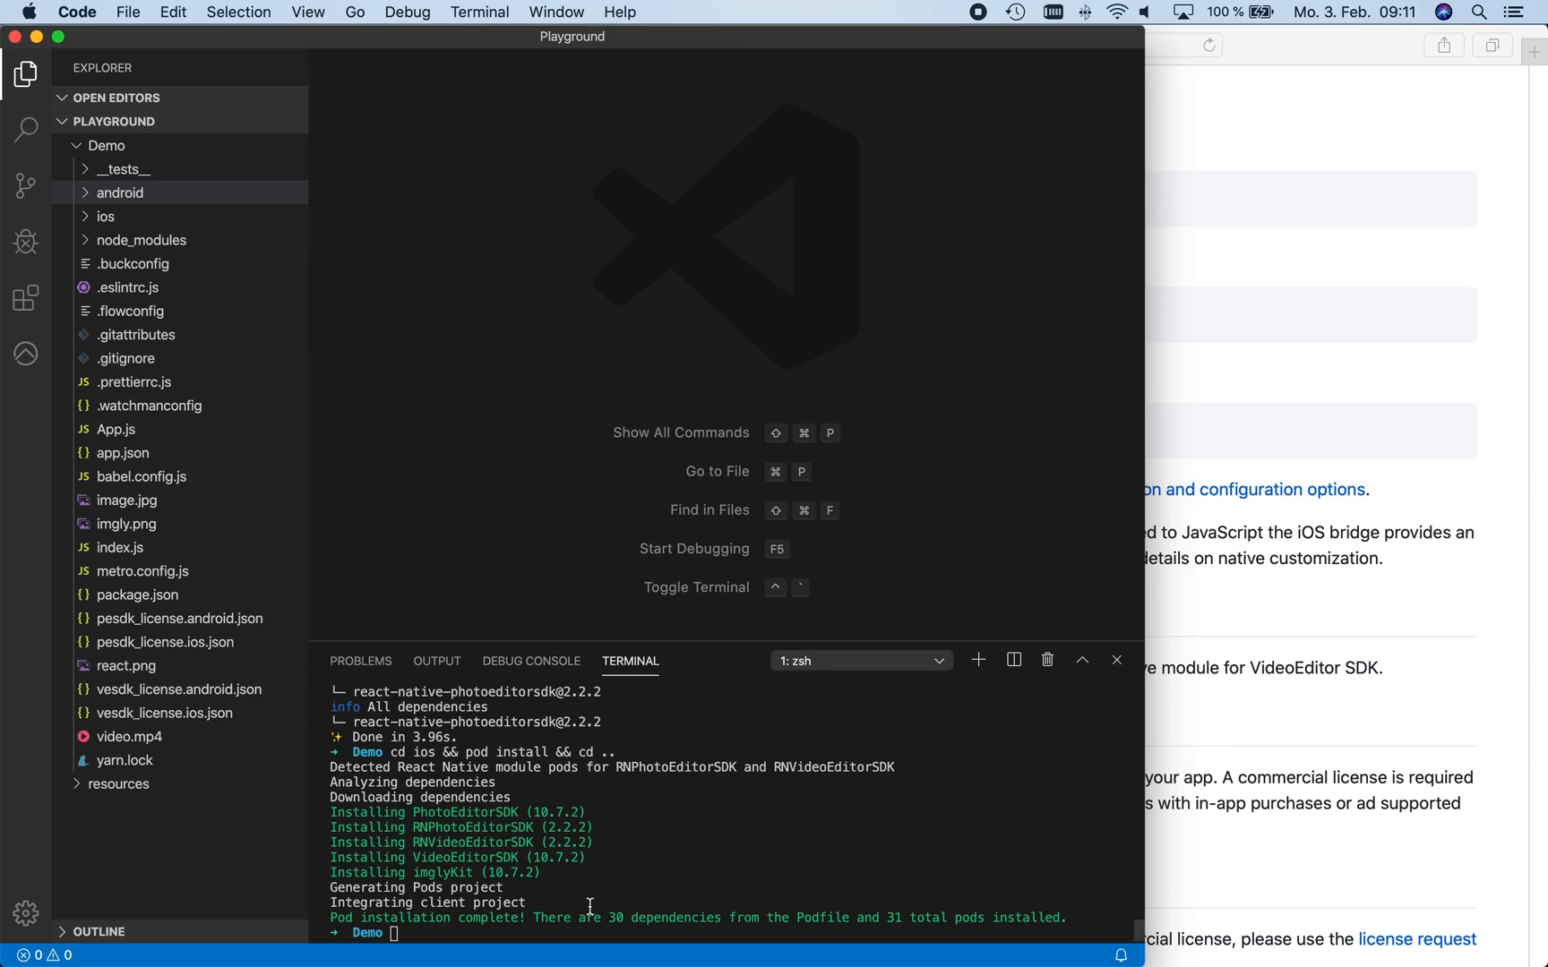
type("npx")
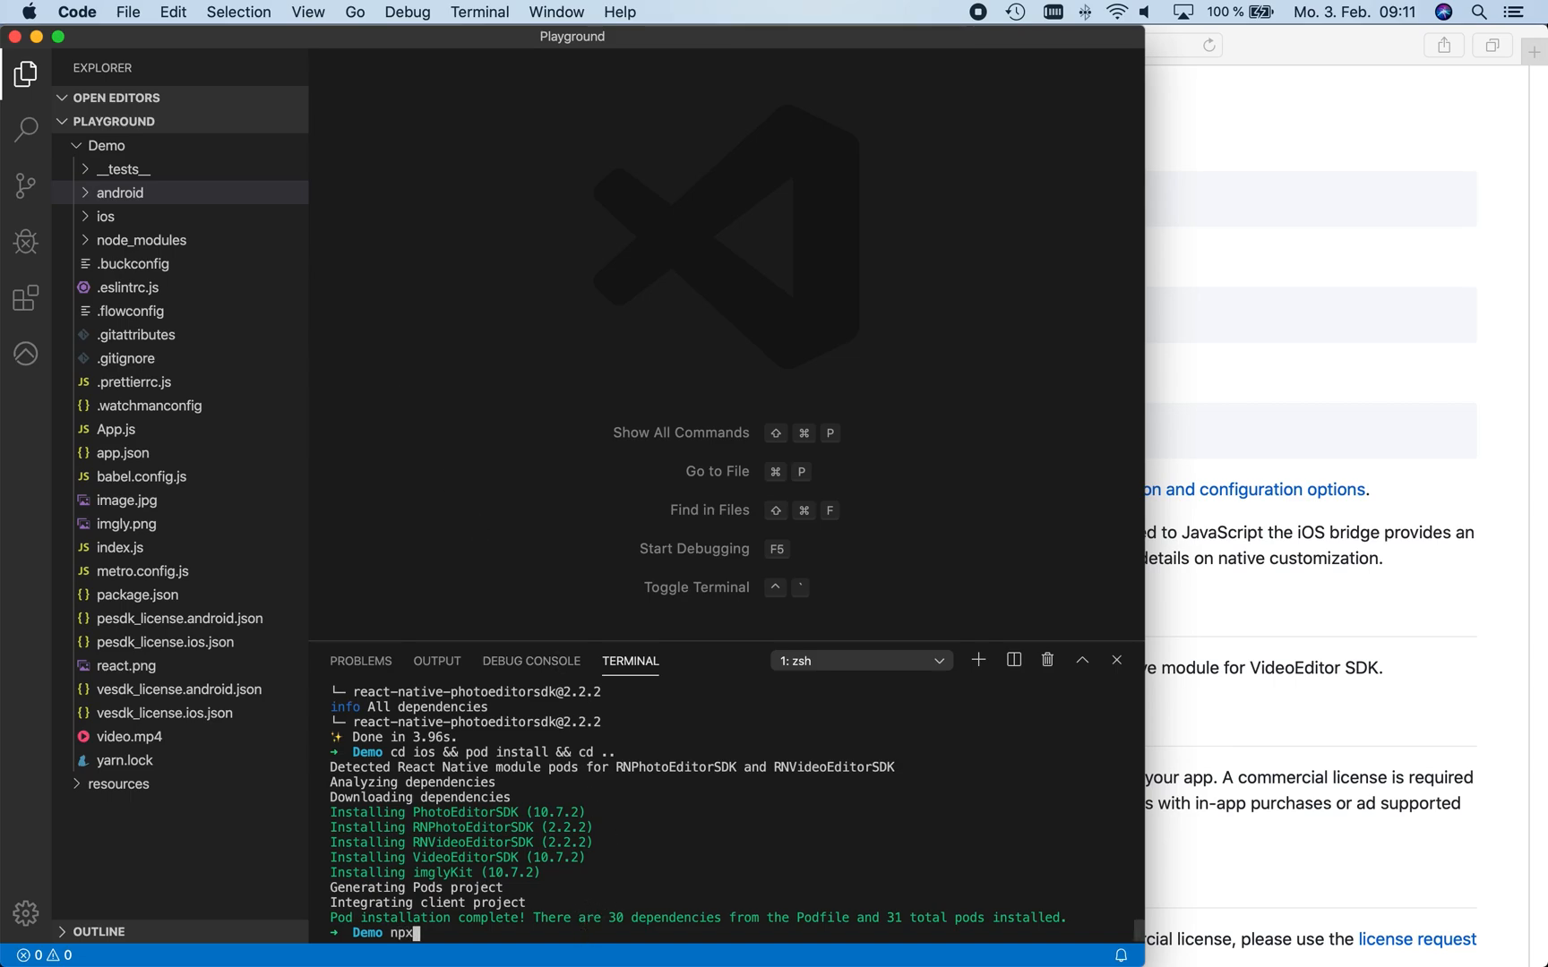
type("re")
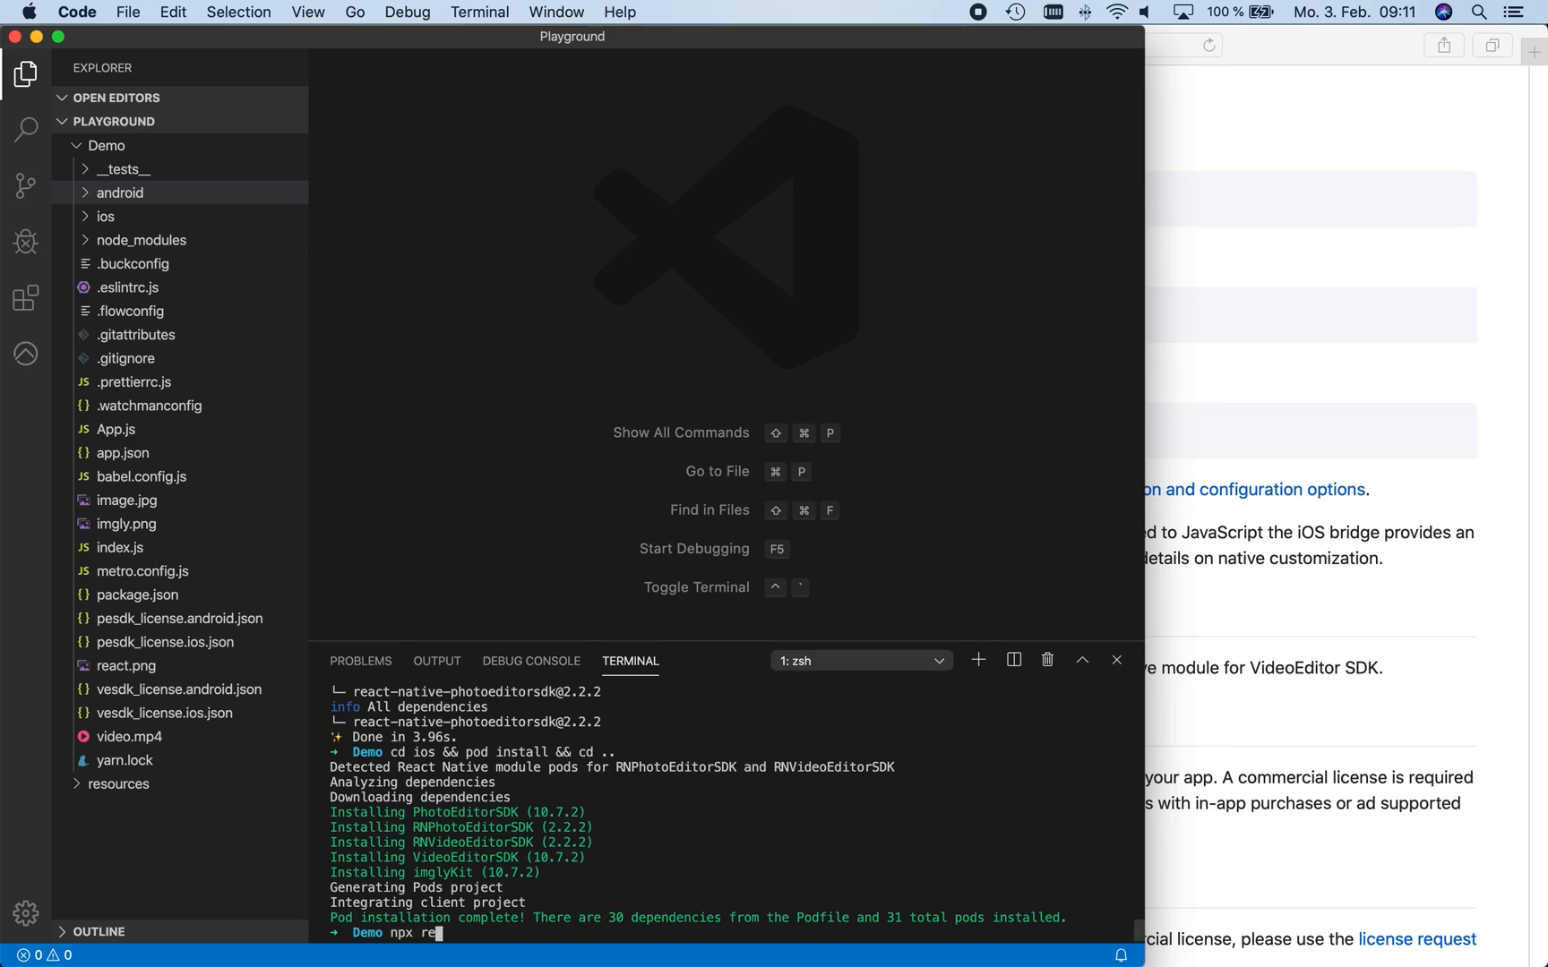
type("act-nati")
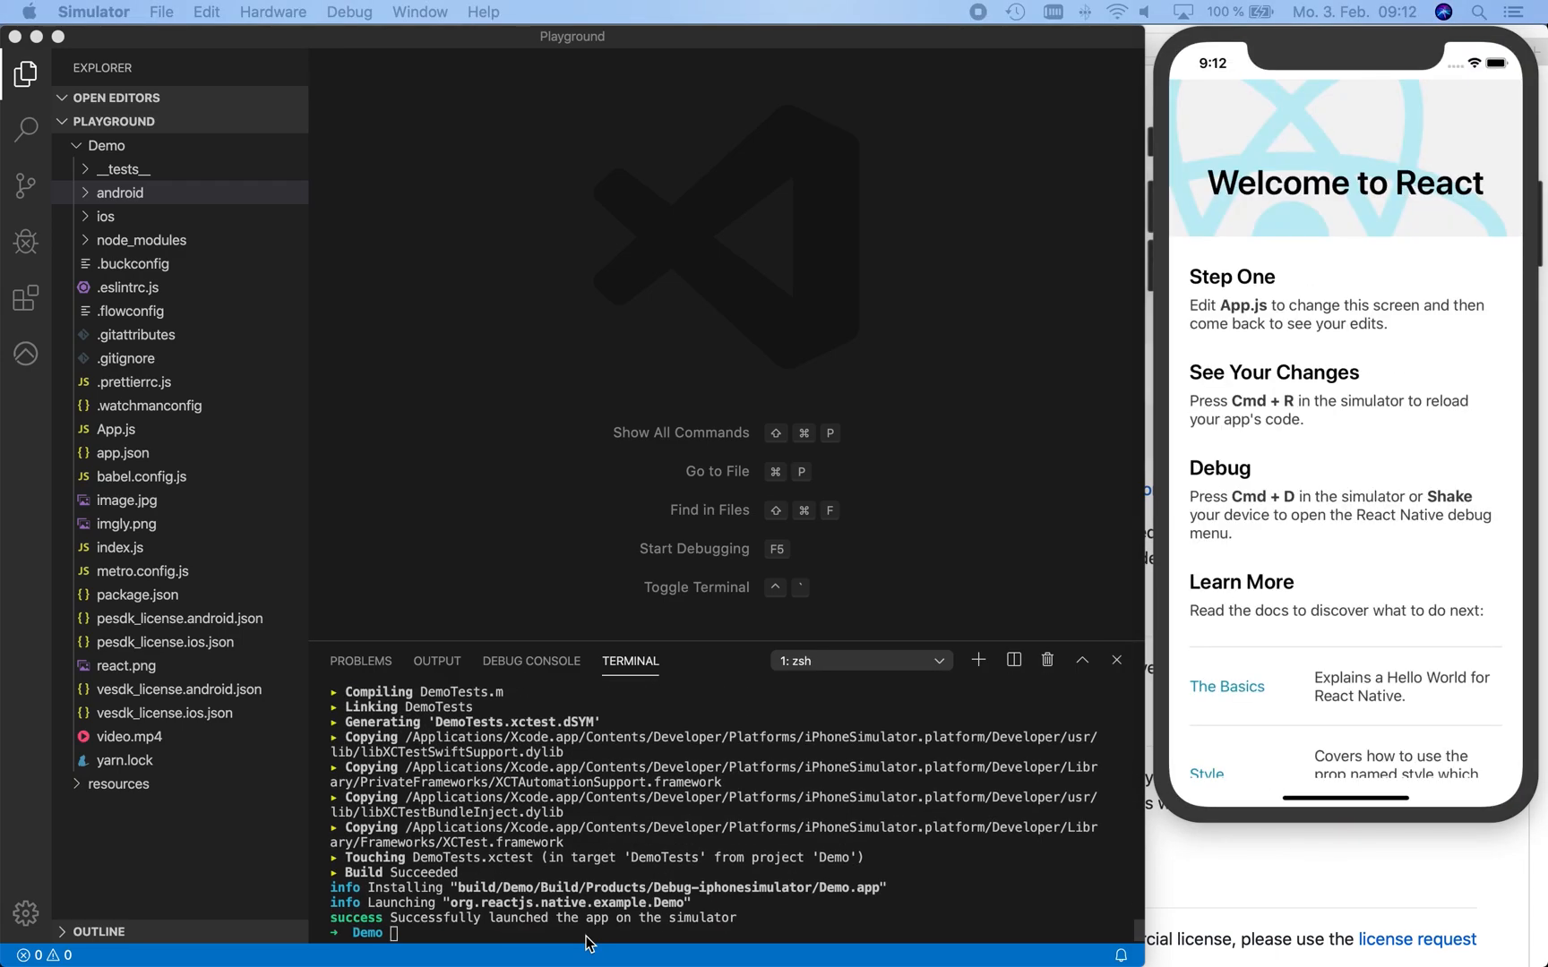
type("npx react-native run-android")
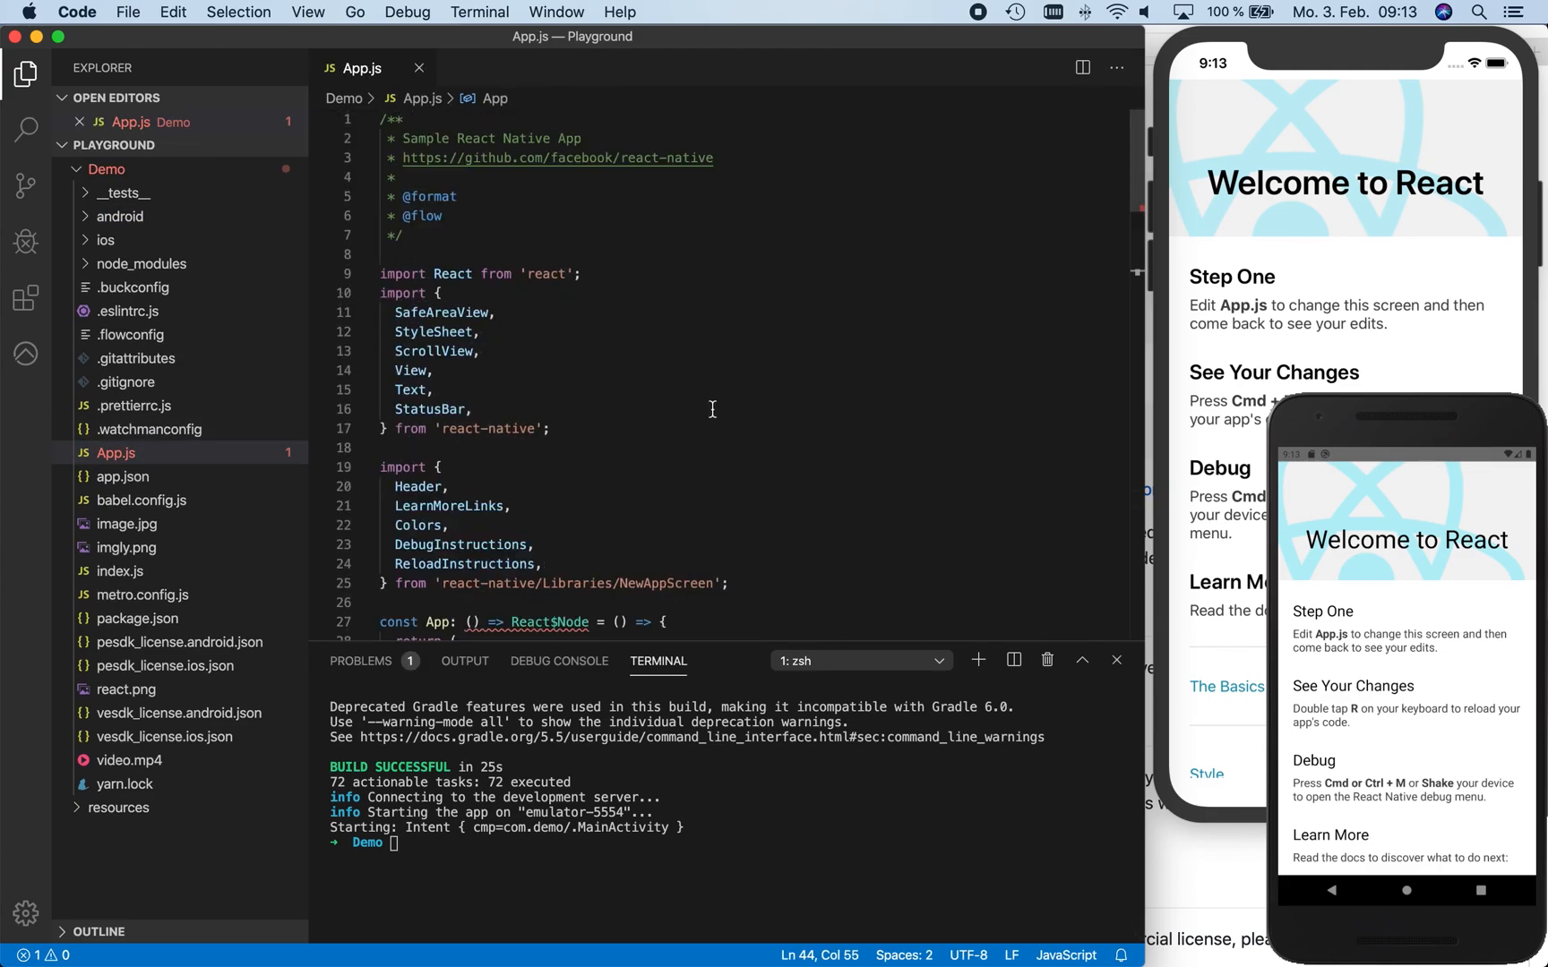
Import Button and add an "Edit a sample image" button with an empty onPress handler
type("Button,")
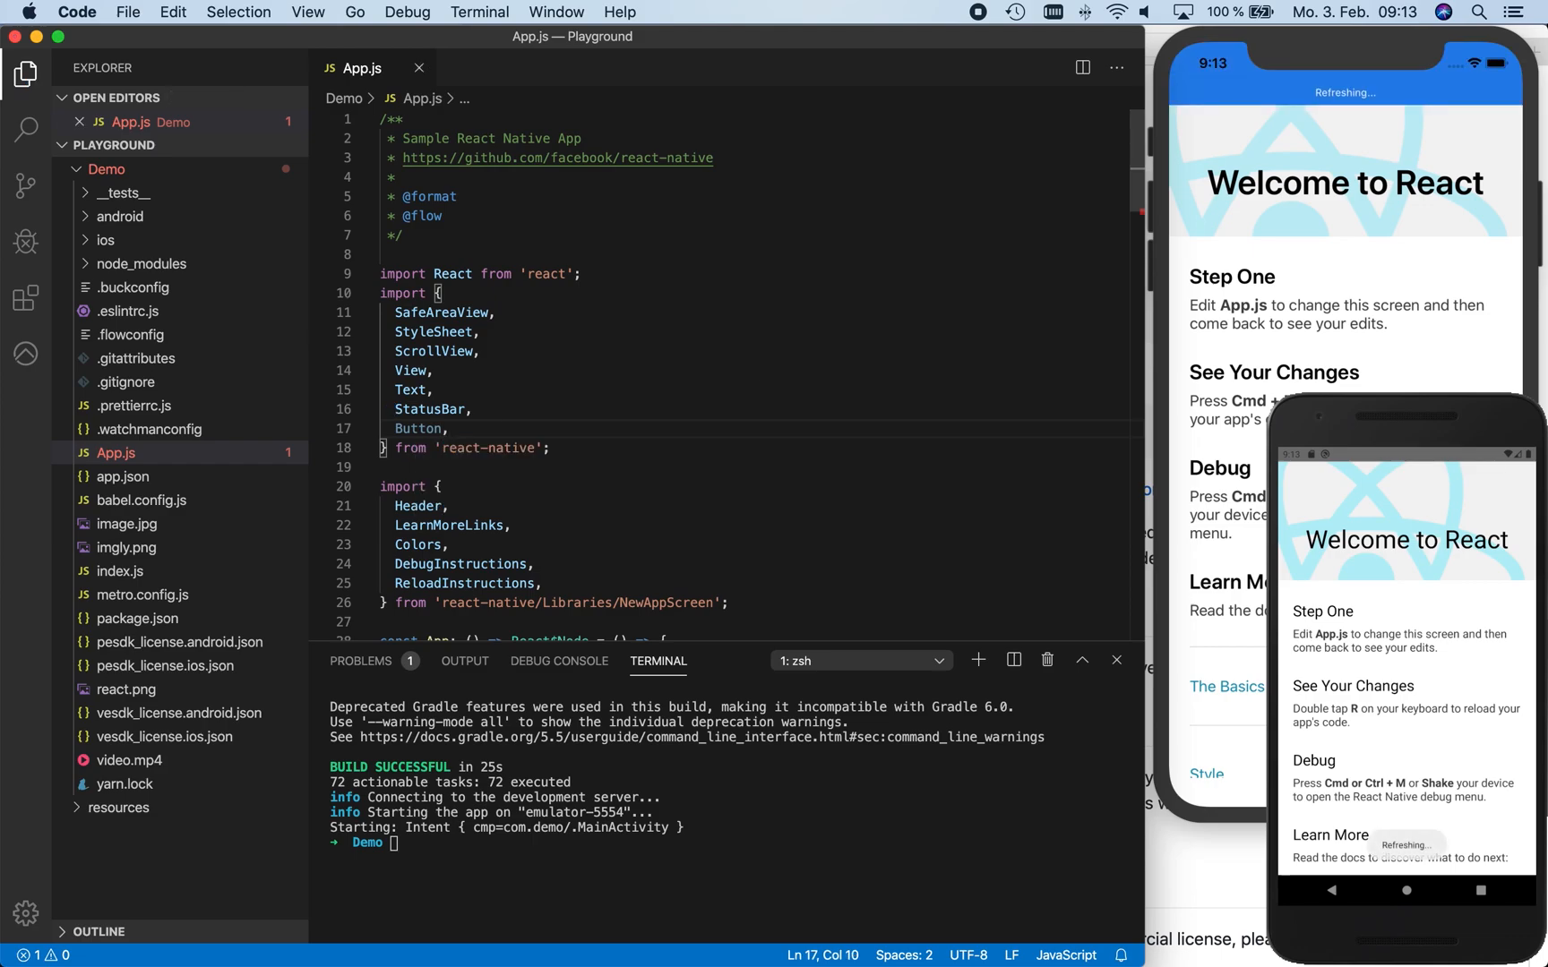
scroll("down", 3)
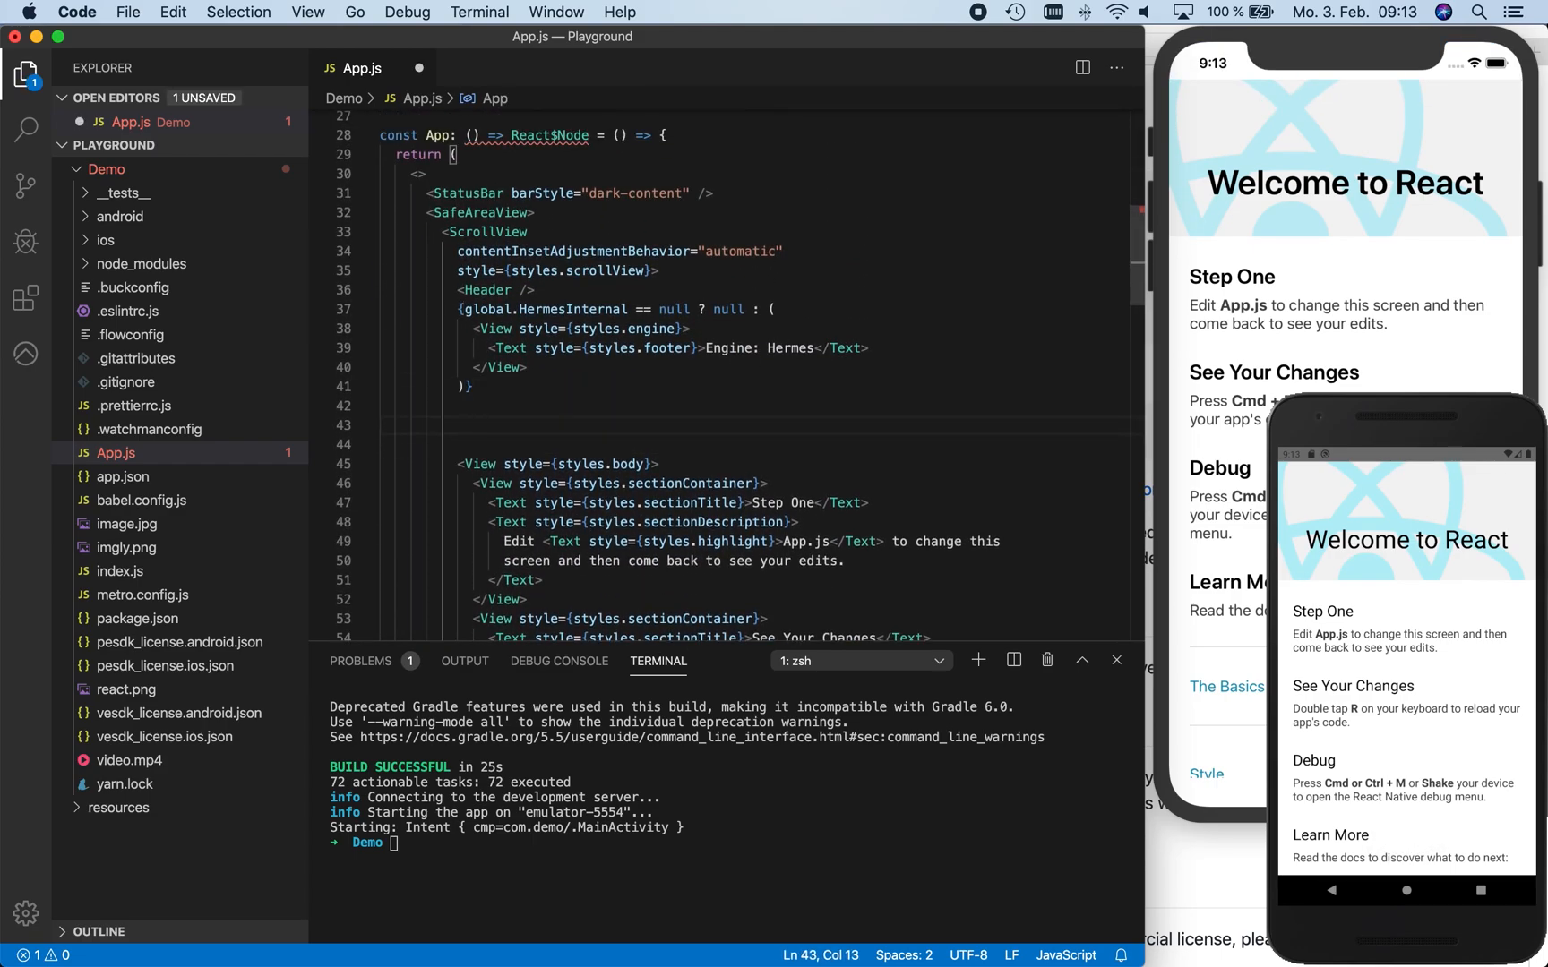
type("Button")
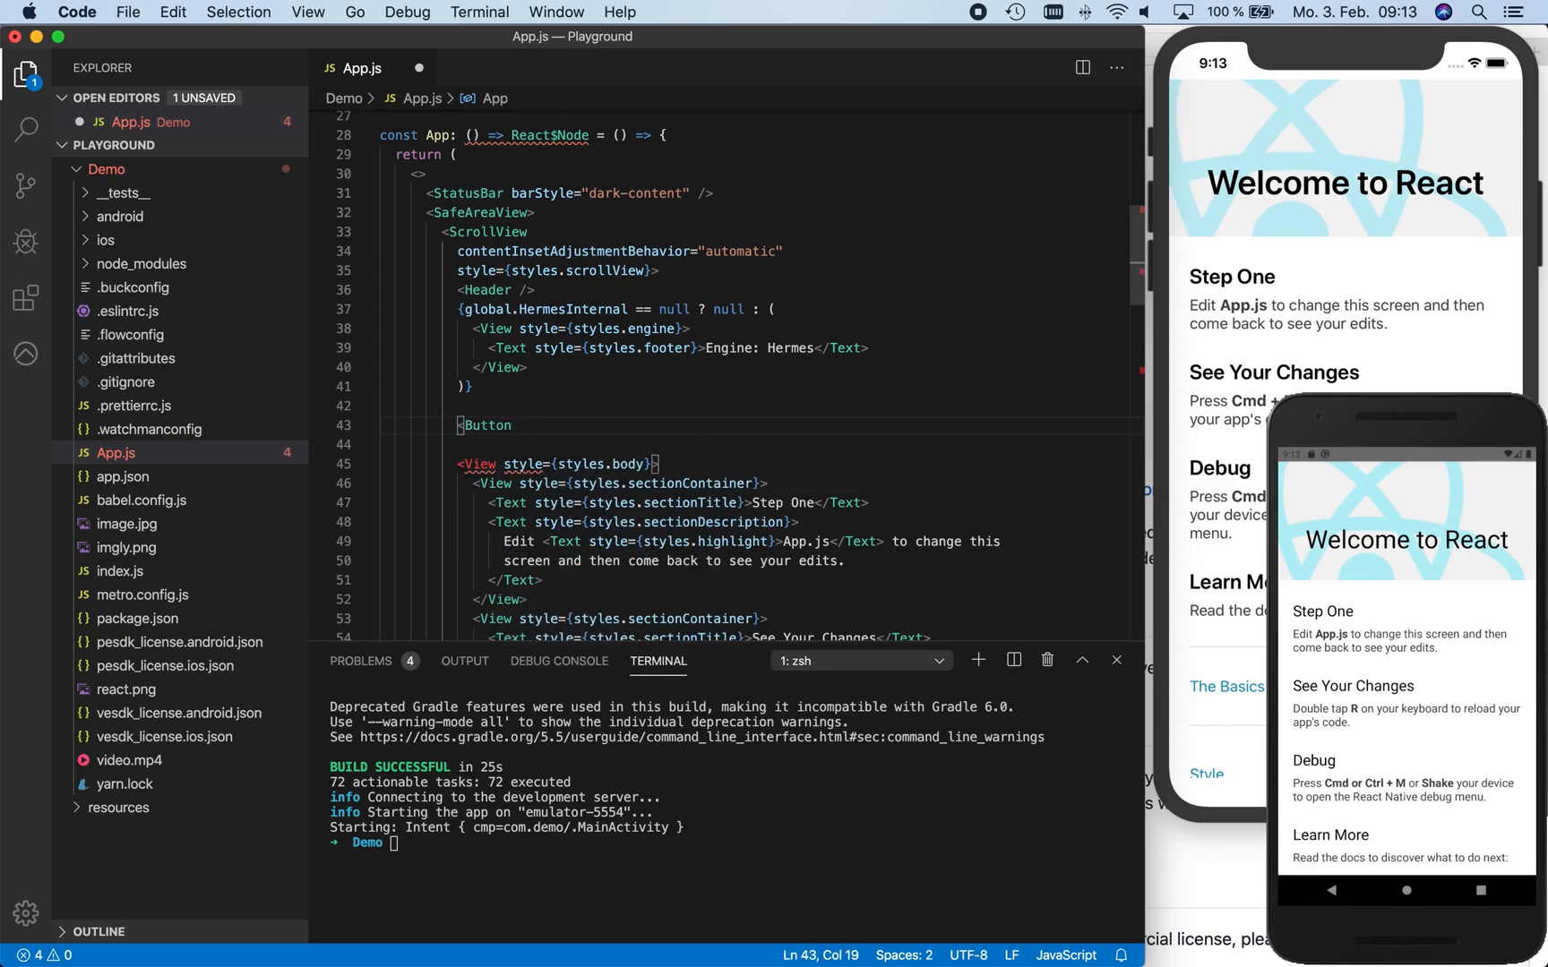
type("title=\"\"")
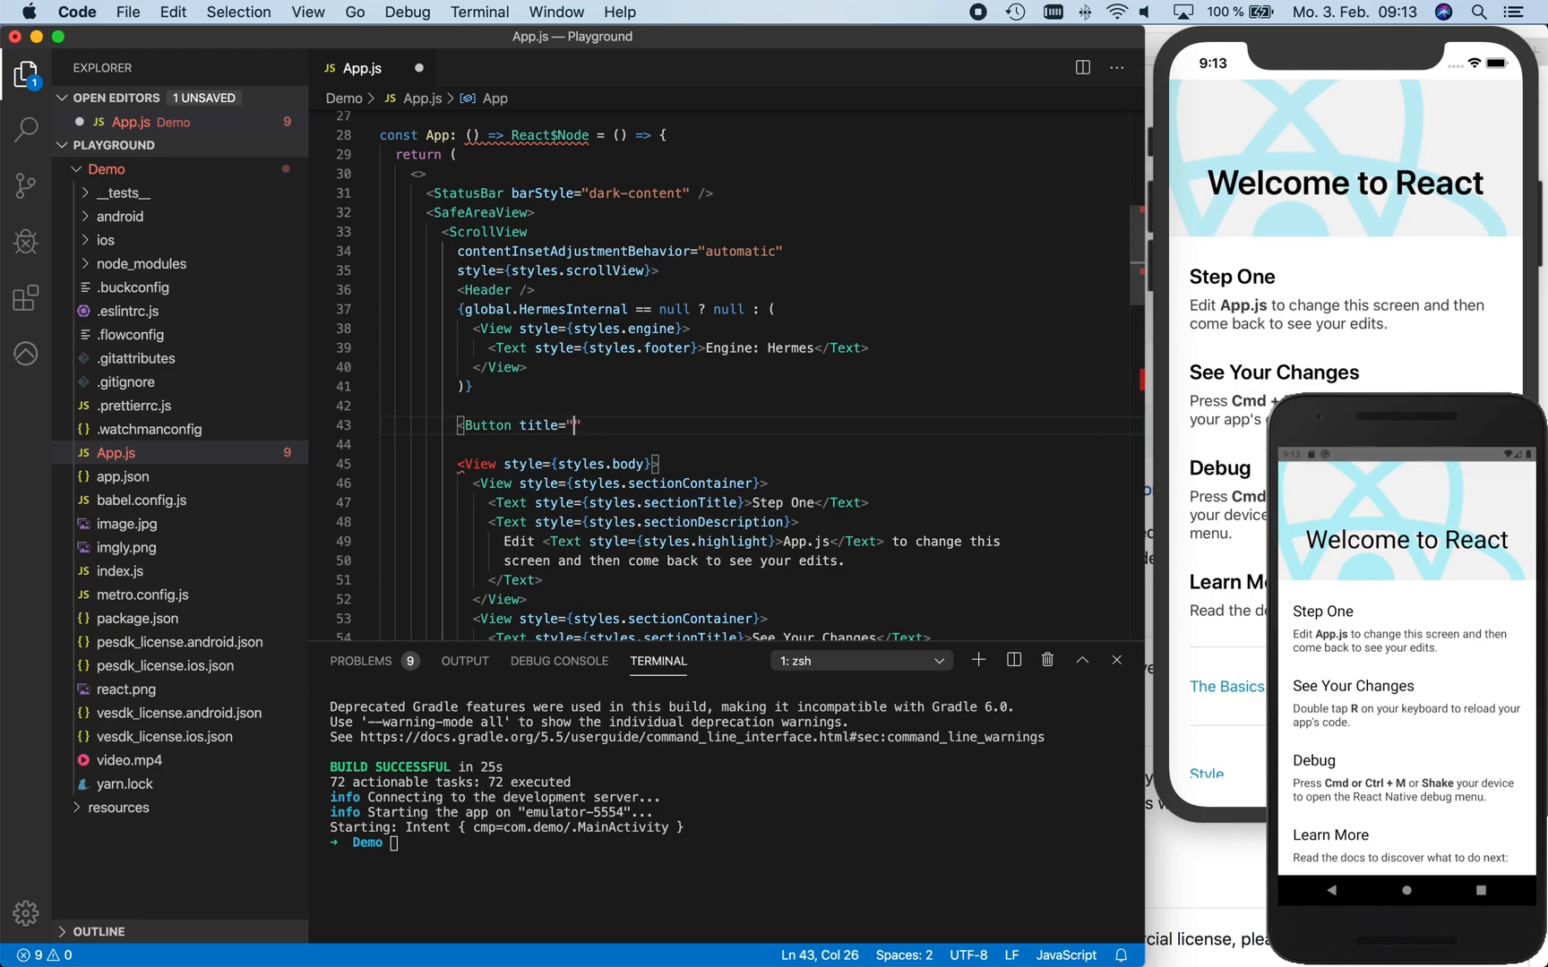
type("Edit a sample")
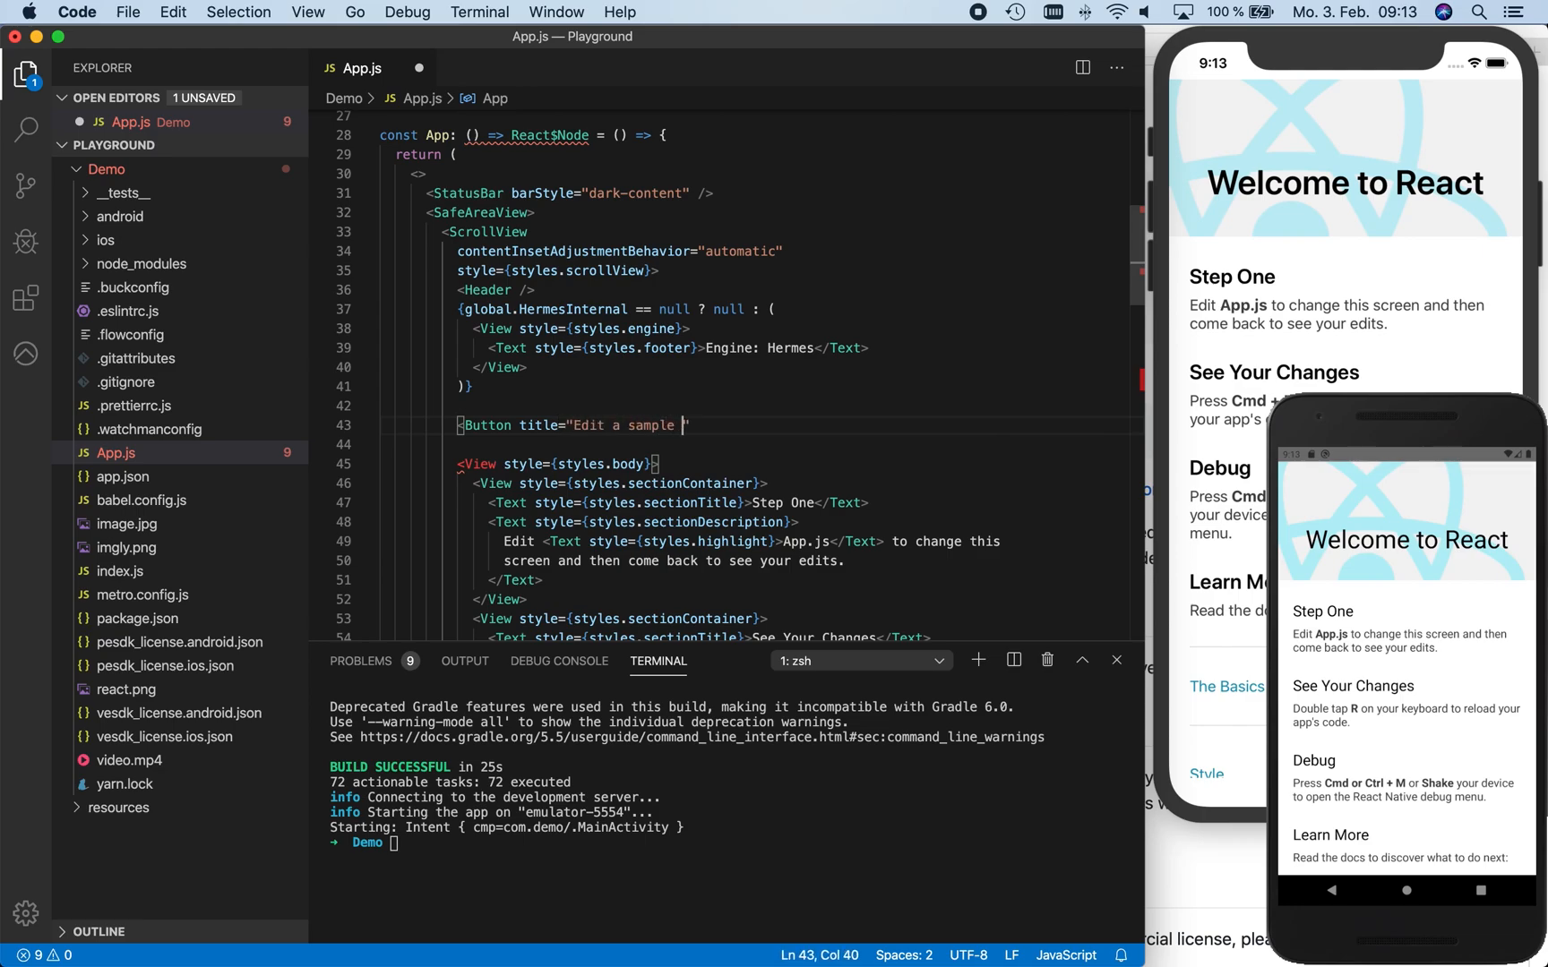
type("image")
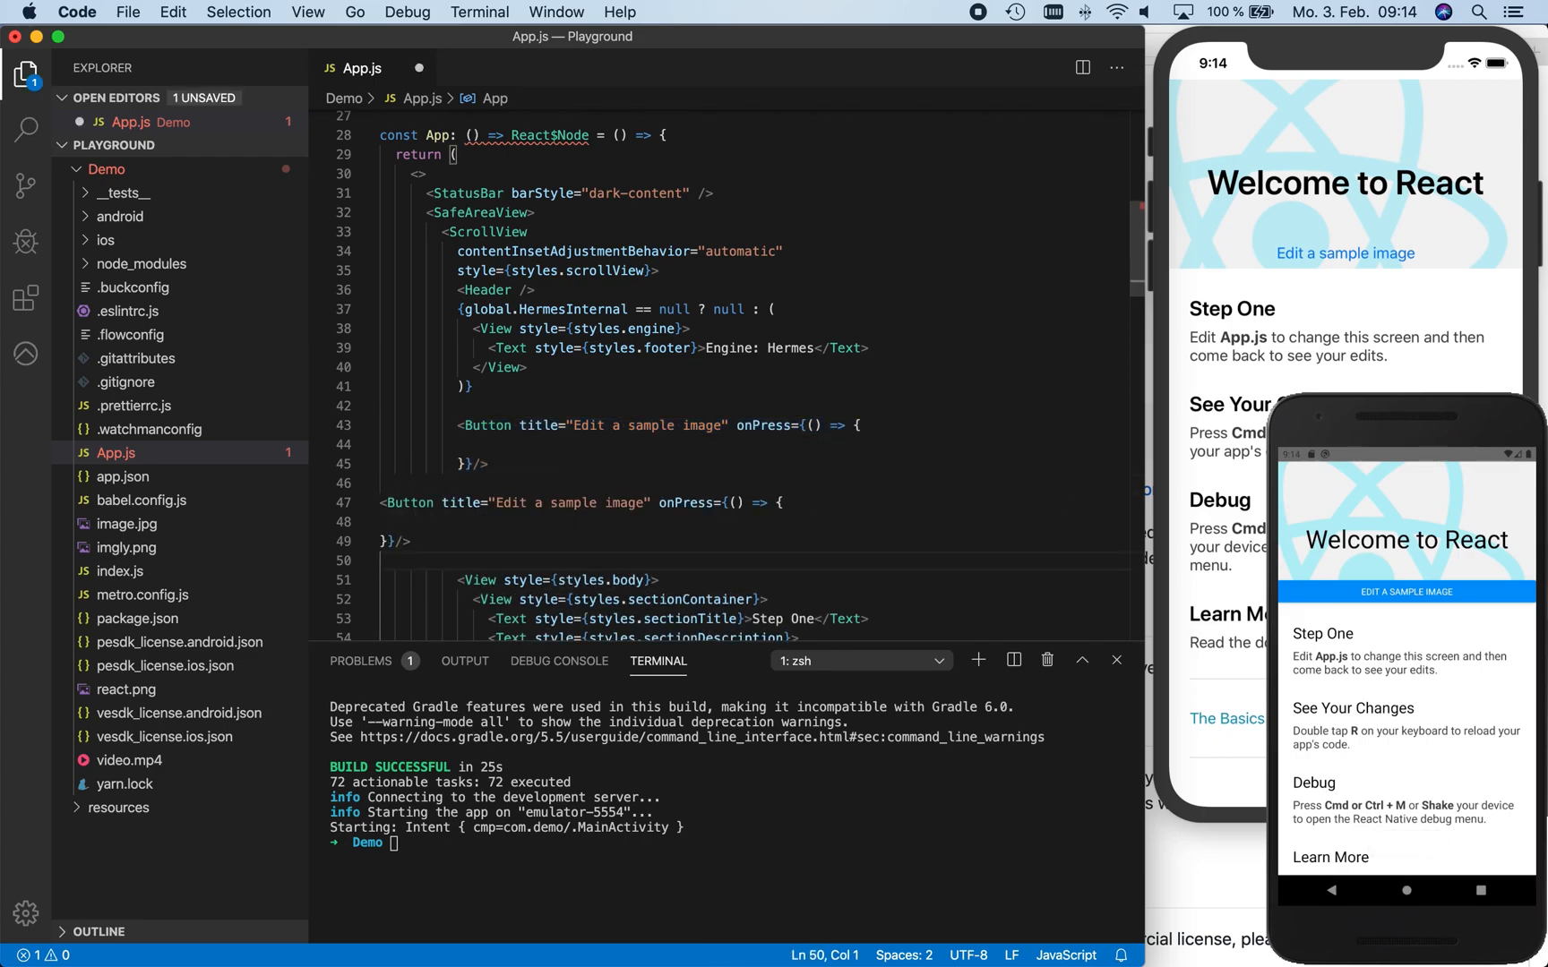
Duplicate the button as "Edit a sample video" and re-indent the copied code
left_click_drag(379, 502, 445, 540)
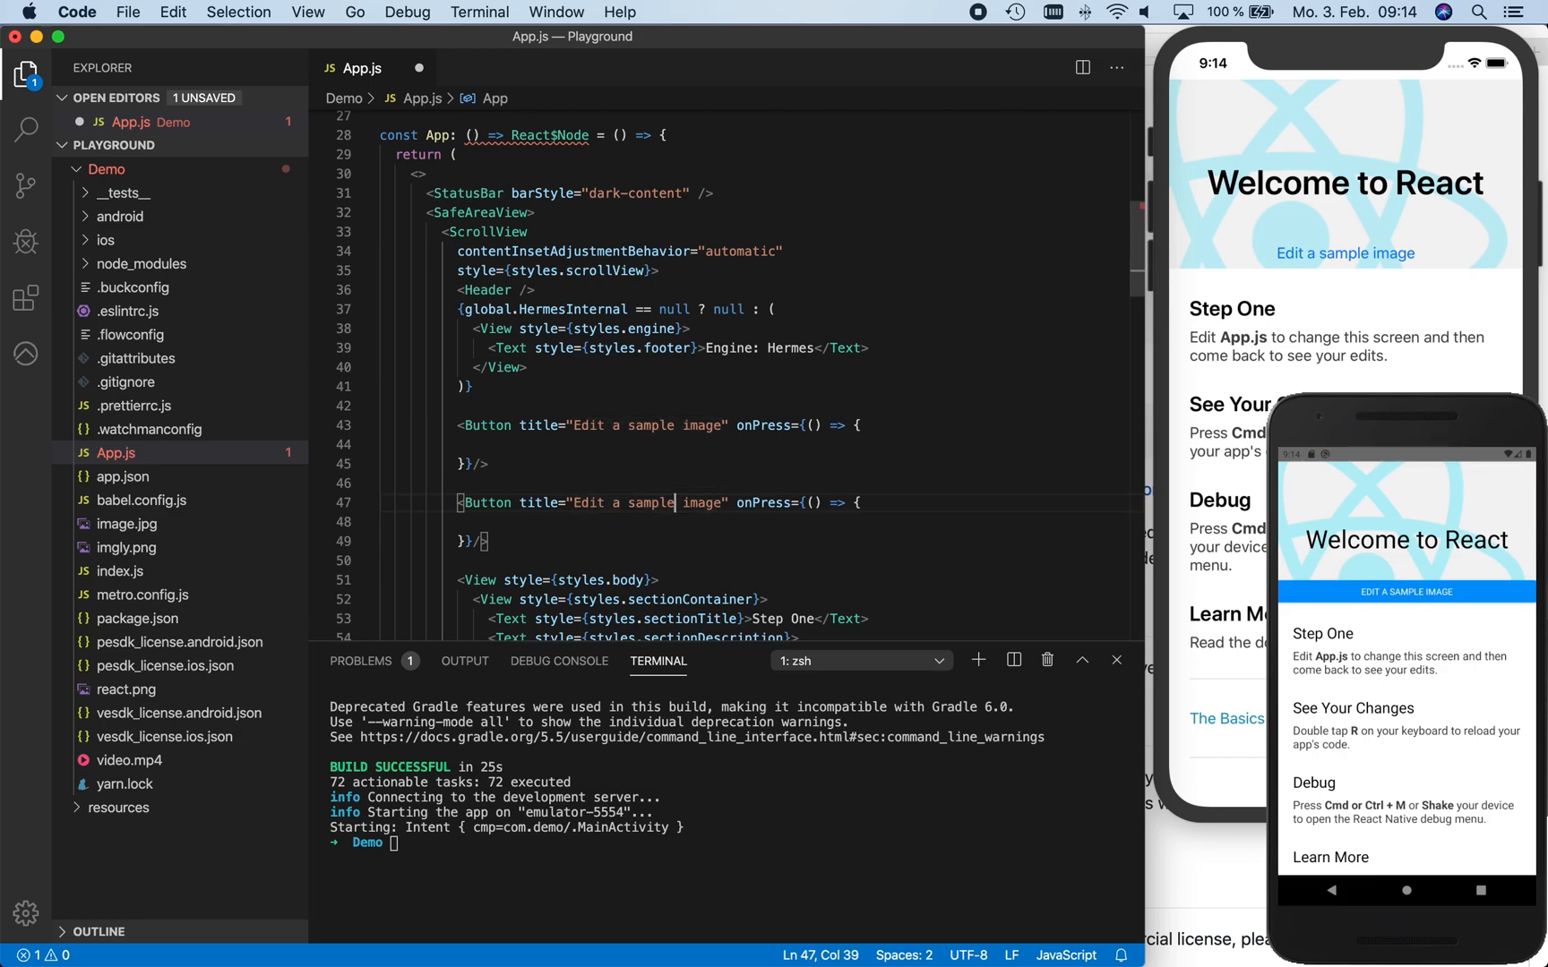
type("video")
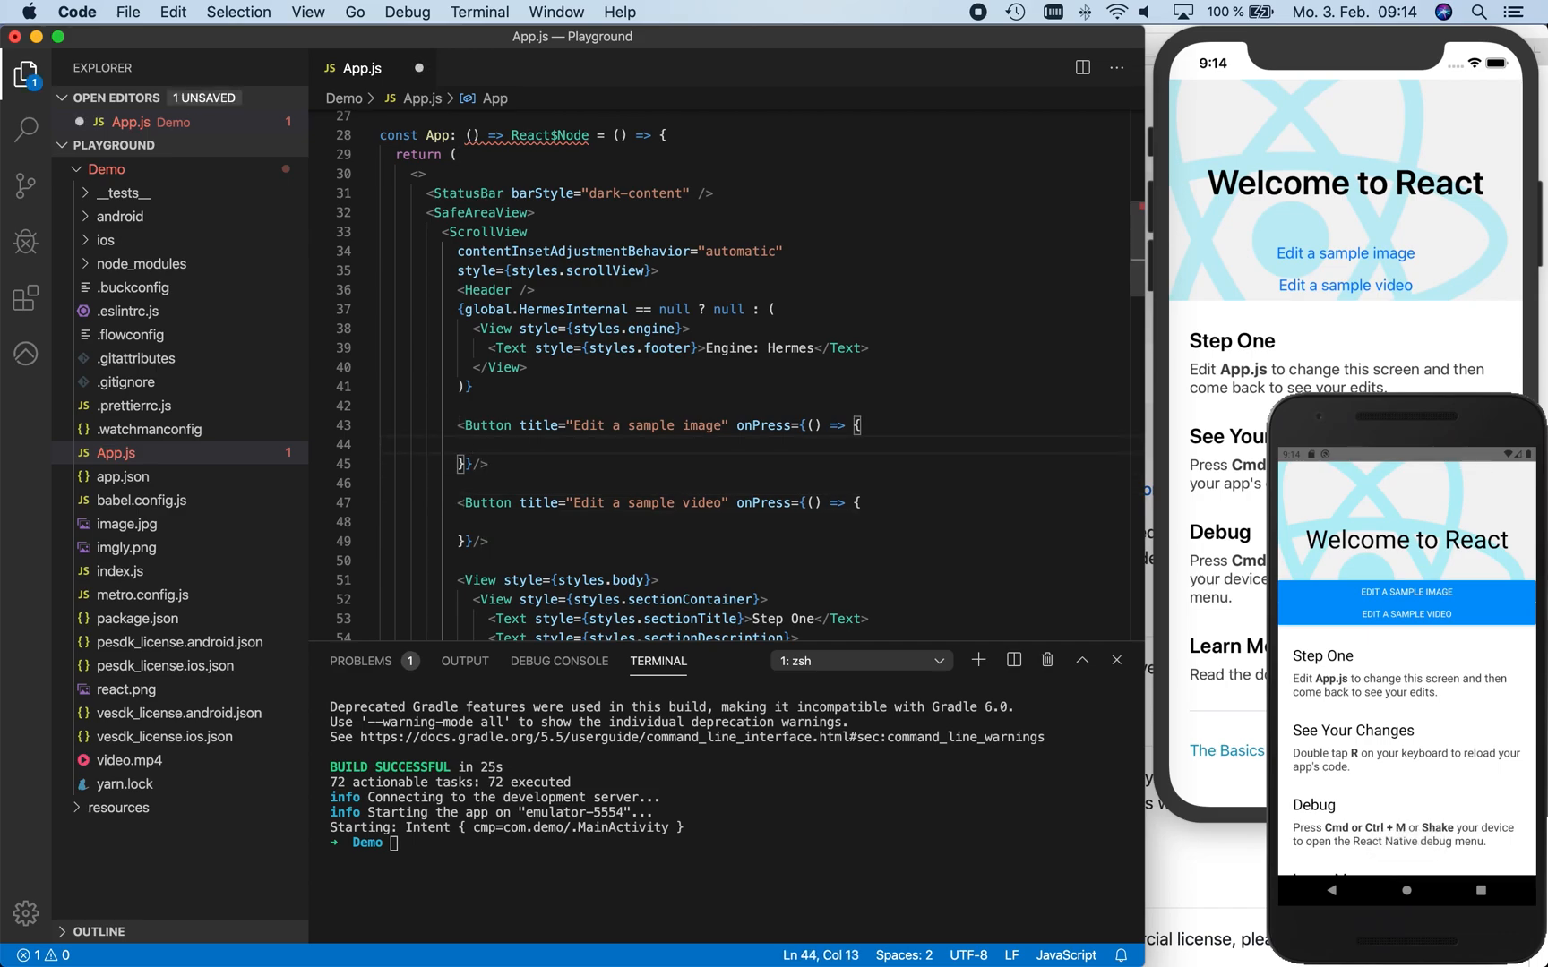
Make the image button call PESDK.openEditor(require("./image.jpg"))
type("PESDK")
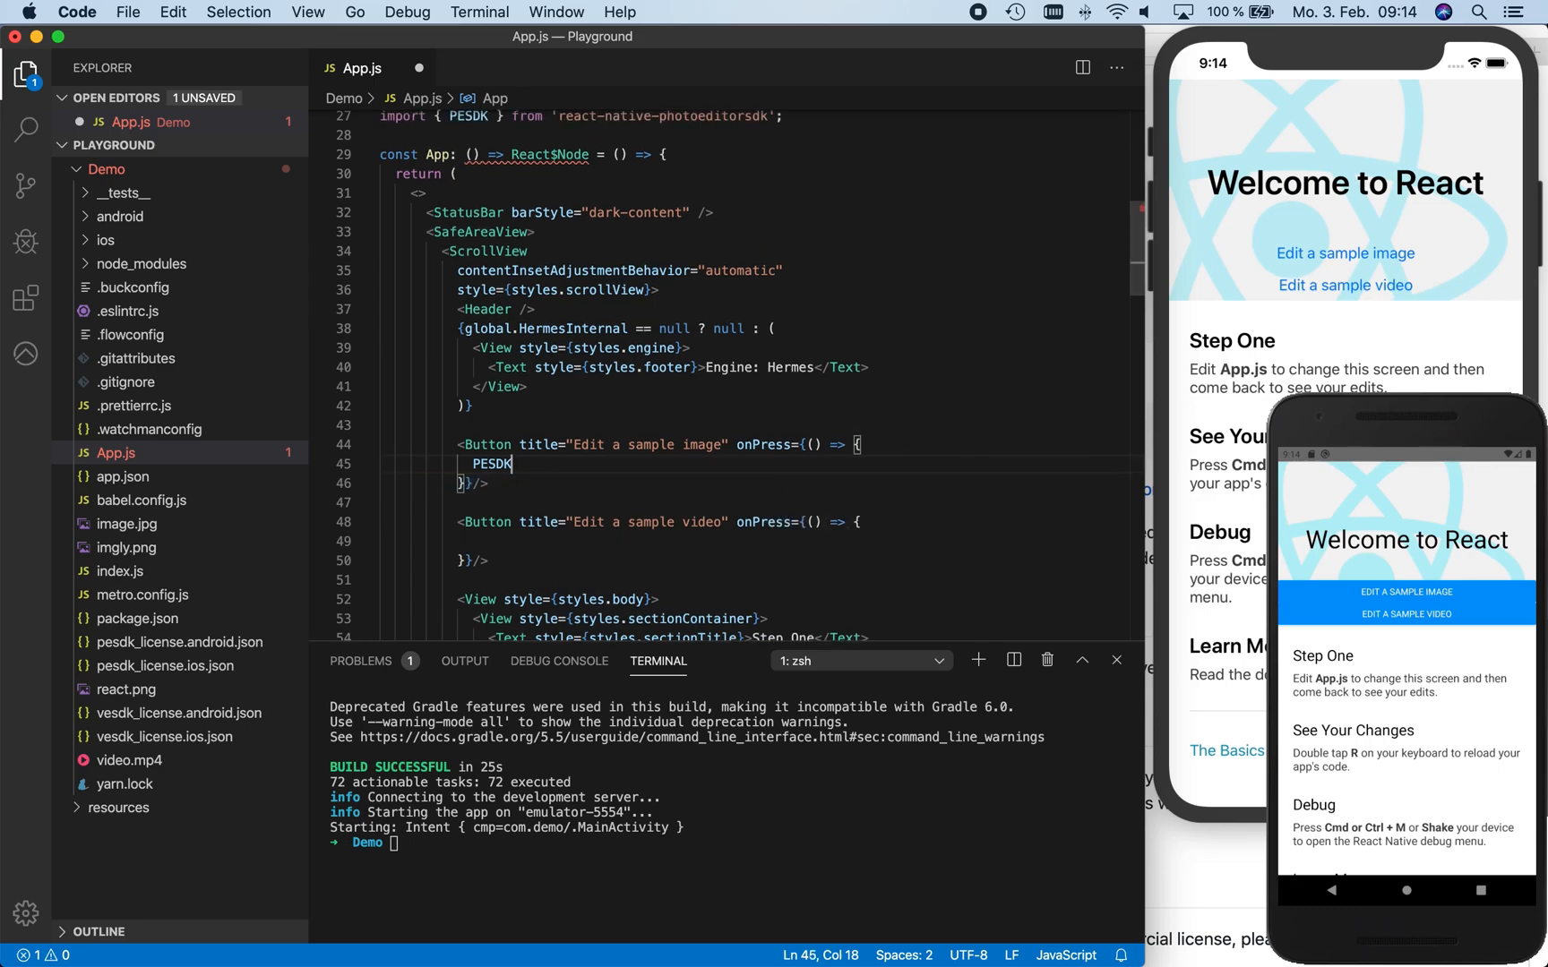
type(".openEditor(")
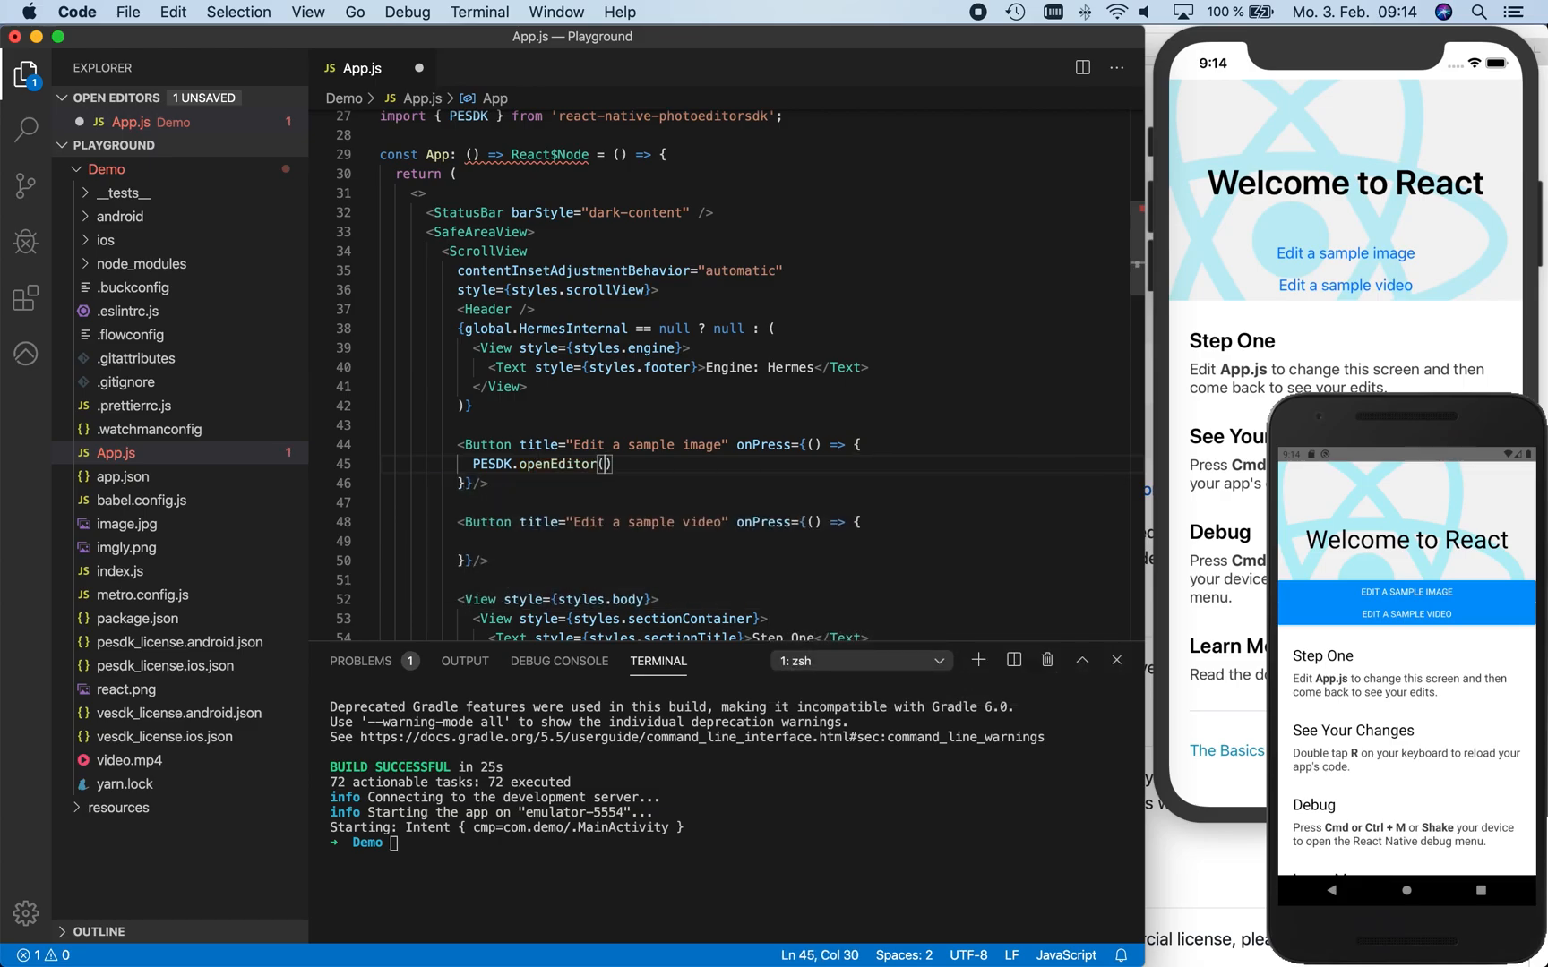
type("require(")
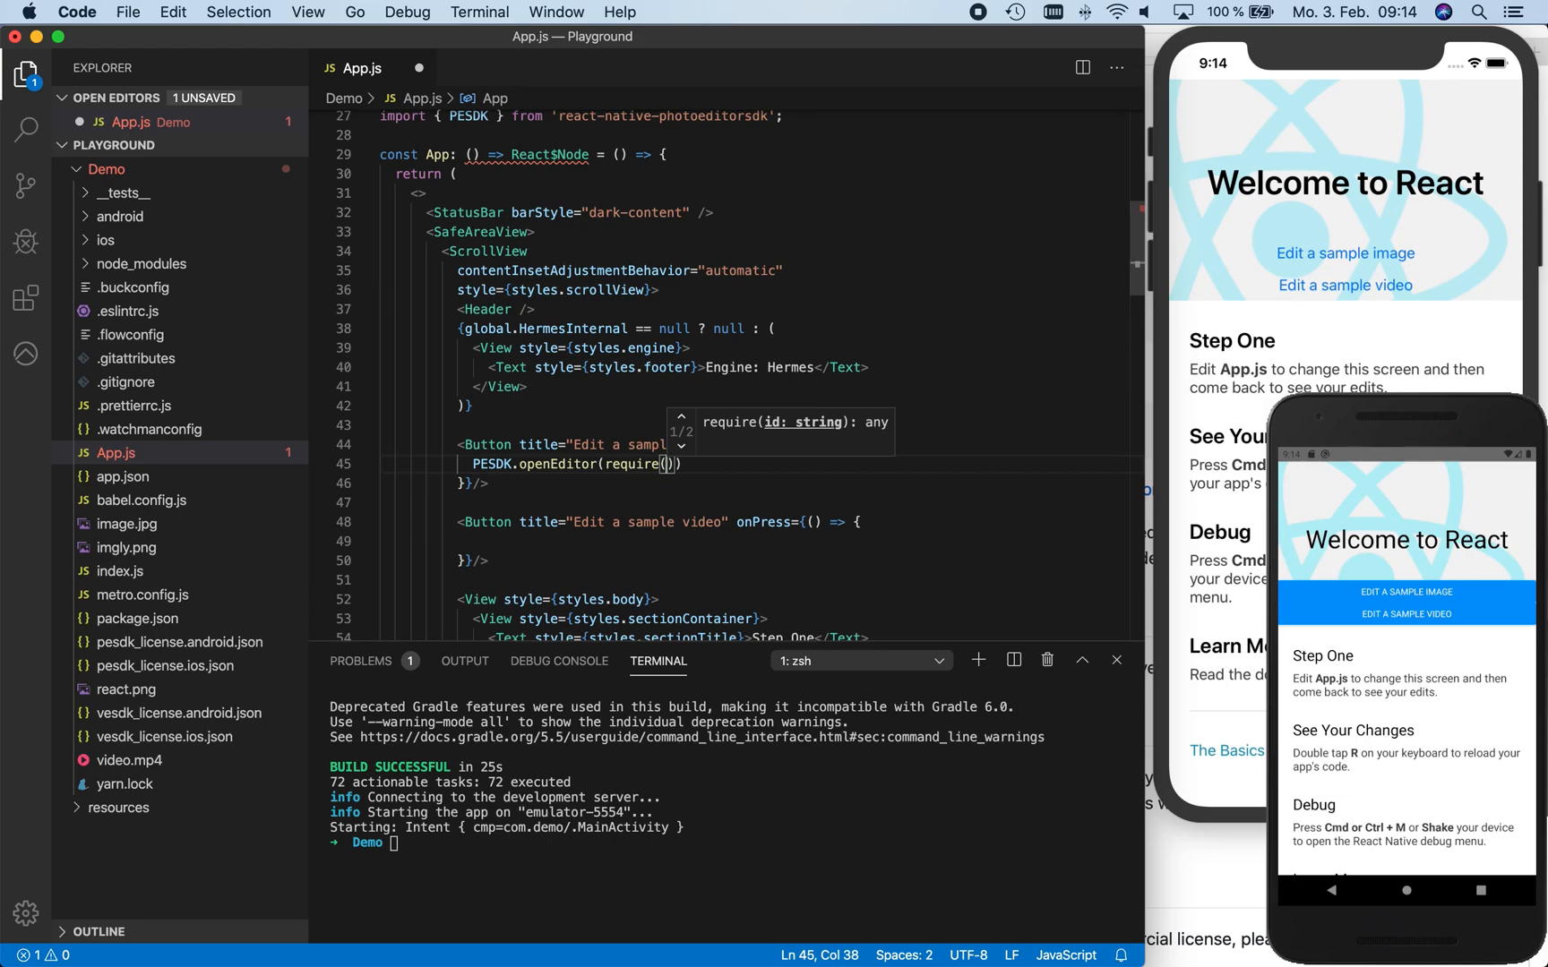
type("\"./")
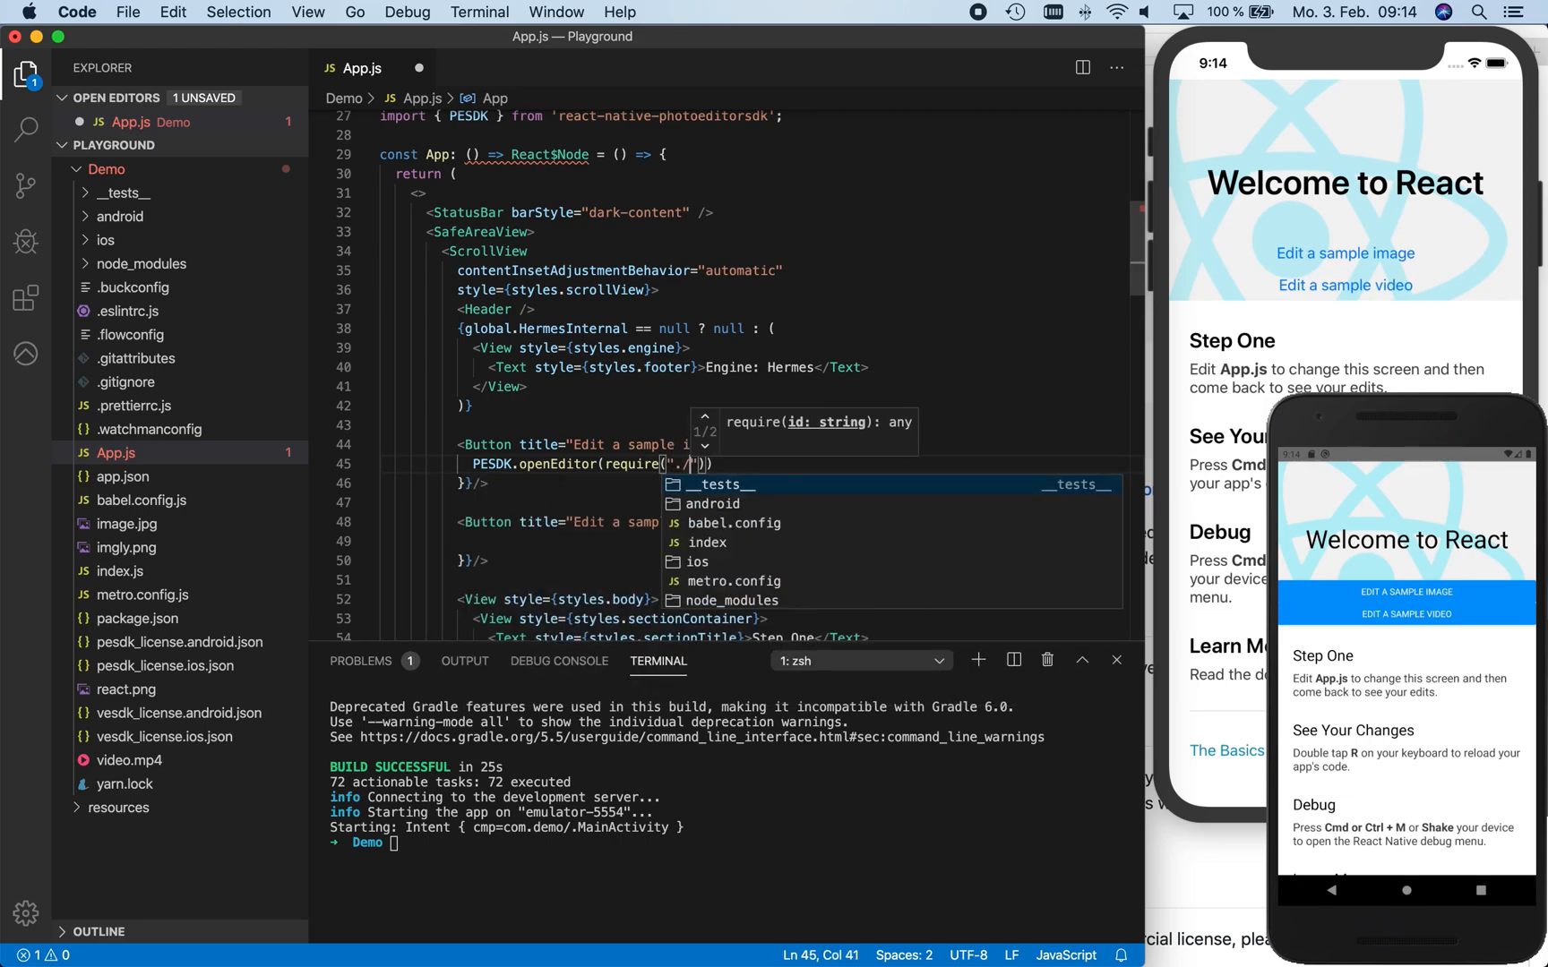
type("image.jpg")
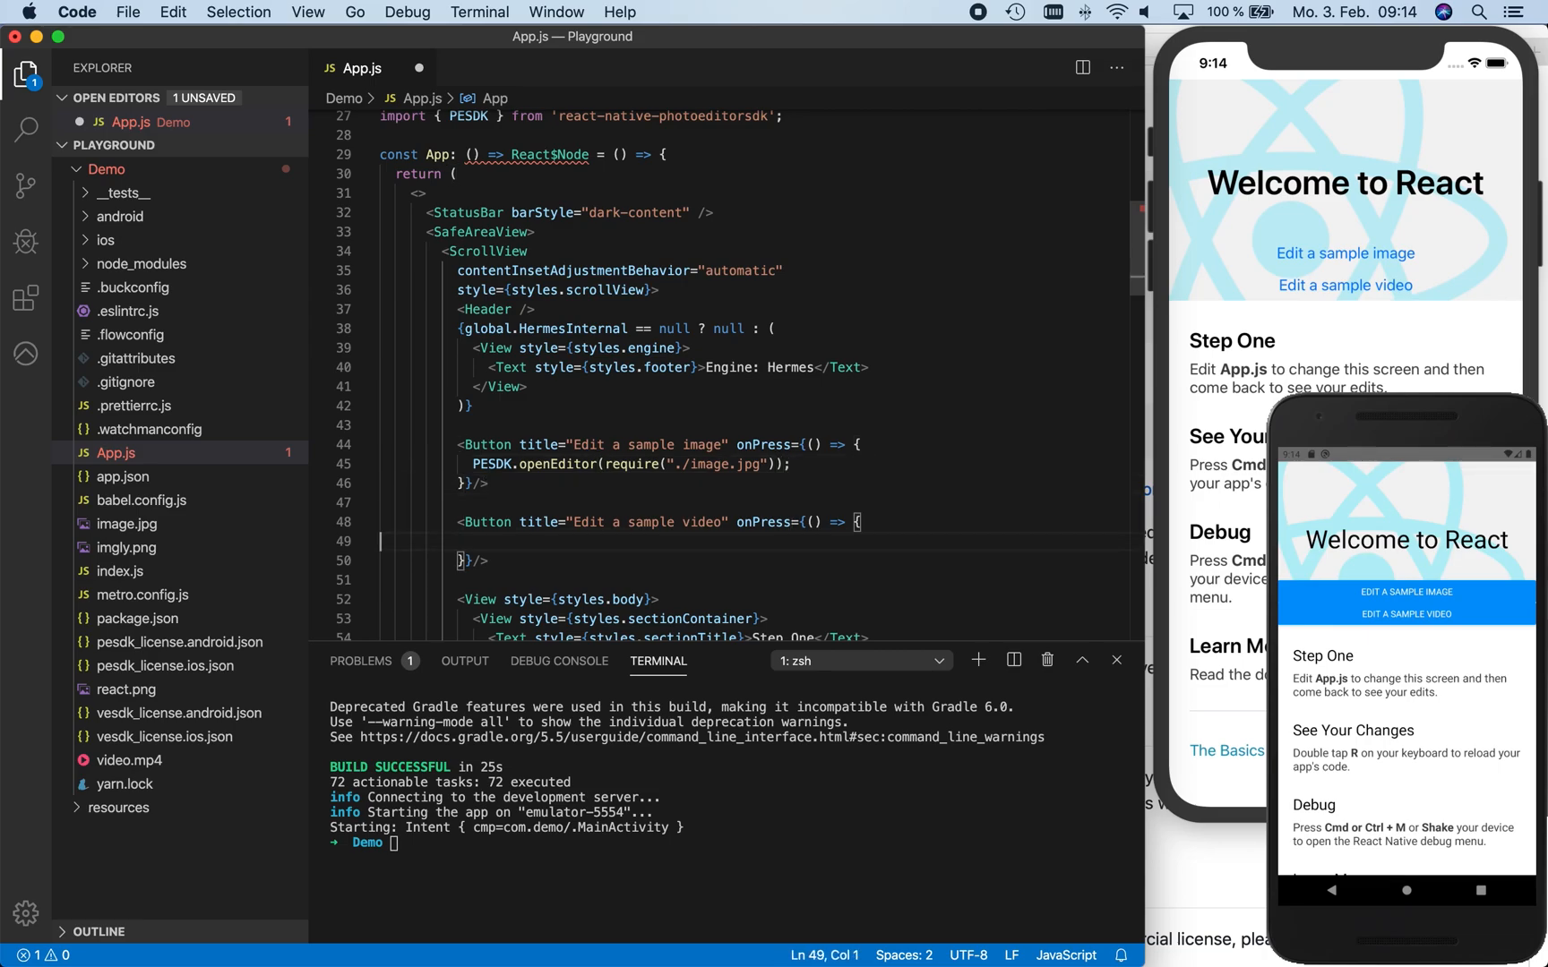
Make the video button call VESDK.openEditor(require("./video.mp4")) with VESDK imported
type("VESDK")
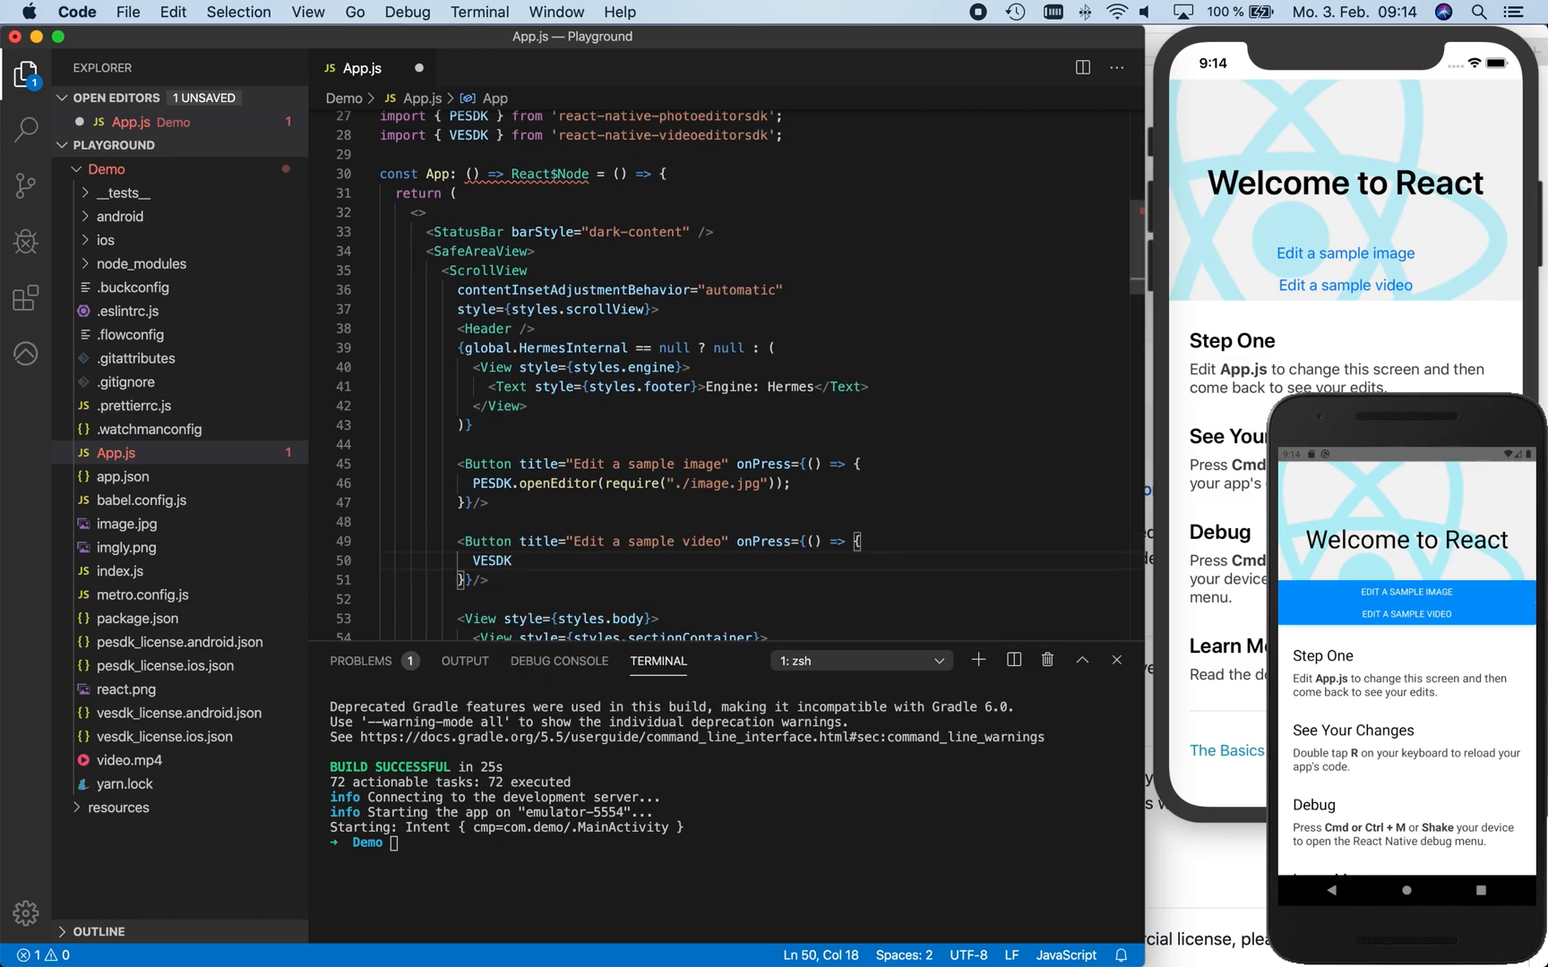
type(".openEditor(r")
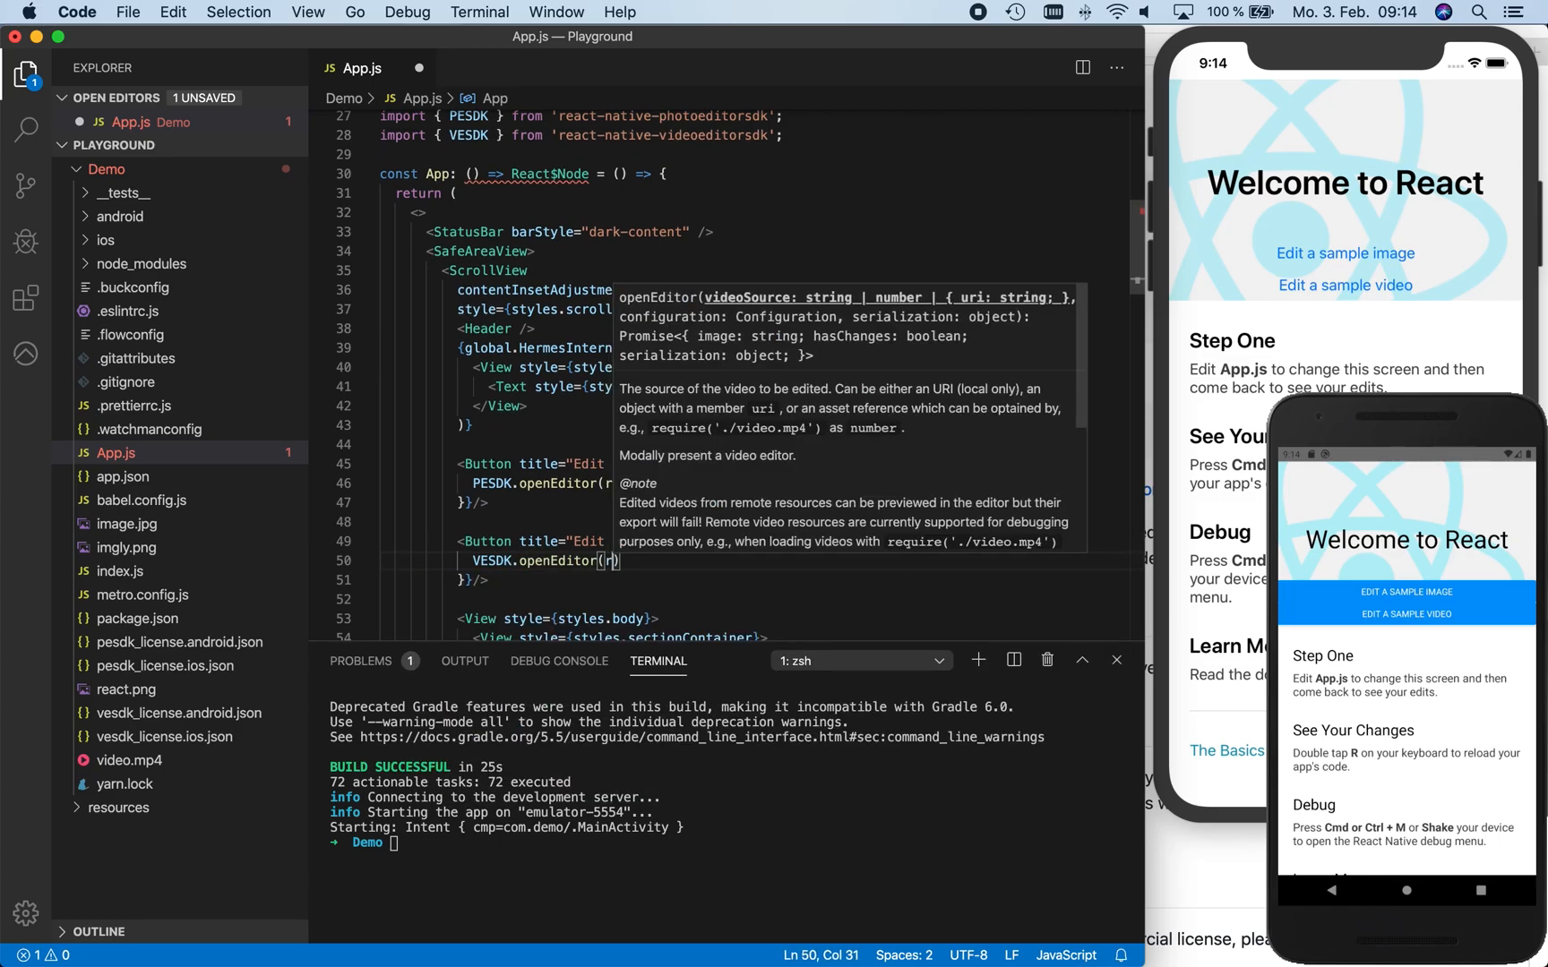
type("require(\"./\"")
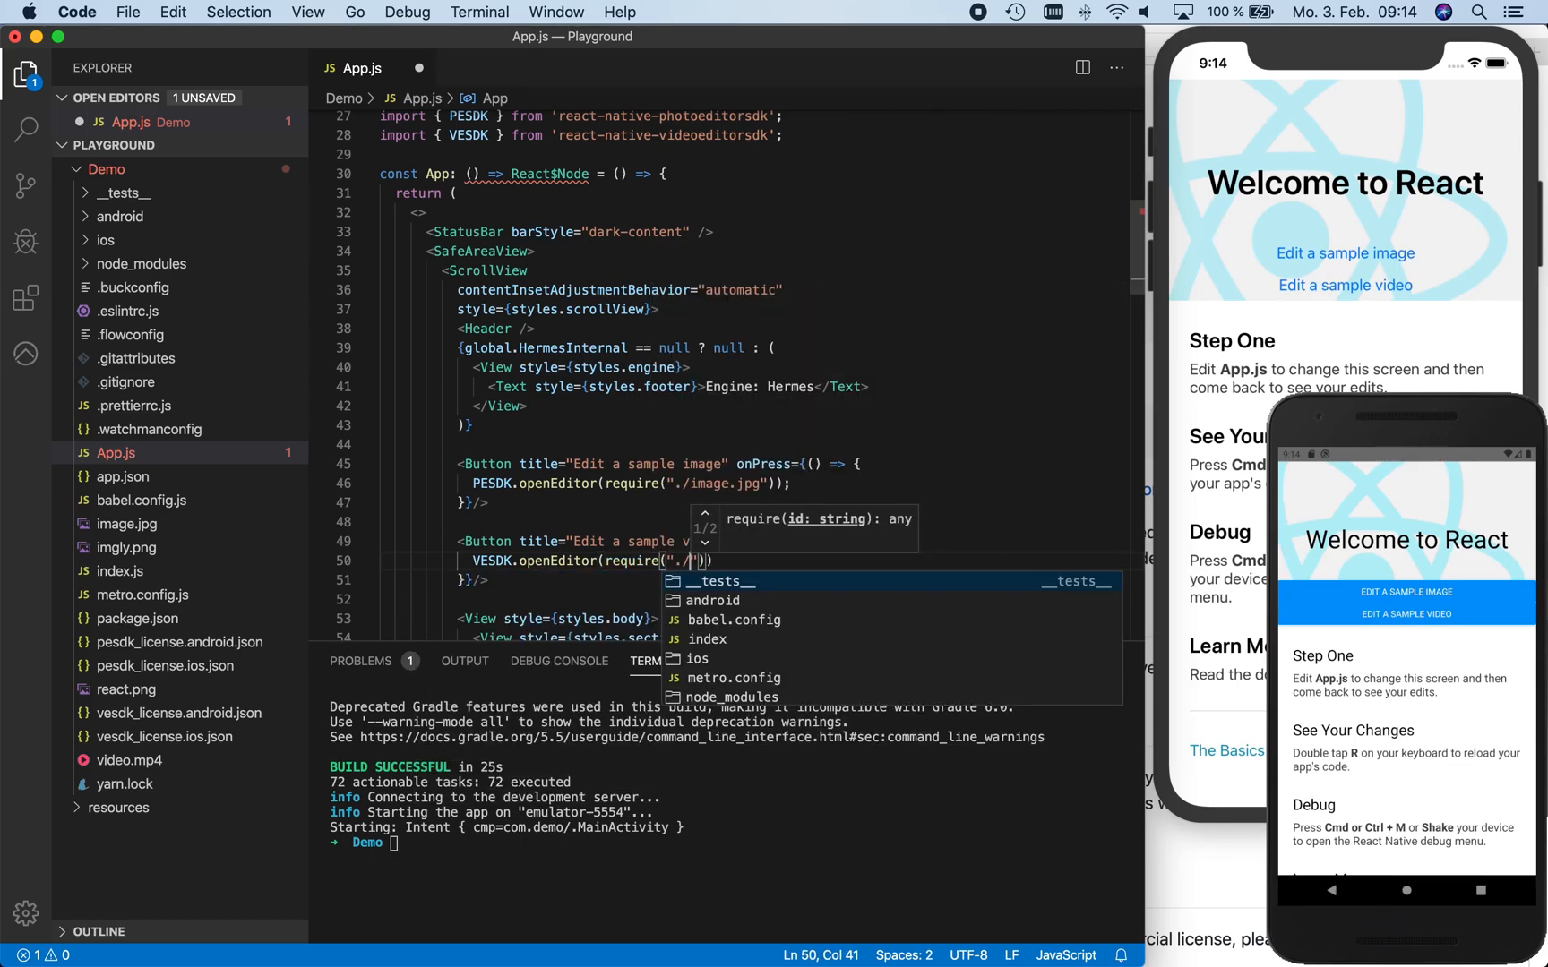
type("video")
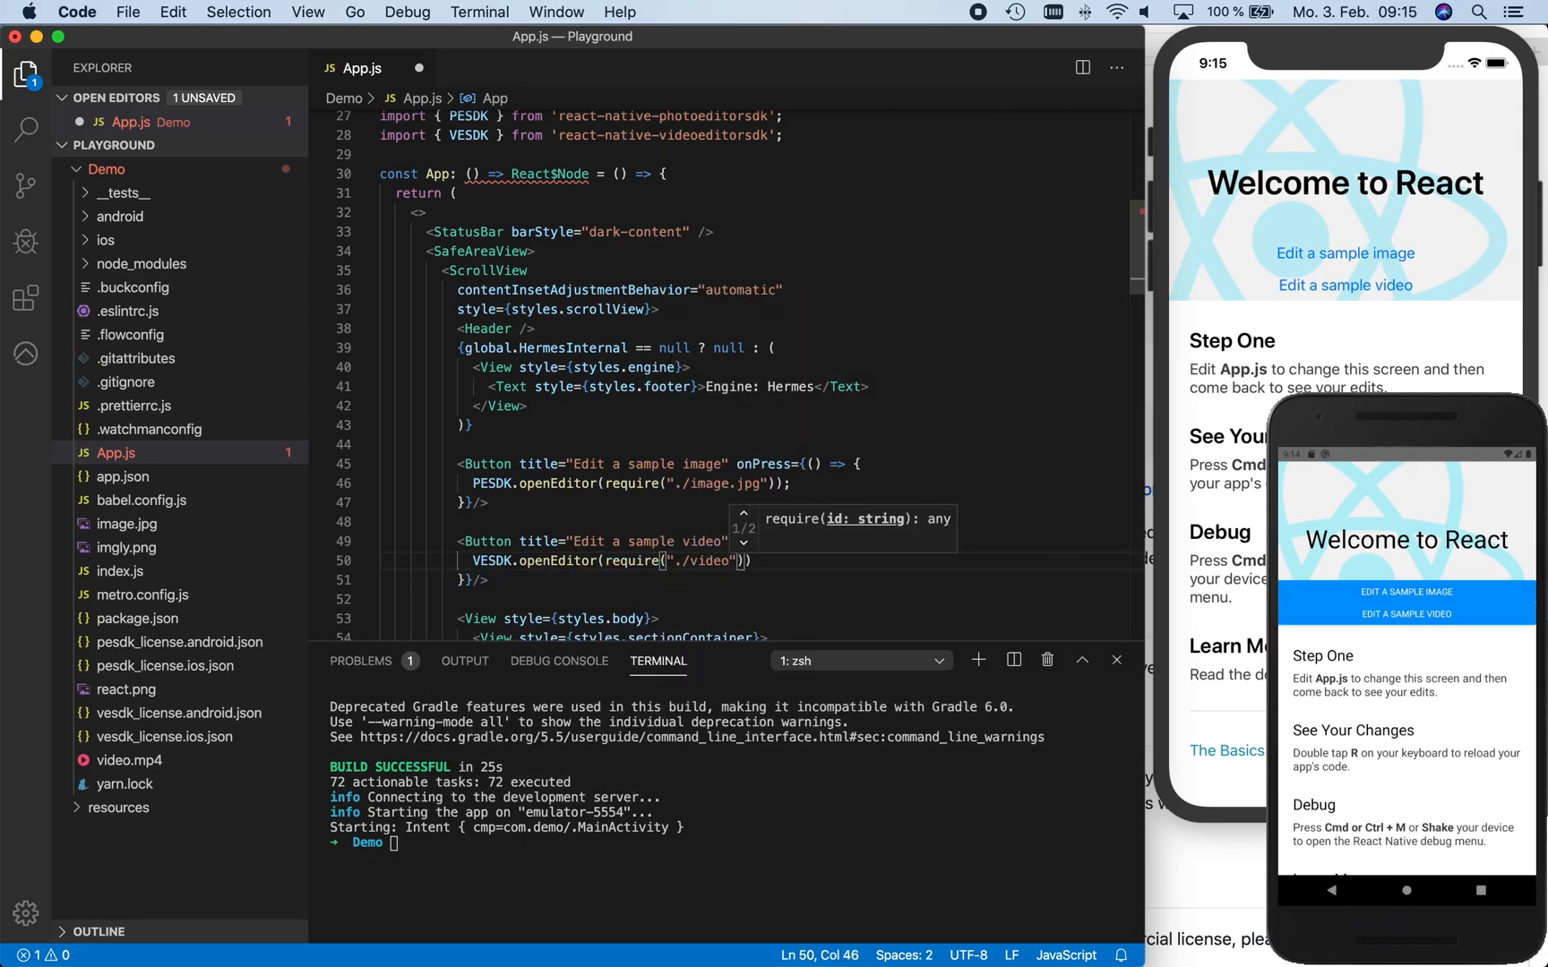
type(".mp4")
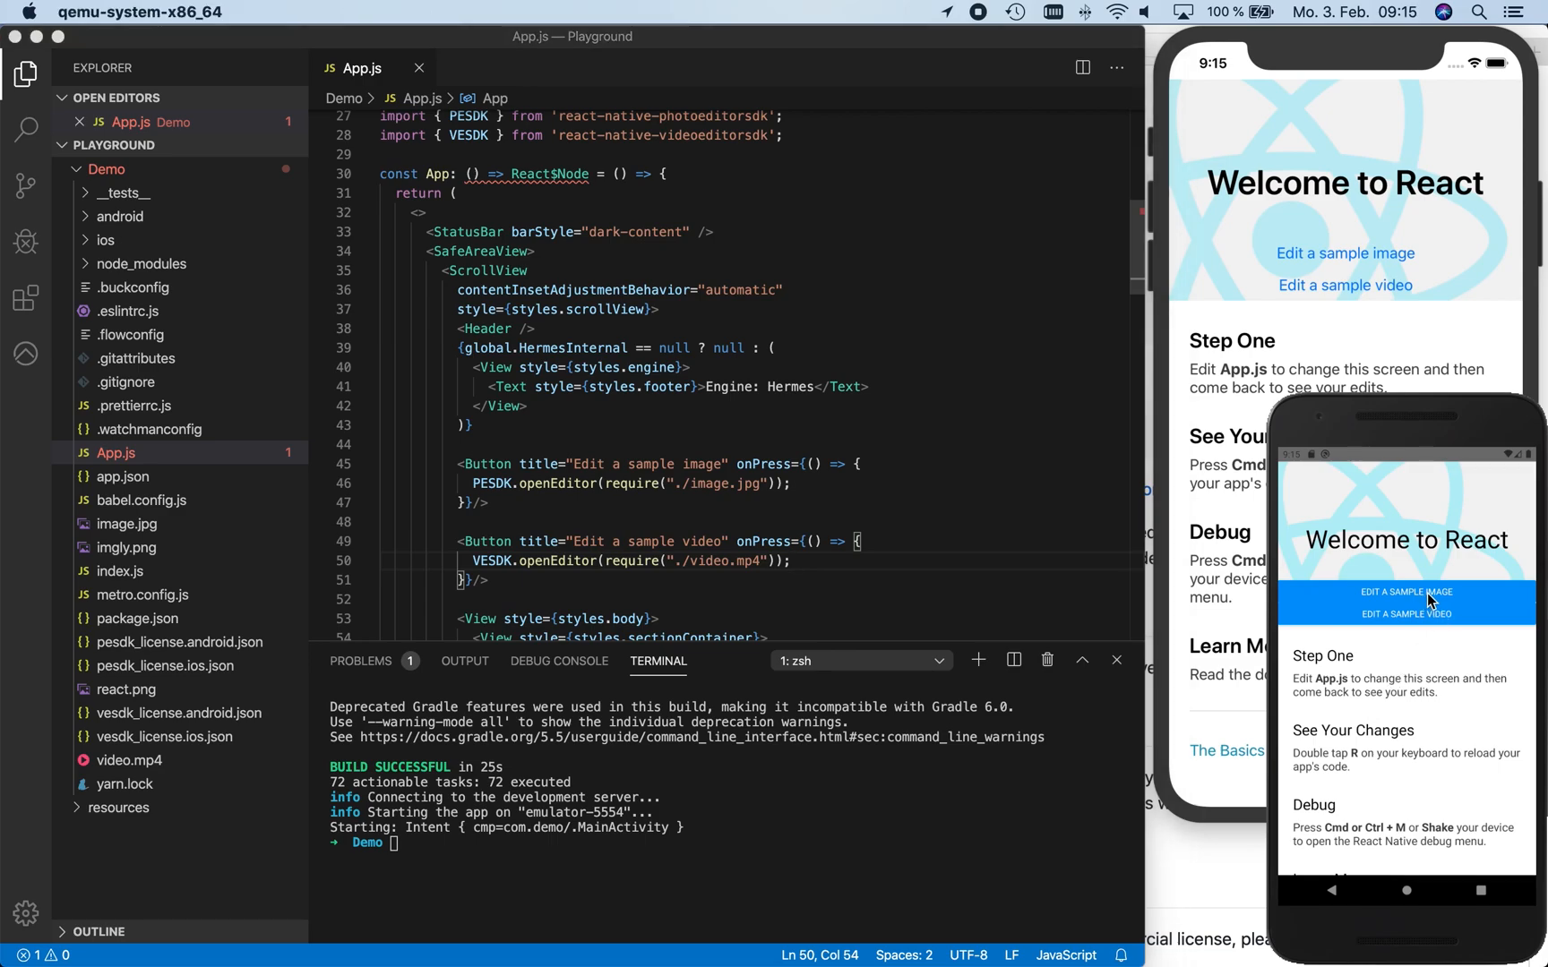
On the Android emulator, open the sample image in the photo editor, close it, and try the video button
left_click(1404, 591)
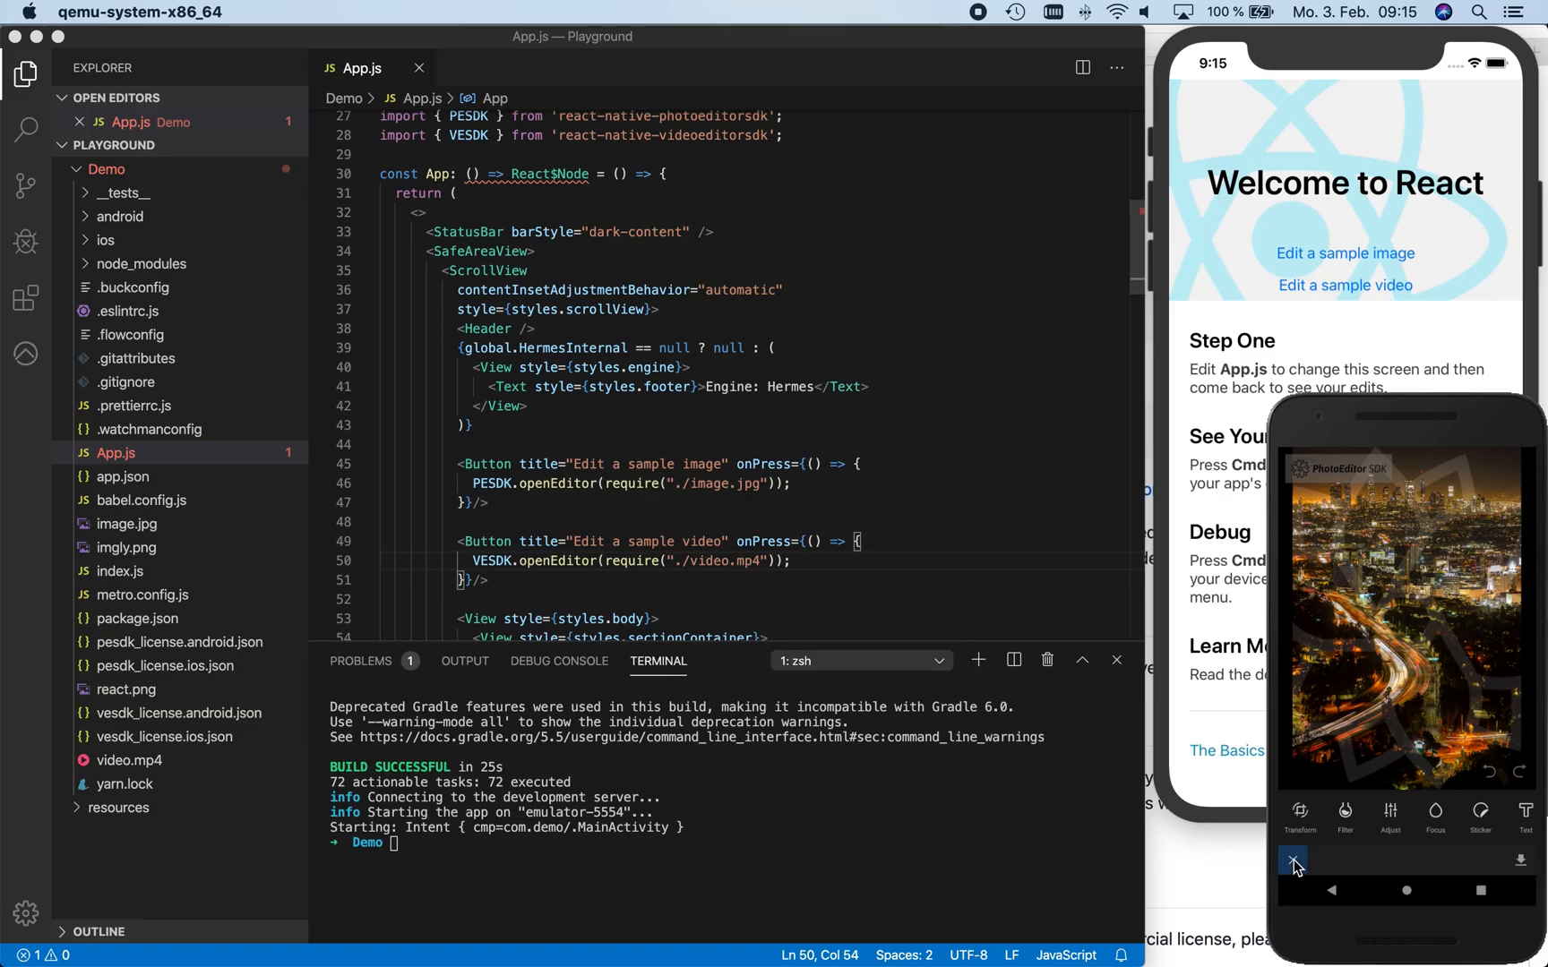
left_click(1291, 858)
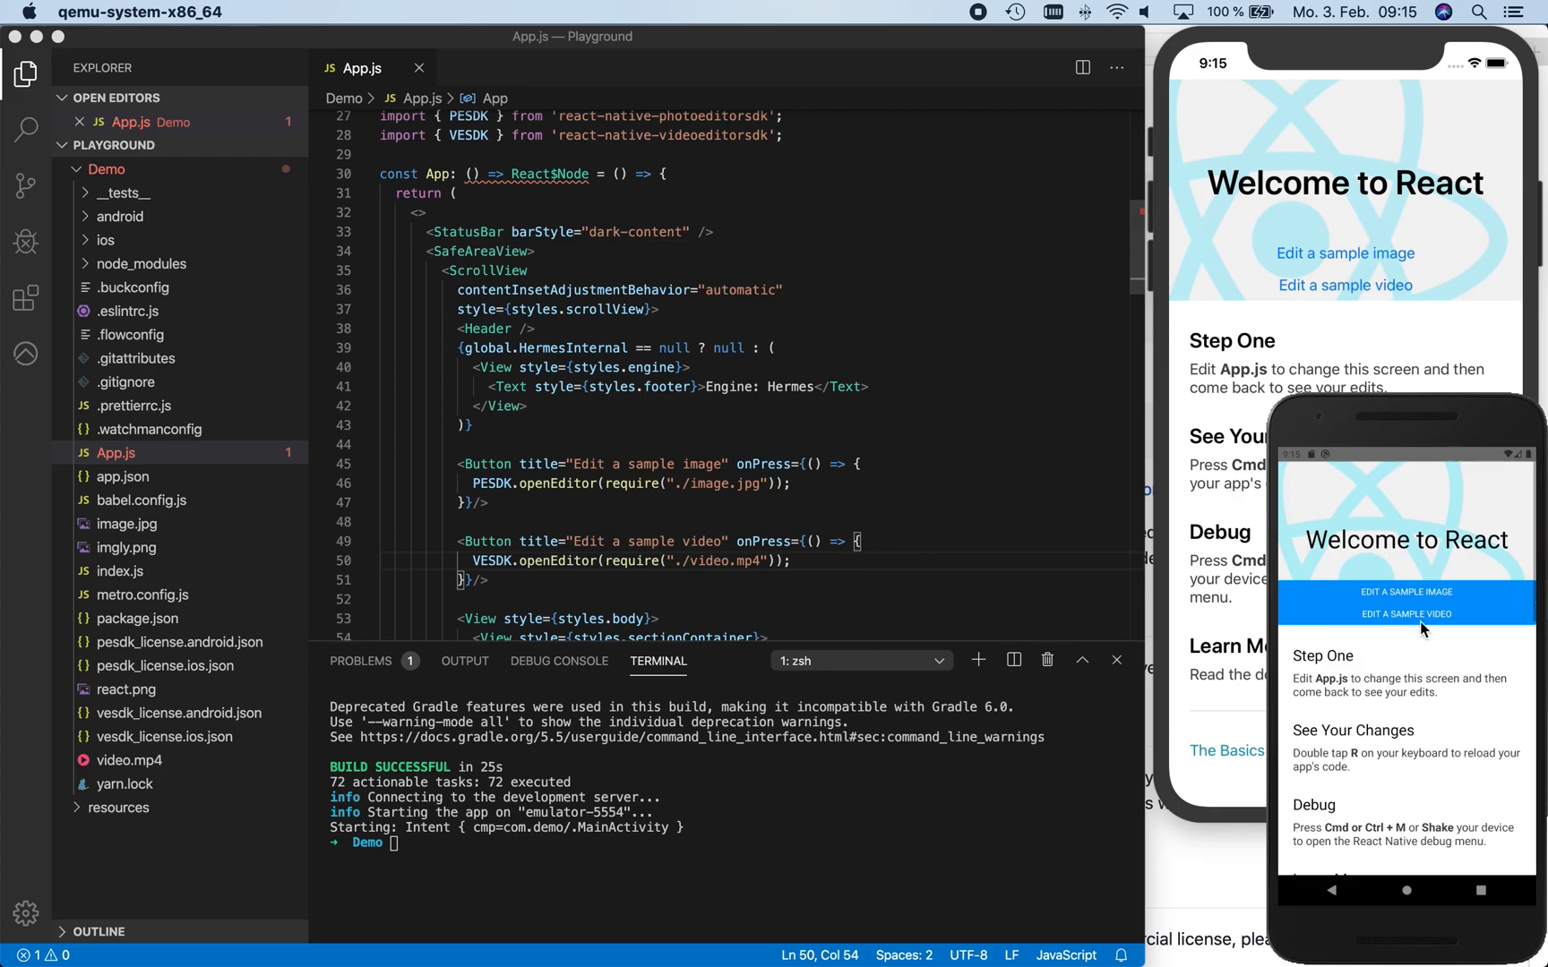
left_click(1406, 614)
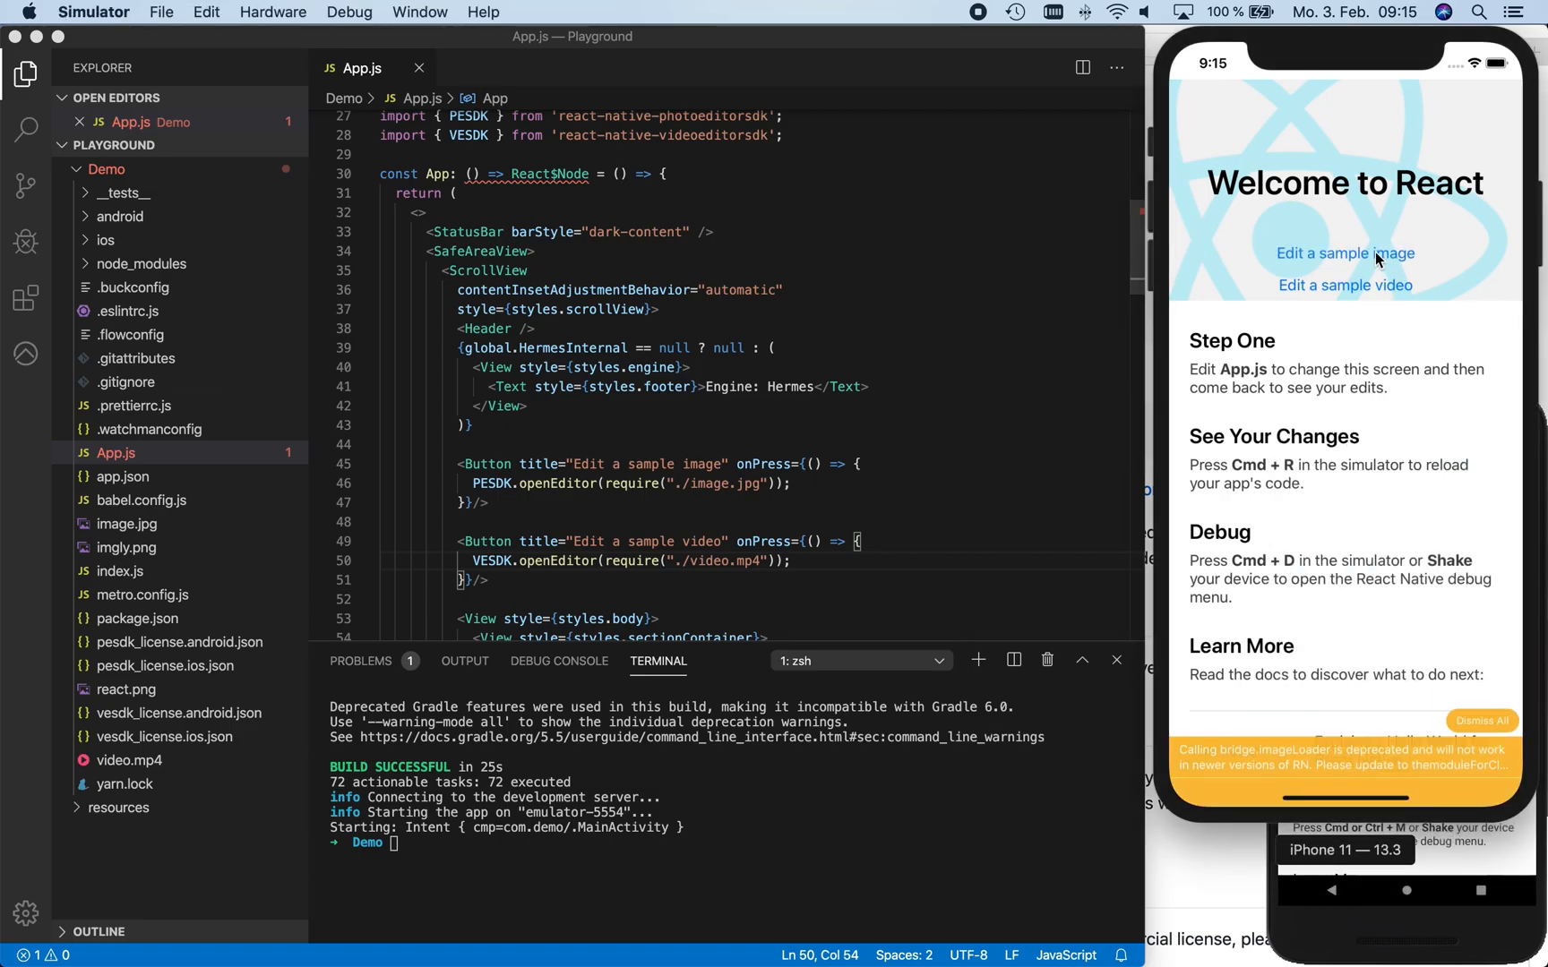
Try the image and video buttons on the iOS simulator, then return to the code
left_click(1341, 252)
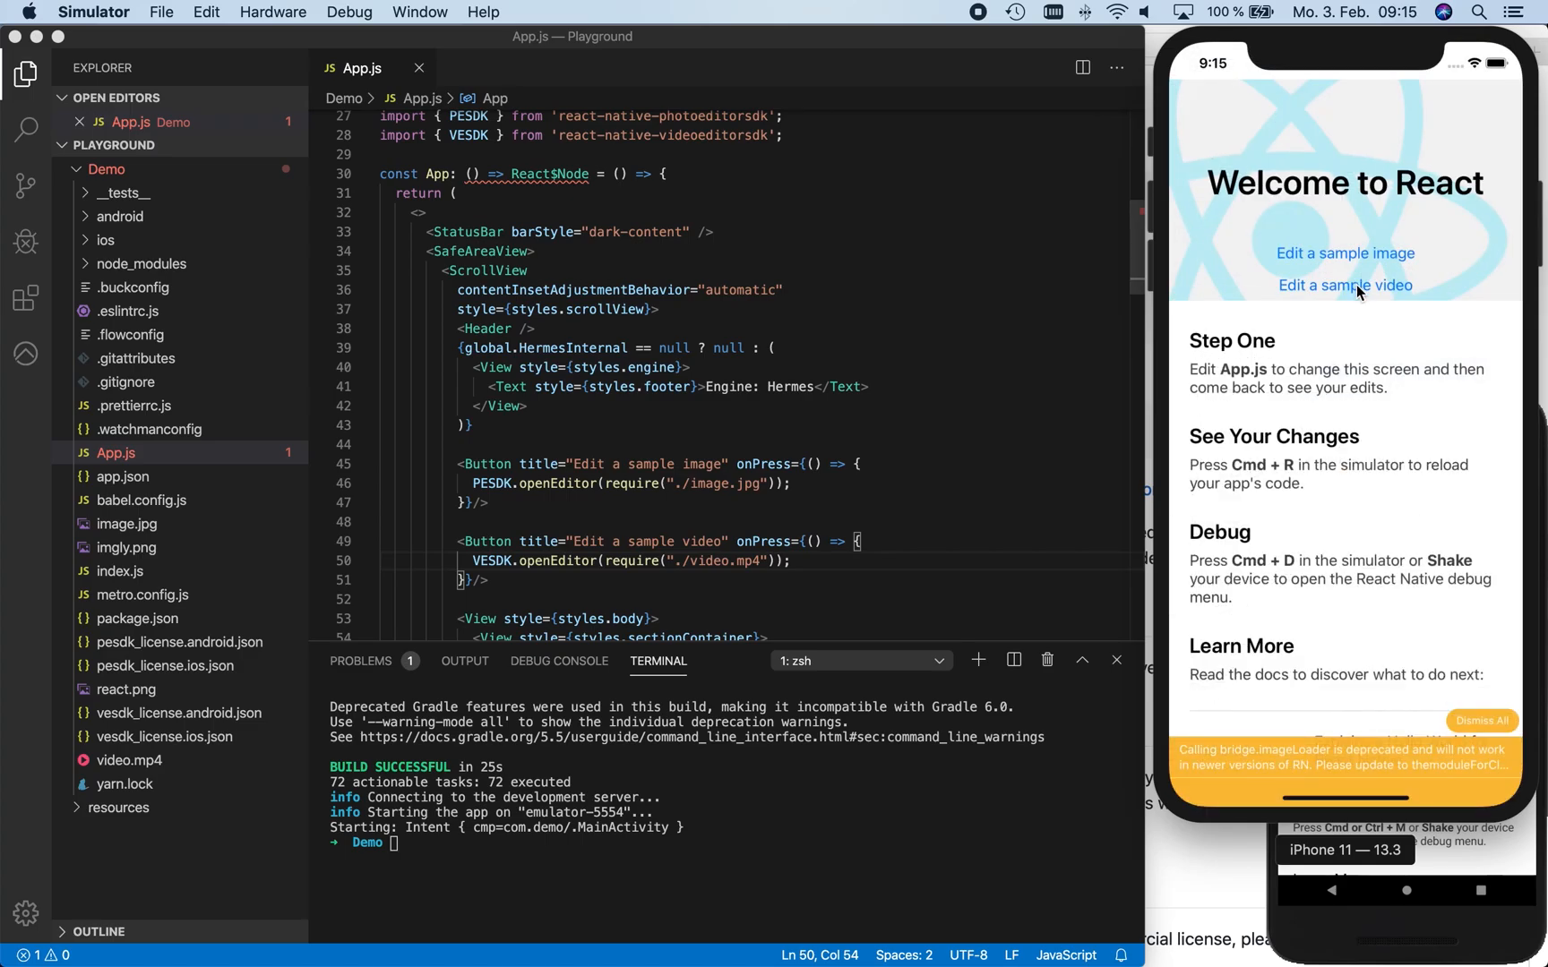
left_click(1343, 285)
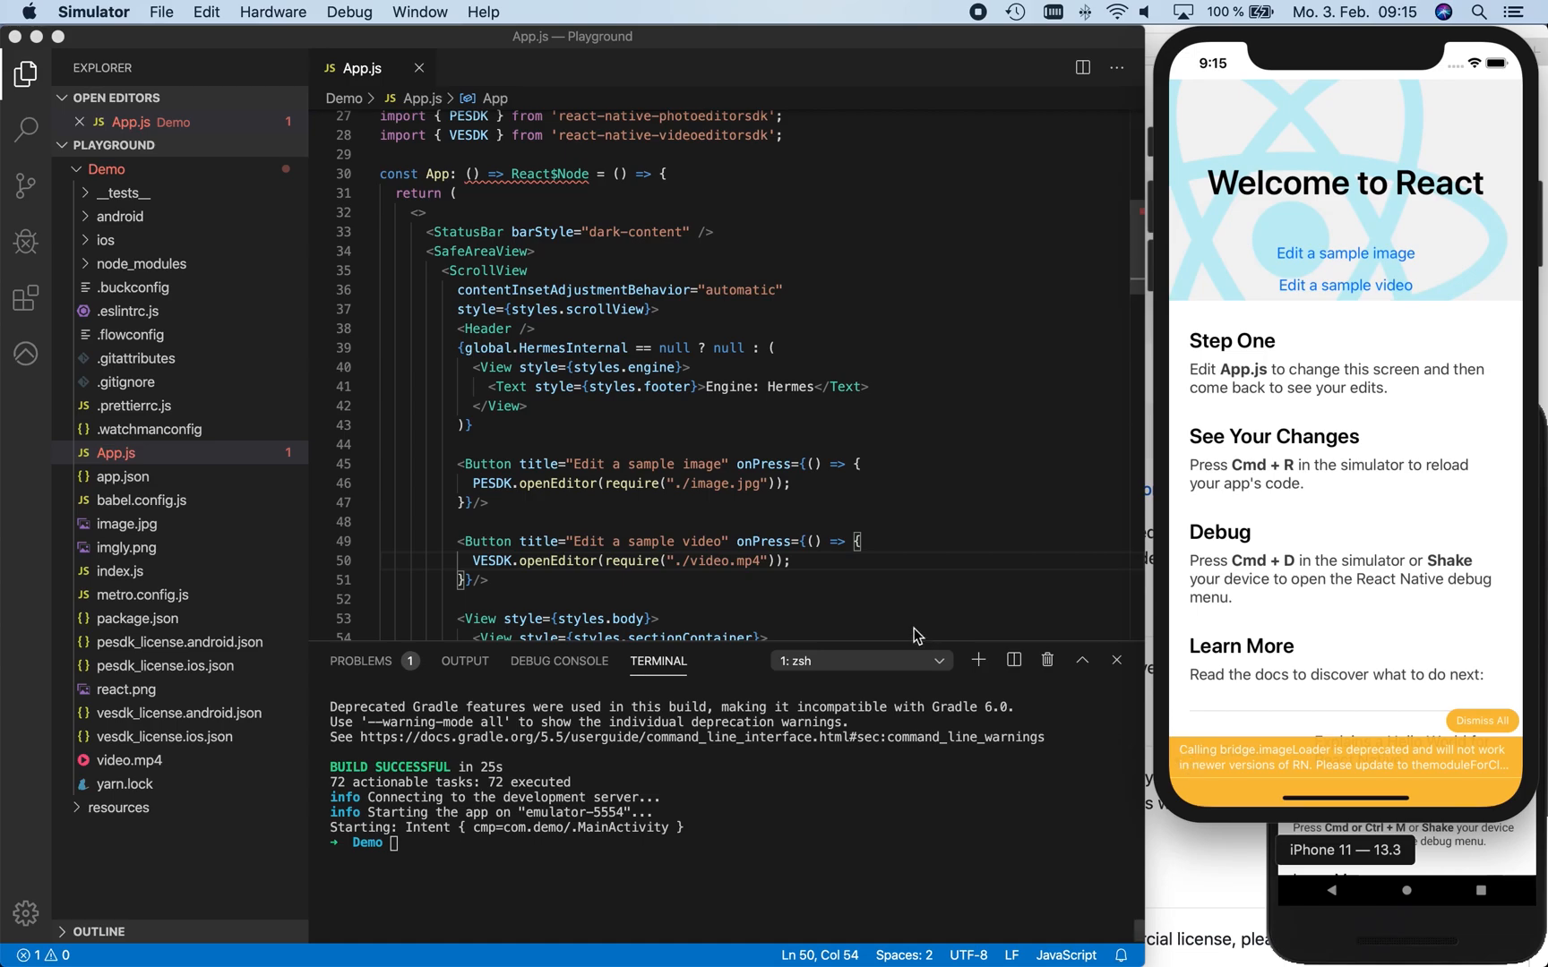
left_click(851, 587)
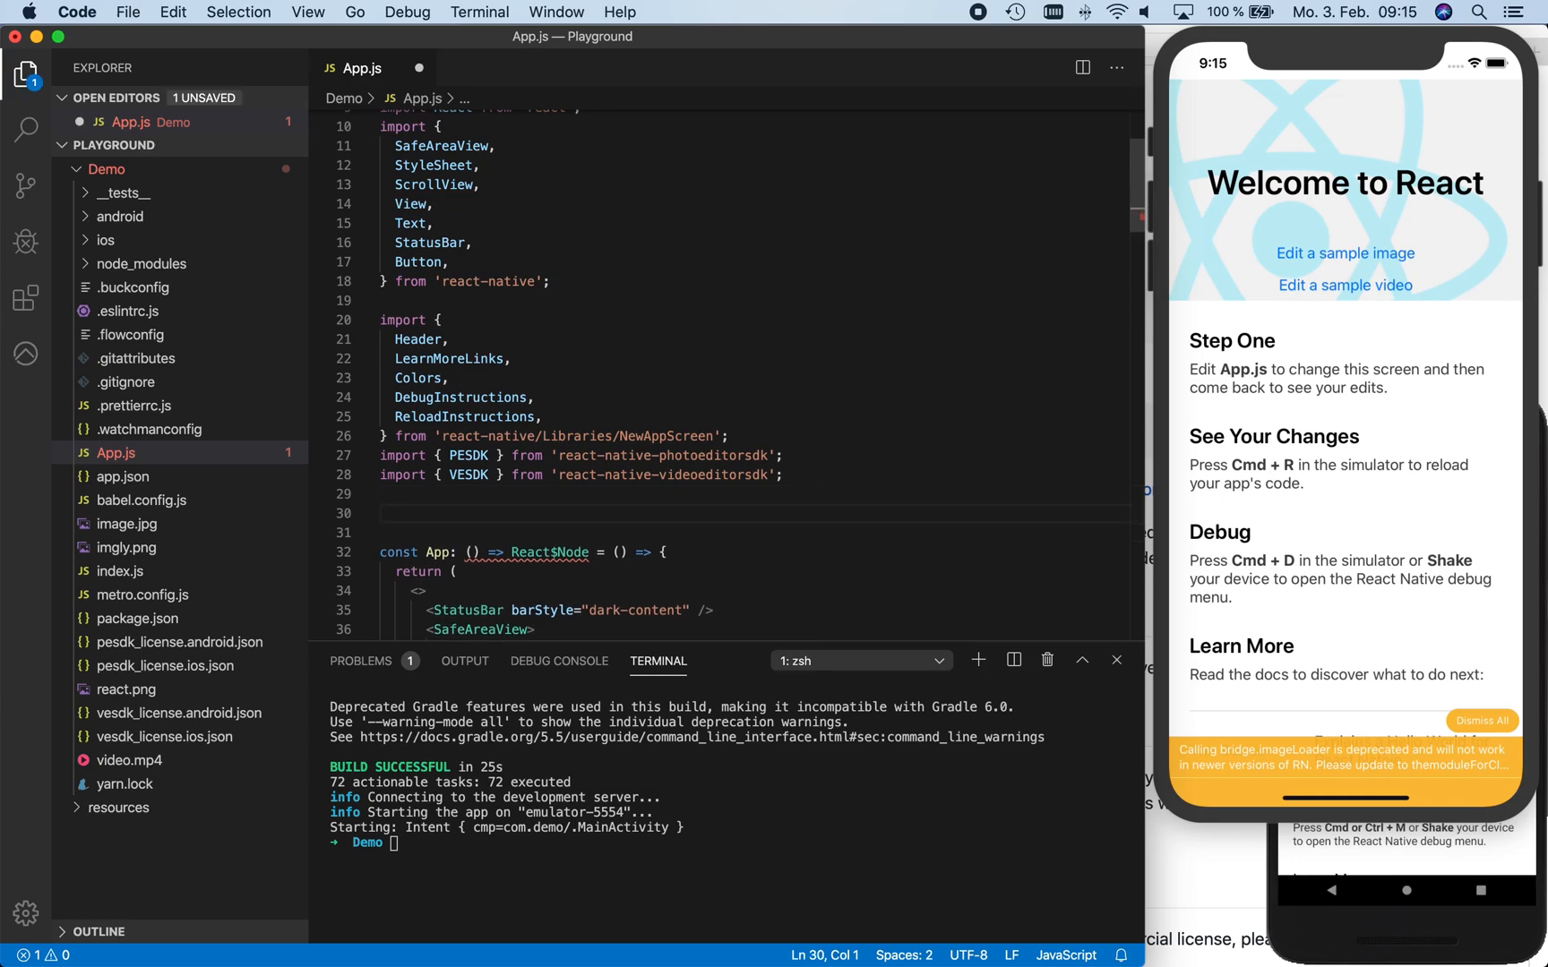
Add PESDK.unlockWithLicense(require("./pesdk_license")) below the imports
type("PESDK")
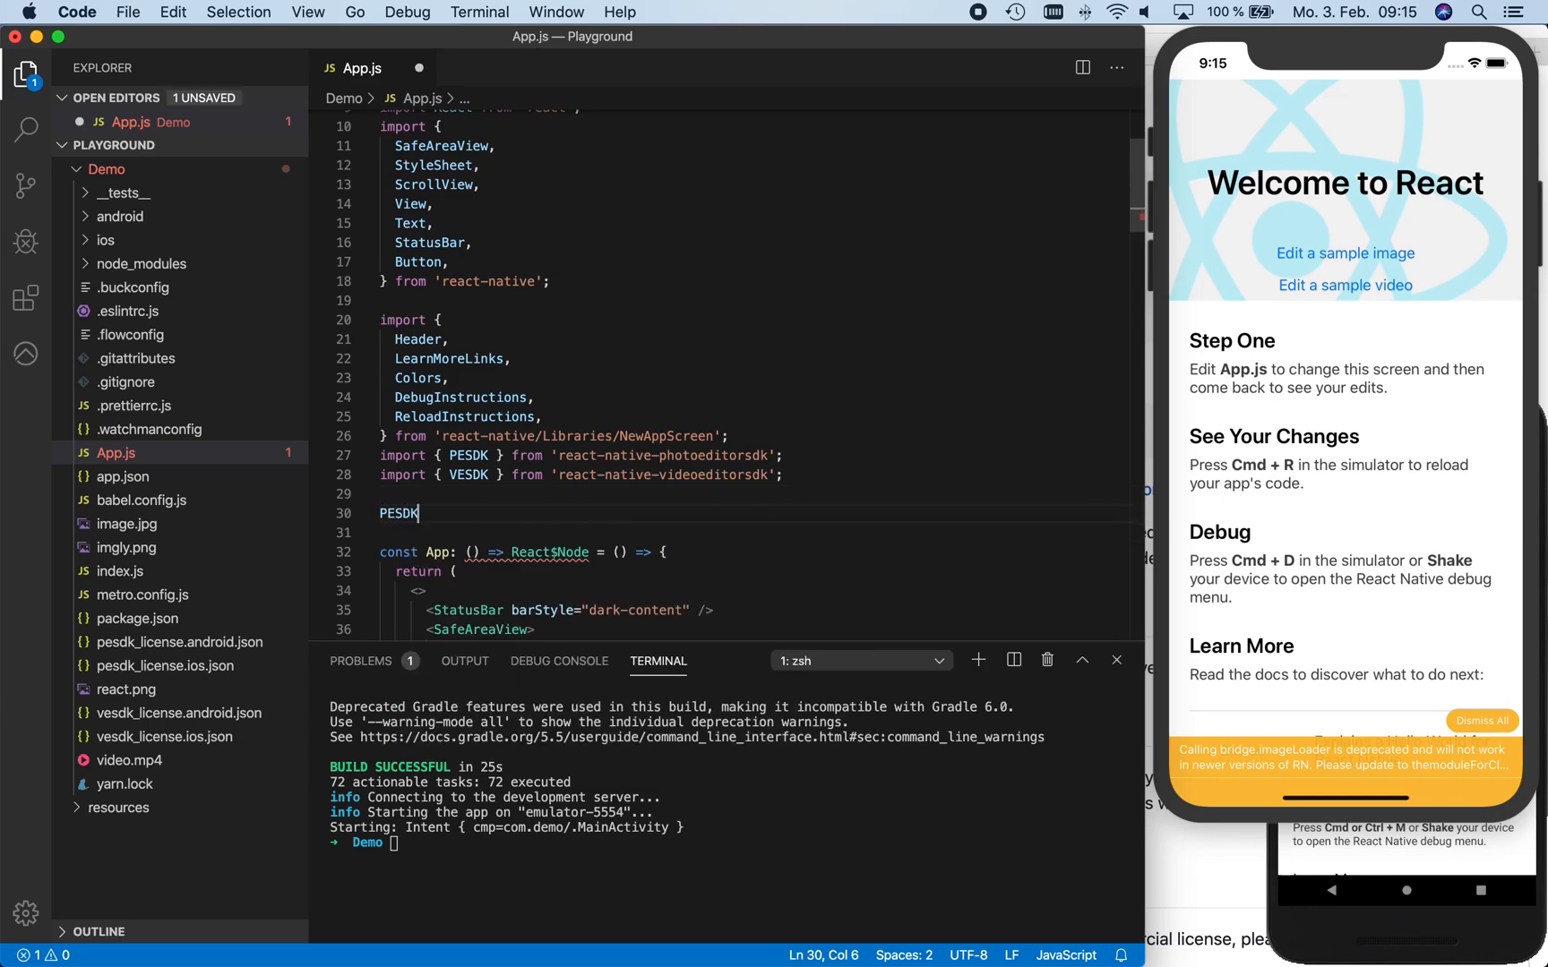
type(".unlockWithLicense")
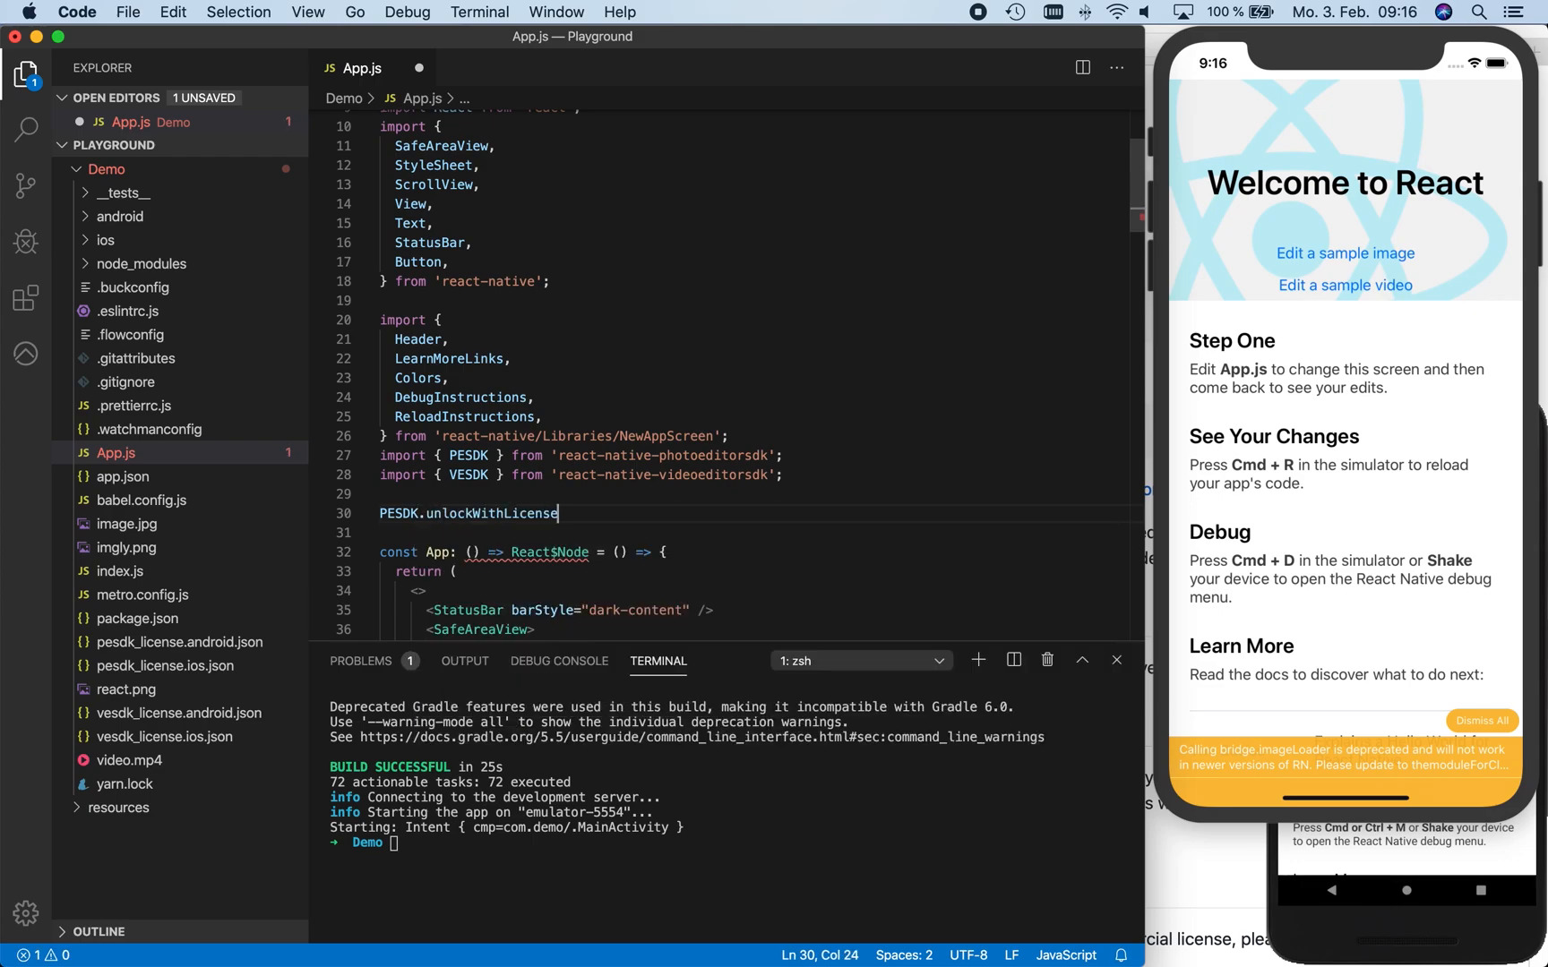
type("(require(")
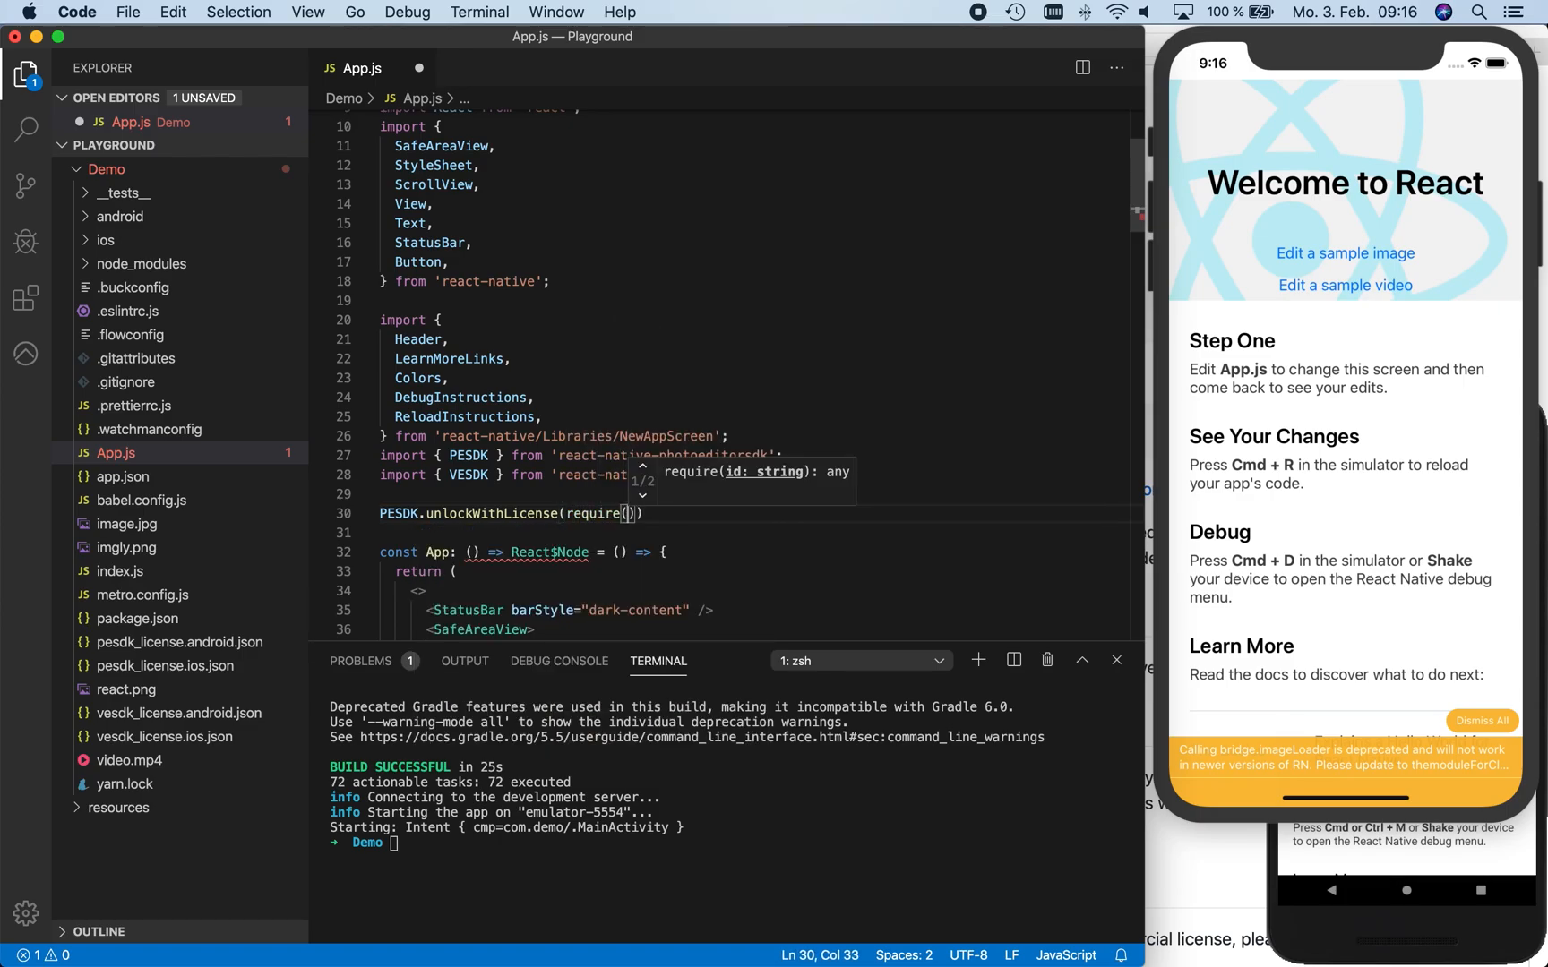
type("./\"")
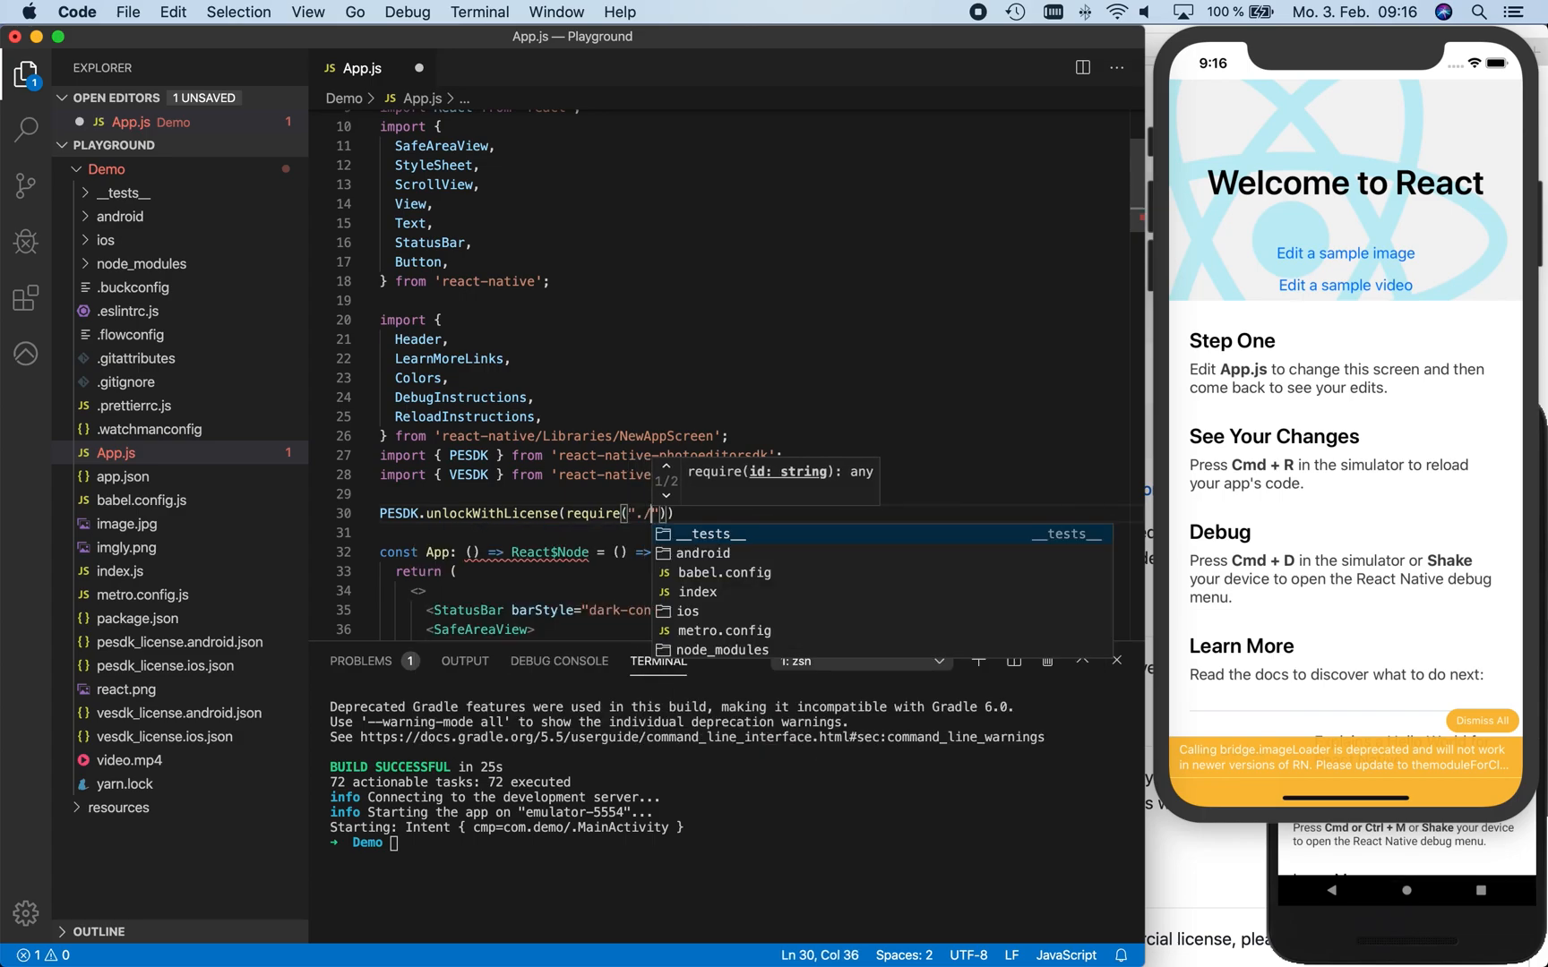
type("pesdk")
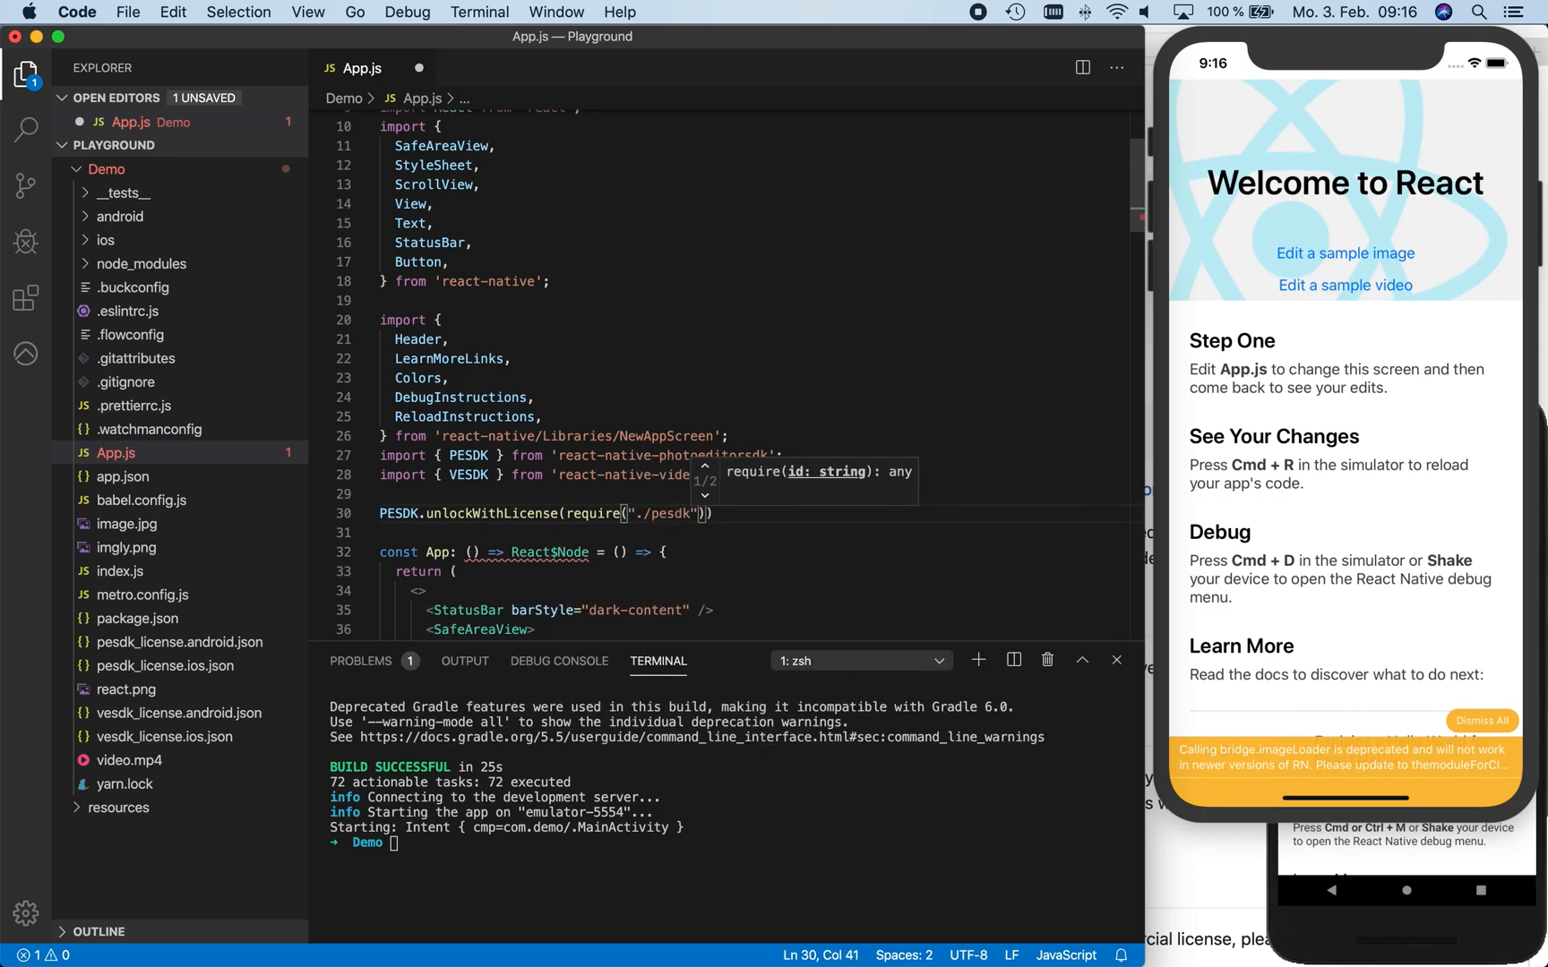
type("_license")
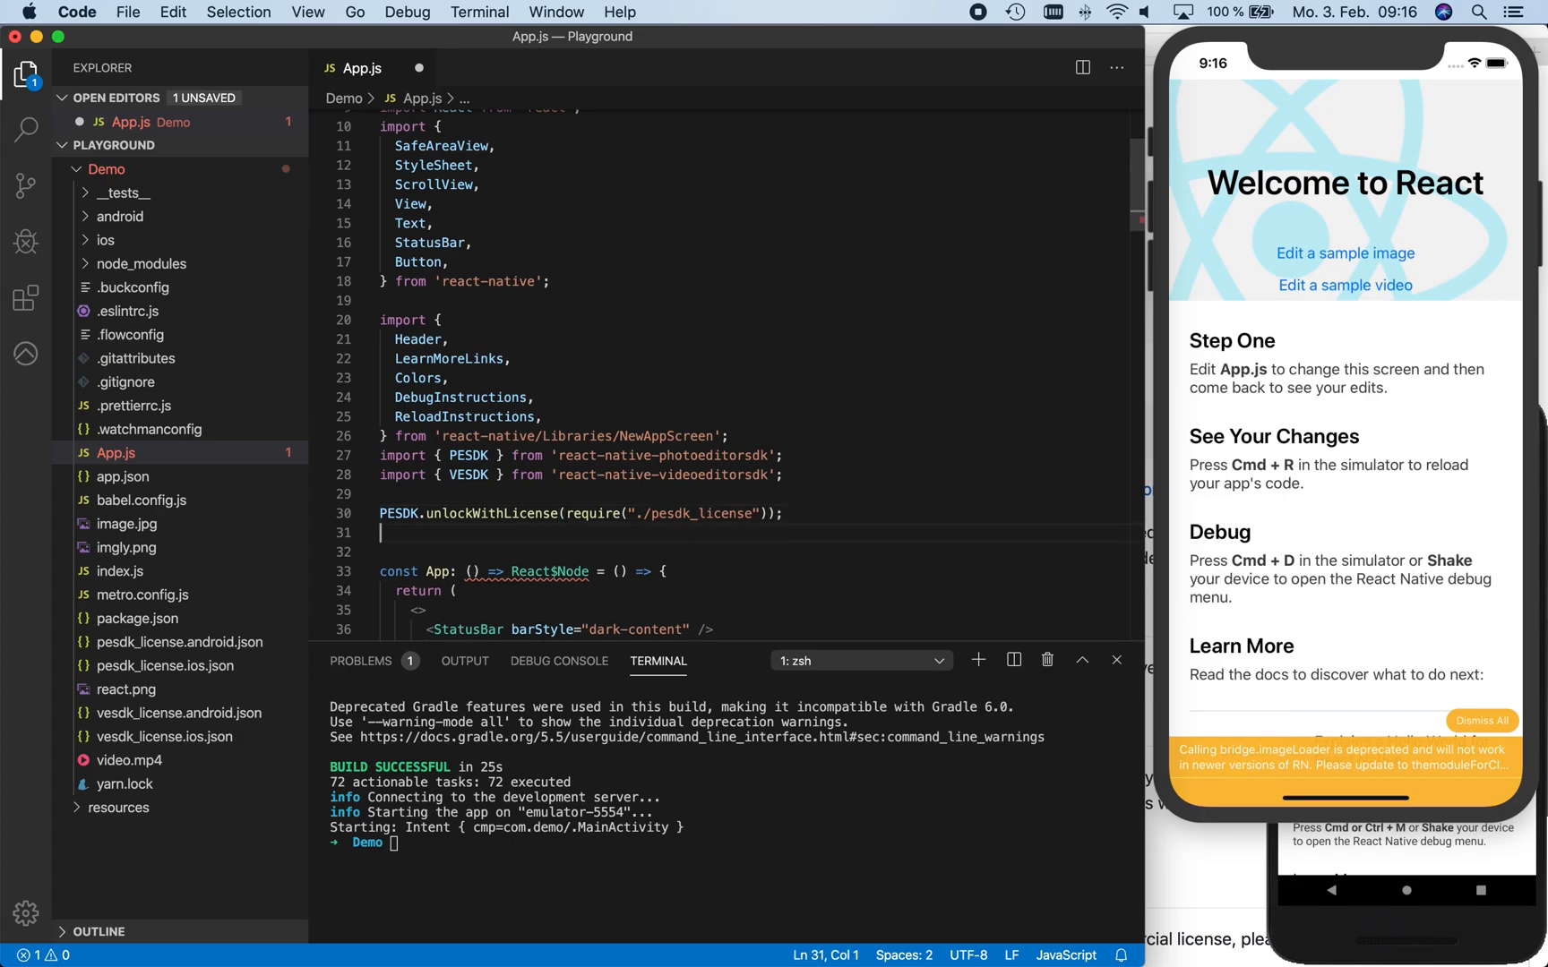
Add VESDK.unlockWithLicense(require("./vesdk_license")) and save App.js
type("VESDK")
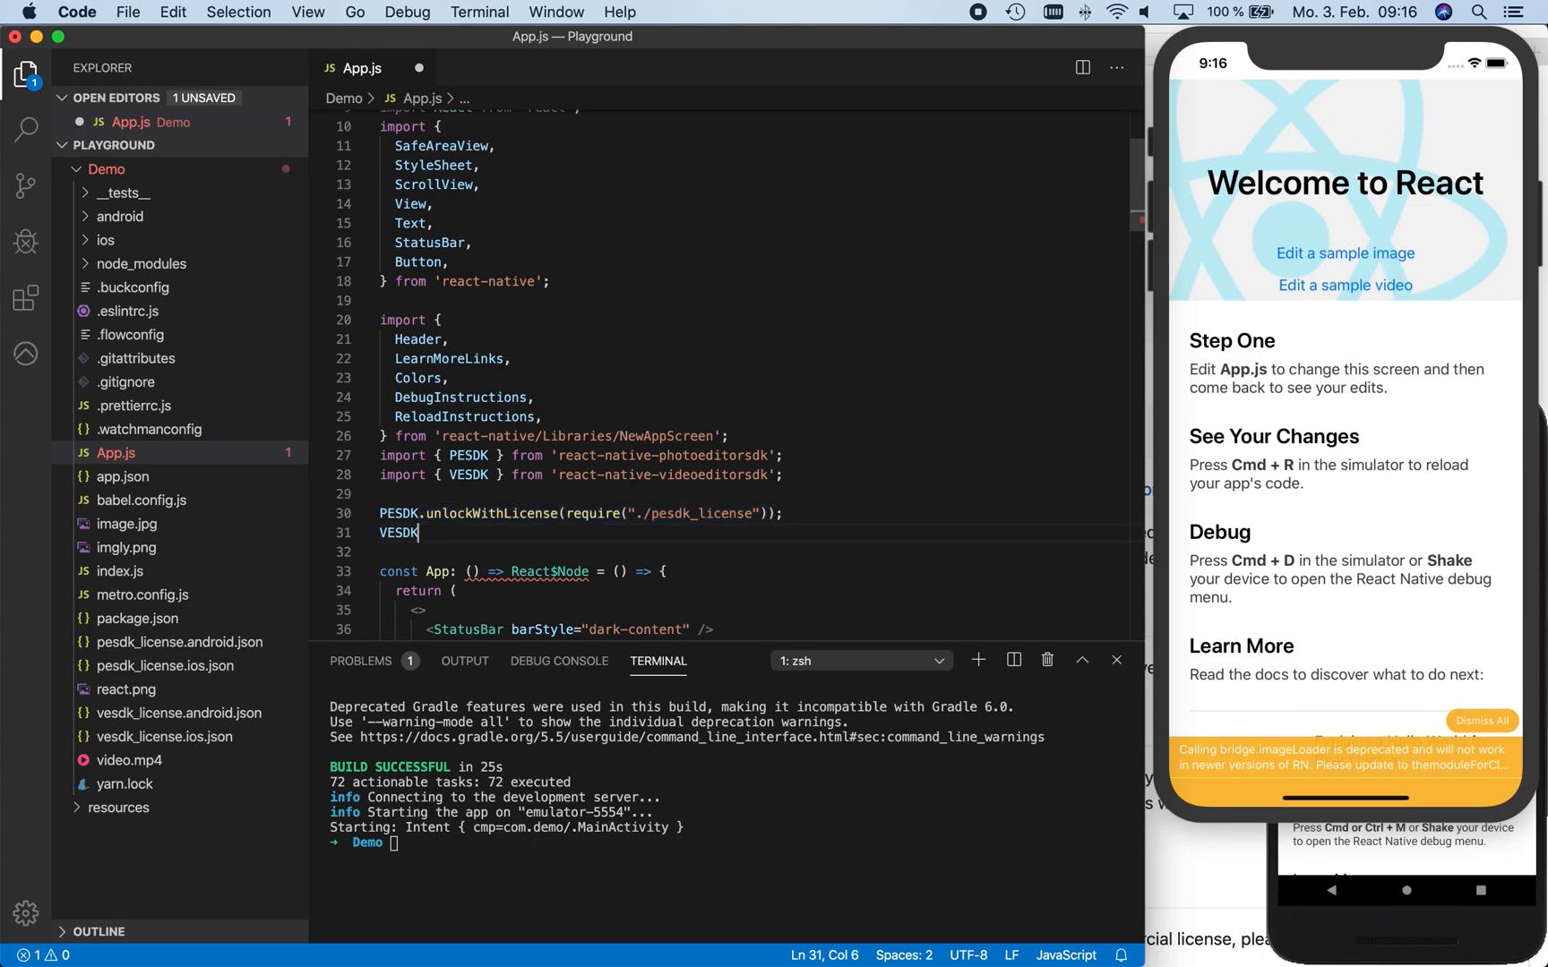
type(".unlockWithLicense(require(\"./vesdk_license\"));")
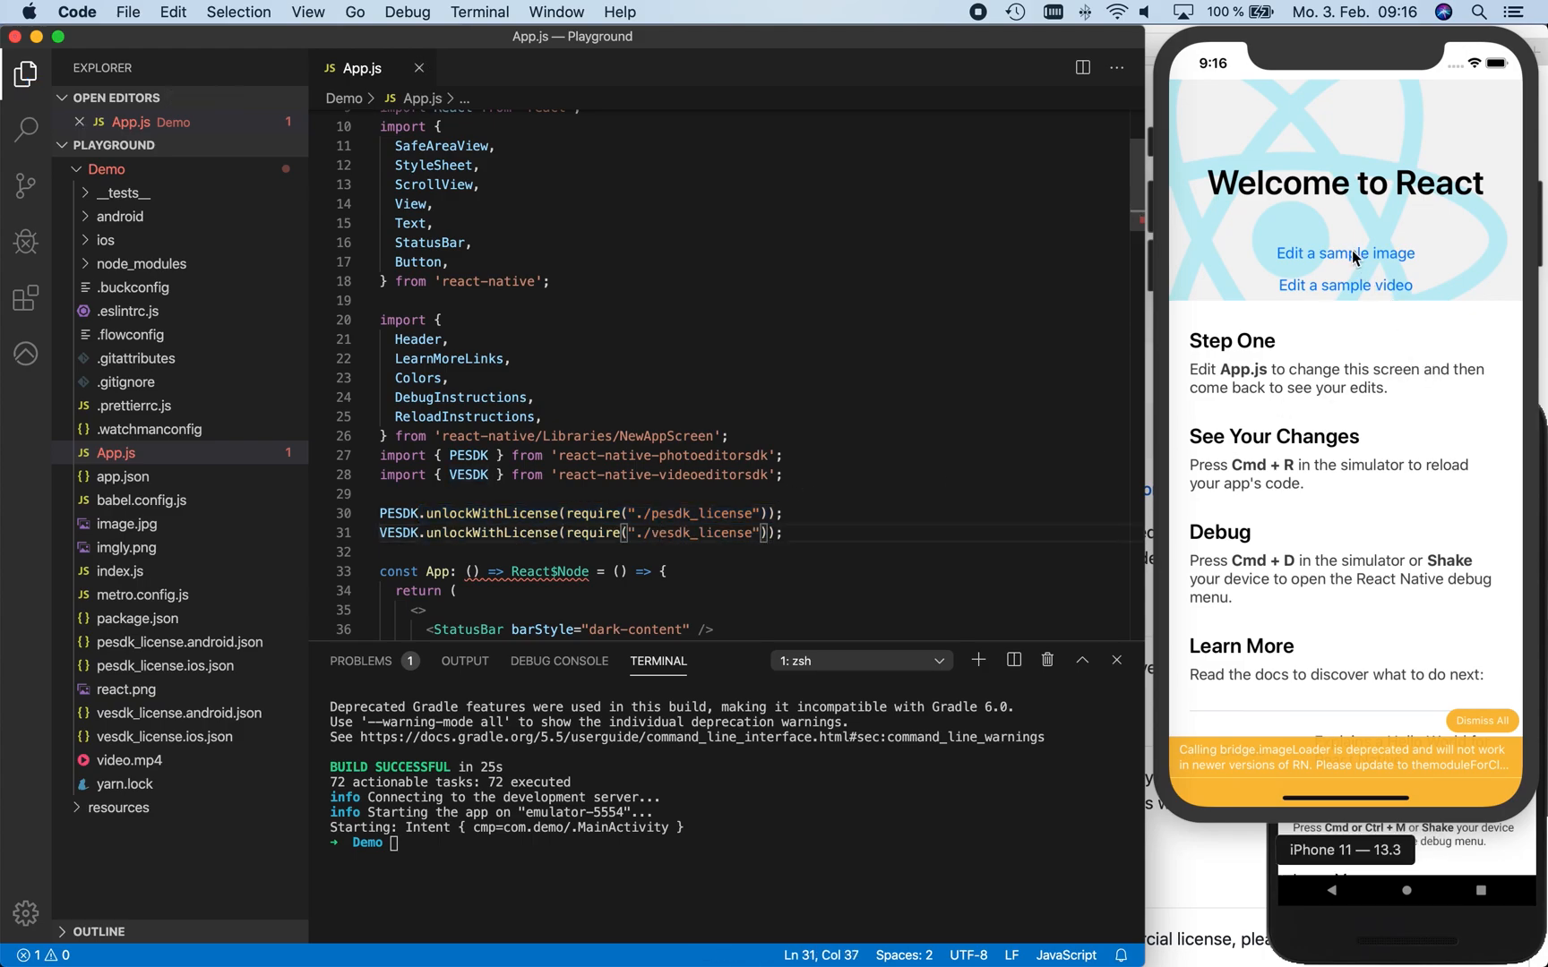
left_click(1343, 252)
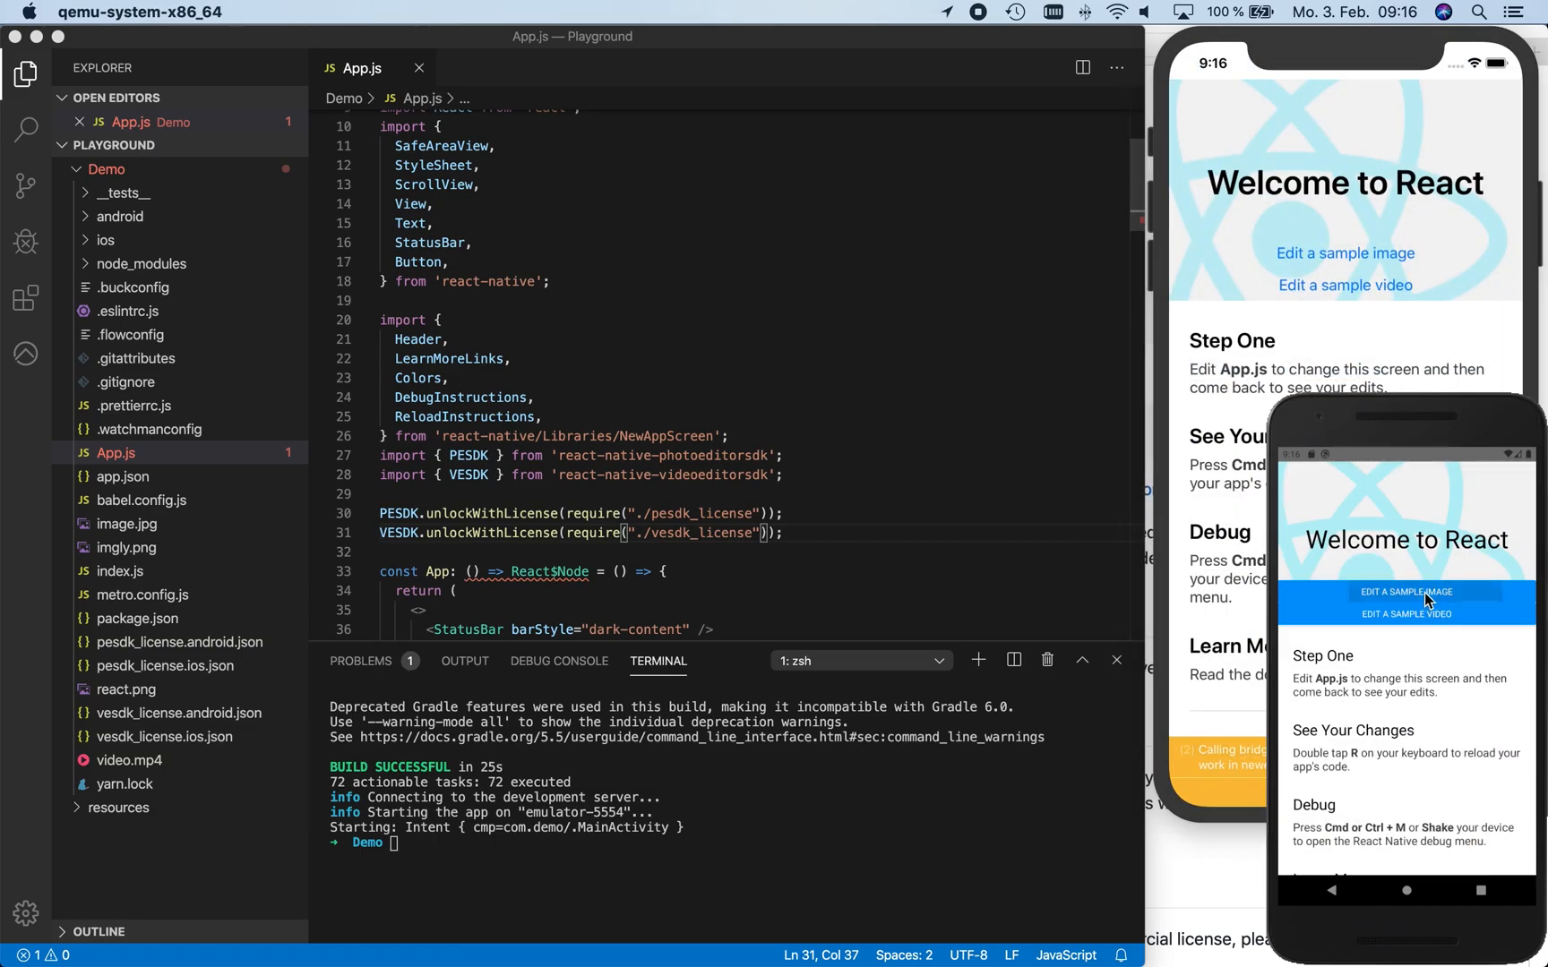
left_click(1406, 591)
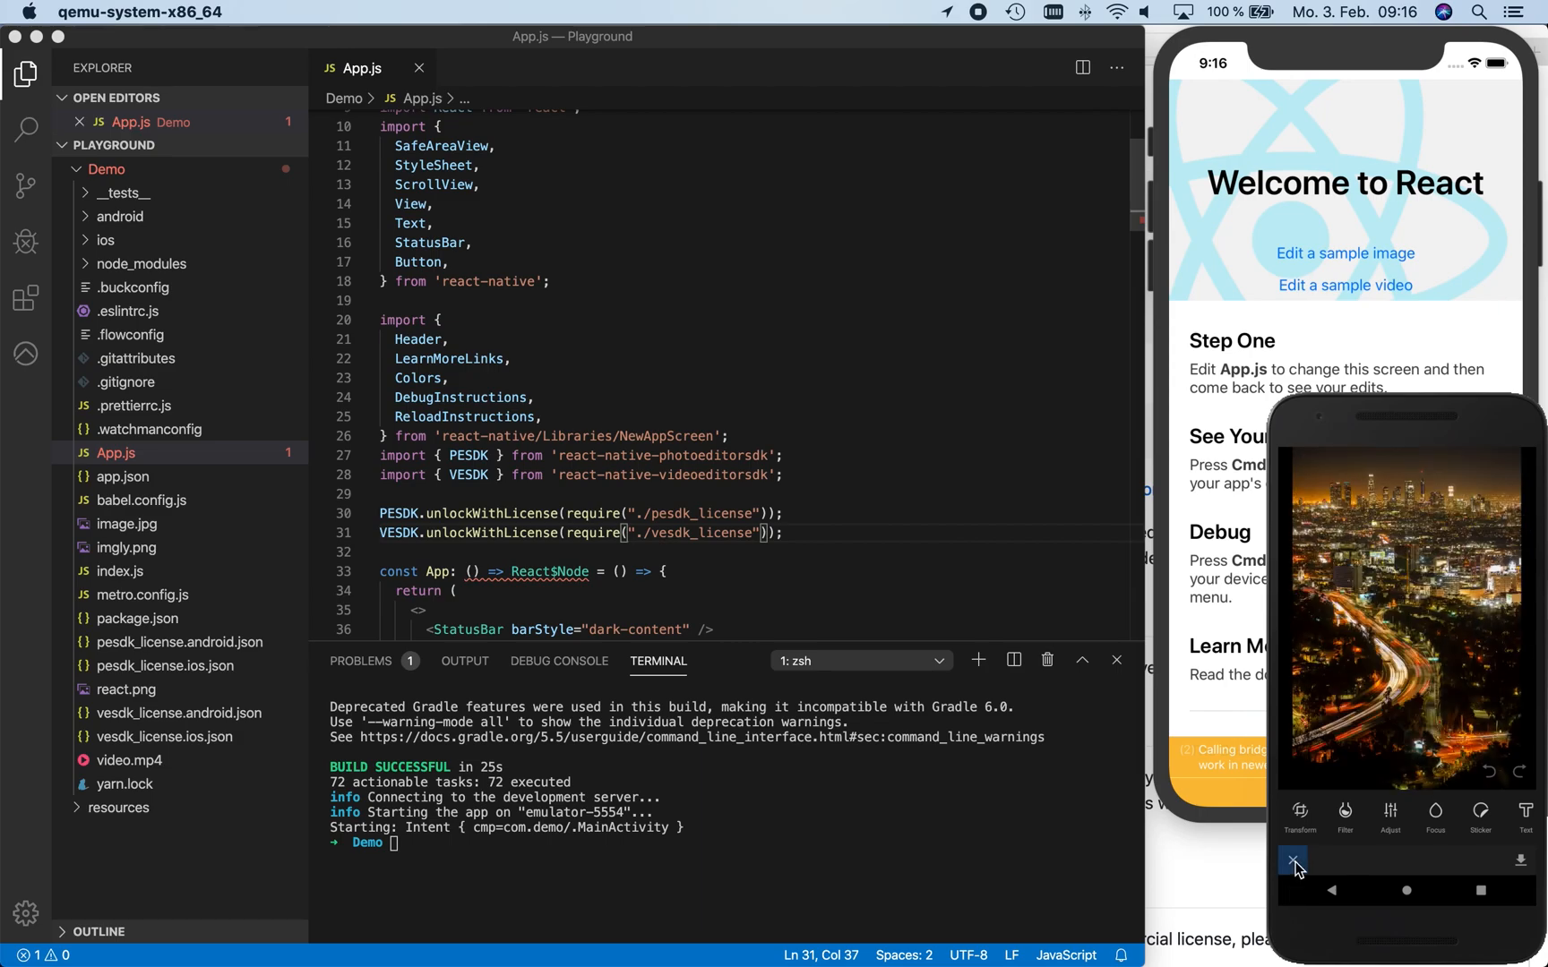
left_click(1292, 866)
type(", Configuratio")
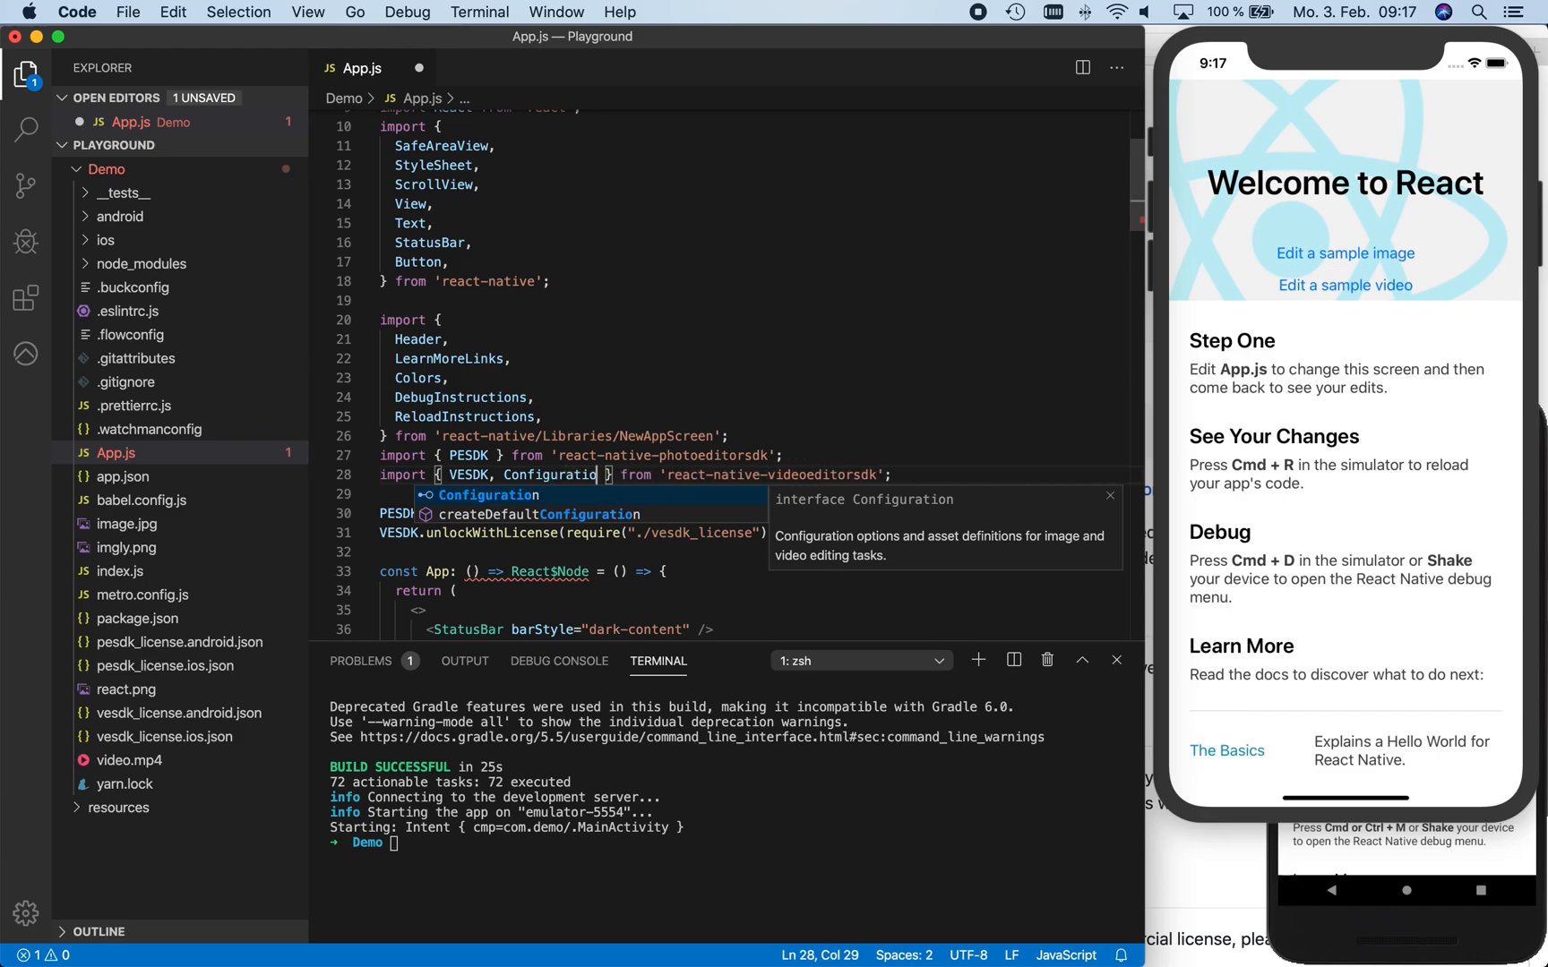
Import Configuration and declare let configuration: Configuration = { with a sticker block
type("n")
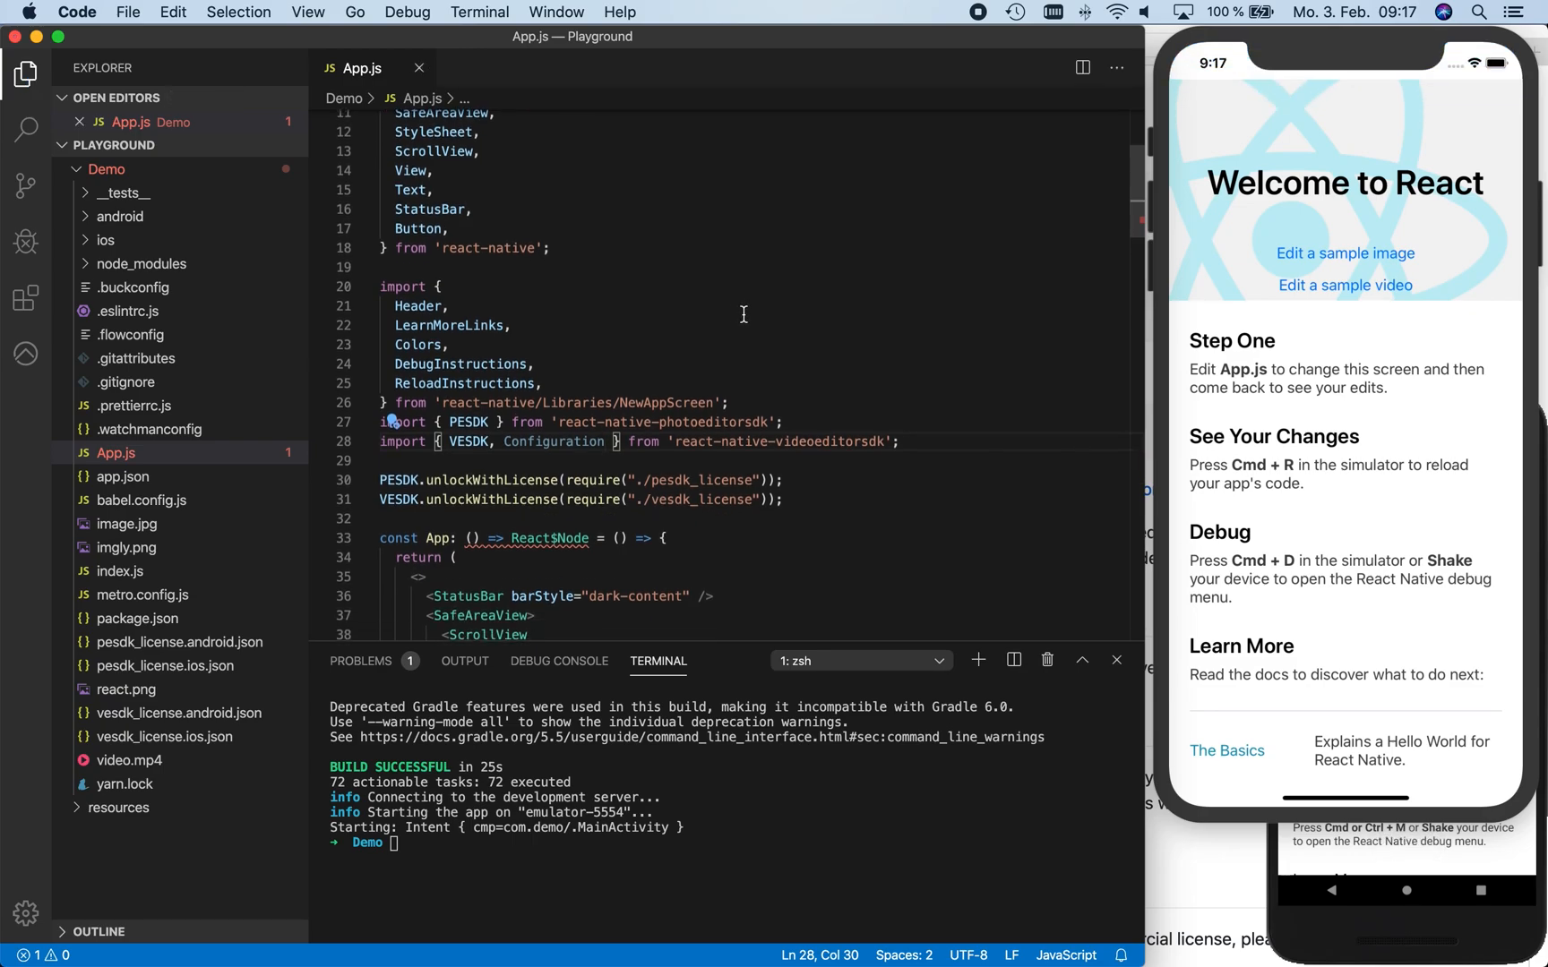
scroll("down", 3)
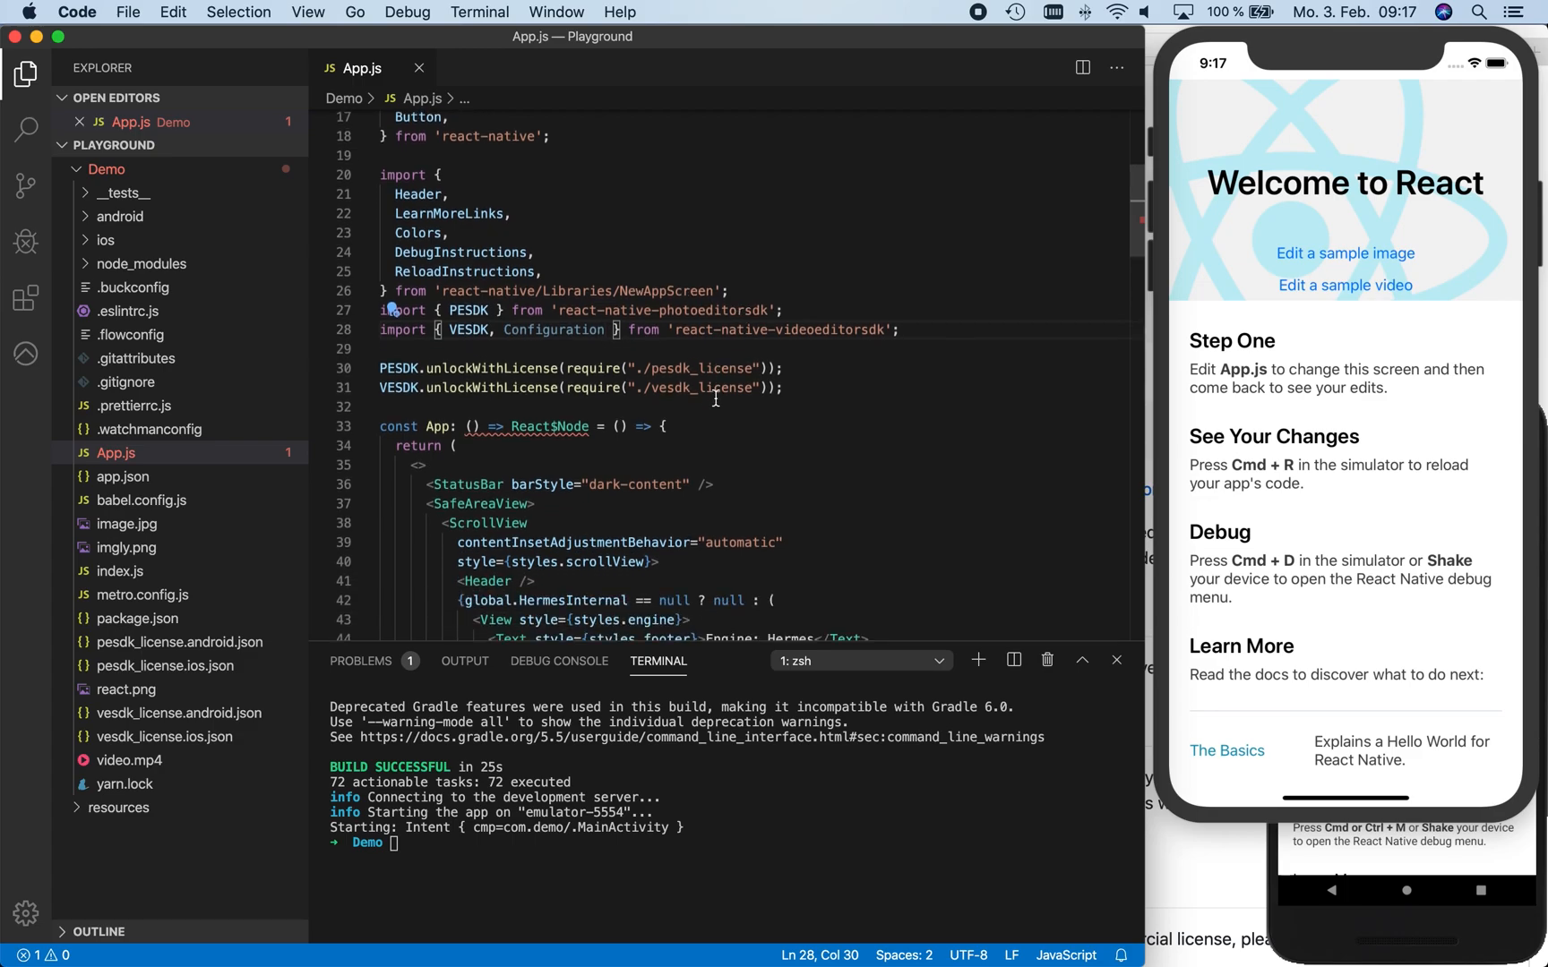
left_click(382, 405)
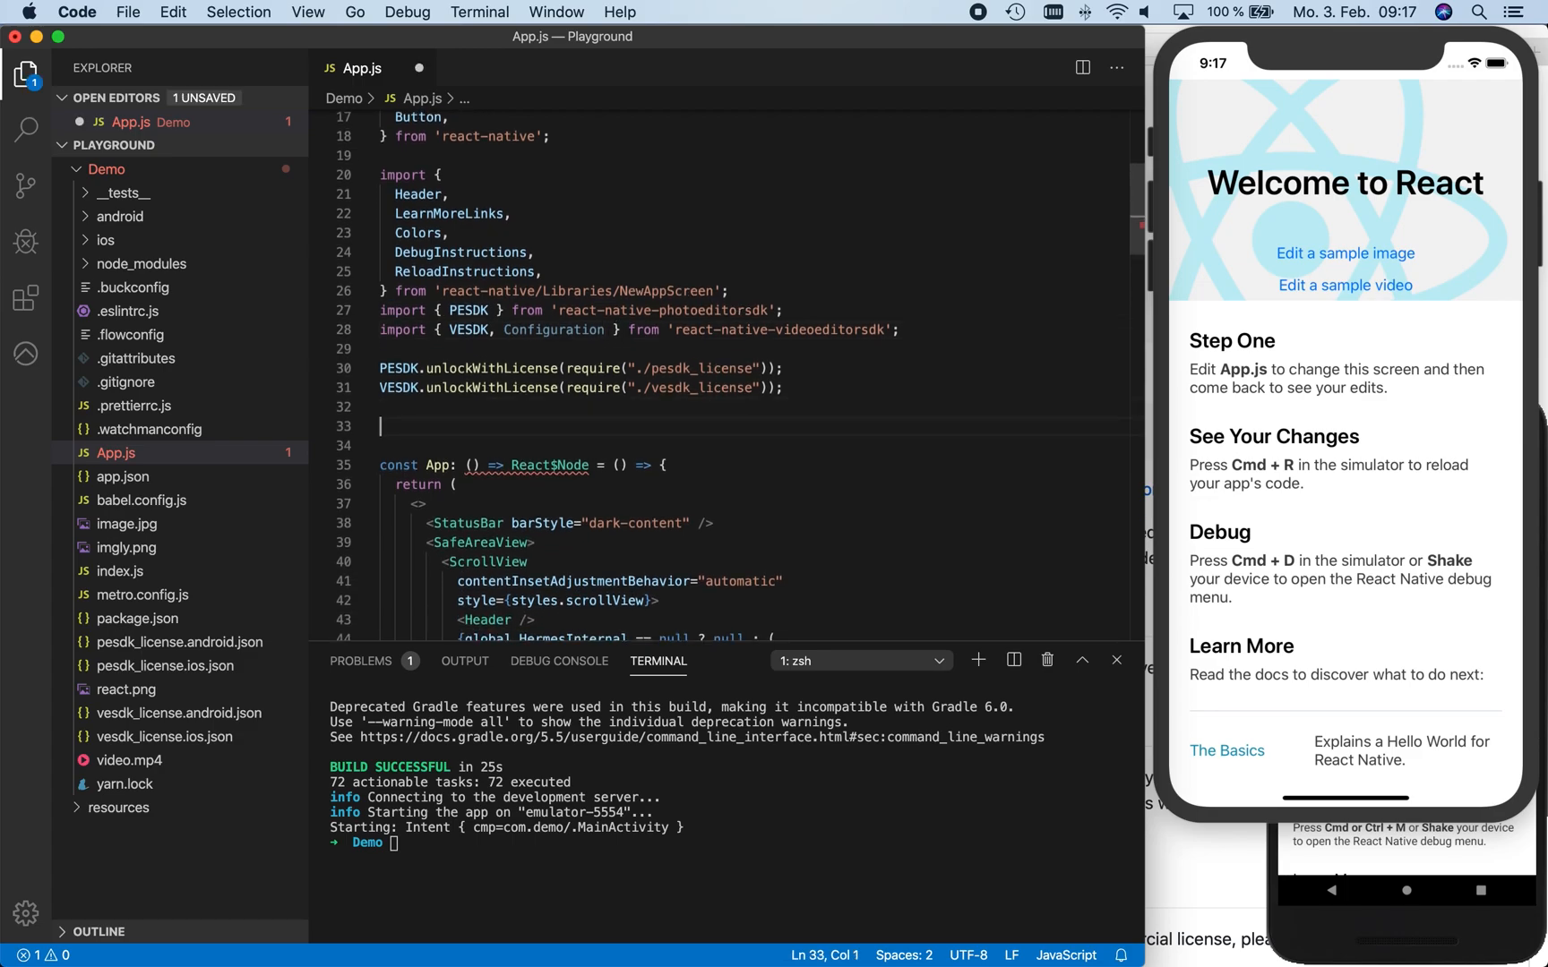
type("let configu")
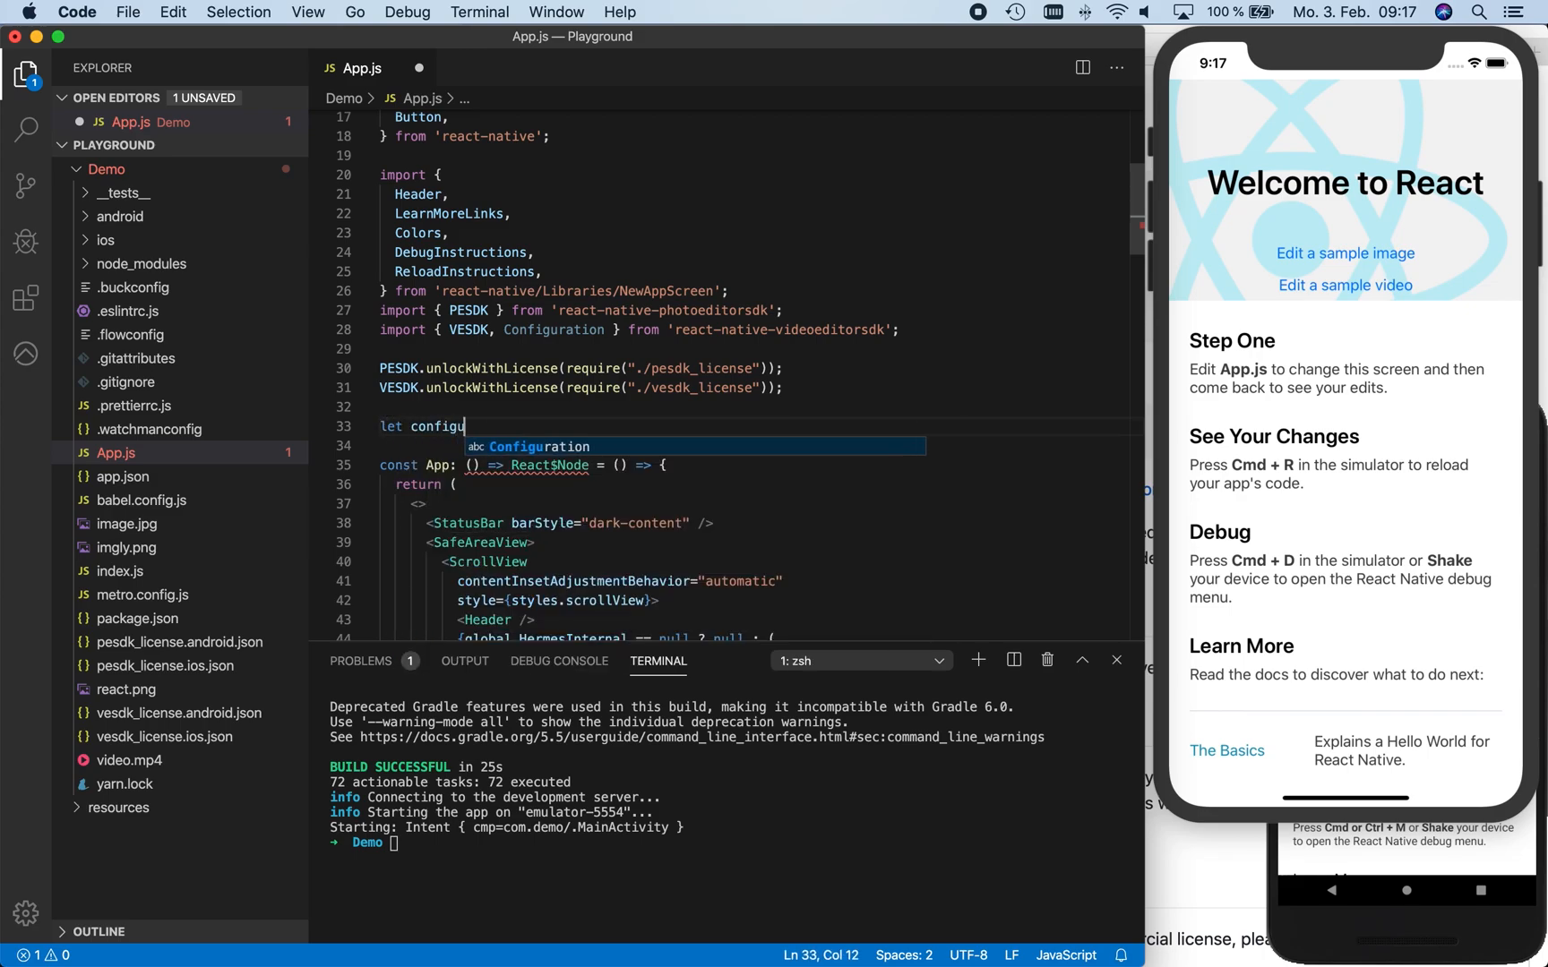
type("ration")
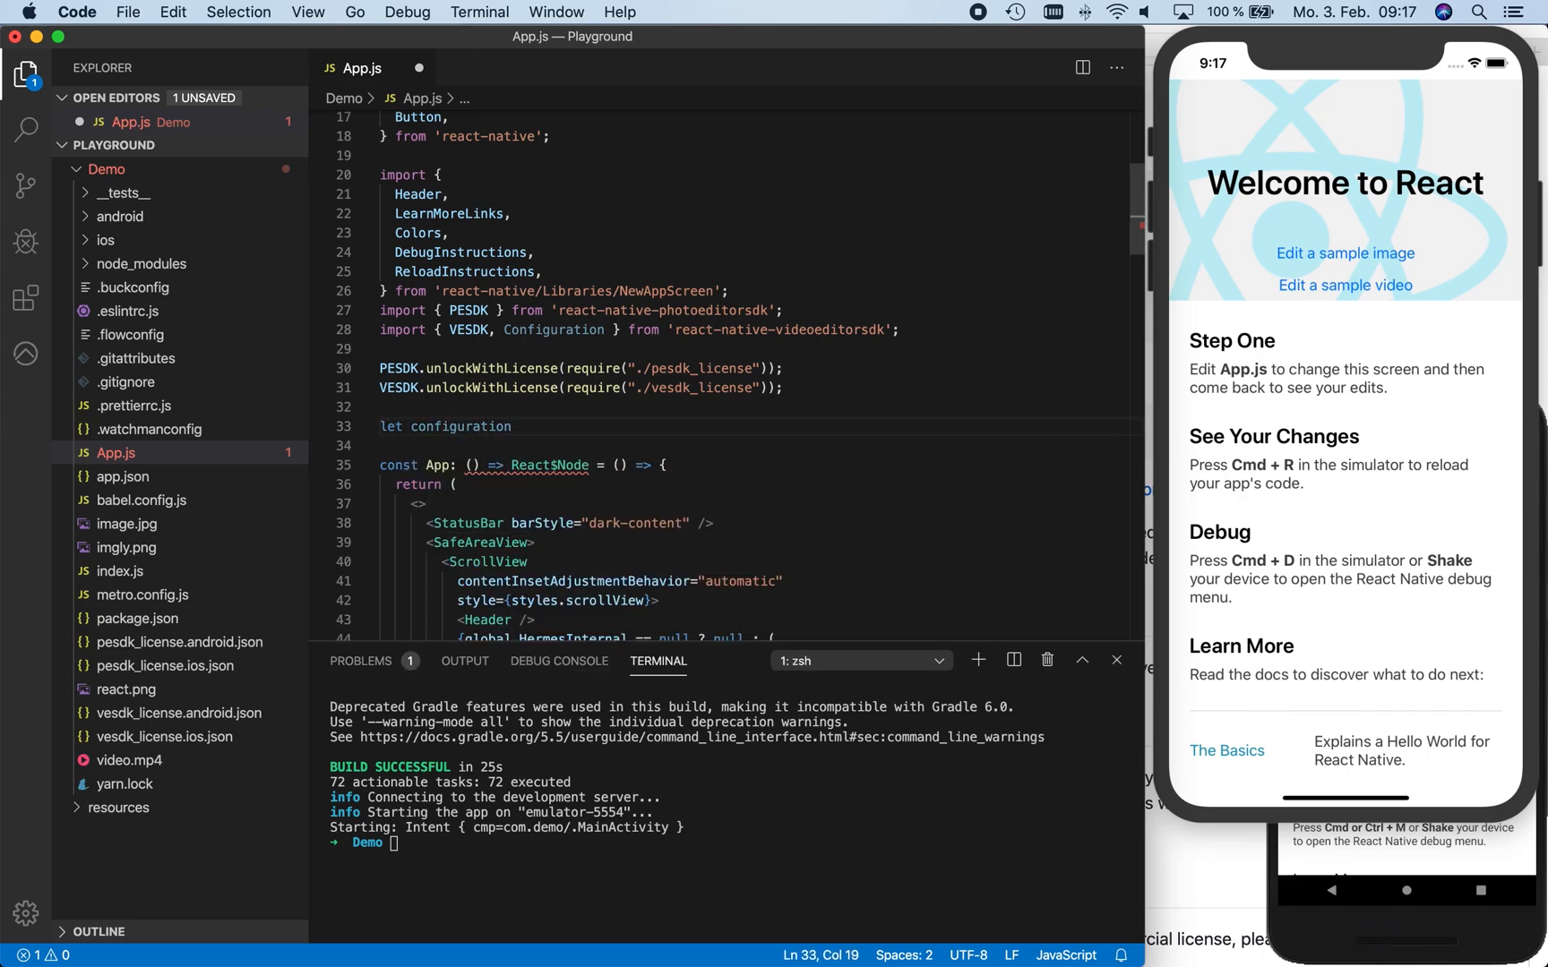
type(": Configuration")
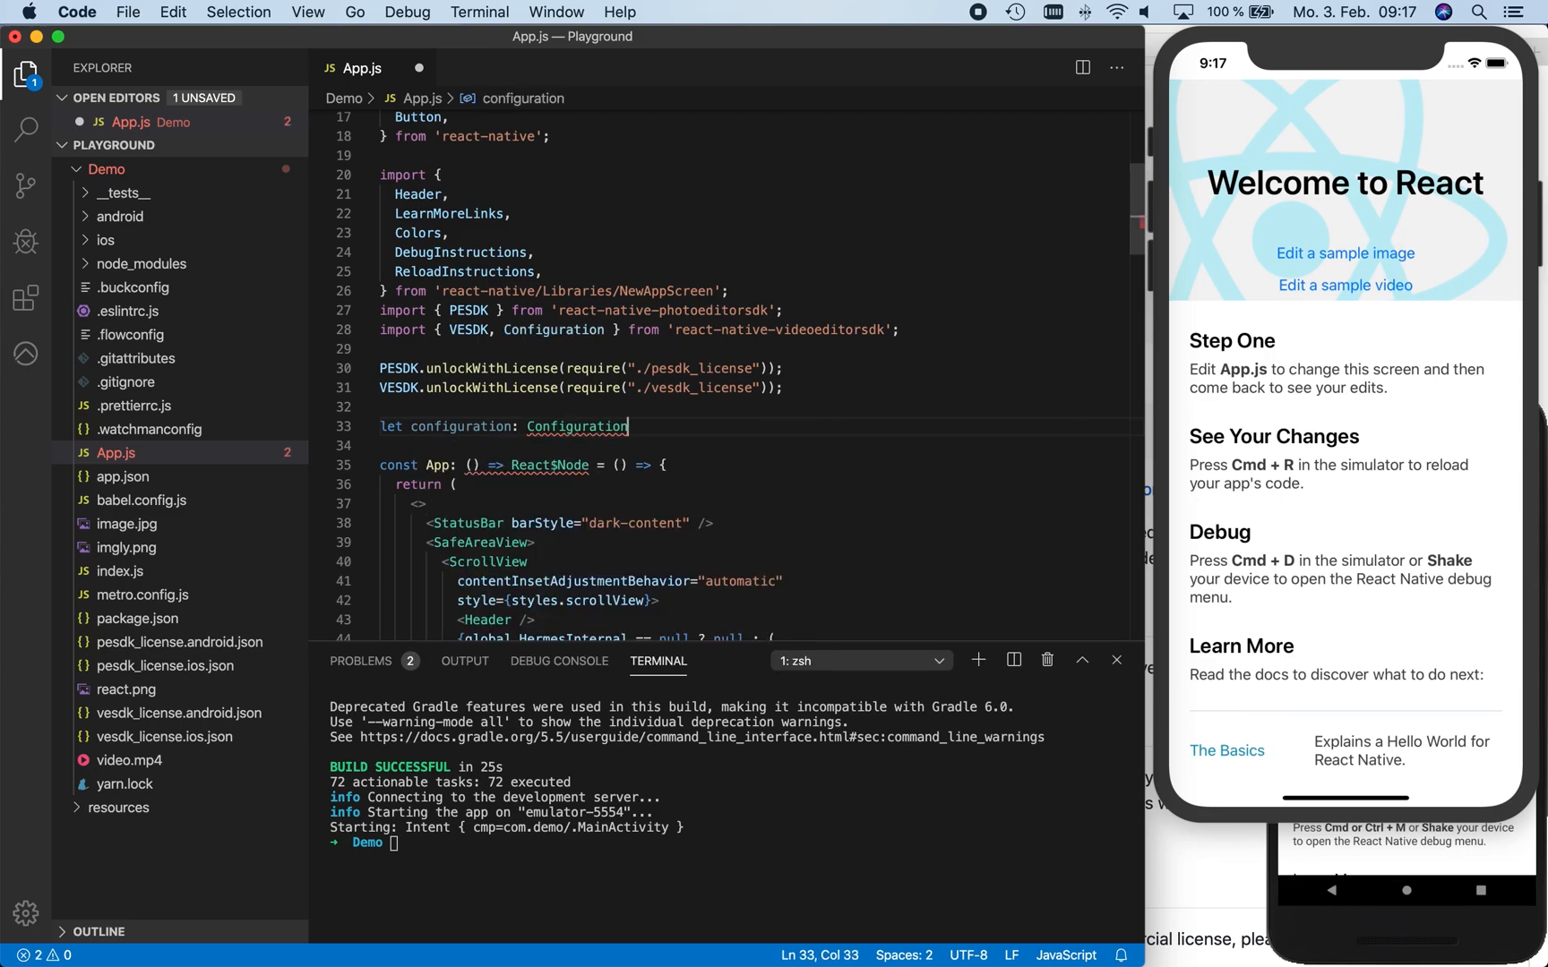
type("= {")
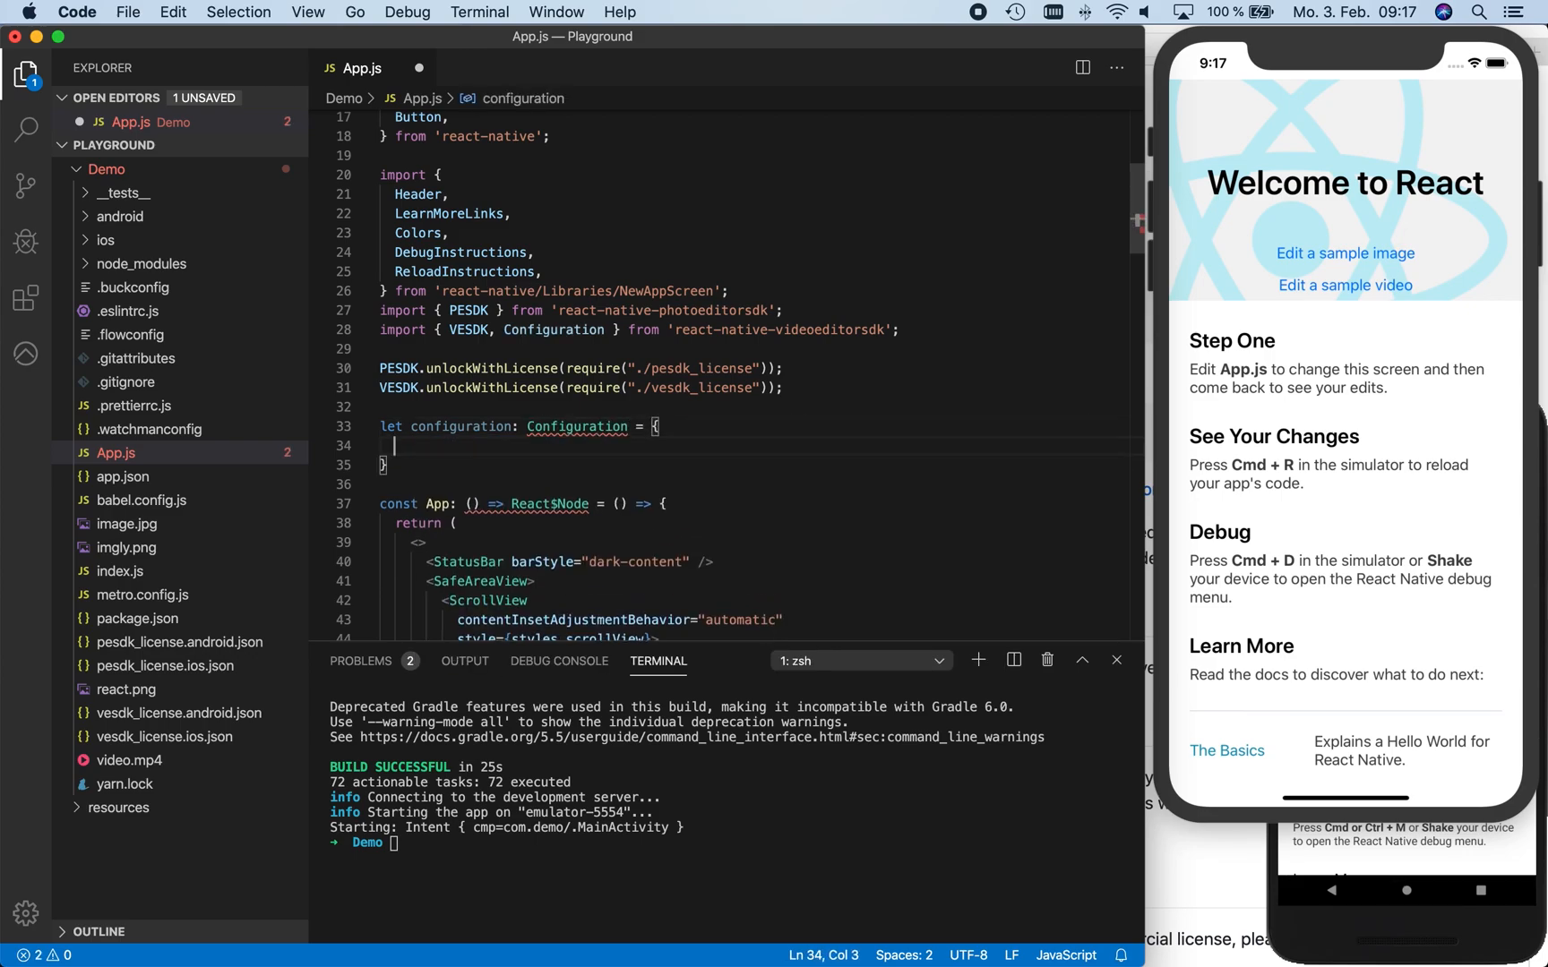
type("sticker: {")
type("{ identifier")
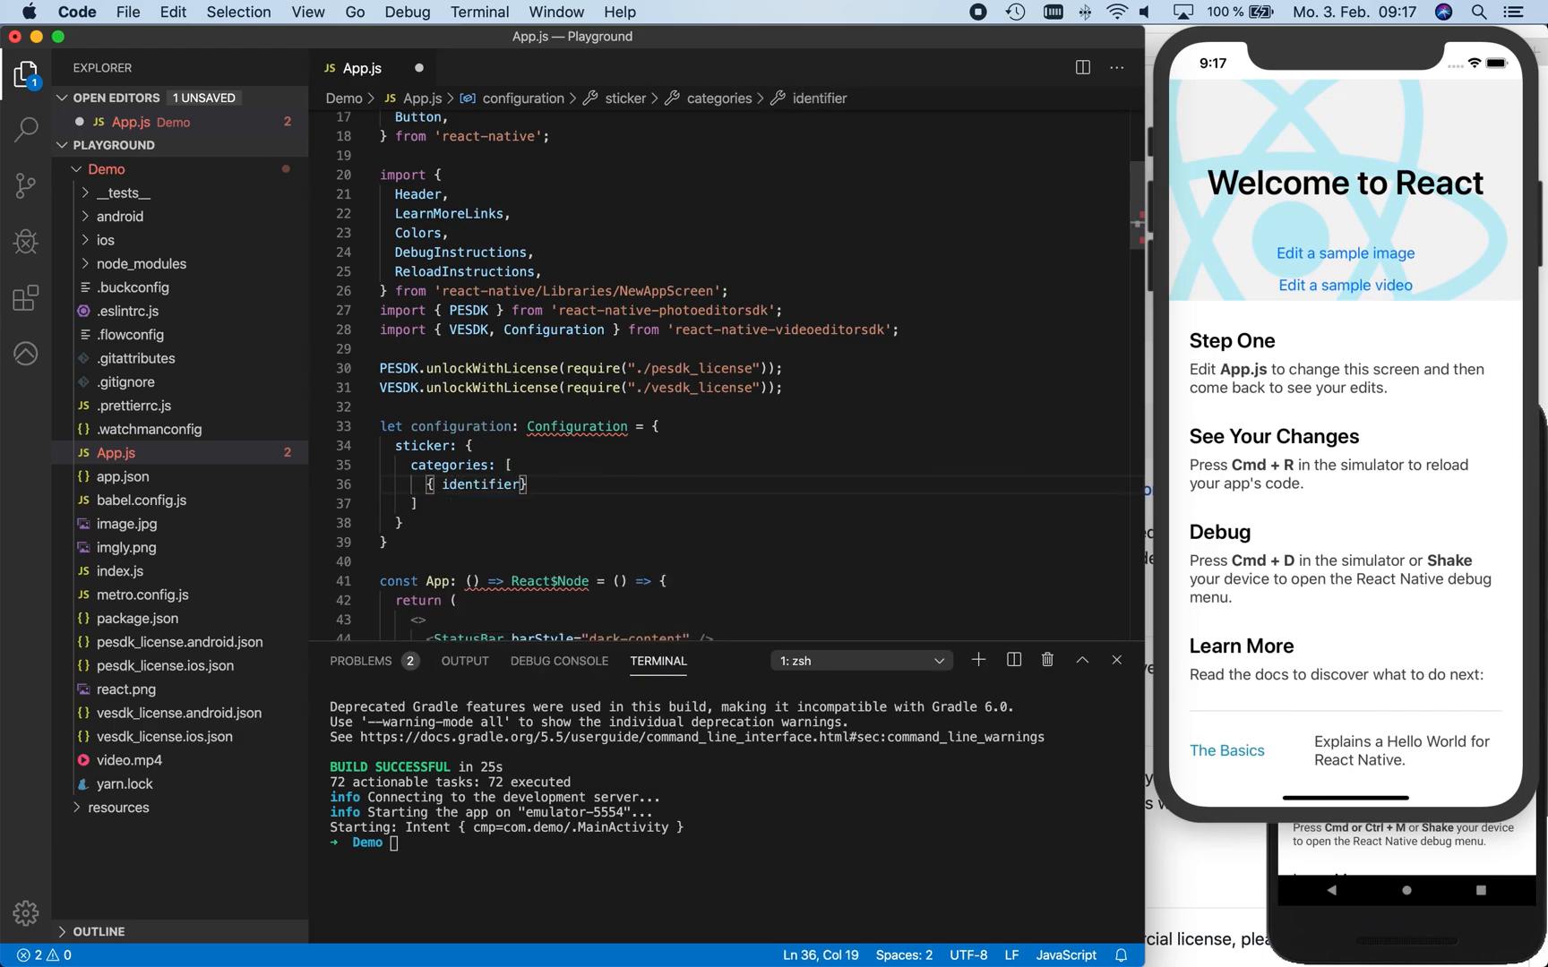
Add a sticker category with identifier demo_sticker_category, name "Logos" and a thumbnailURI of react.png
type("\"demo_sticker")
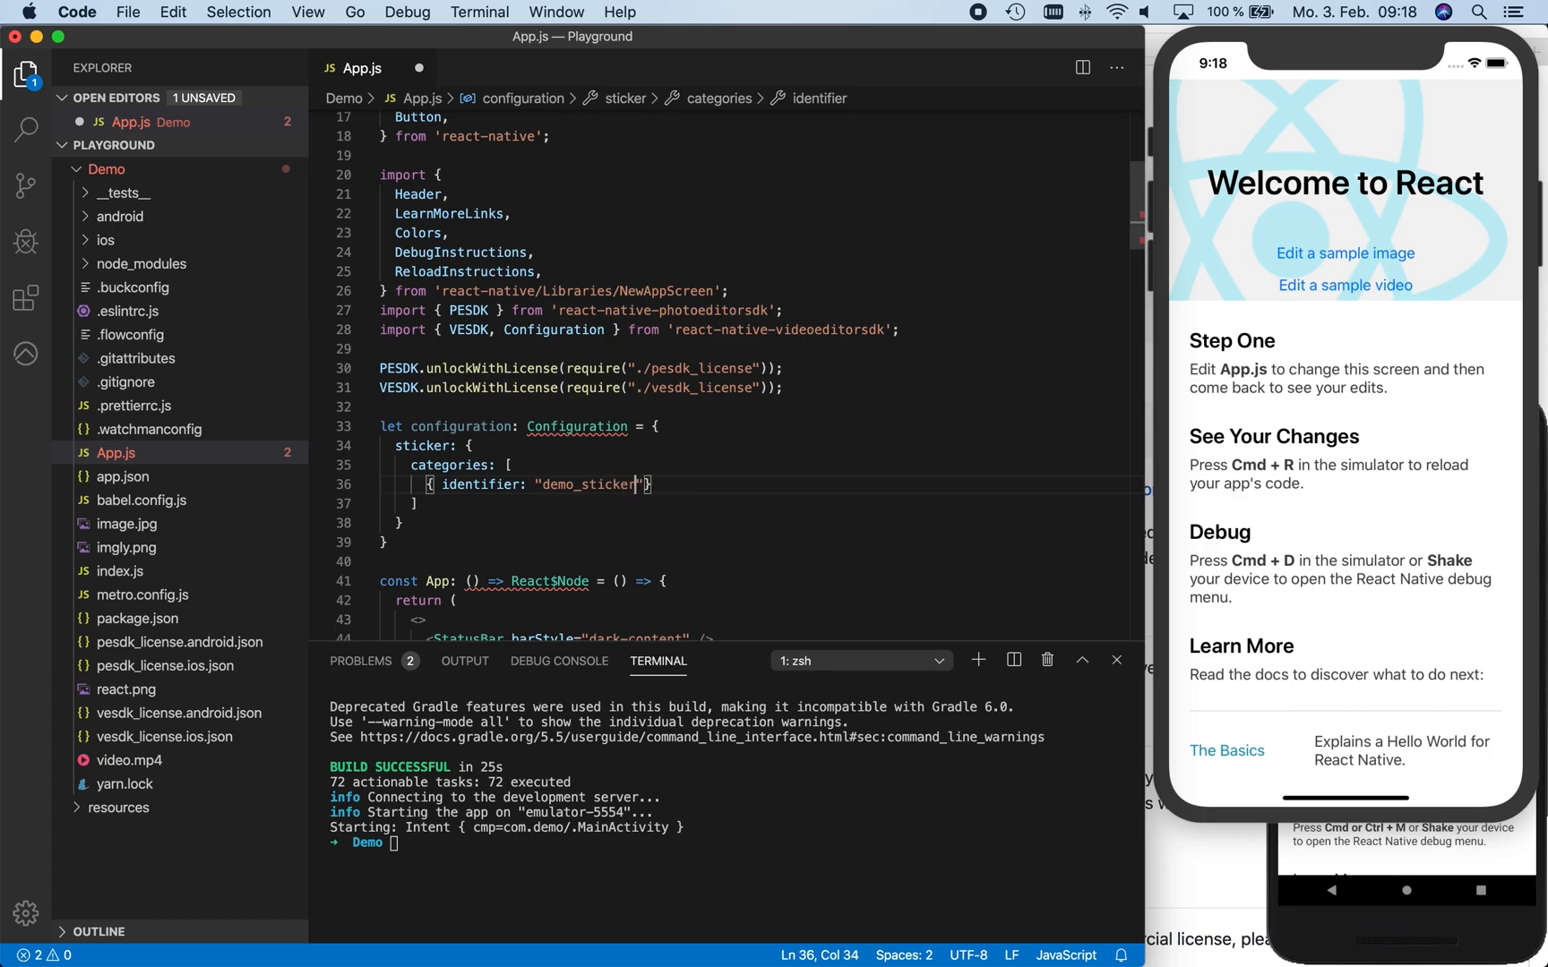
type("_category")
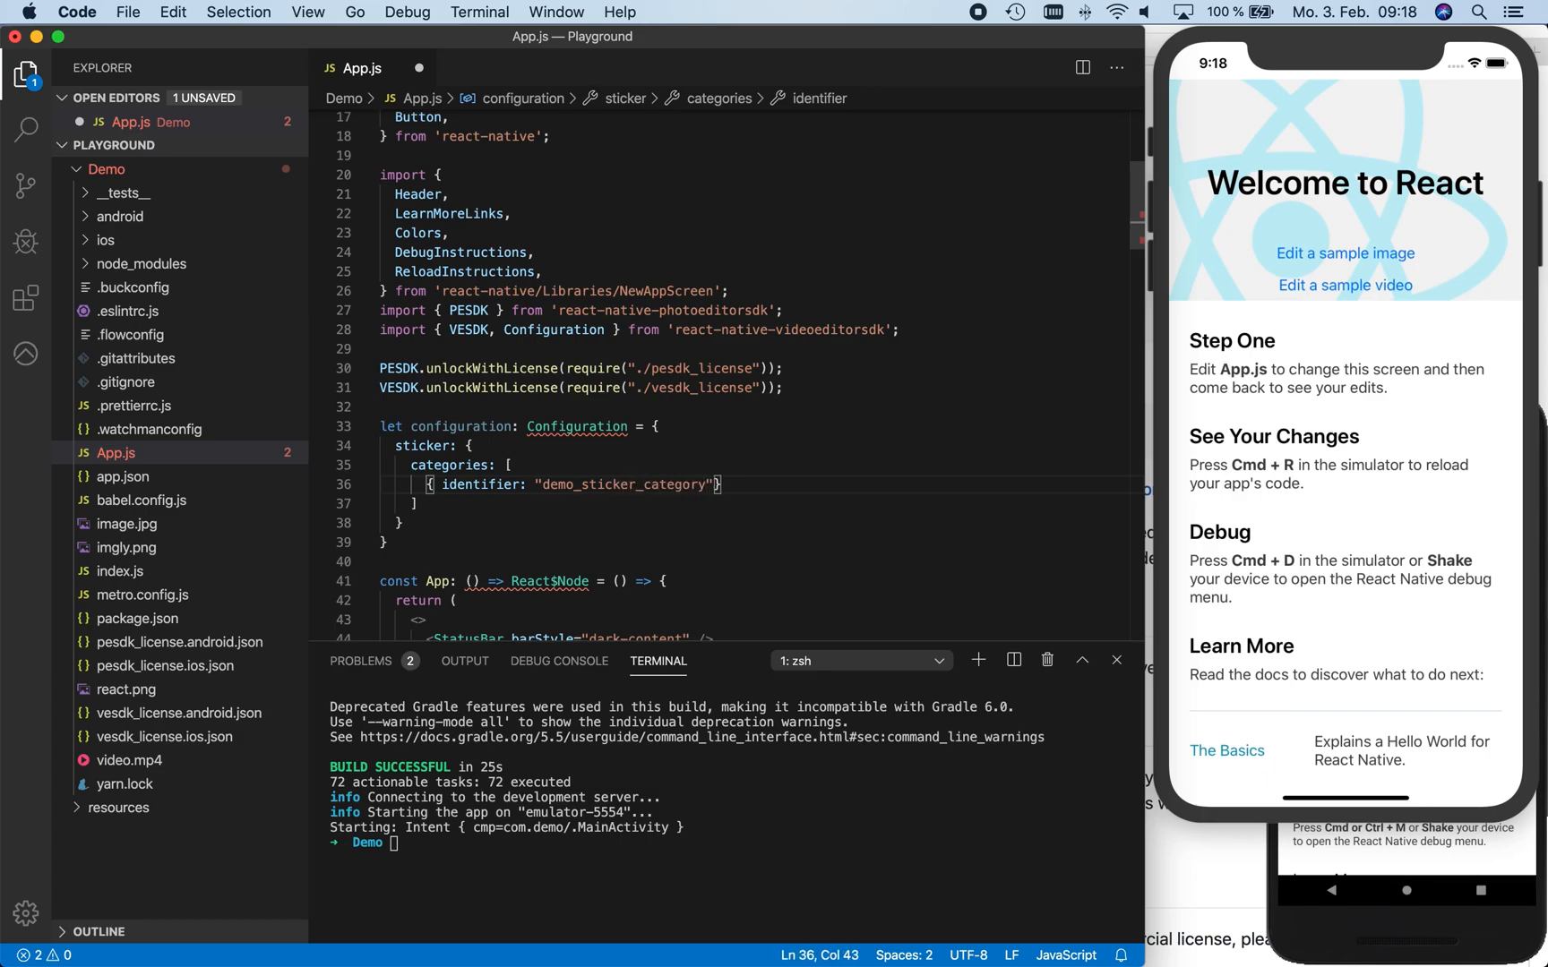
type(", name: \"\"")
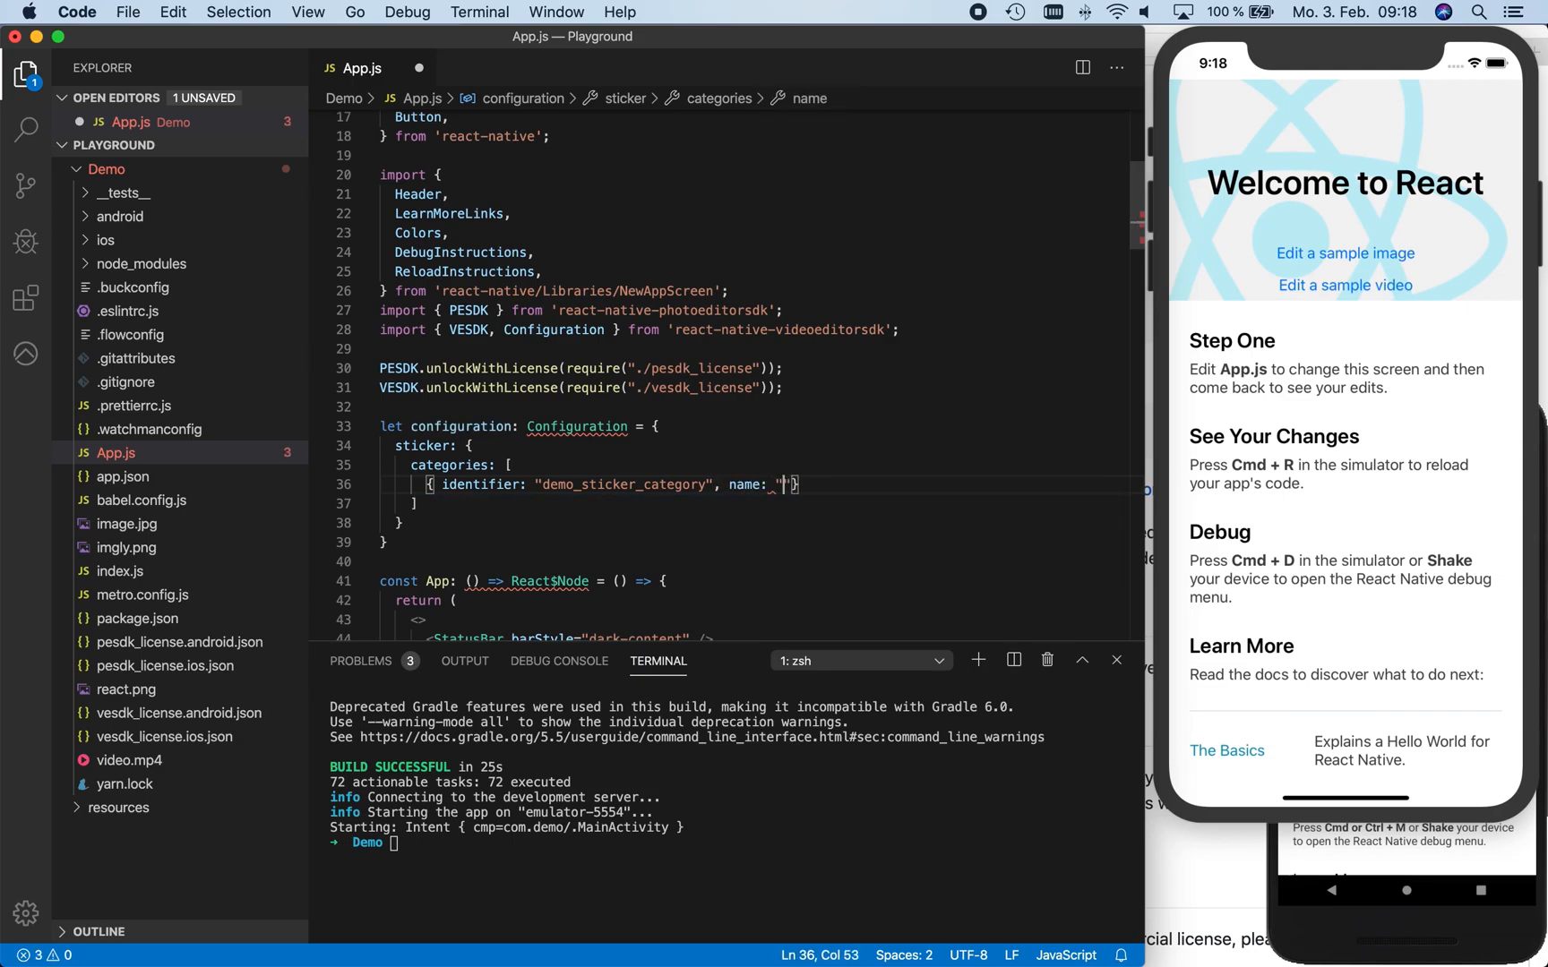
type("Logos")
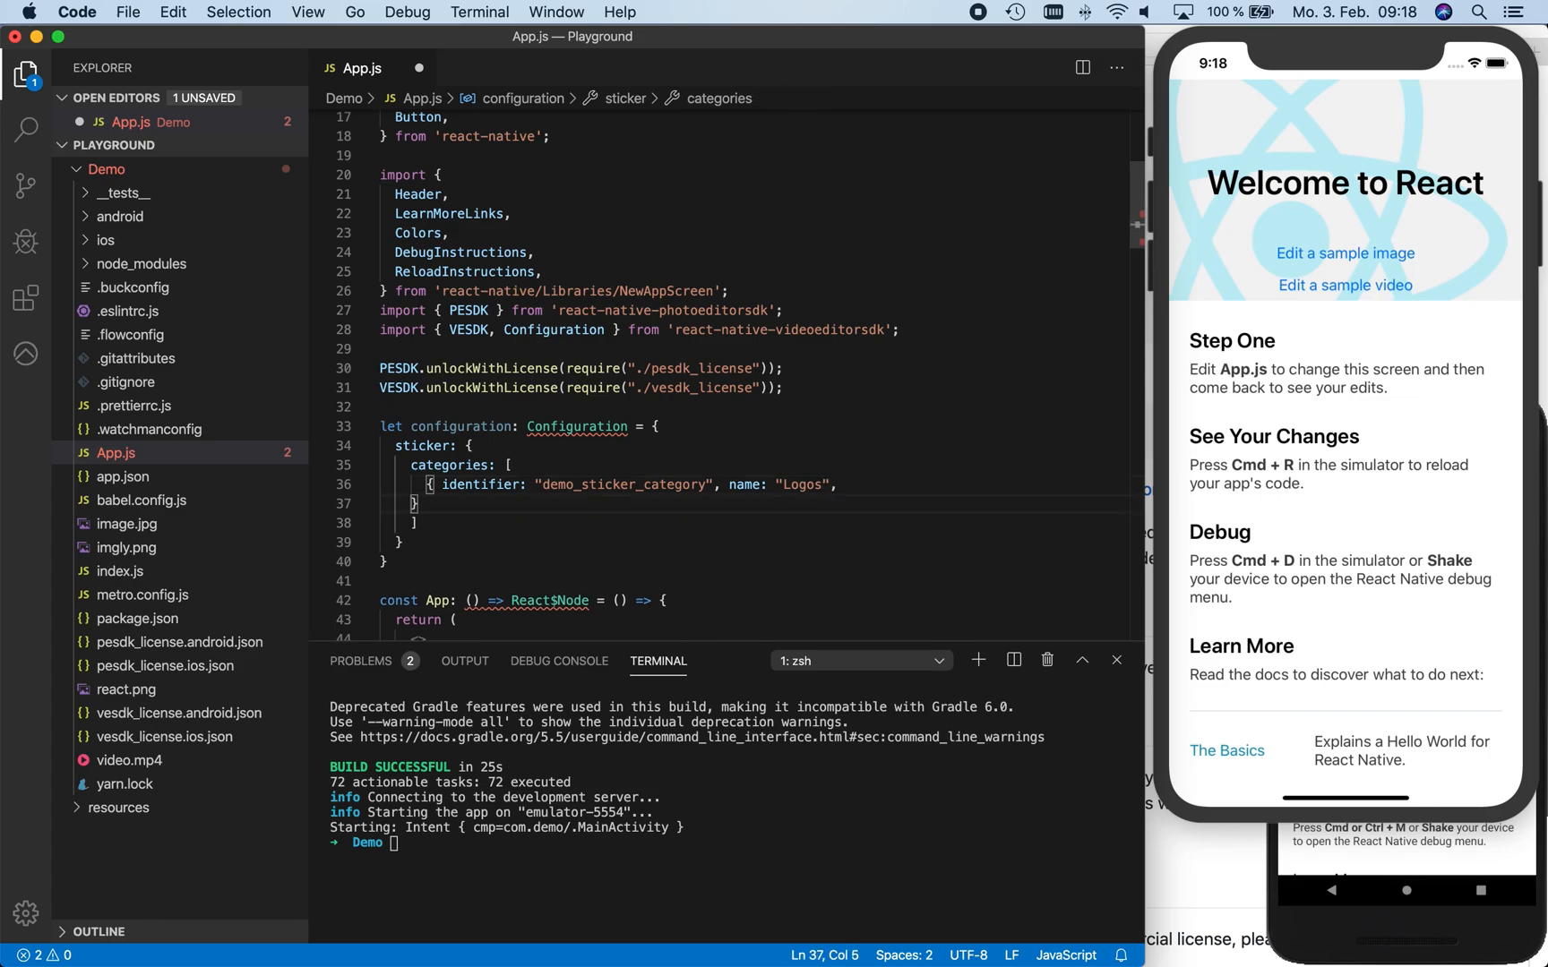
type("thumbnailURI: require(\"./react.png\"), items")
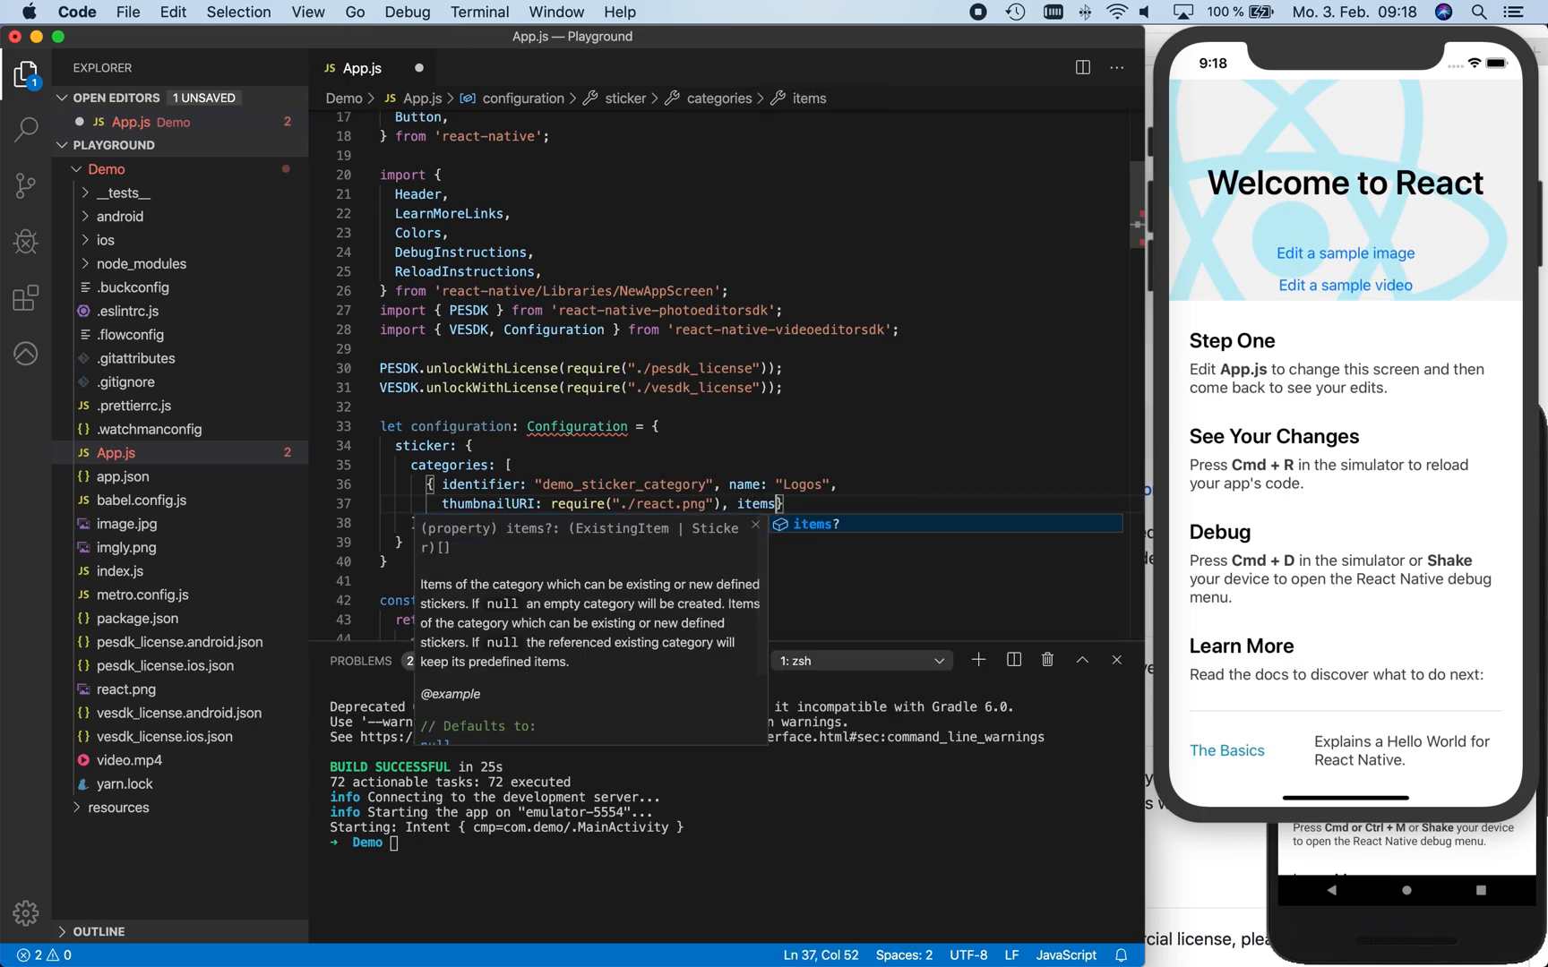
Start the items array with a sticker object identifier "demo_sticker_react" named "React"
type("[]")
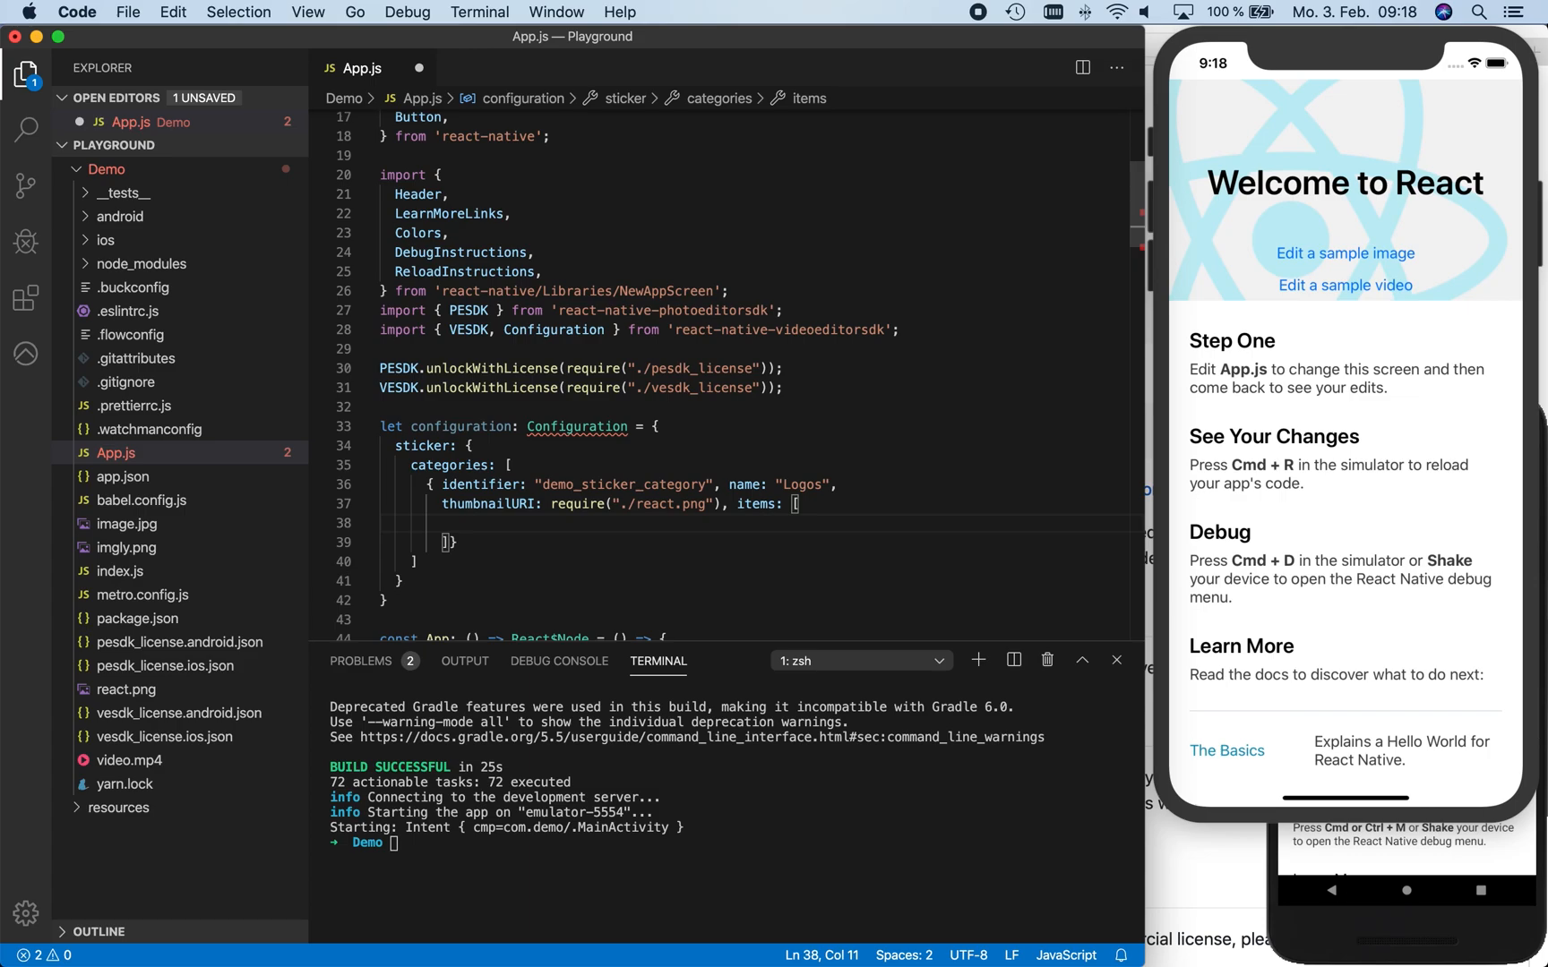
type("{")
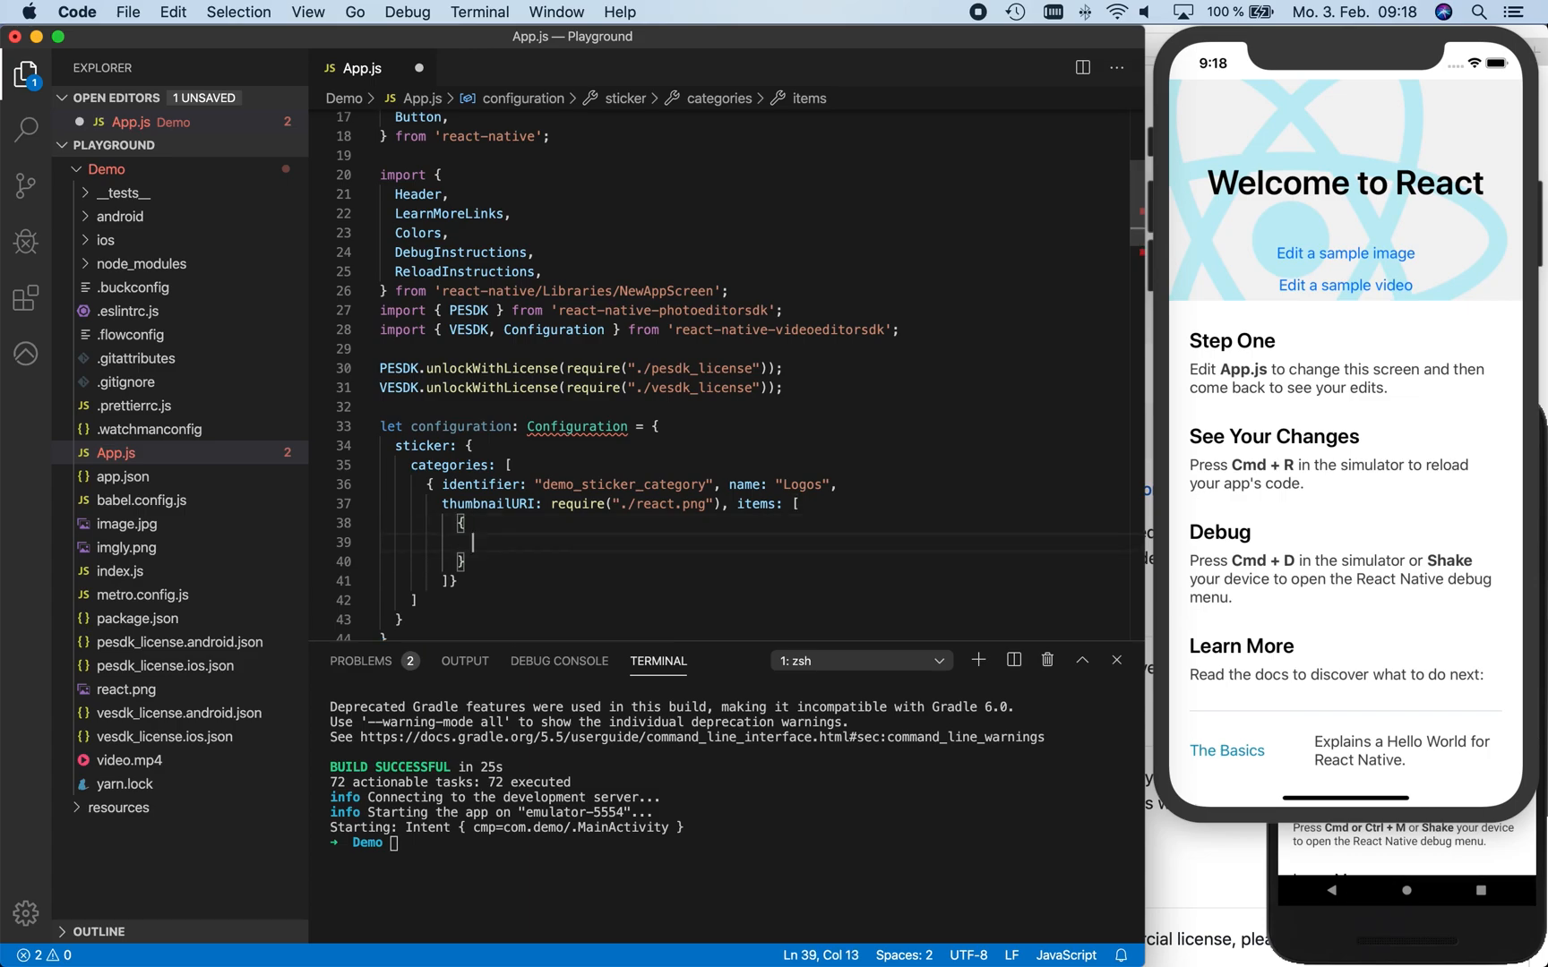
type("identifier:")
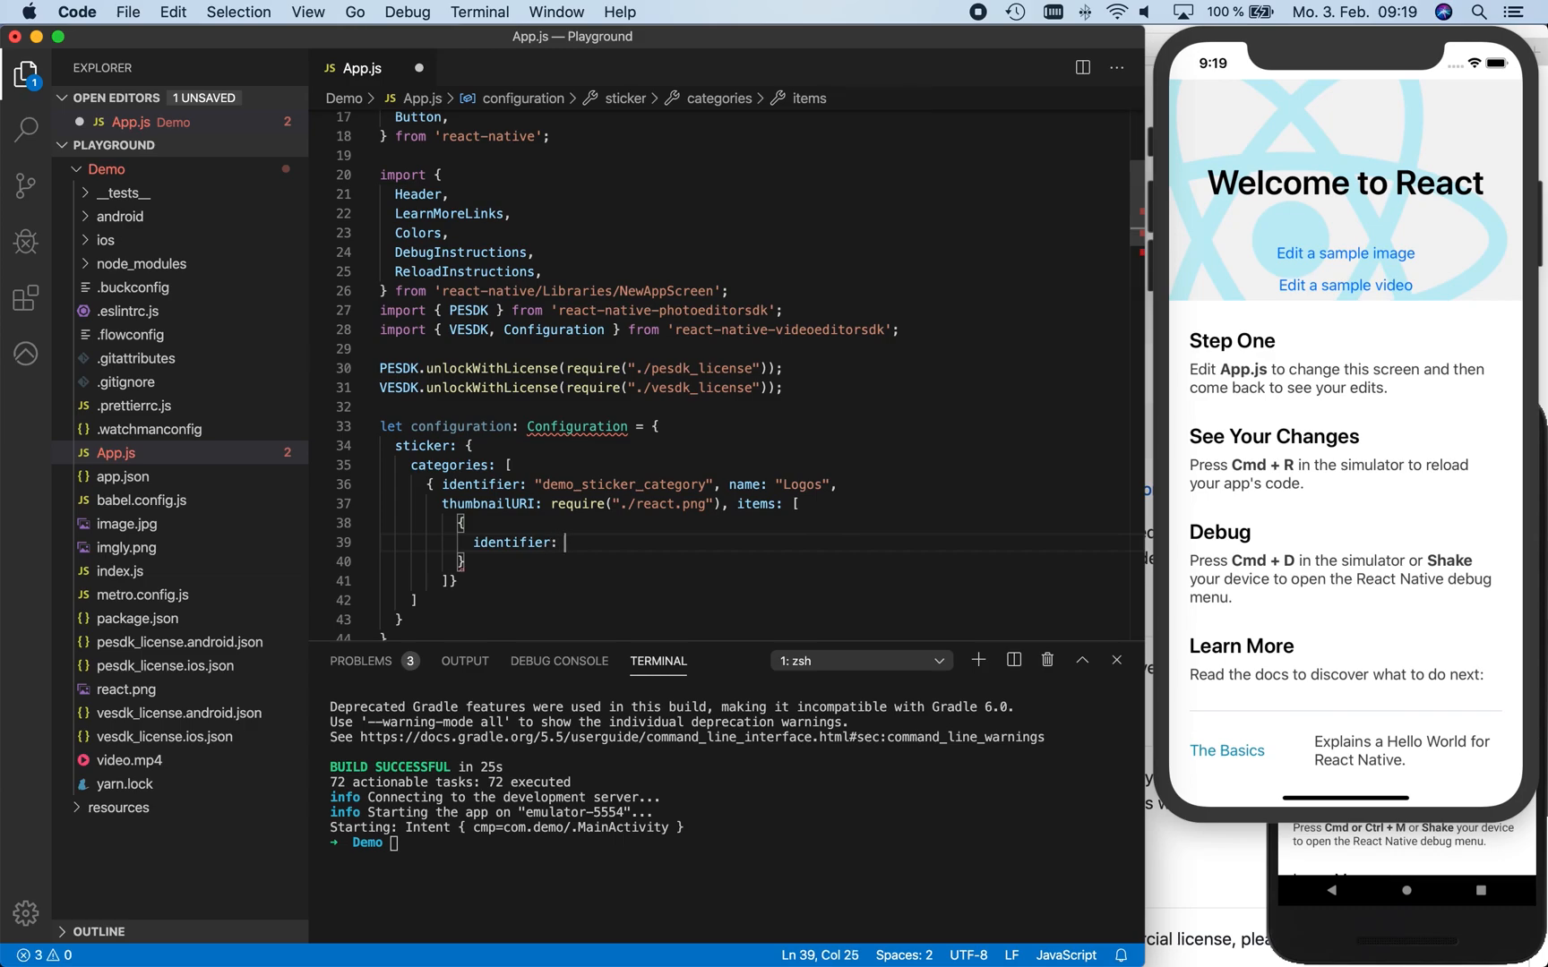
type("\"demo_st\"")
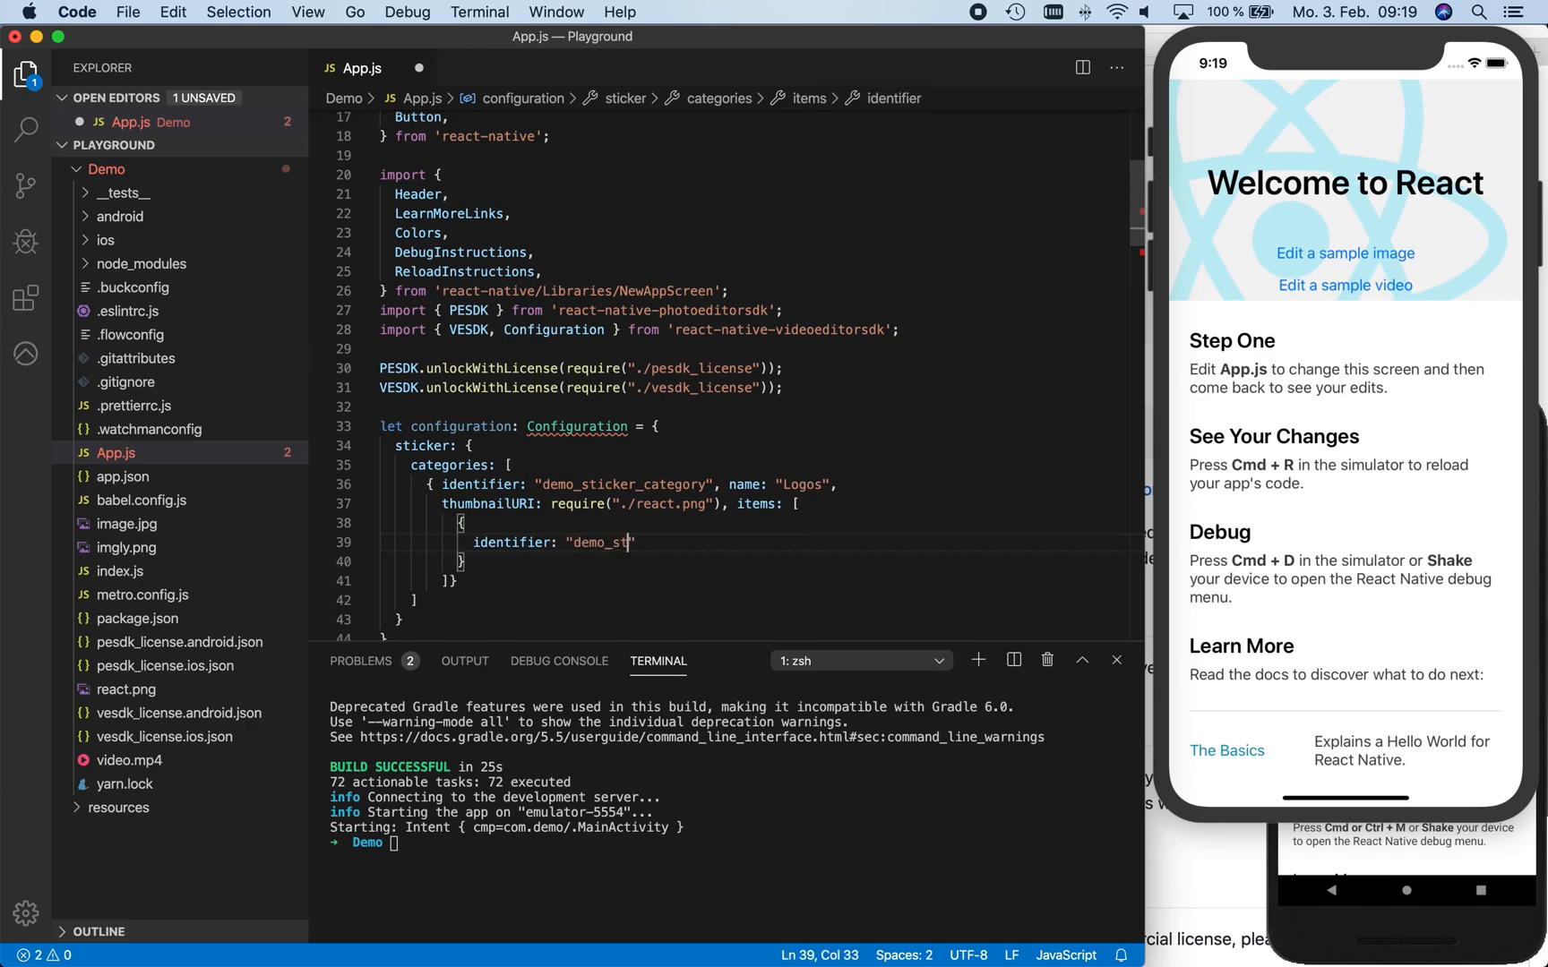
type("icker")
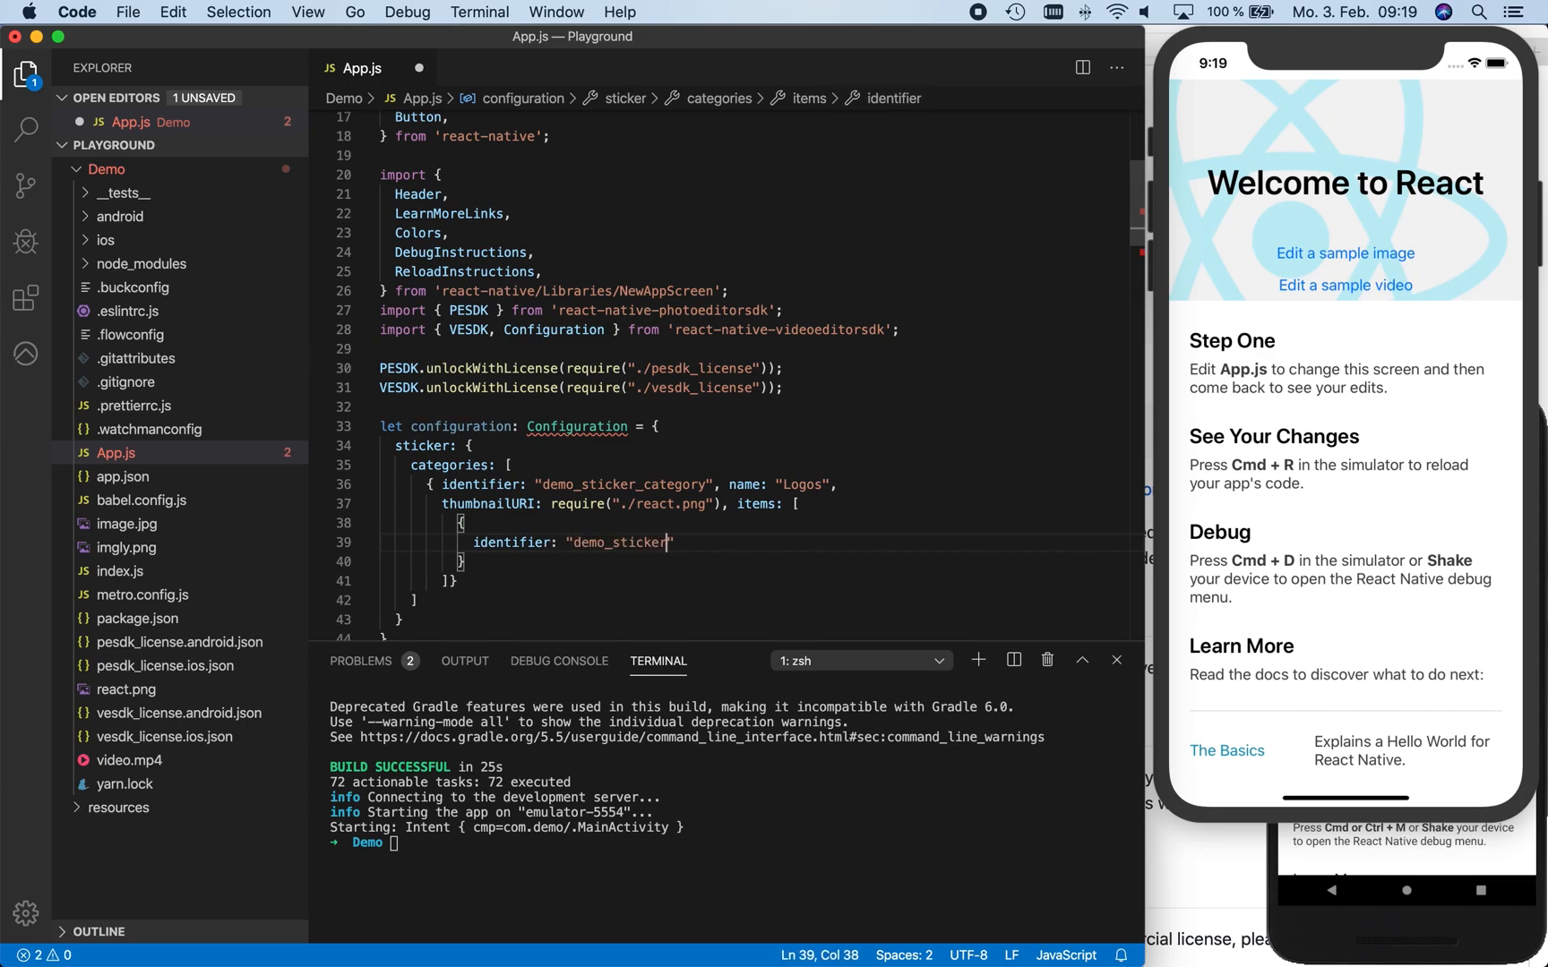
type("_react")
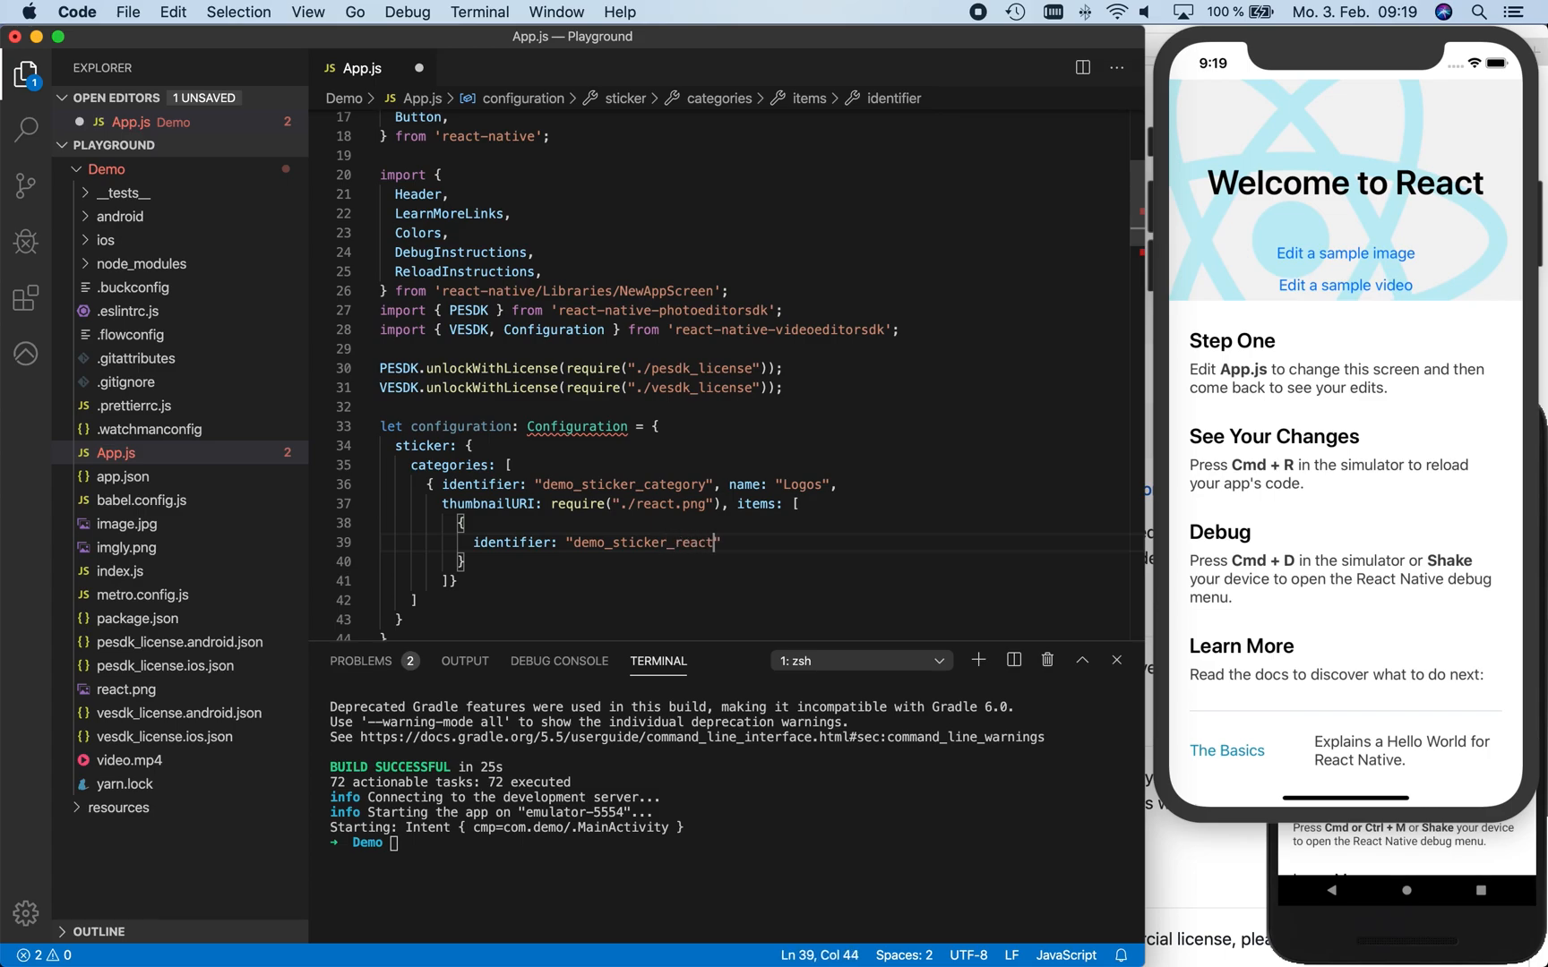
type(", name: \"react")
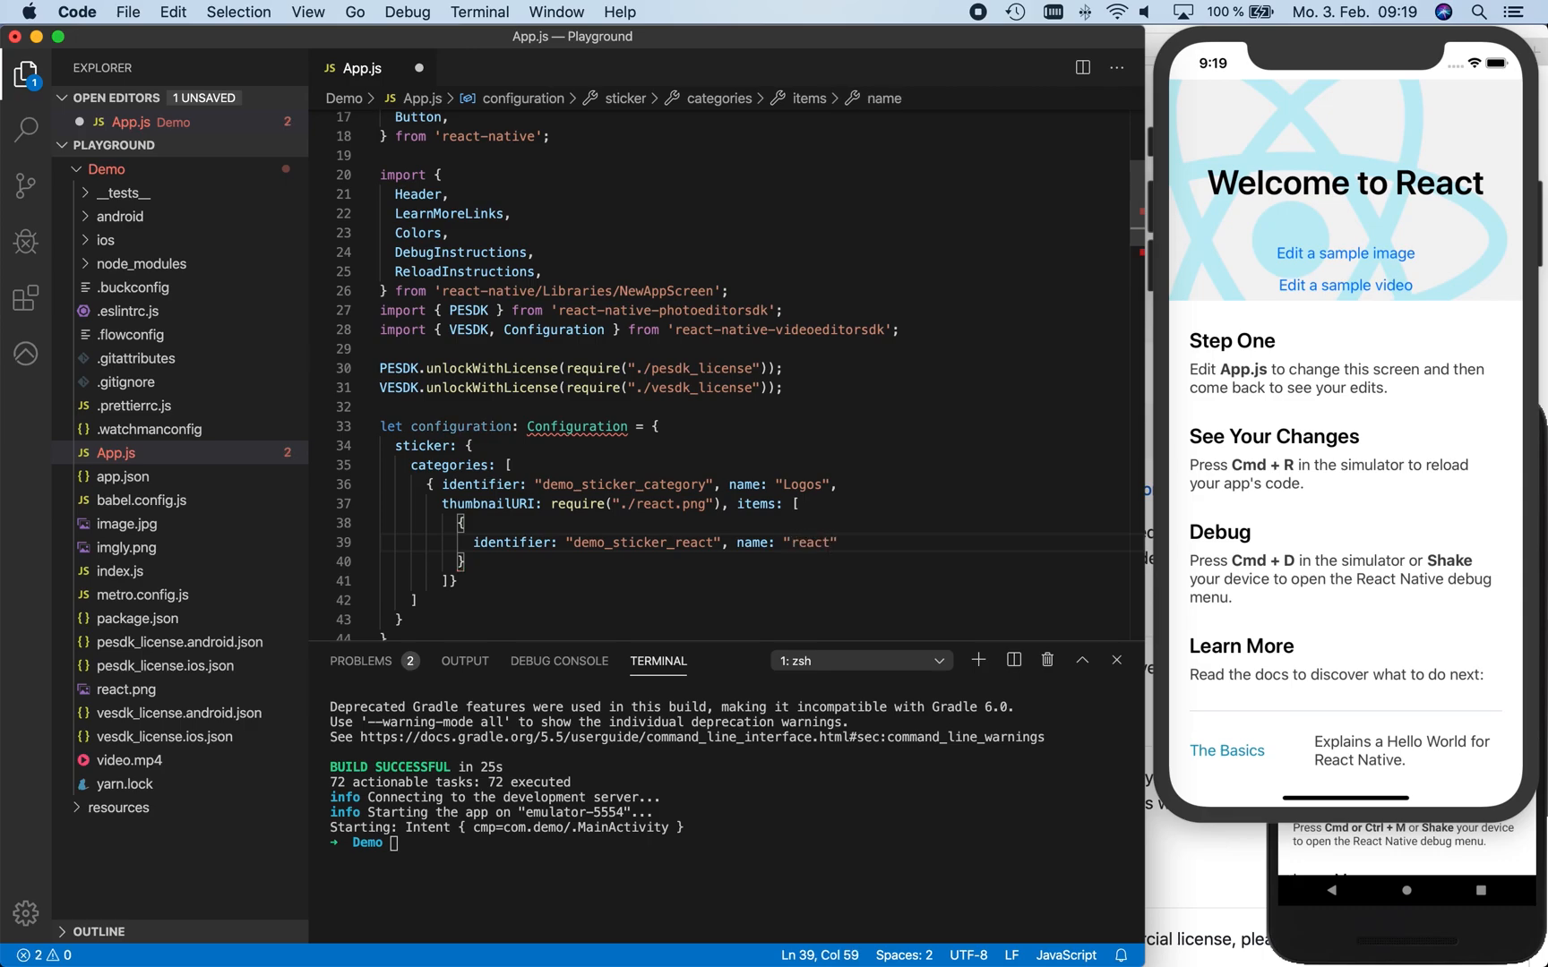
type("React")
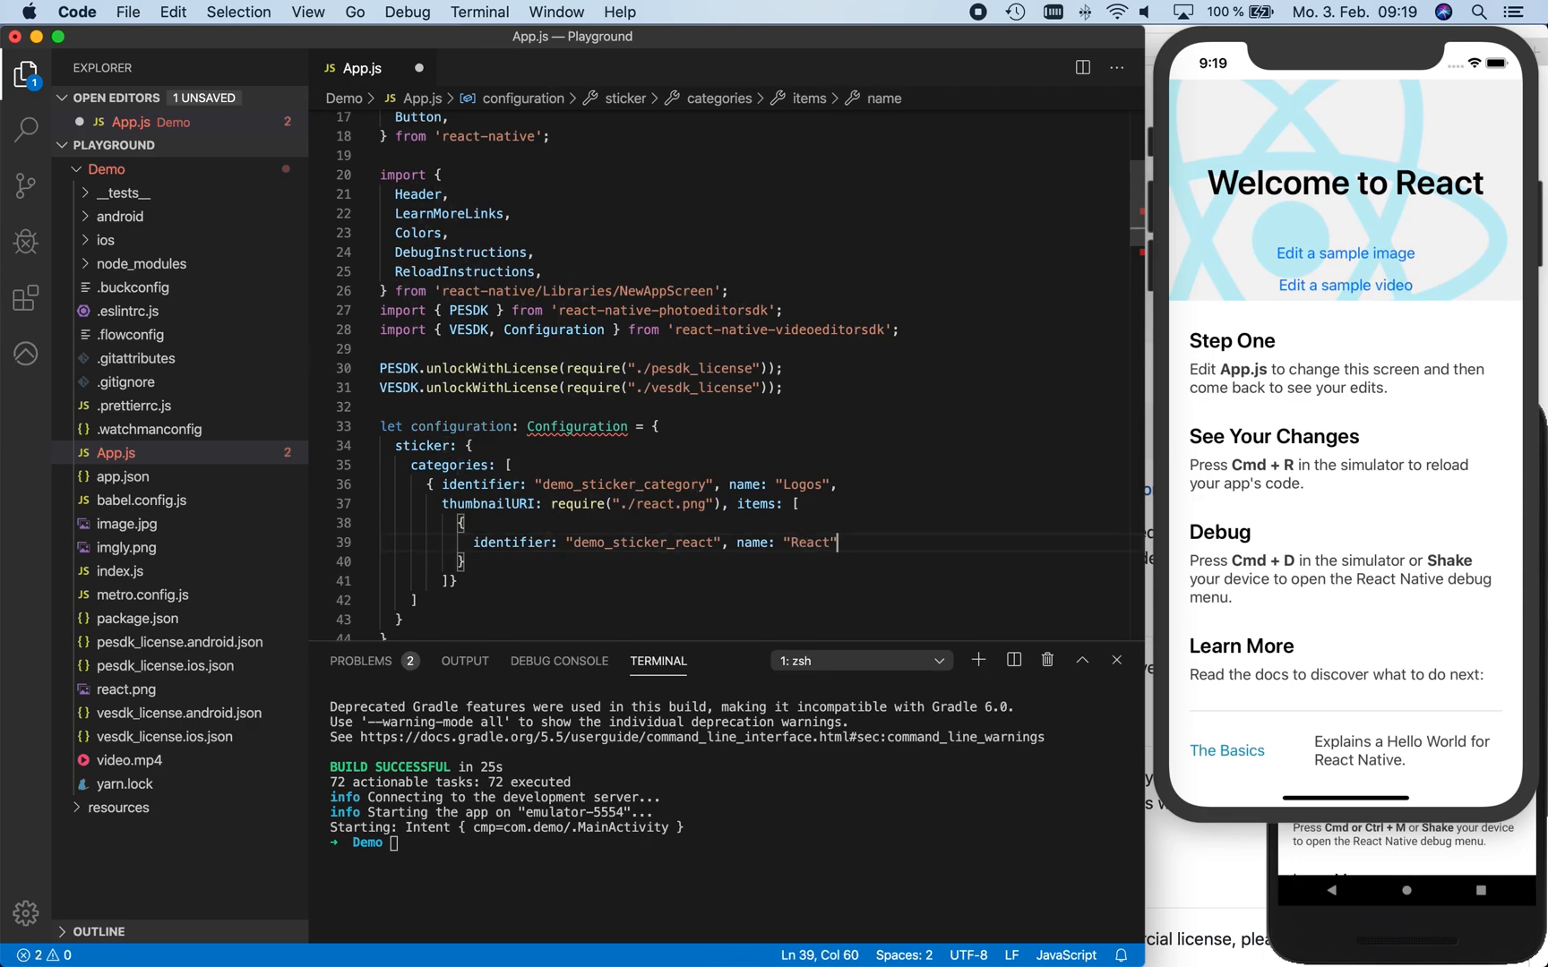
Give the React sticker a stickerURI of require("./react.png")
type("sti")
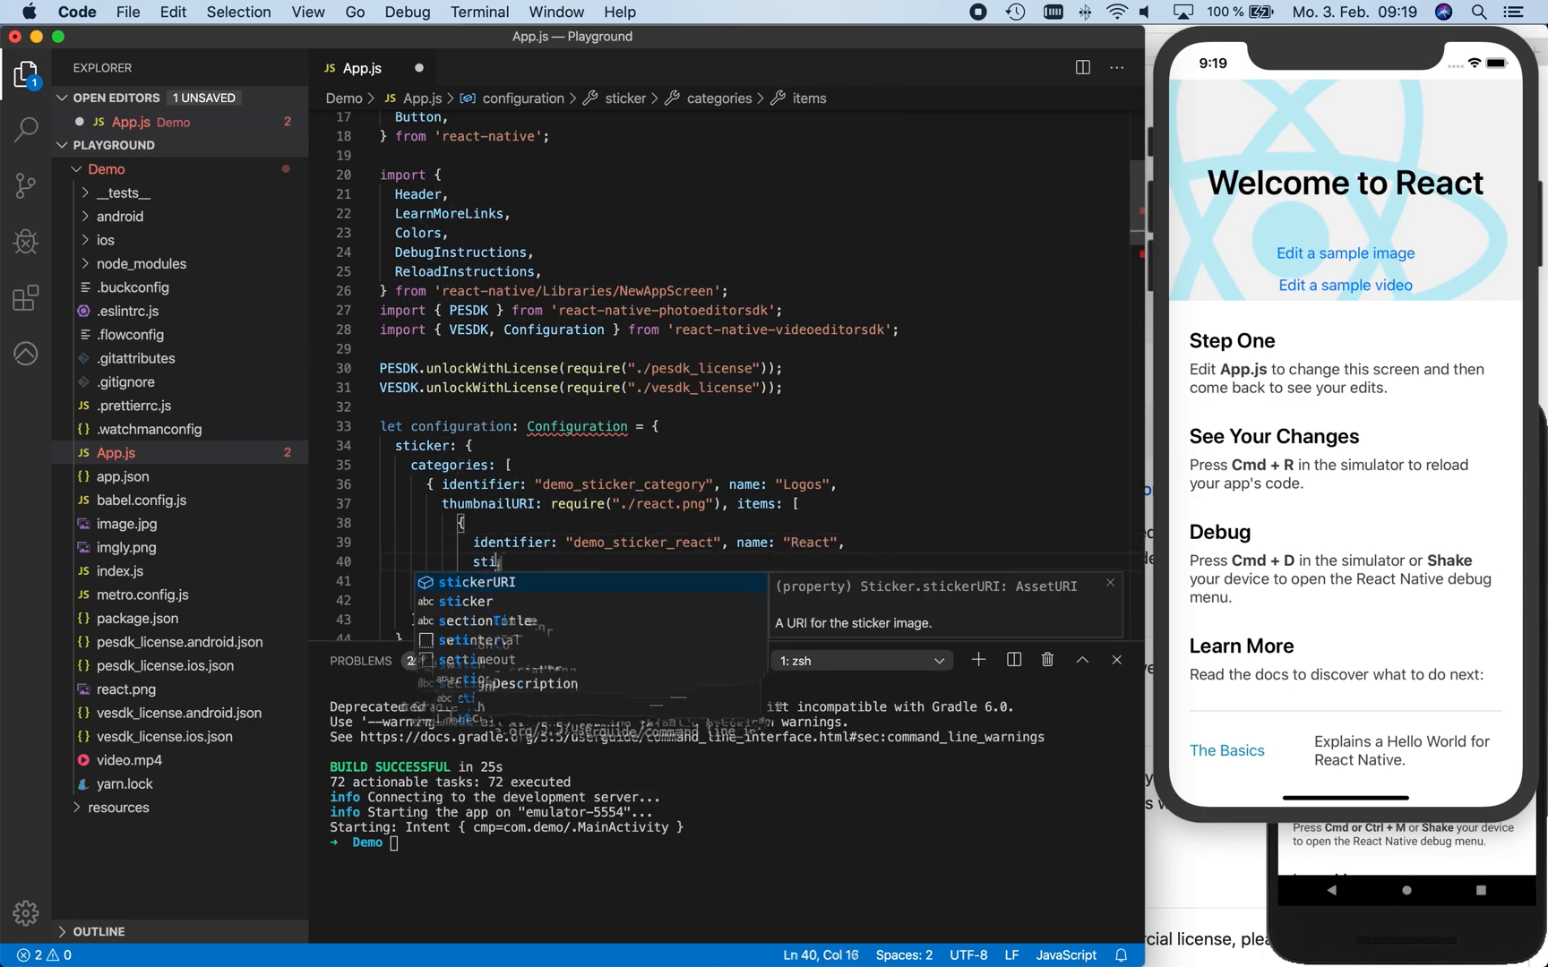
key("Tab")
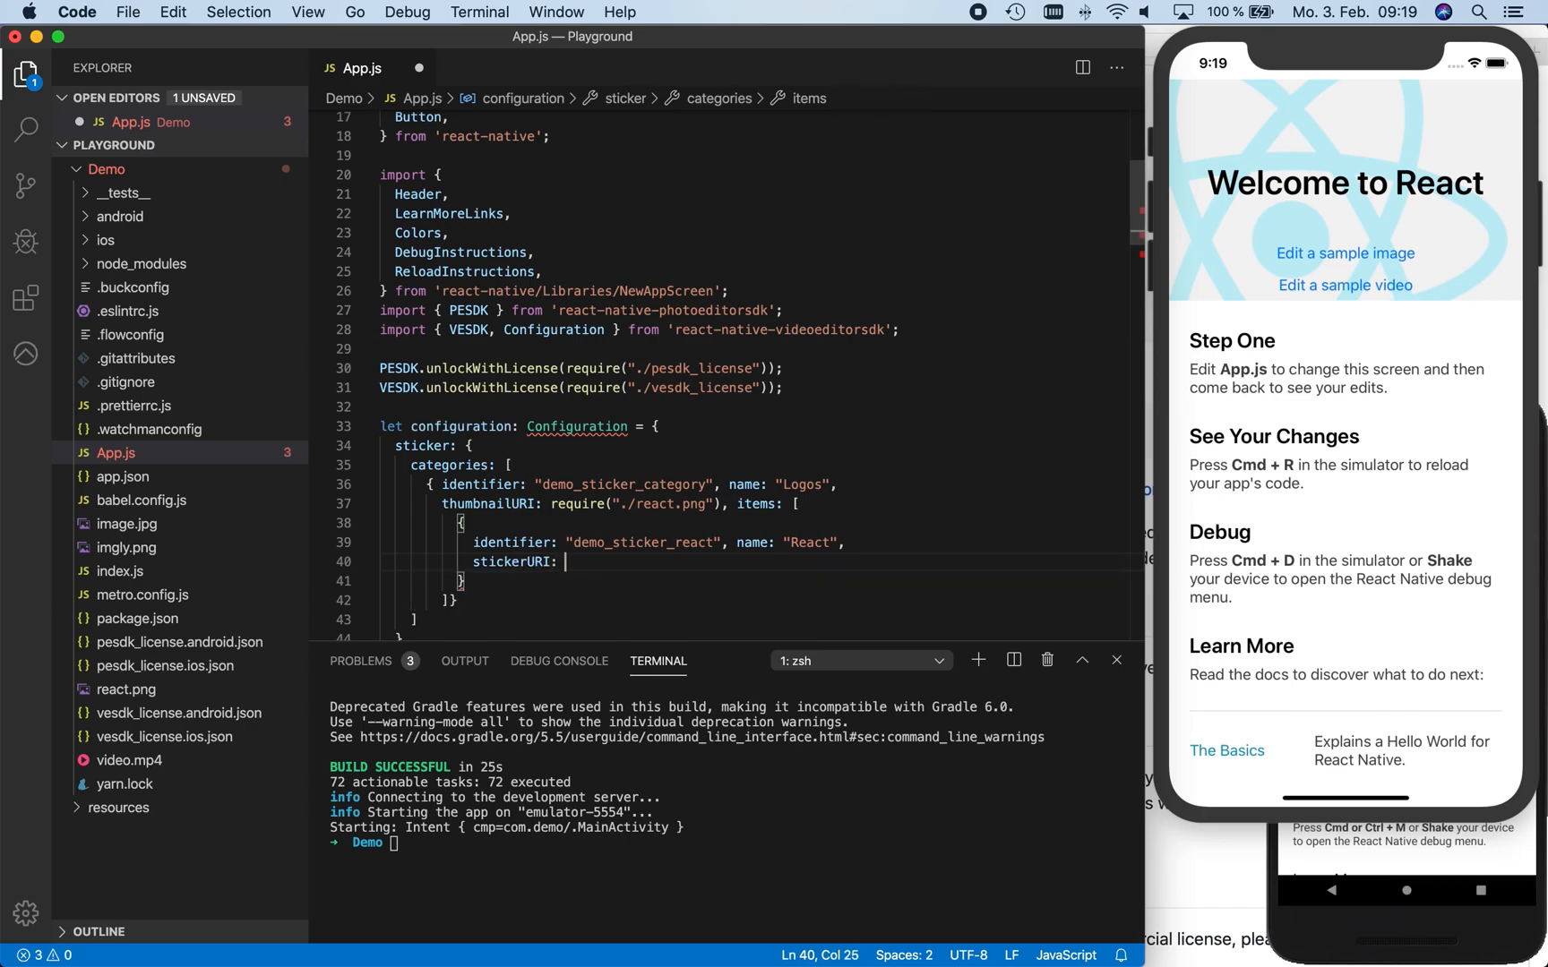
type("require(\"./react.")
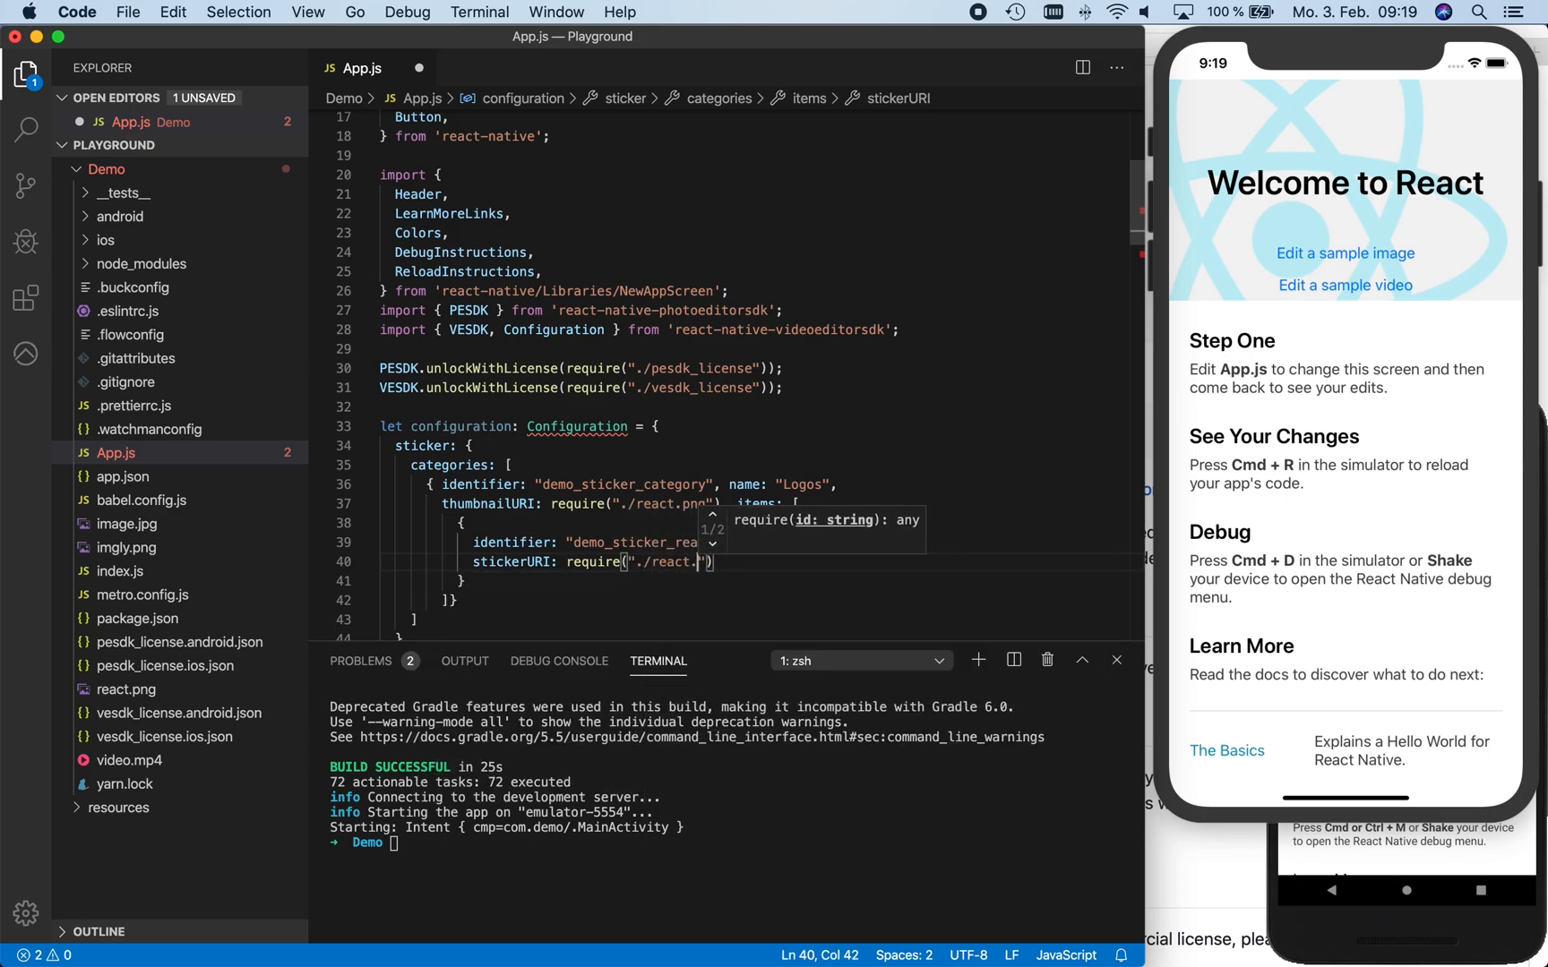
type("png")
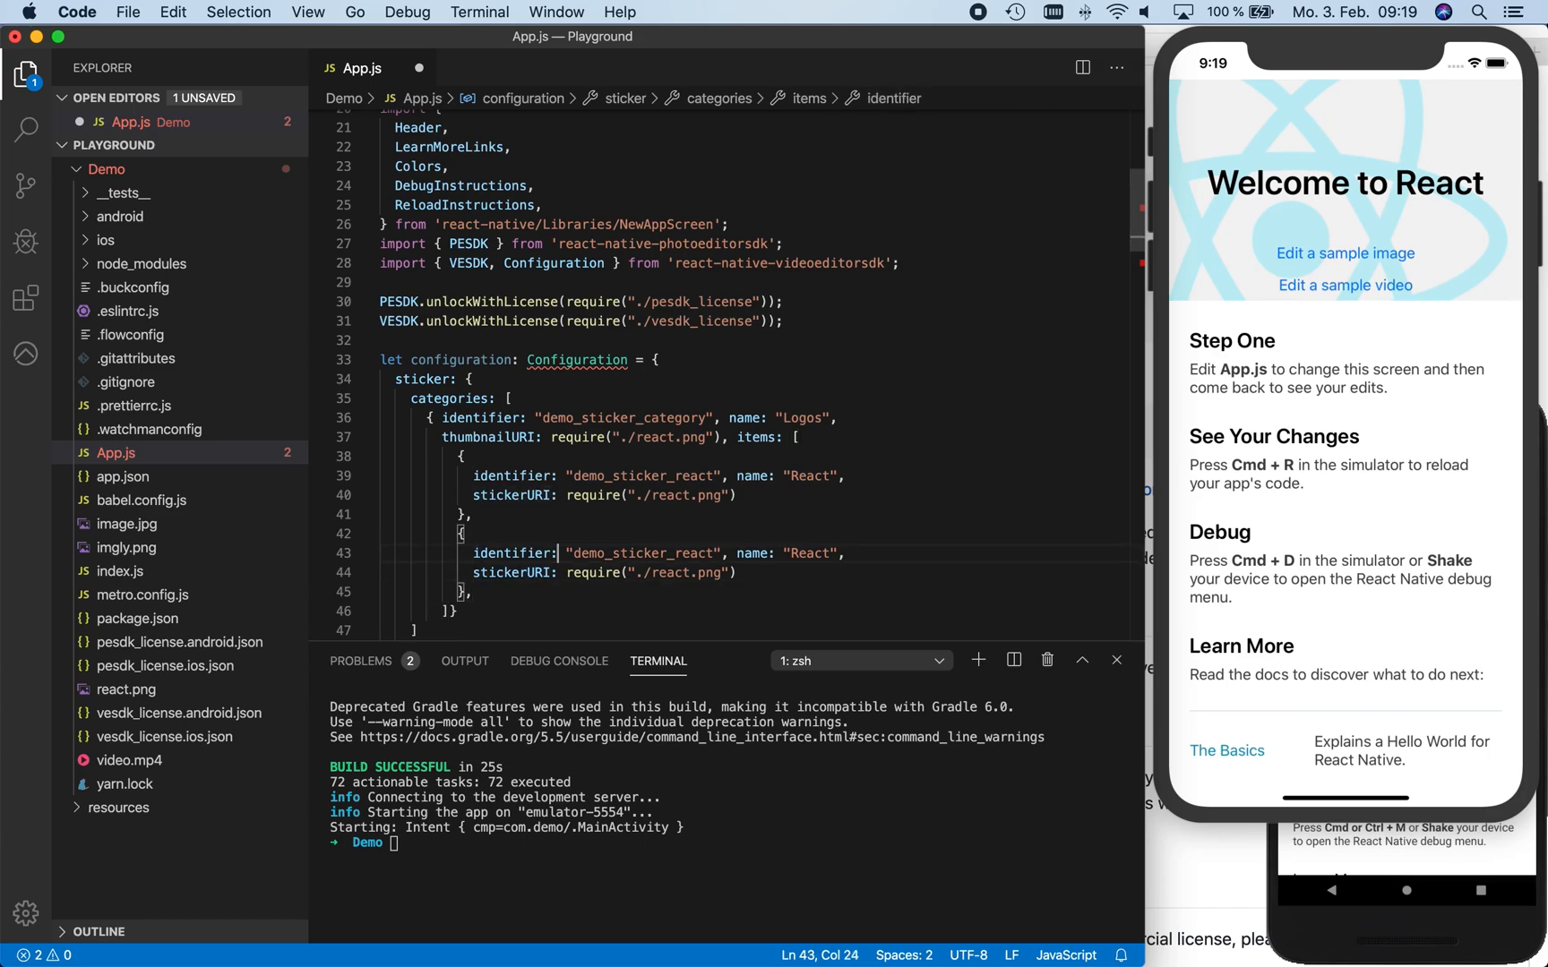
Change the duplicated sticker to identifier demo_sticker_imgly, name img.ly and stickerURI imgly.png
double_click(693, 553)
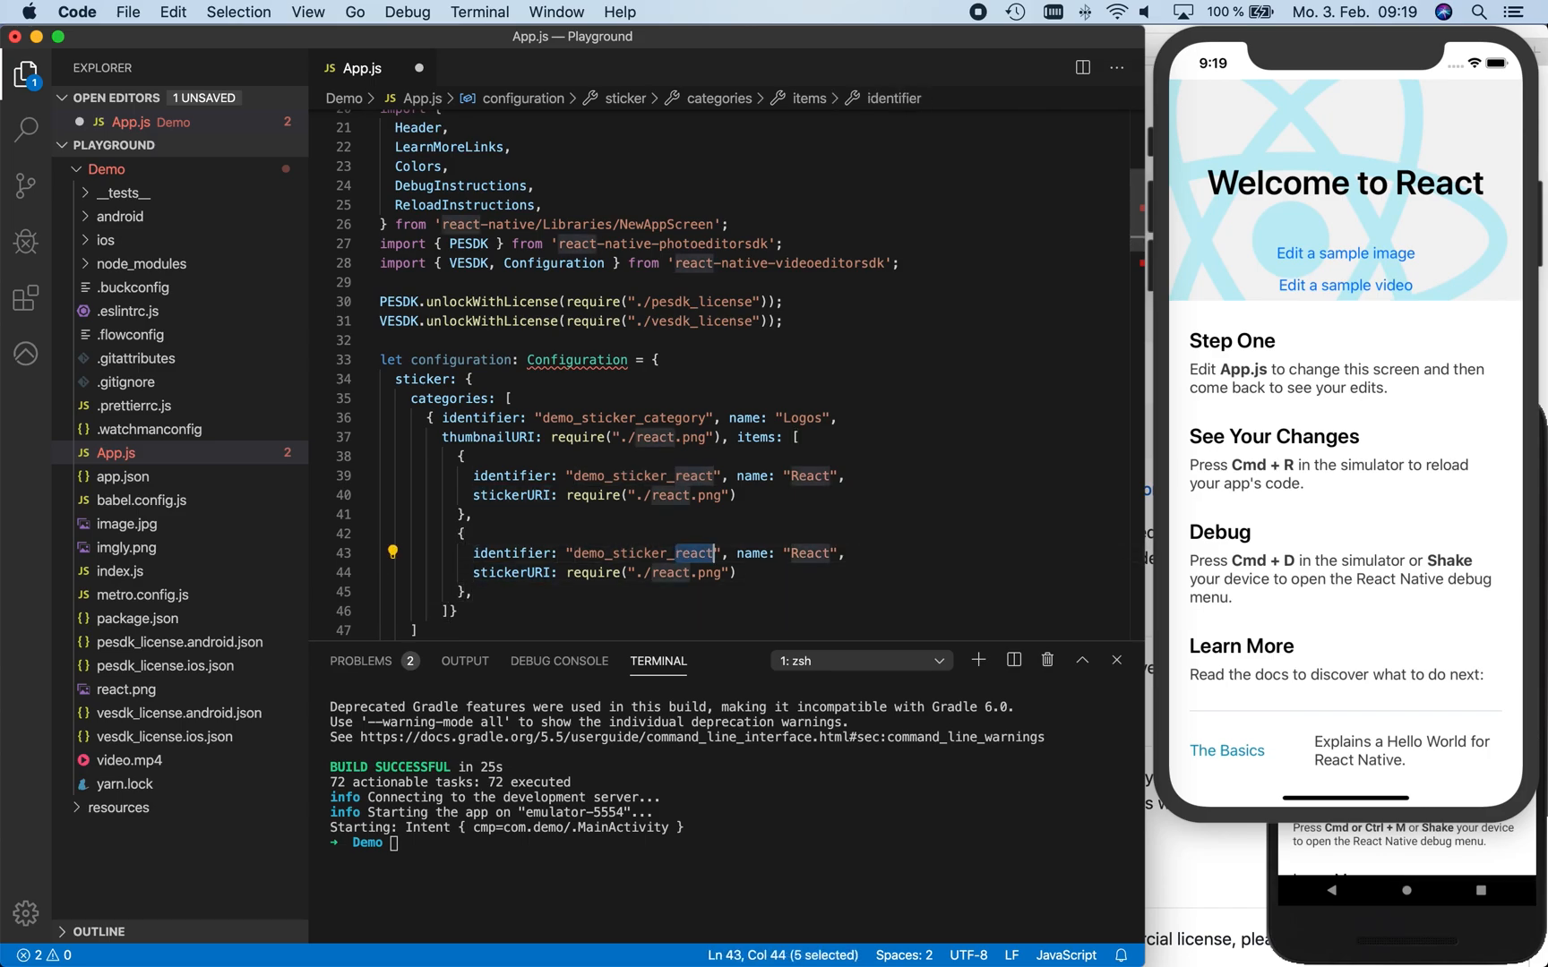
type("imgly")
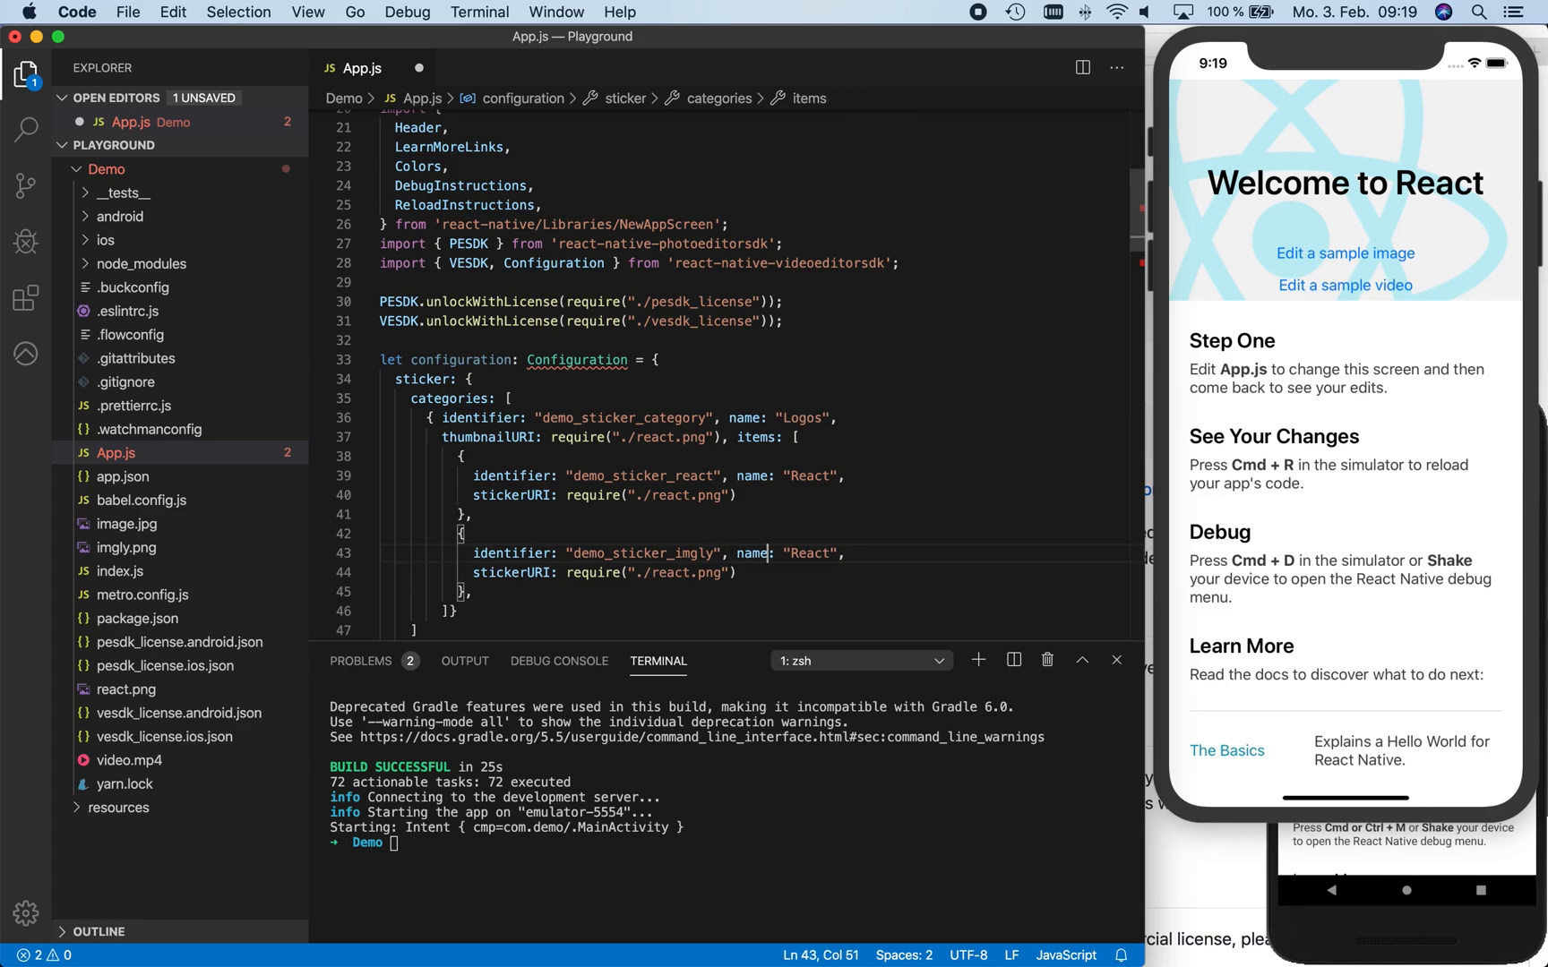
double_click(809, 554)
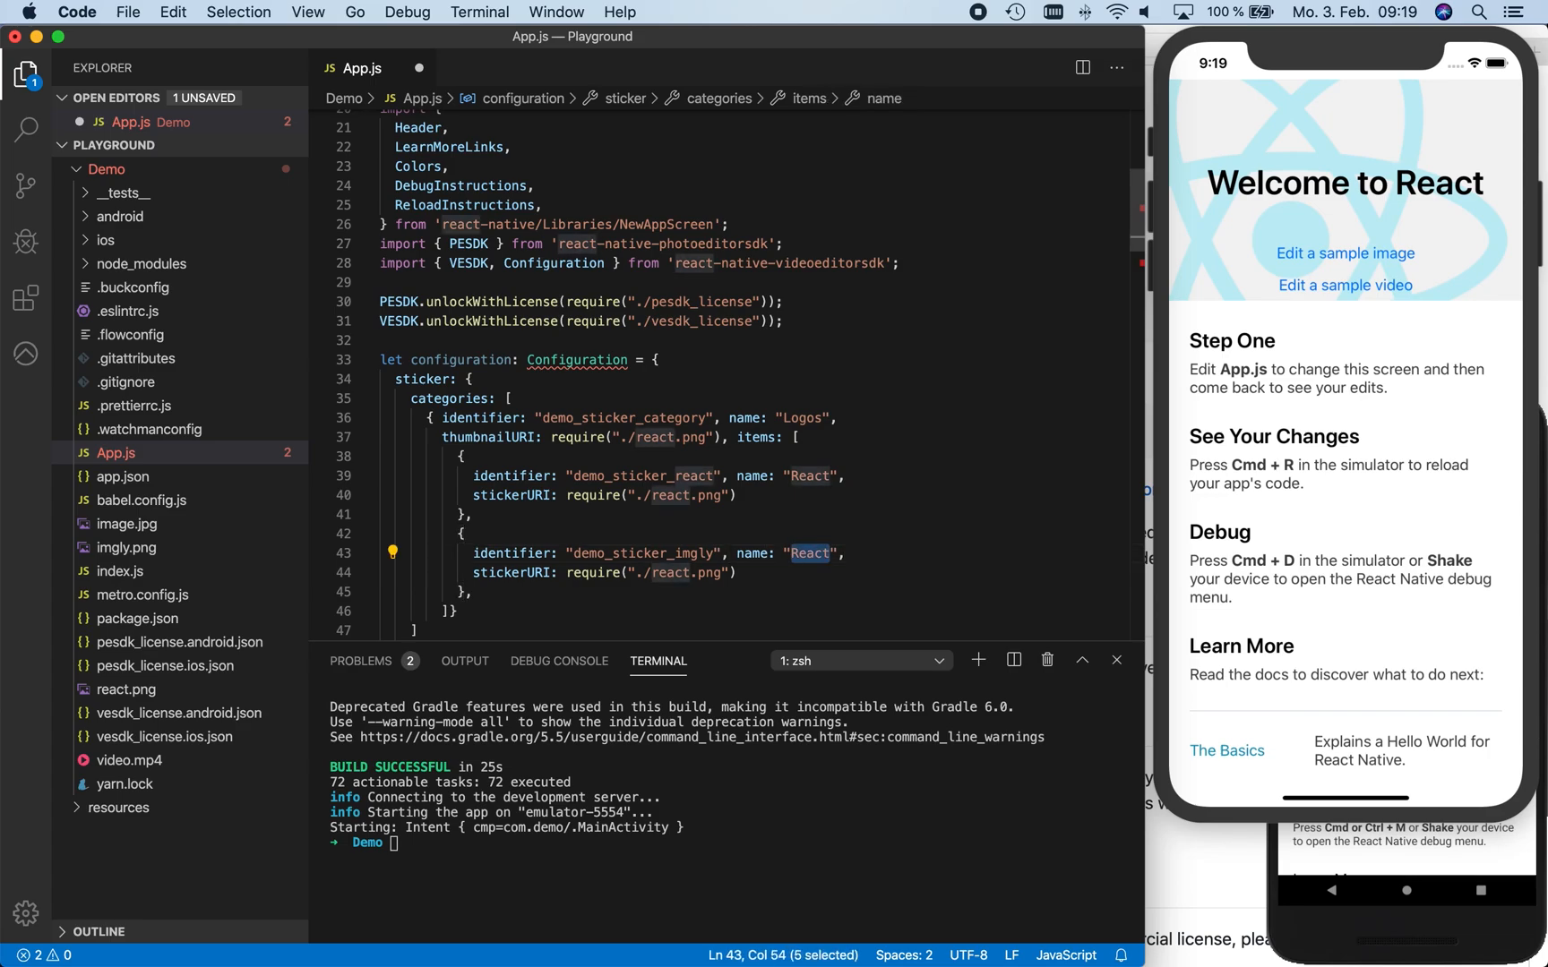
type("img.ly")
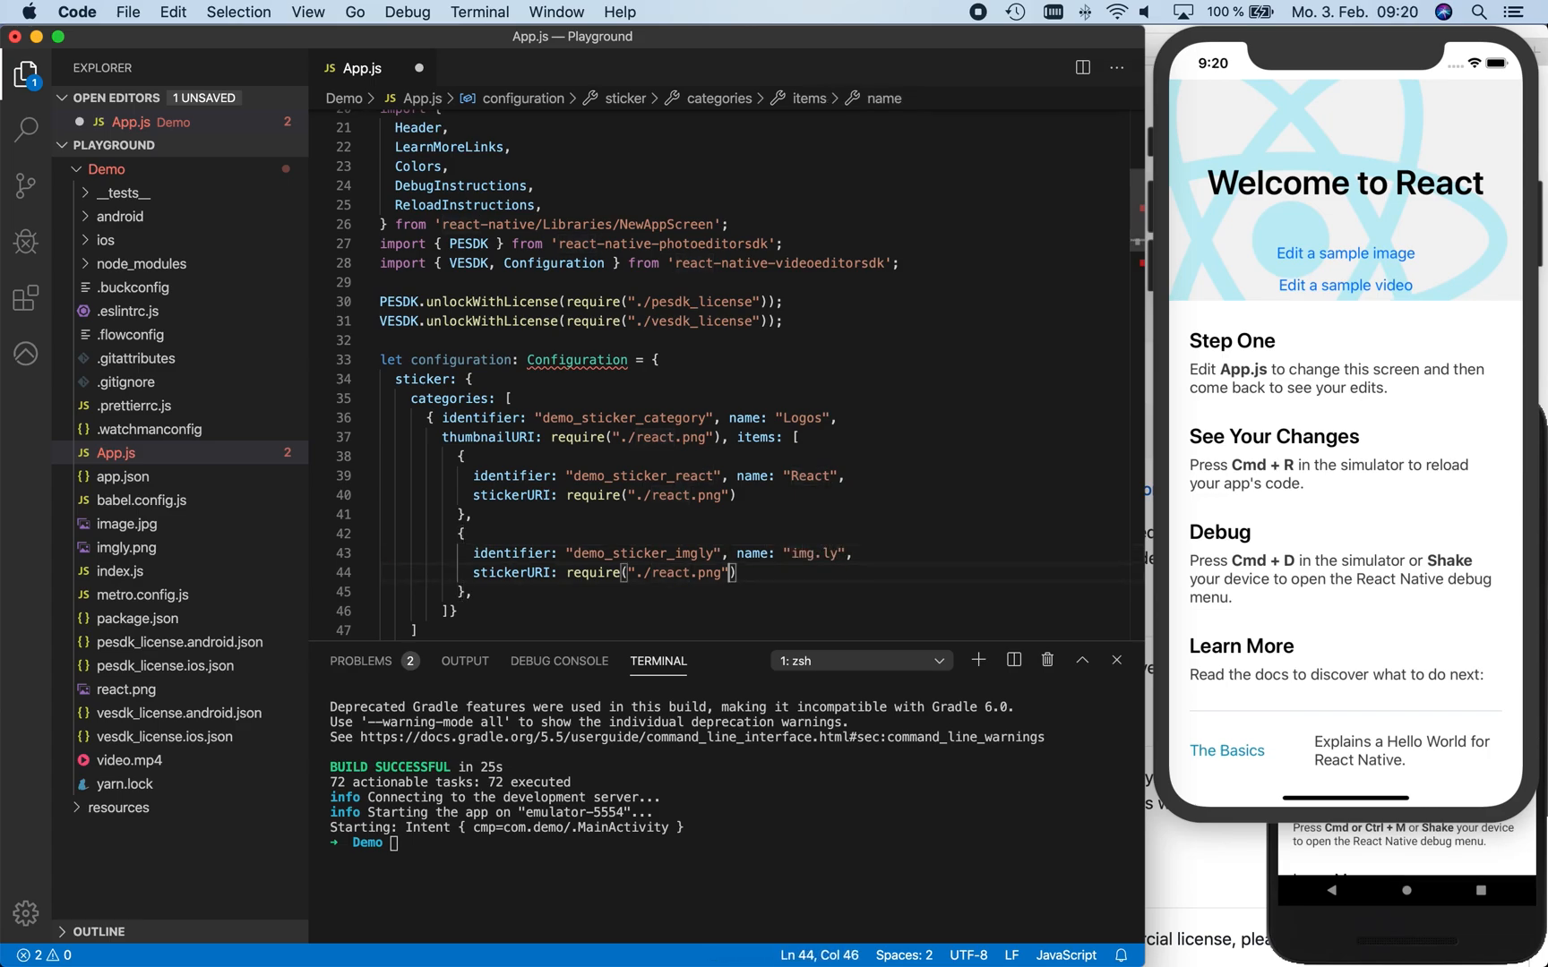
type("imgly")
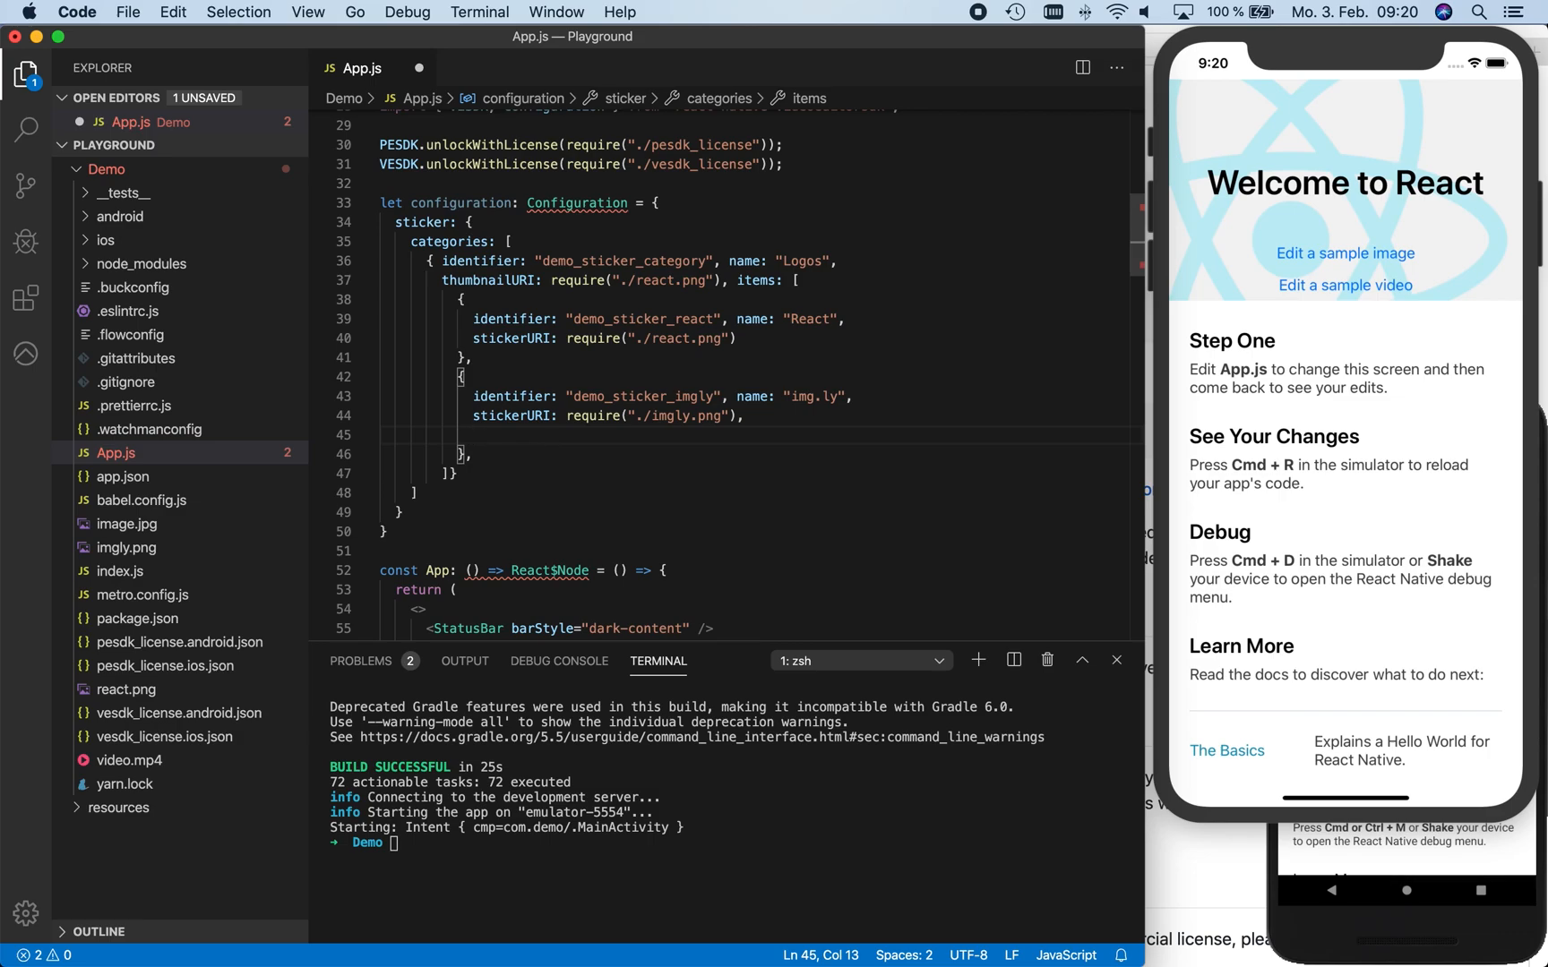
Add tintMode: TintMode.SOLID to the img.ly sticker, importing TintMode from the video editor SDK
type("tintMode:")
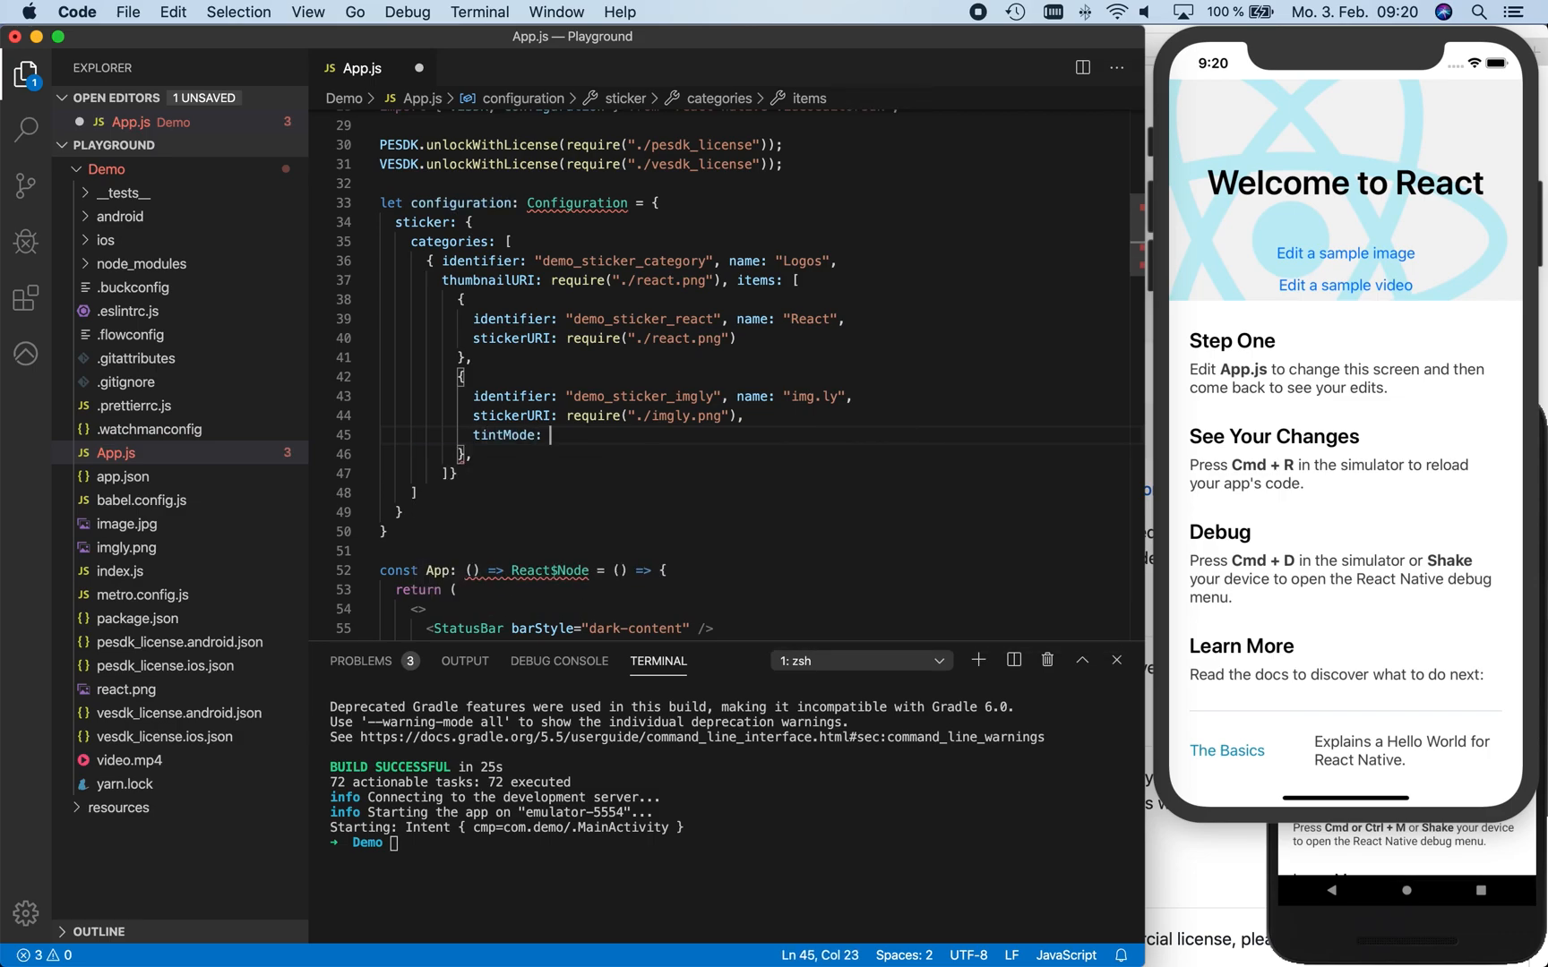
type("TintMode")
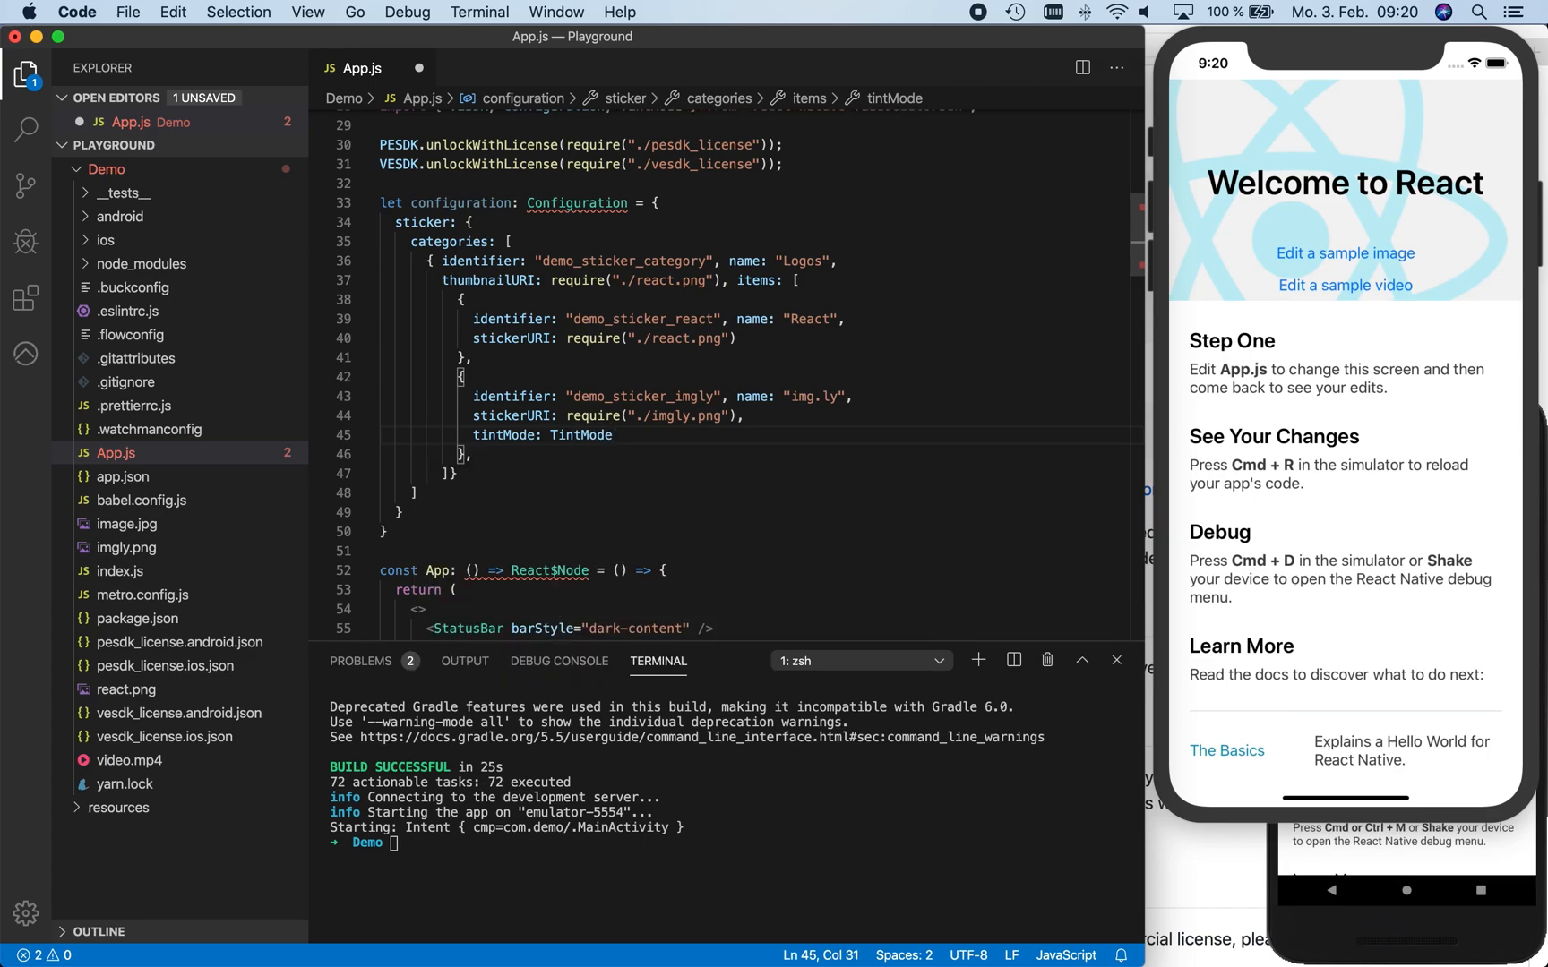
type(".SOLID,")
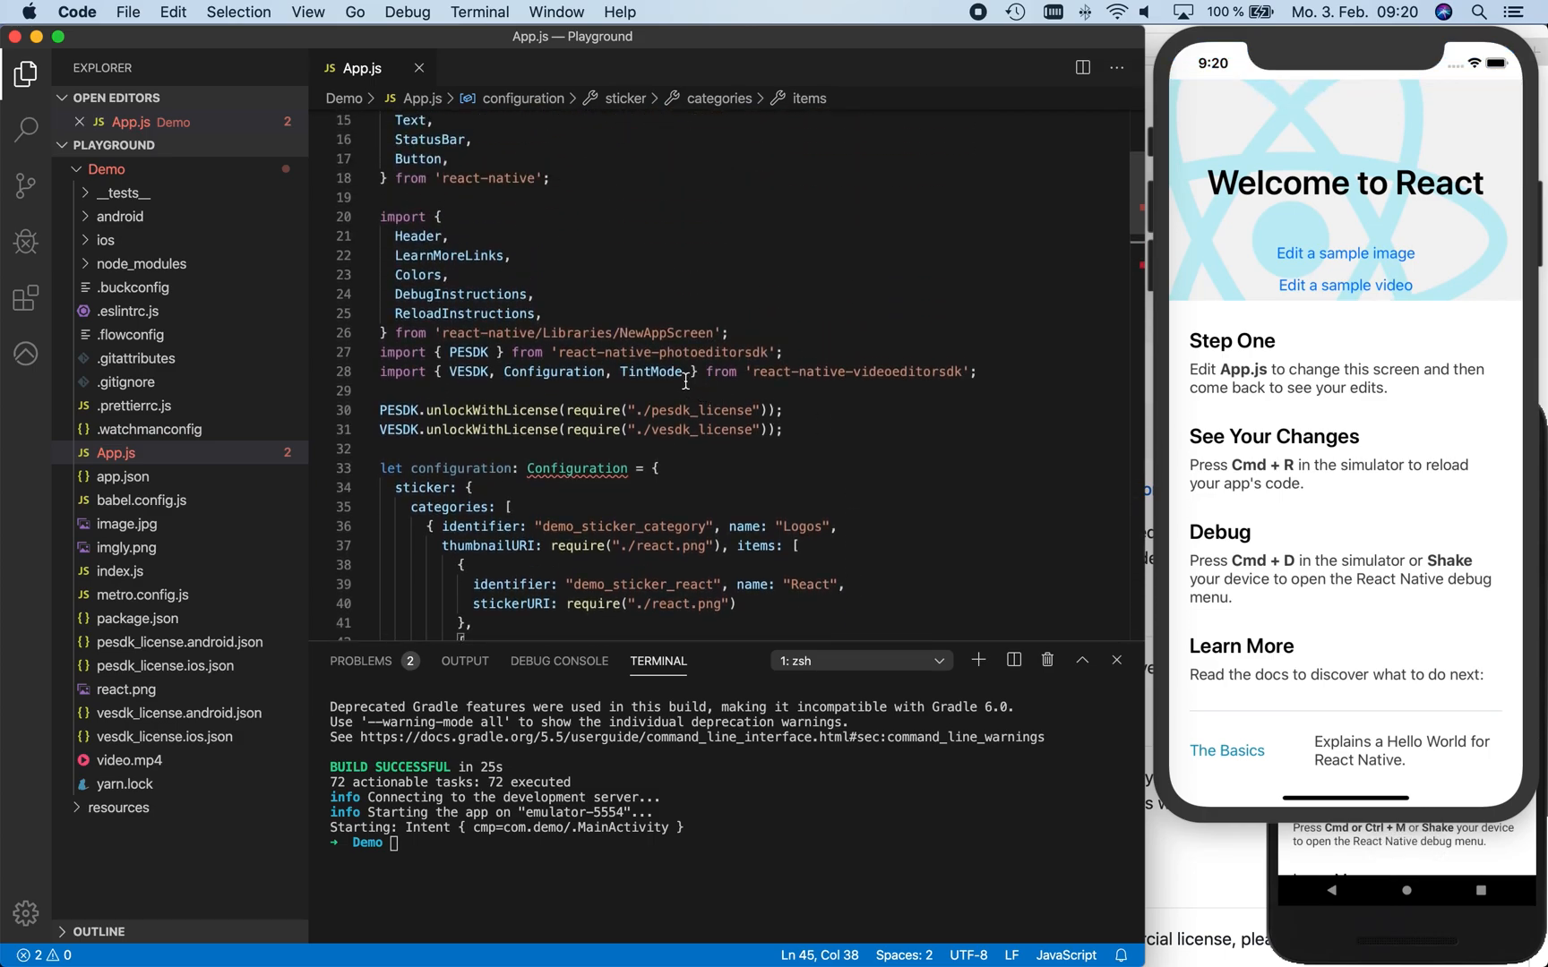
mouse_move(651, 373)
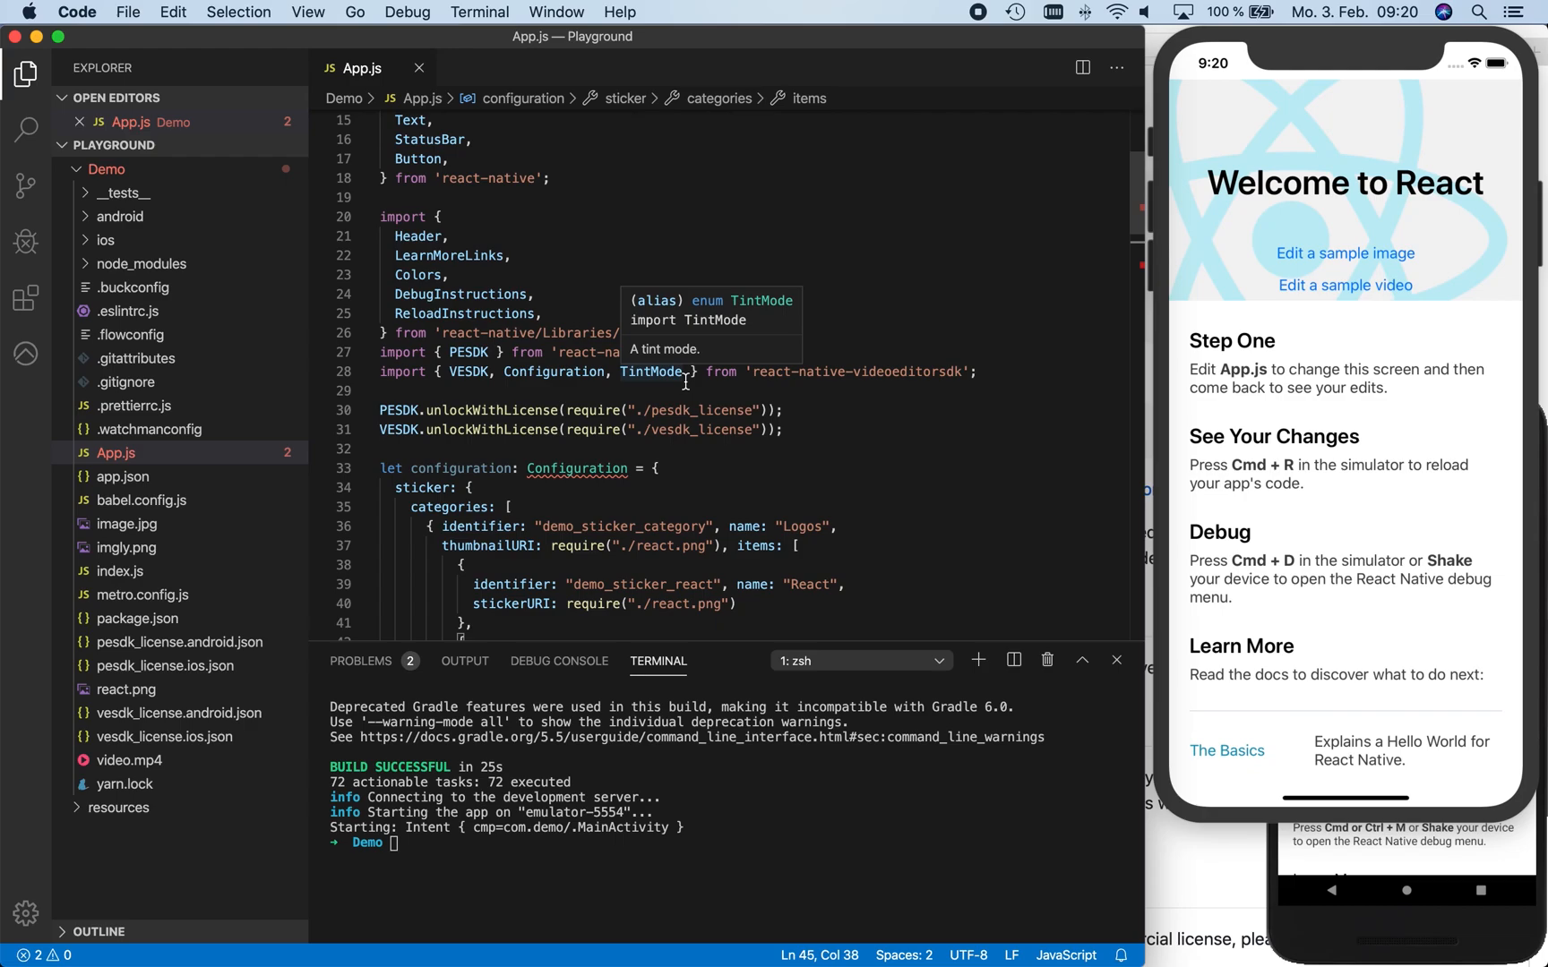
scroll("down", 3)
type("VESDK.openEditor(require(\"./video.mp4\"));")
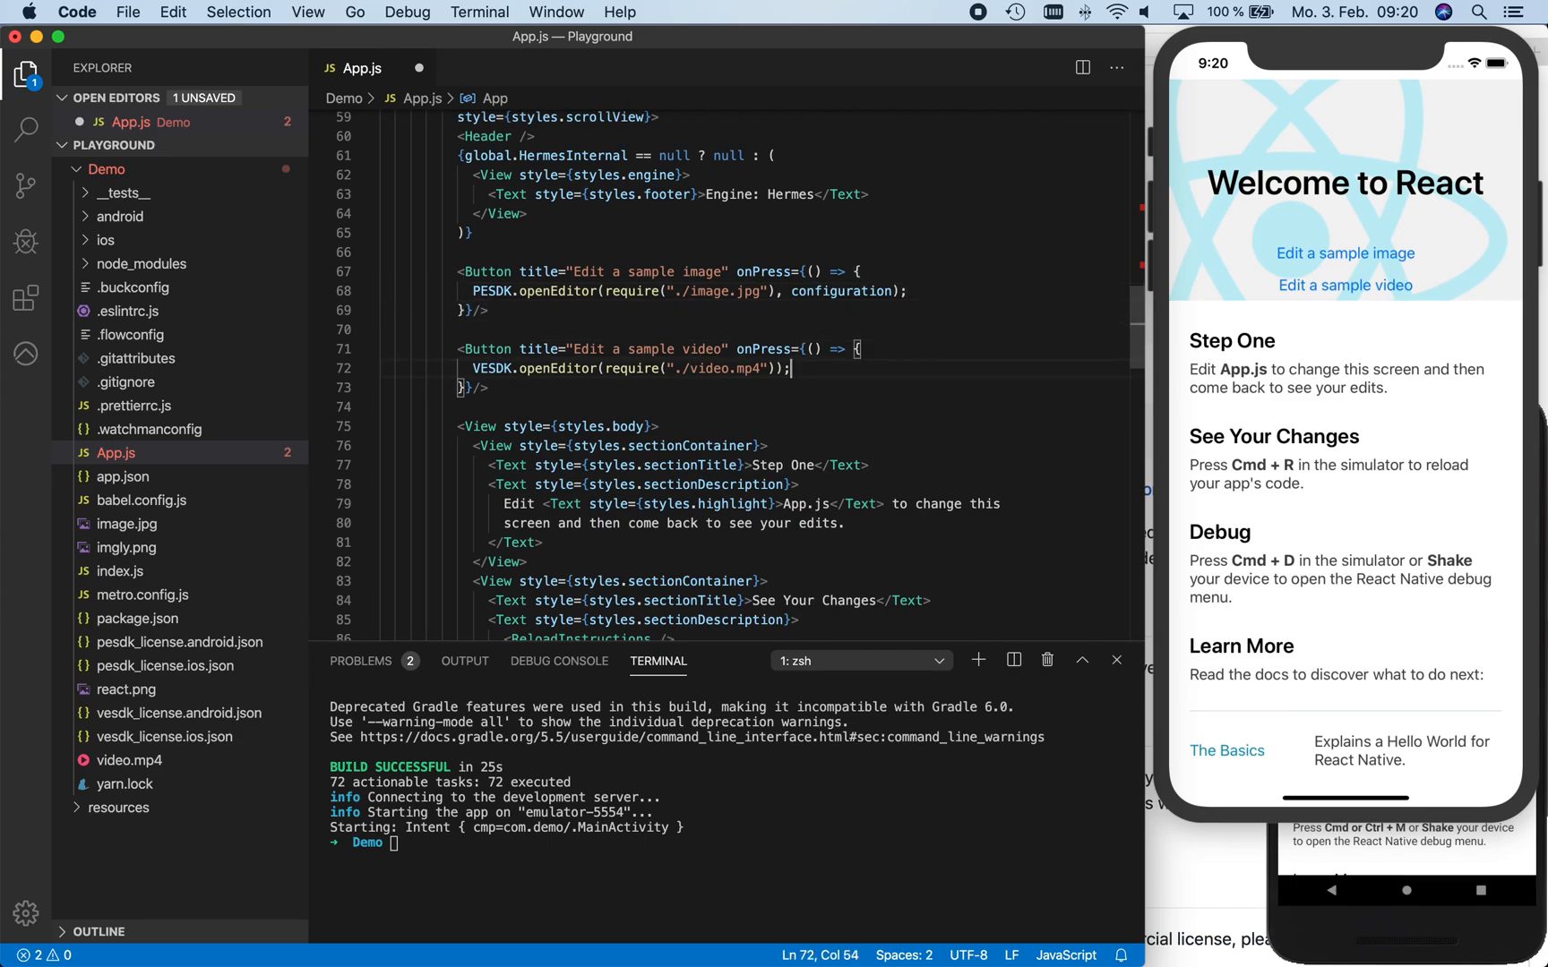
Pass configuration as the second argument to VESDK.openEditor for the sample video and switch to the Simulator
left_click(757, 369)
type(", configuration")
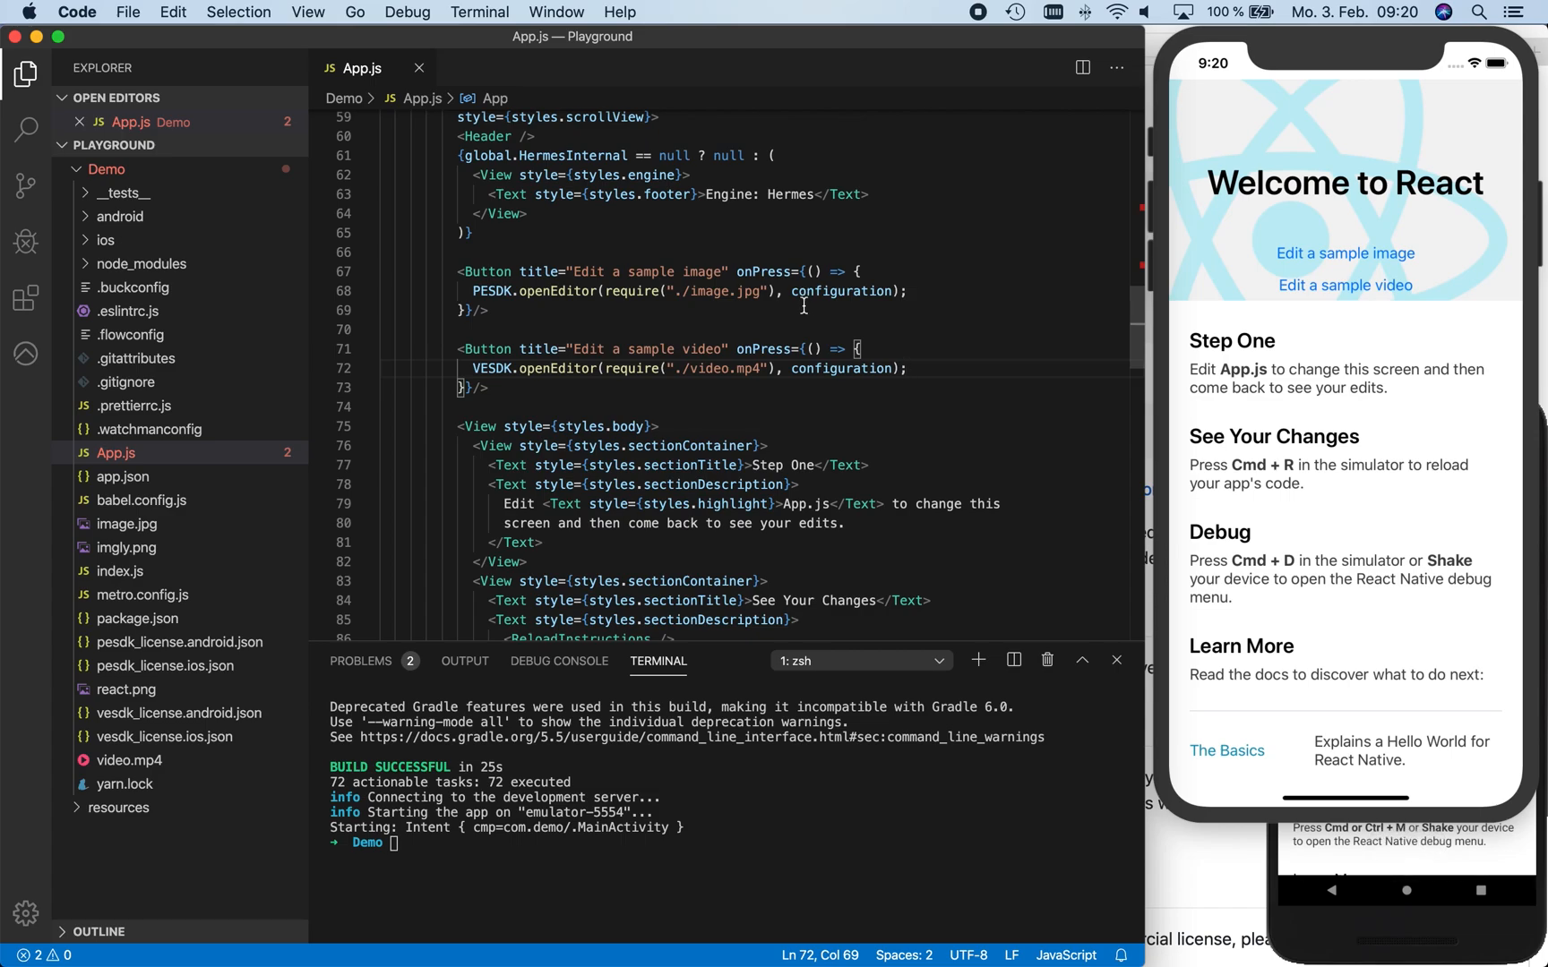
left_click(1343, 254)
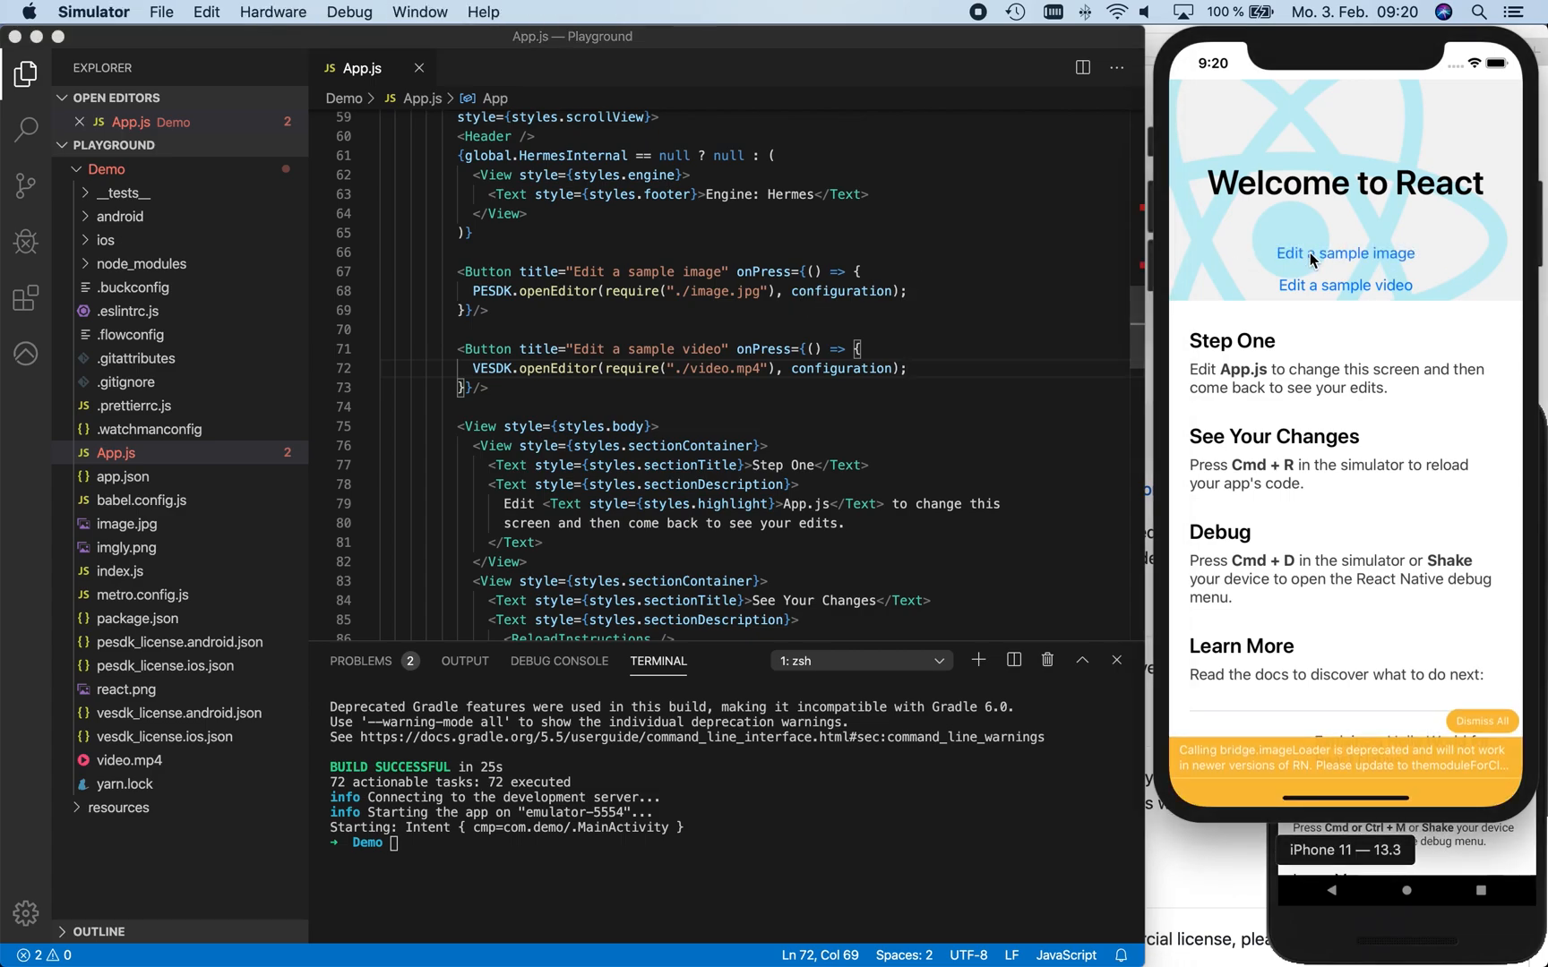
left_click(1343, 253)
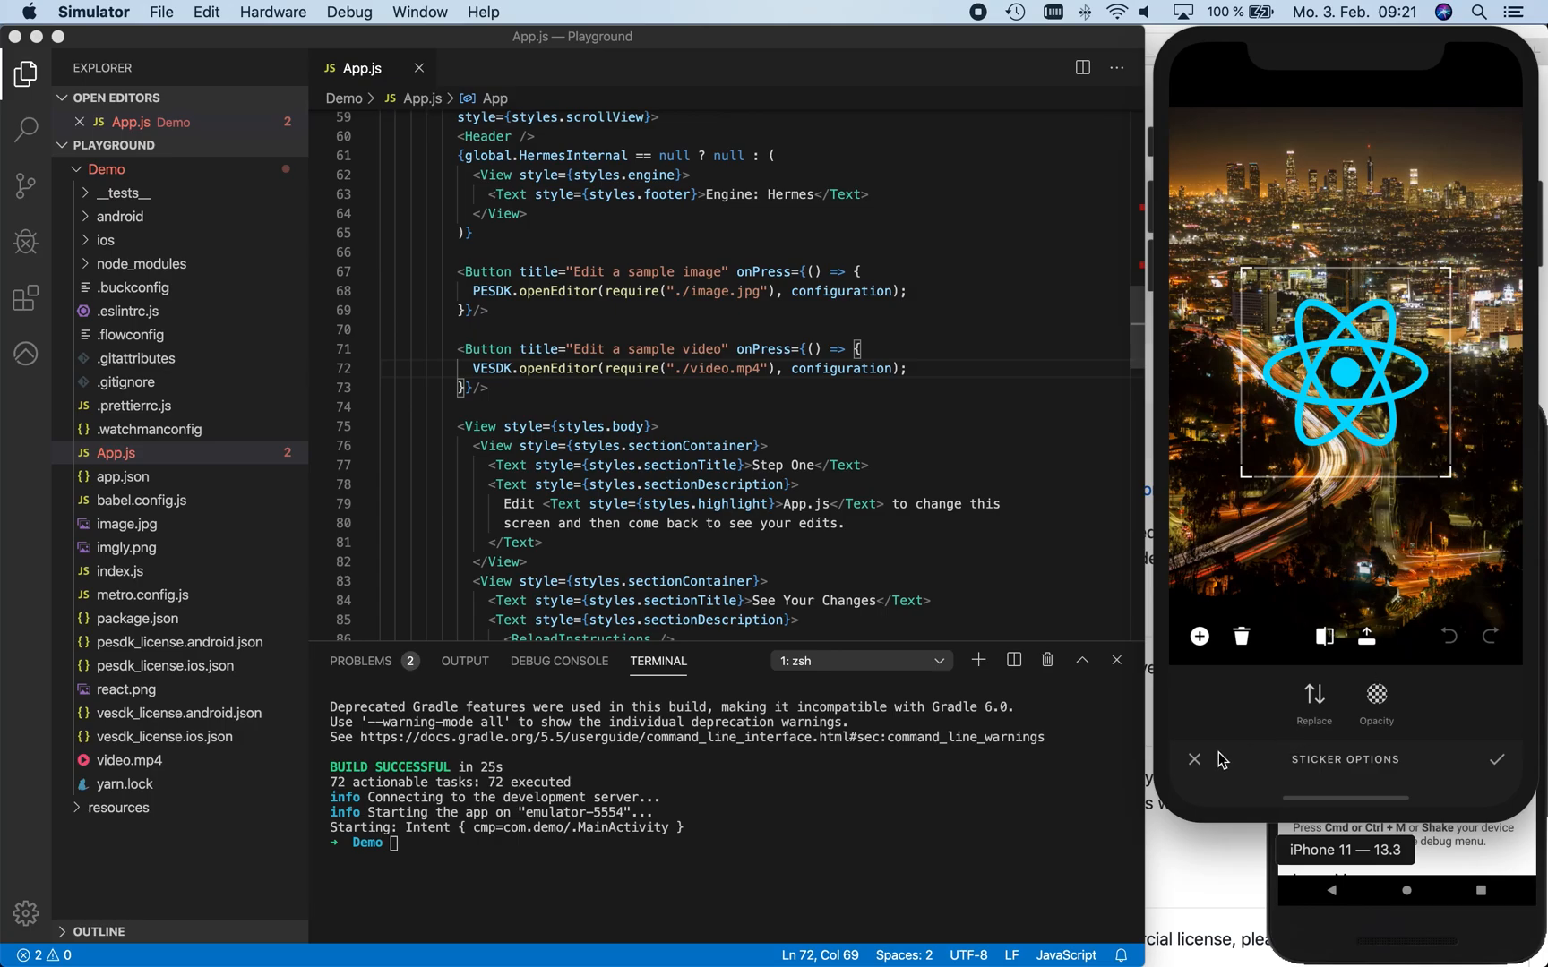
left_click(1193, 759)
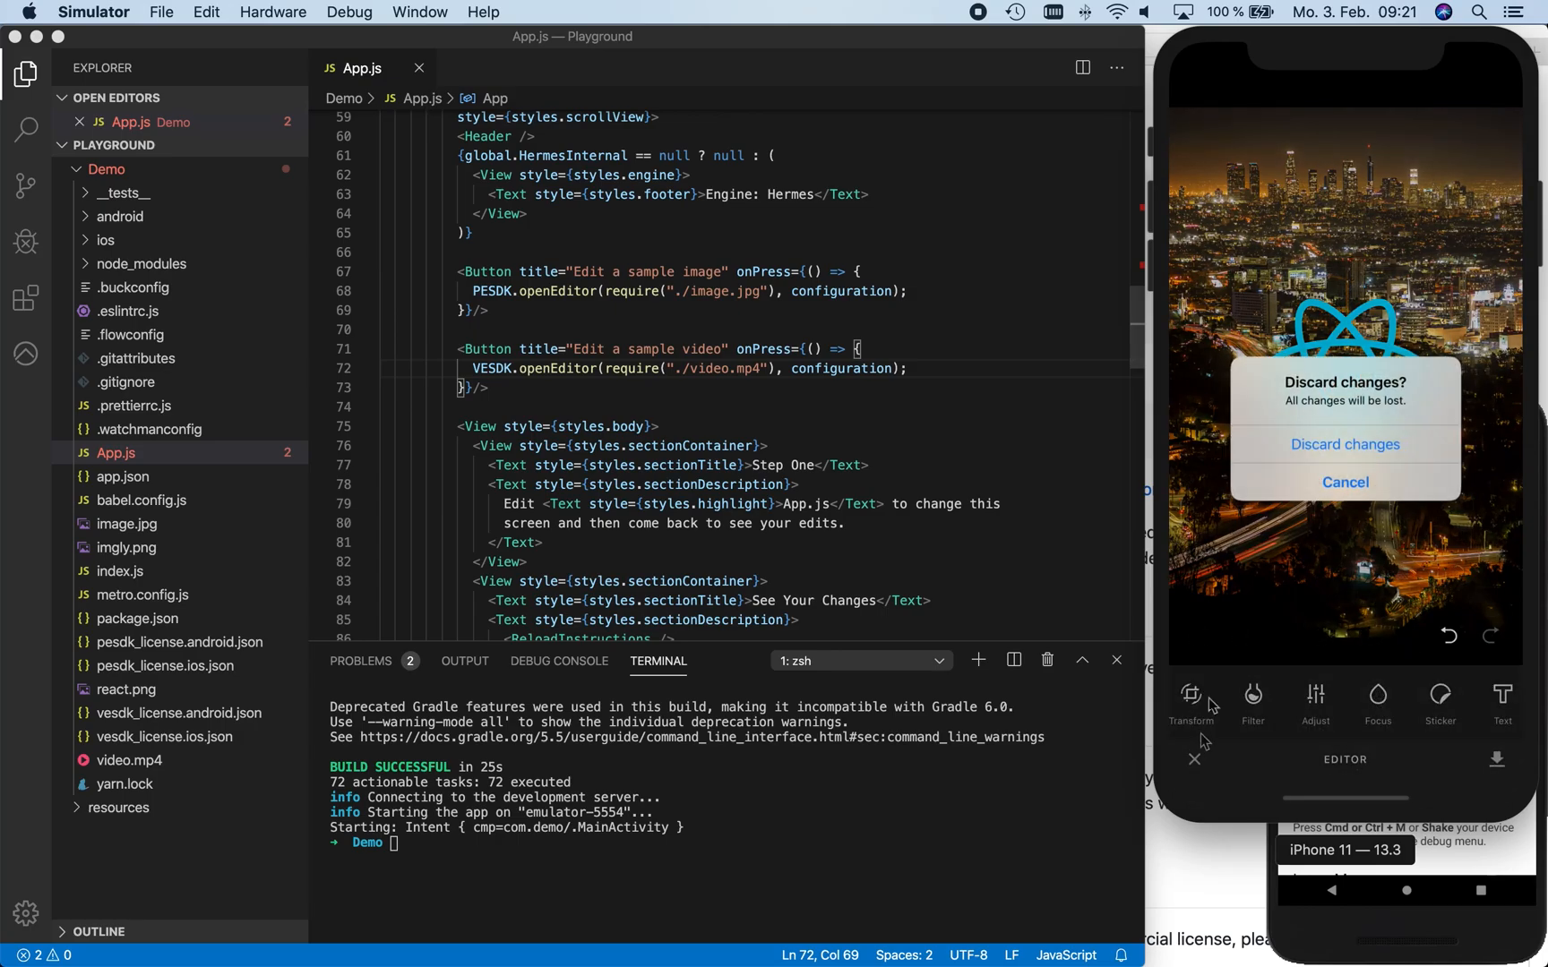
left_click(1344, 444)
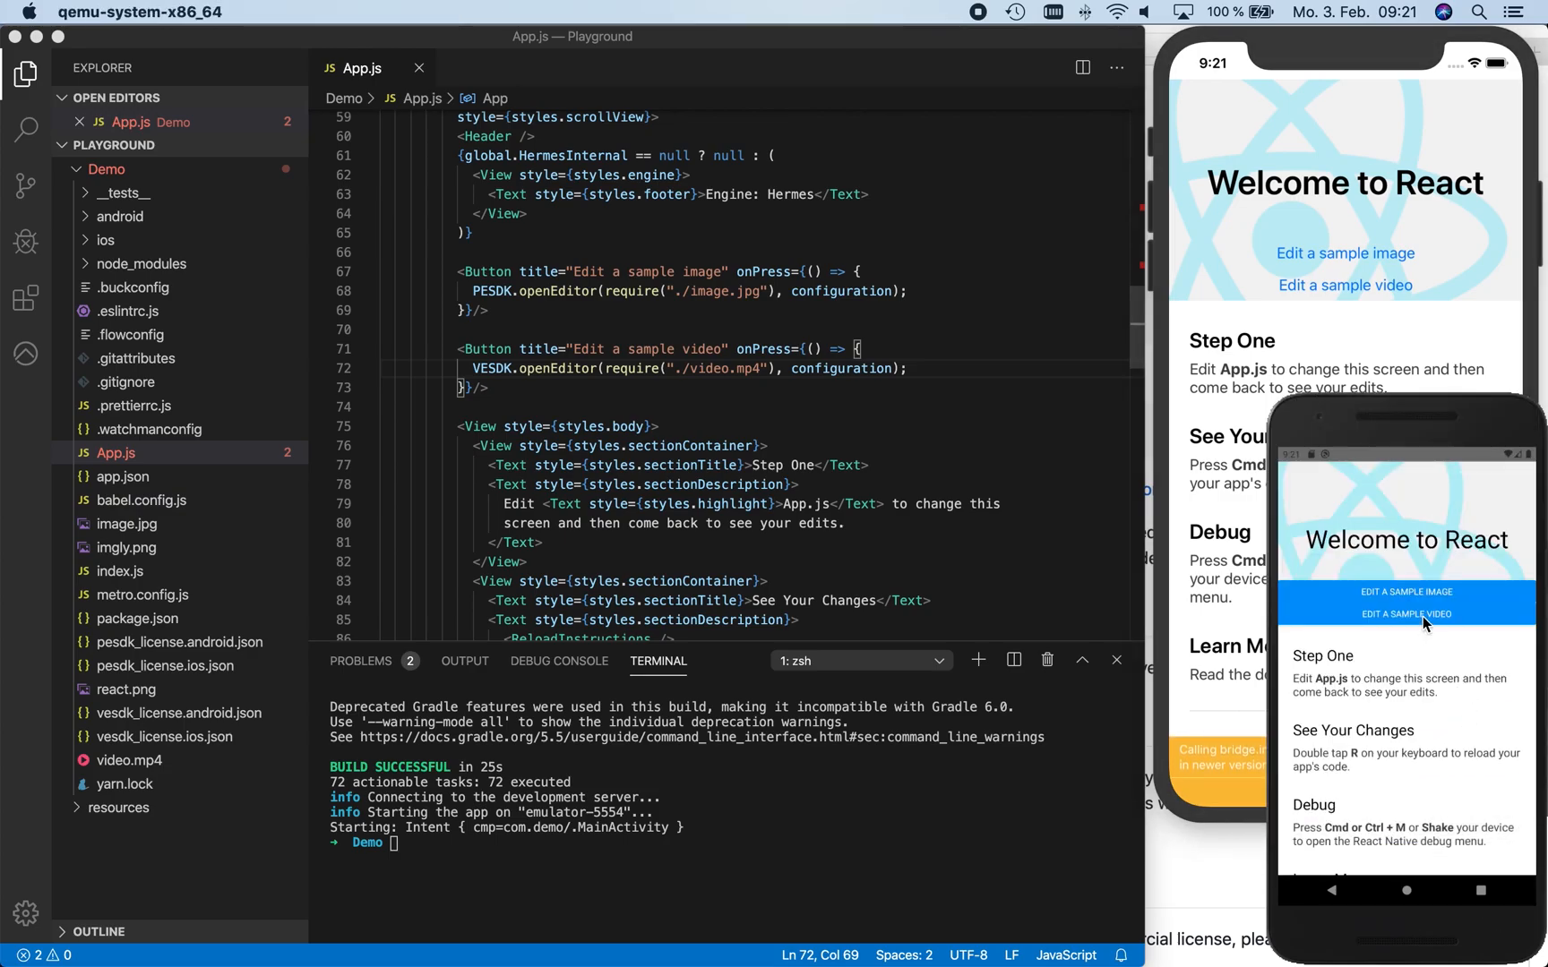
left_click(1406, 614)
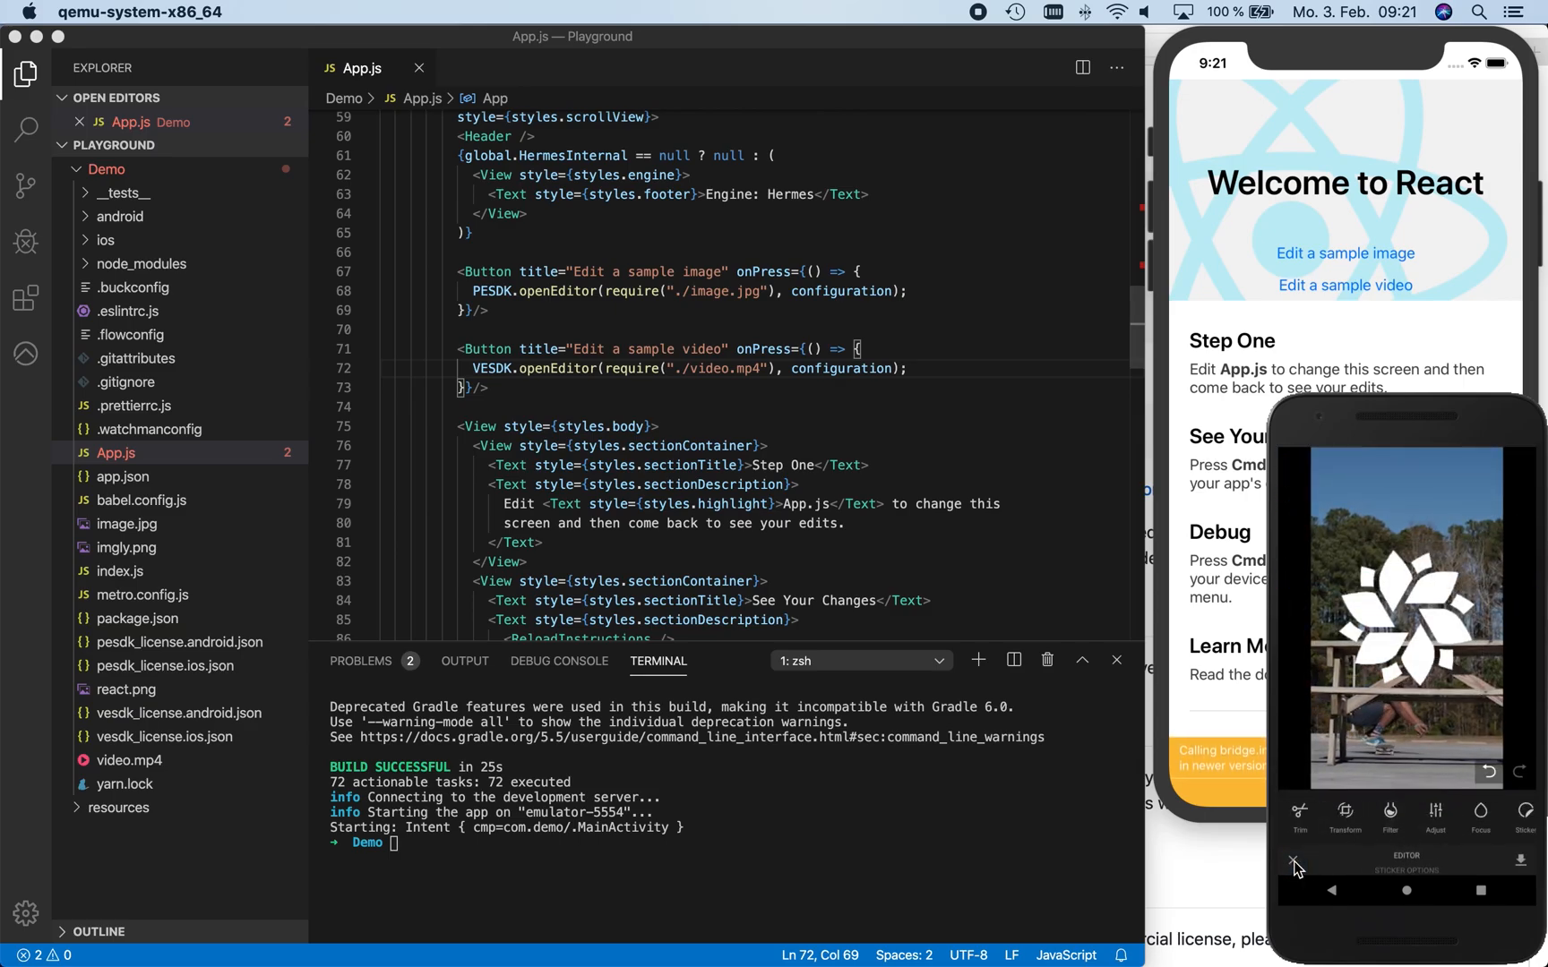
left_click(1298, 858)
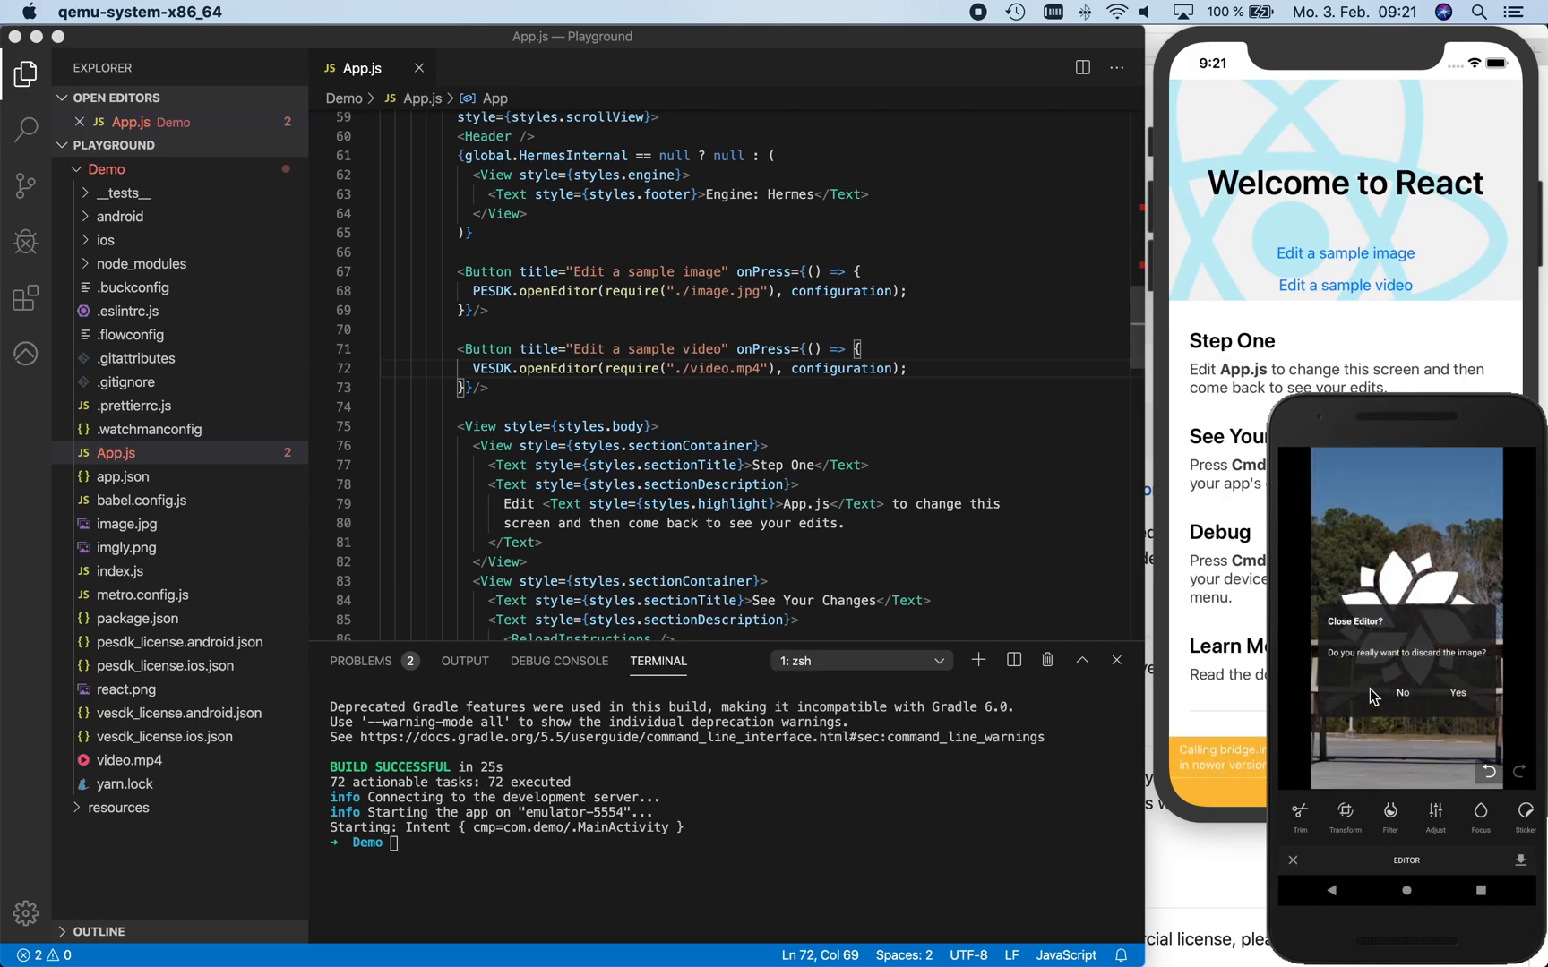
left_click(1456, 692)
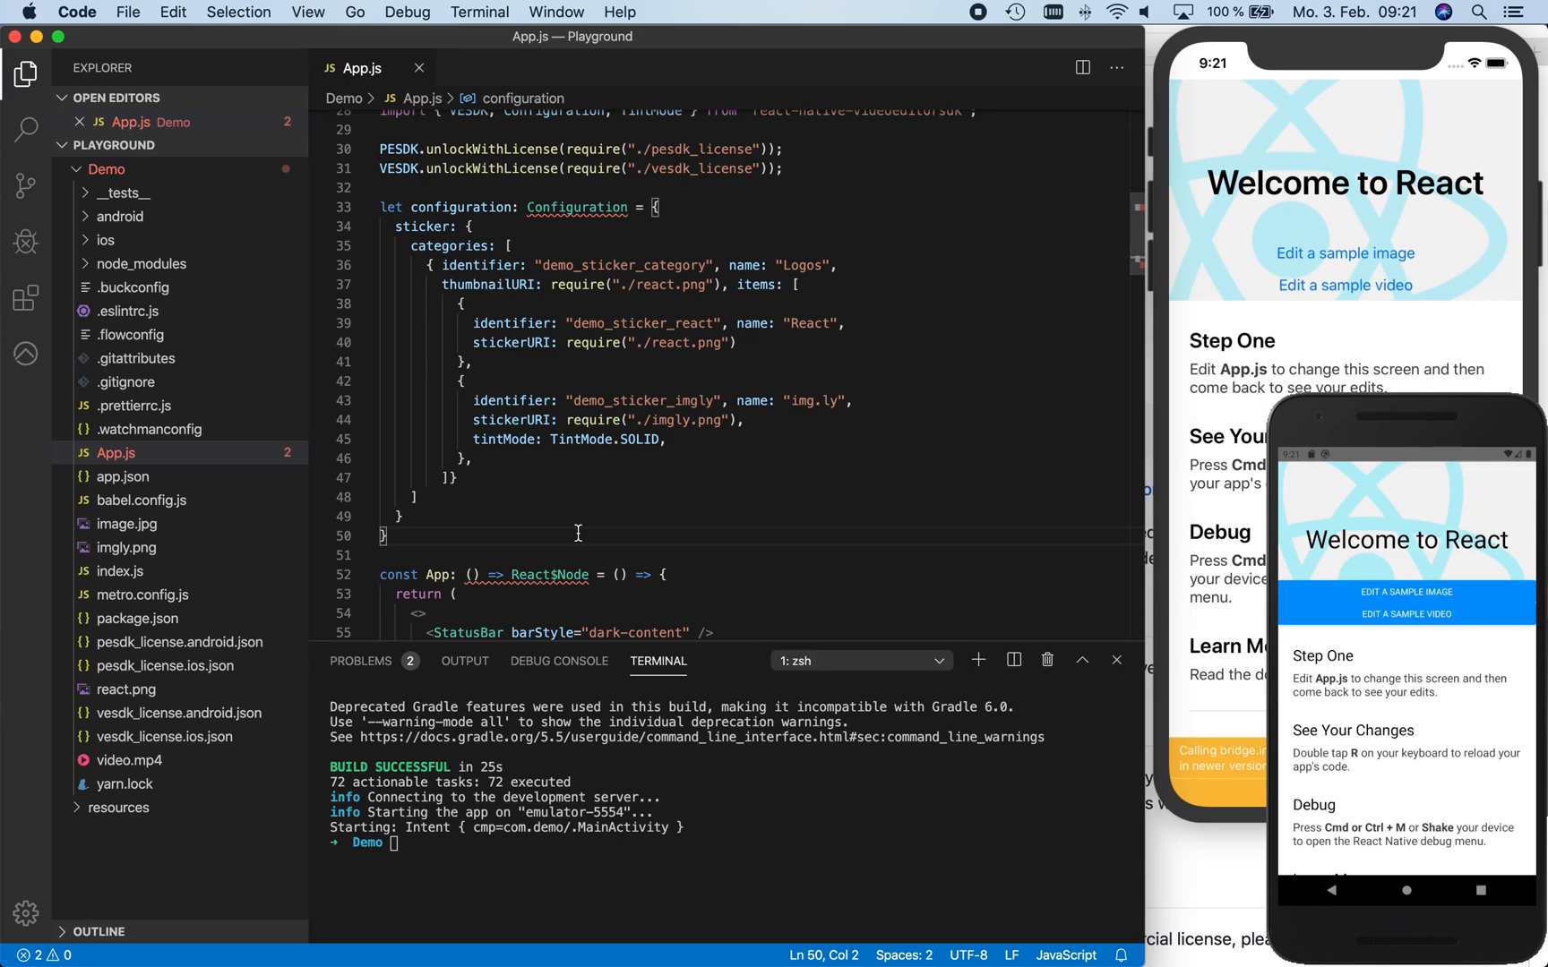
Write let serialization = null; below the configuration object and move down to the openEditor calls
type("let")
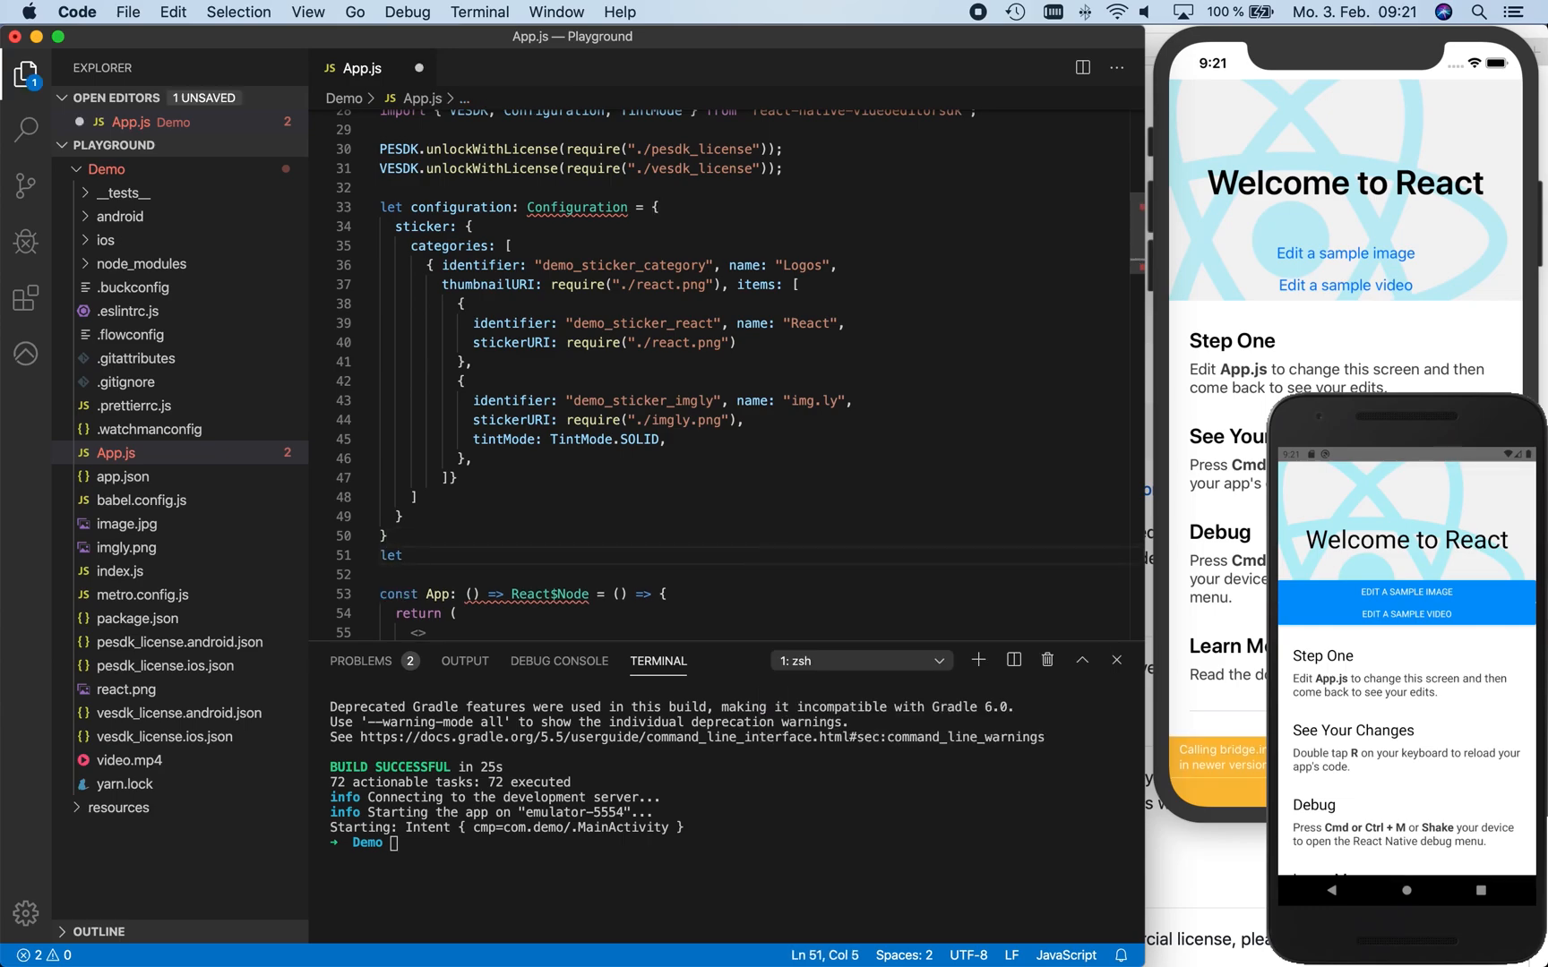
type("serialization")
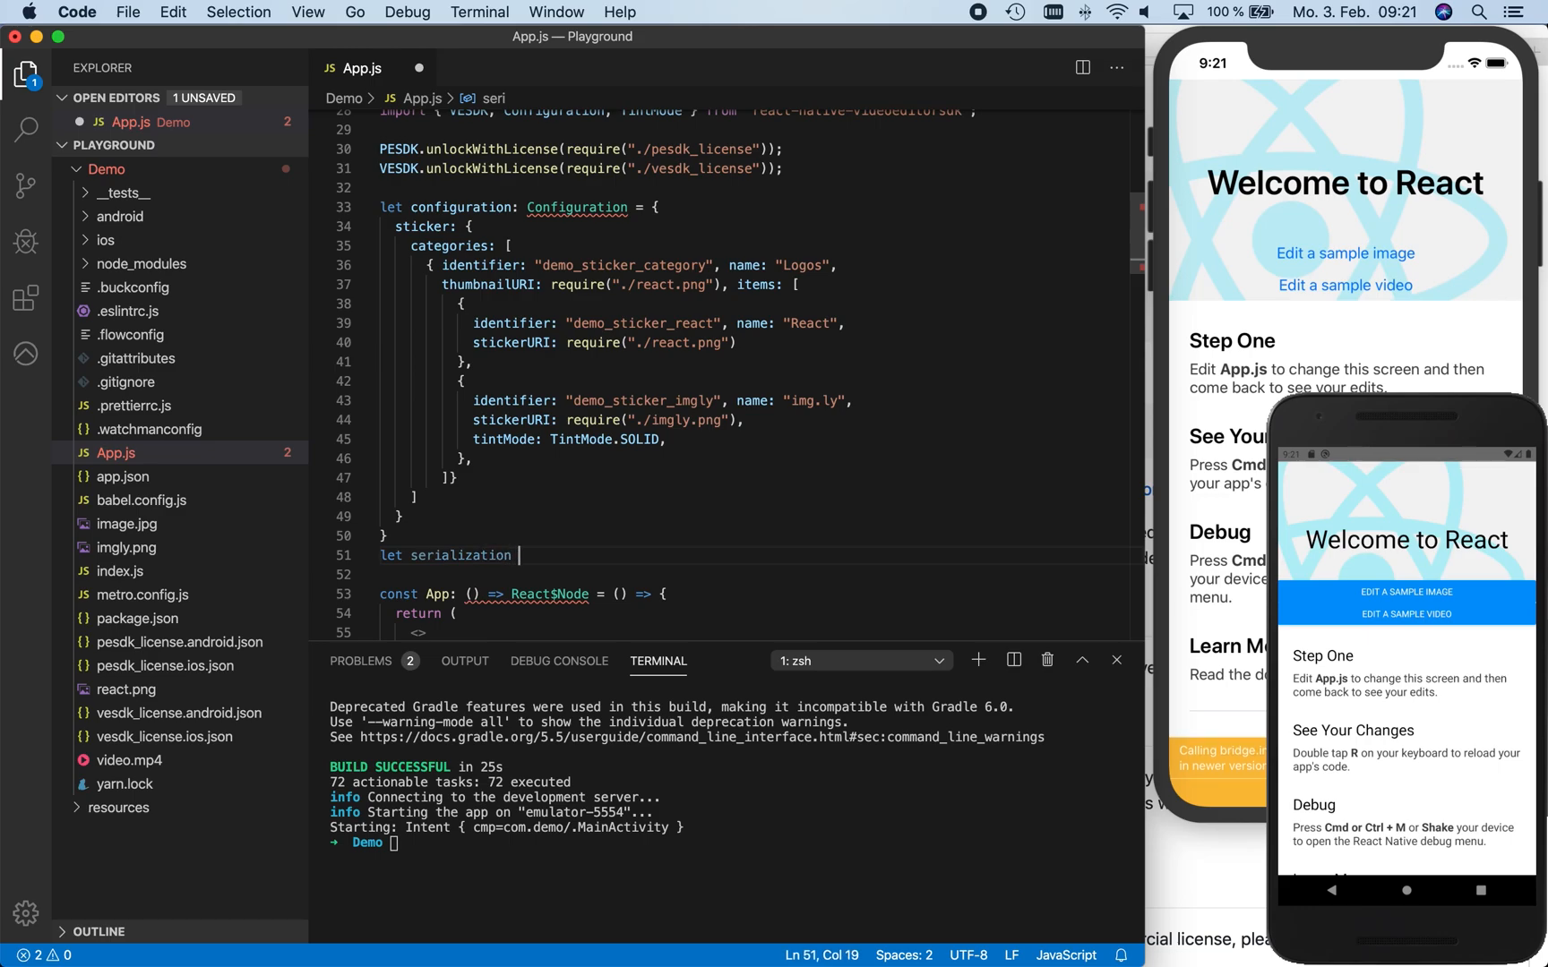
type("= null;")
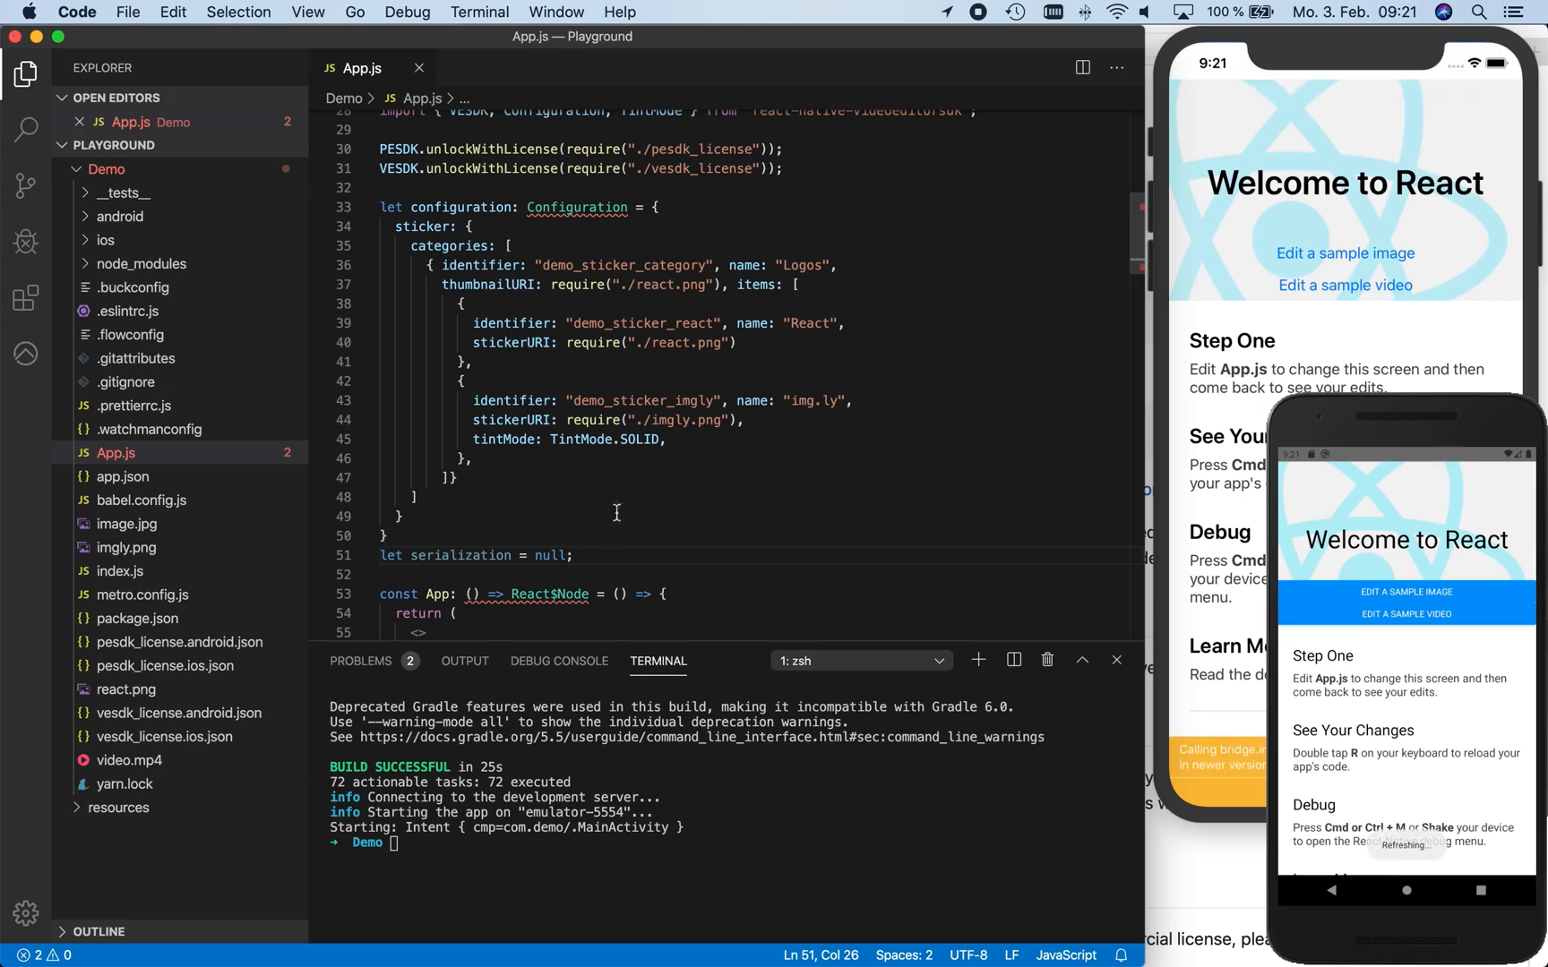
scroll("down", 3)
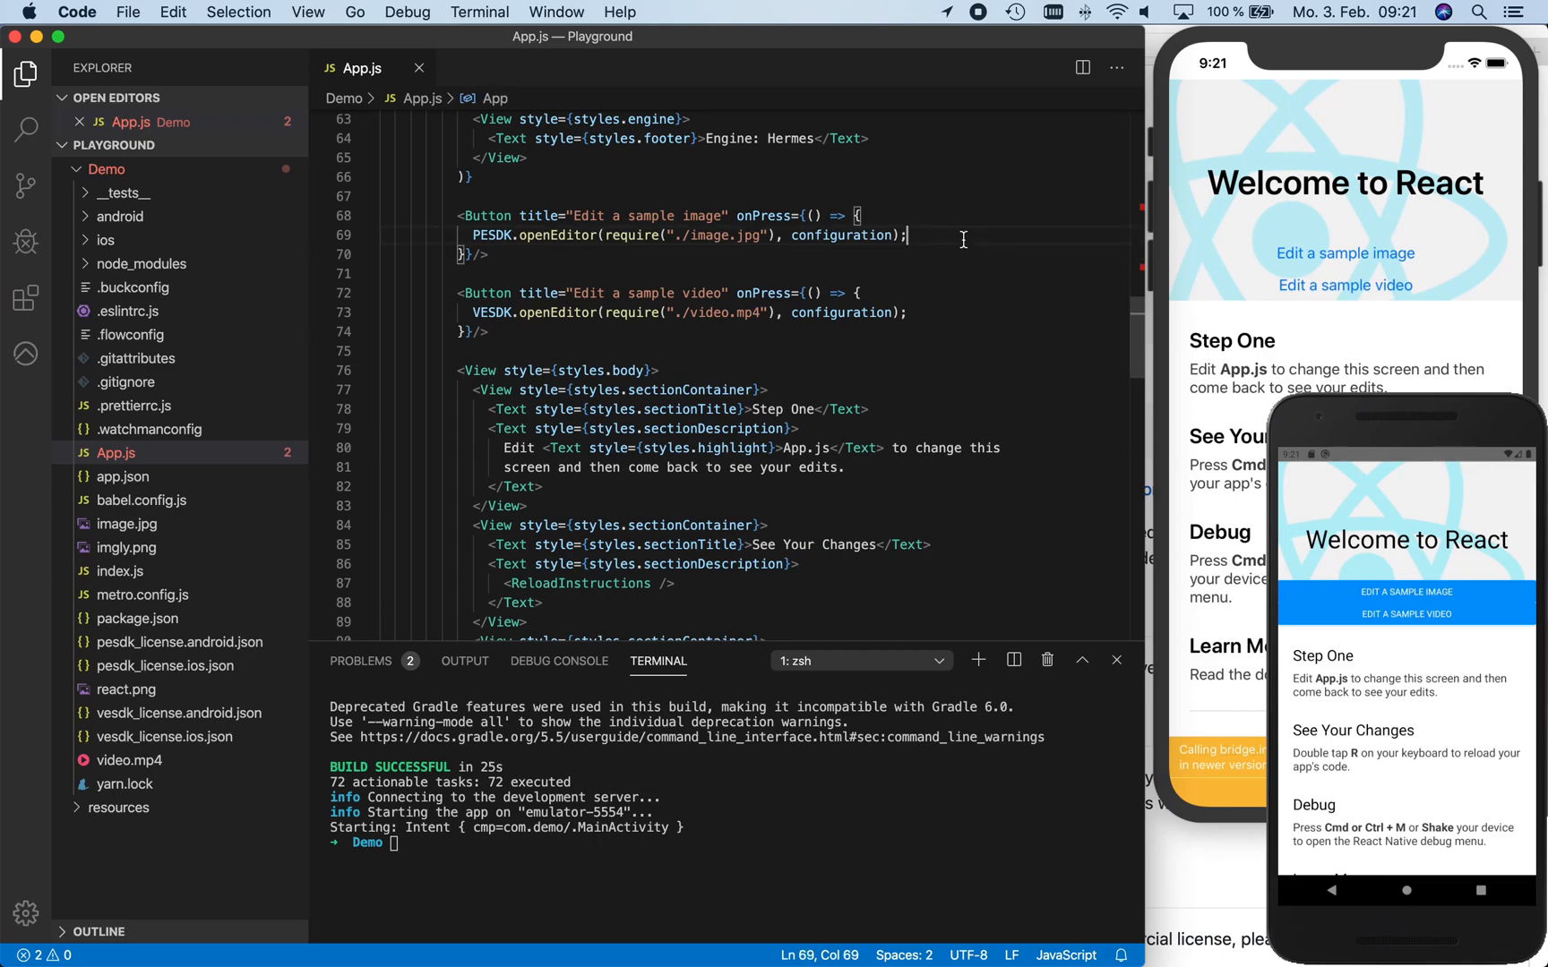
Pass serialization to PESDK.openEditor and attach a .then(result => ...) callback
left_click(894, 237)
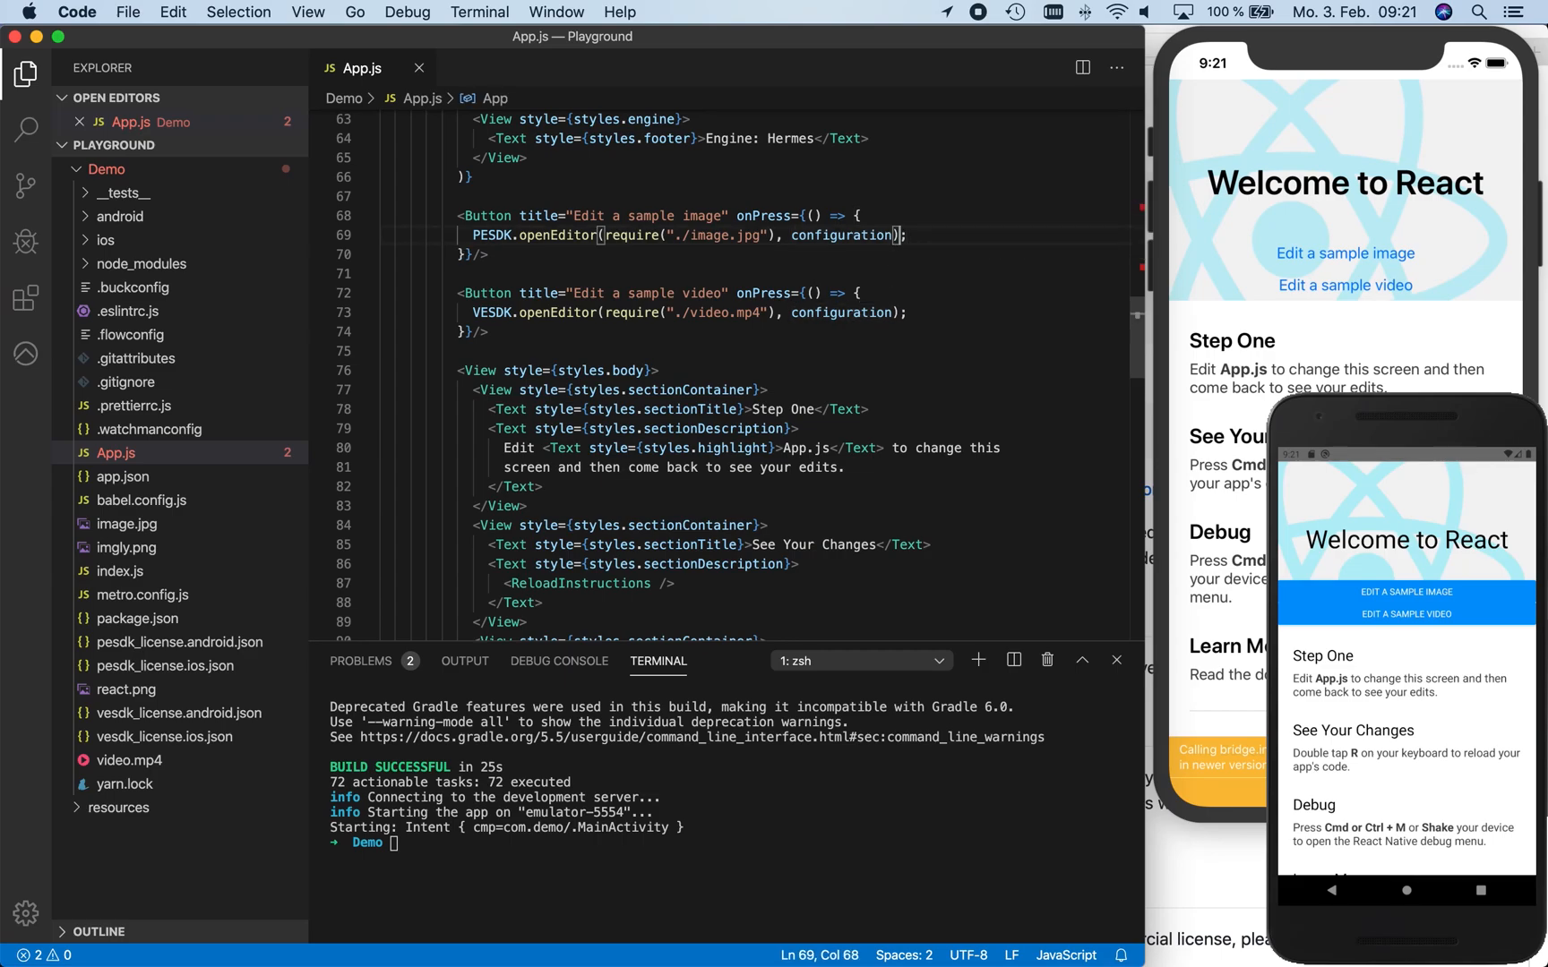
type("ser")
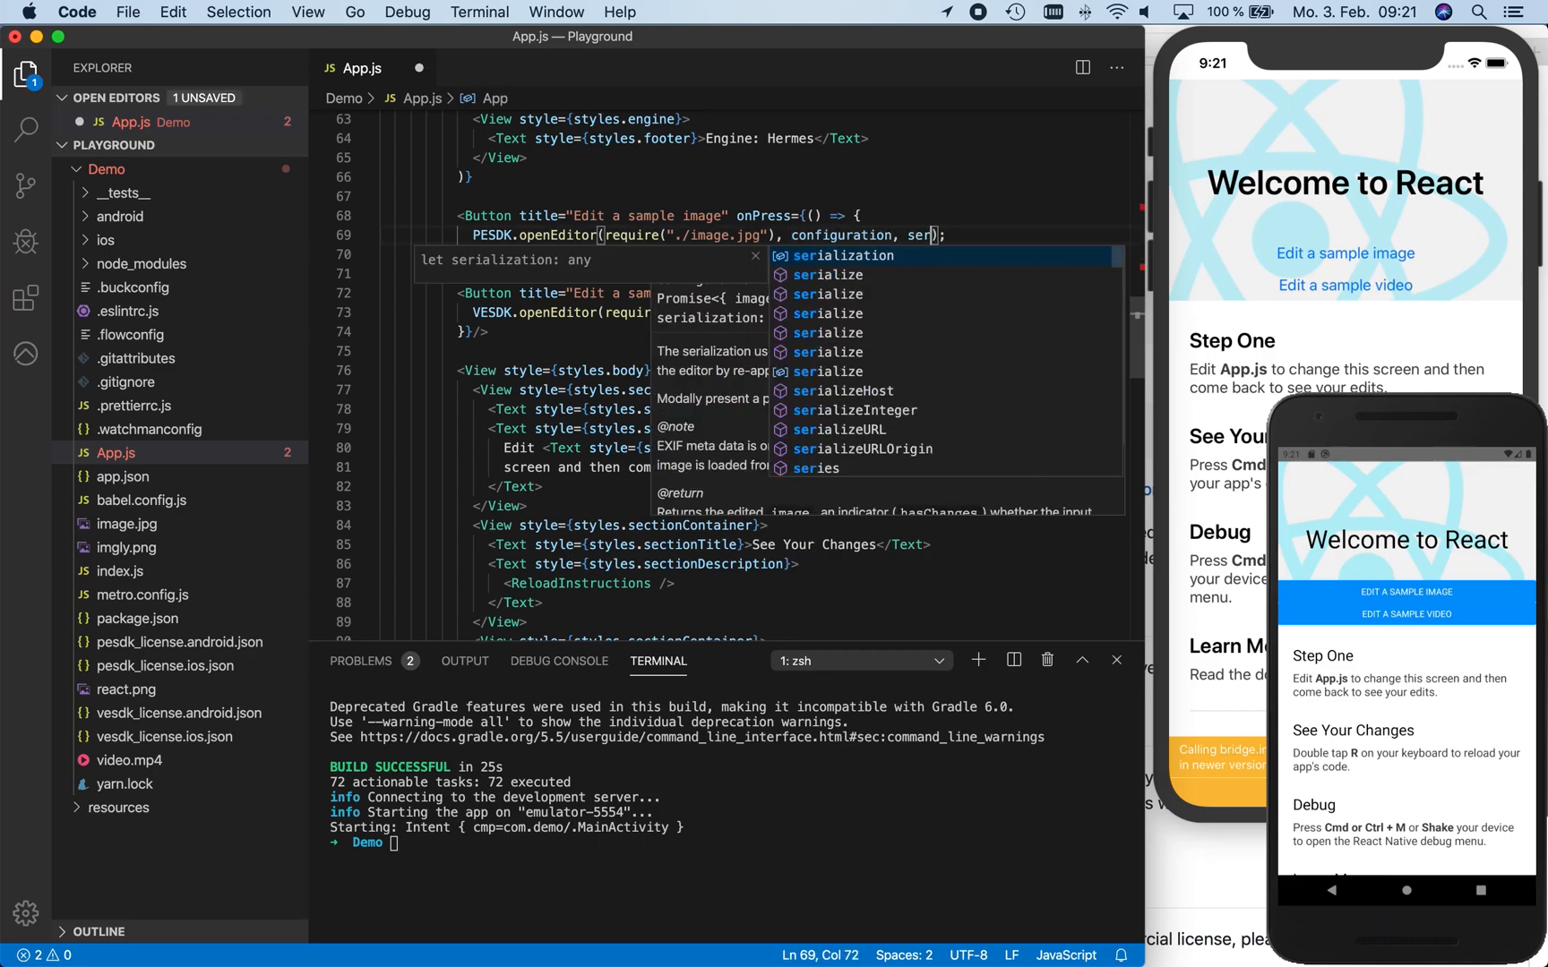
key("Tab")
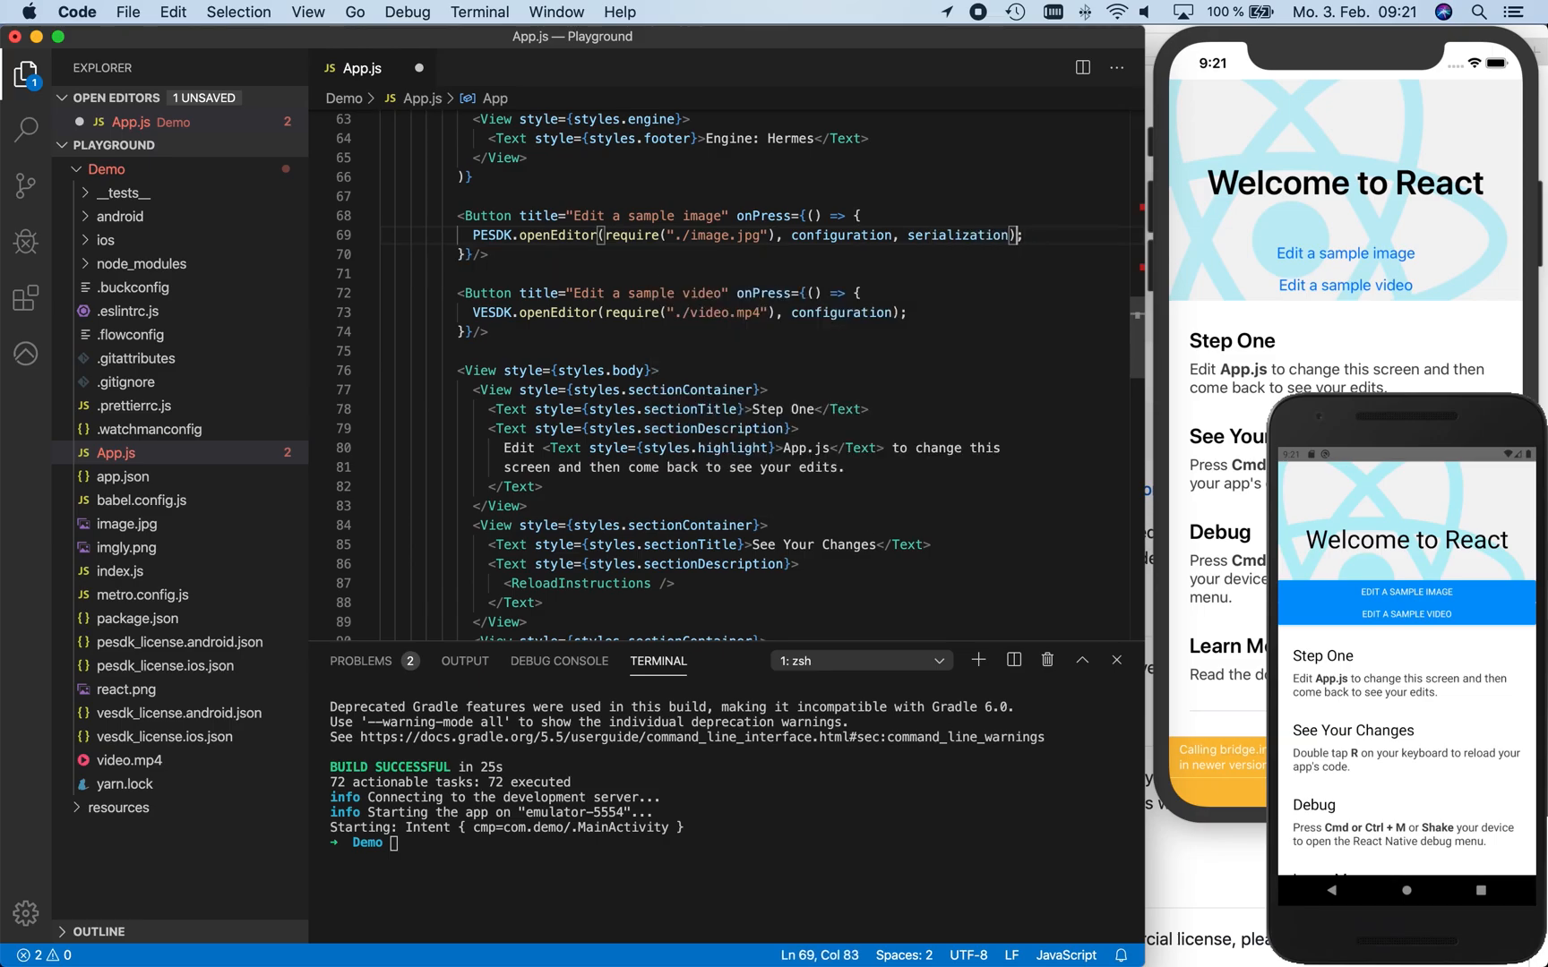
type(".then")
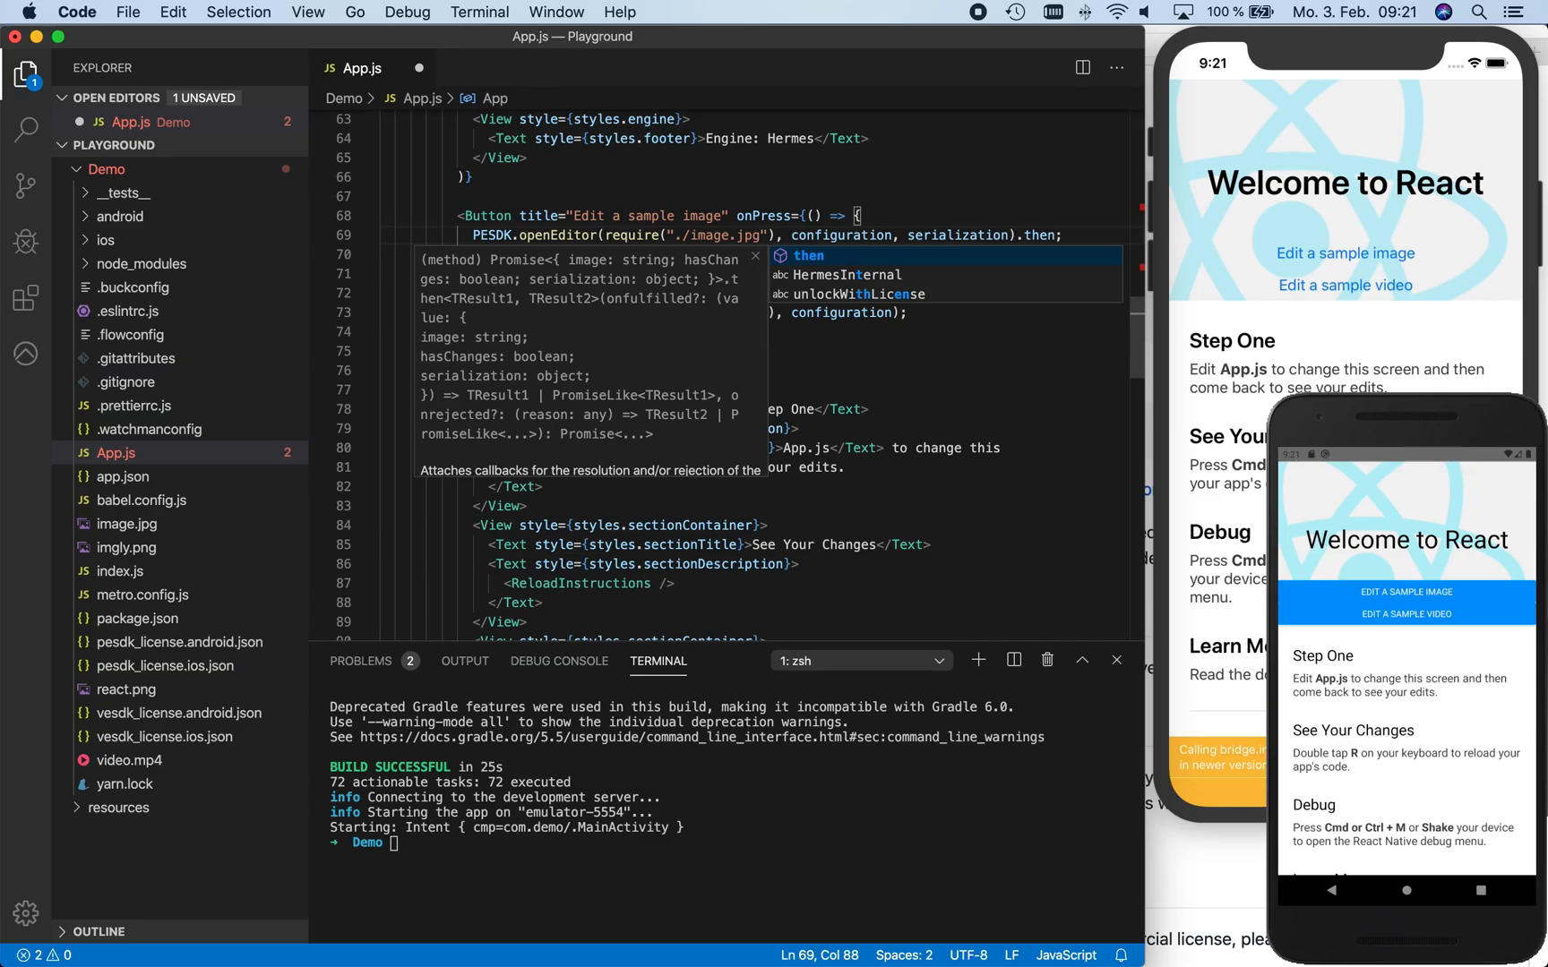
type("result => {")
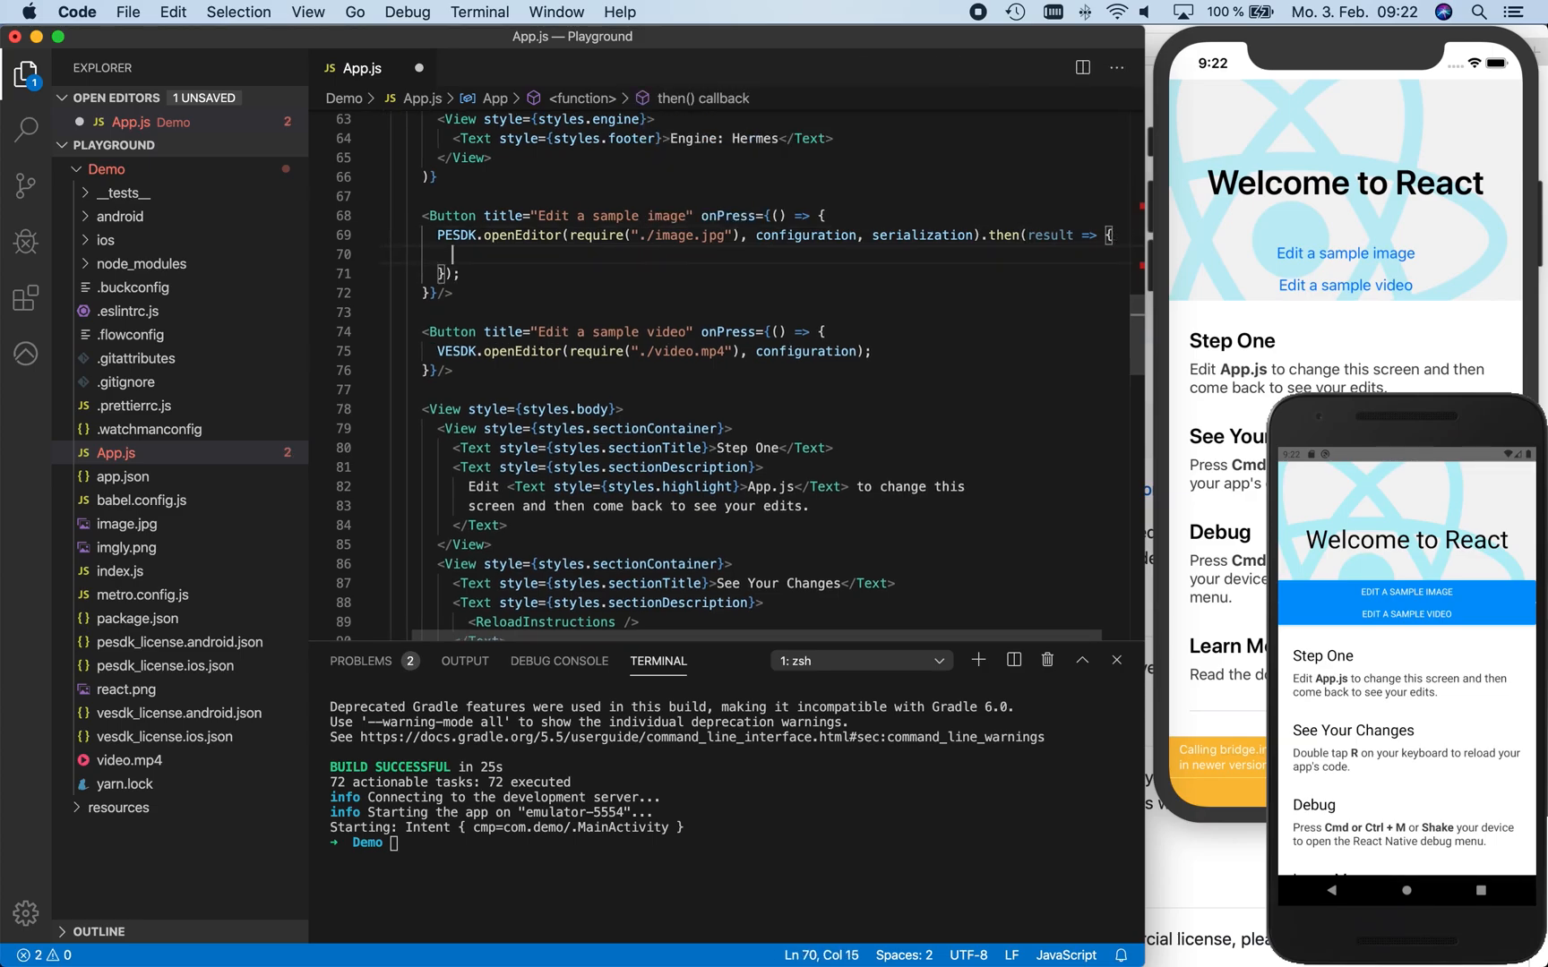
In the callback store result.serialization into serialization when result != null
type("if (result != null")
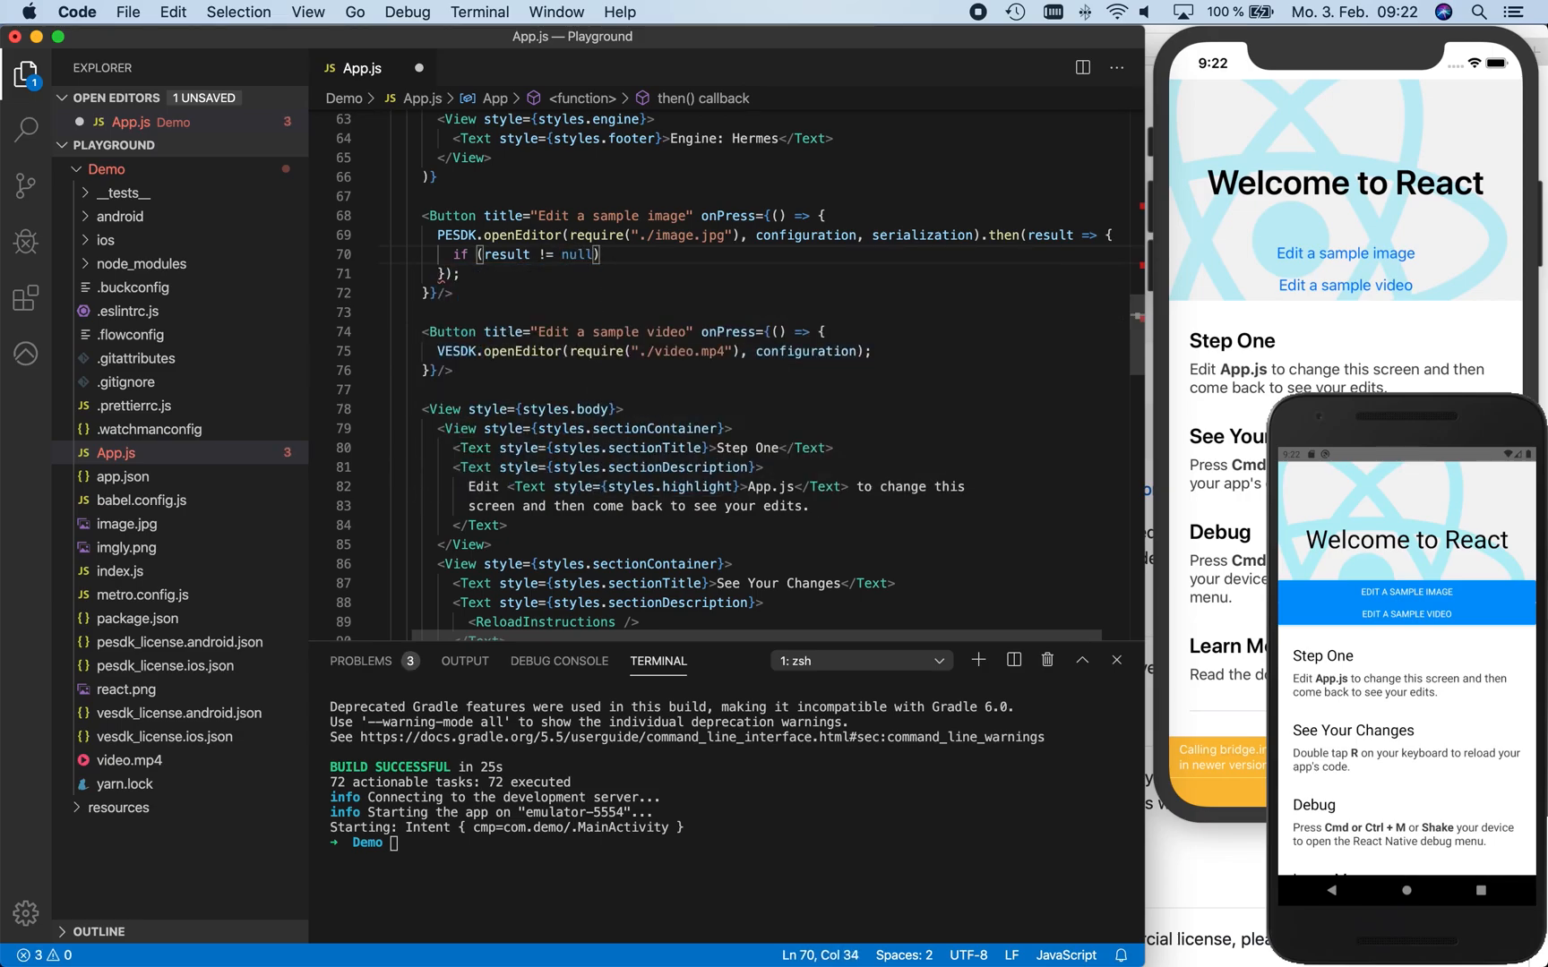
type("{")
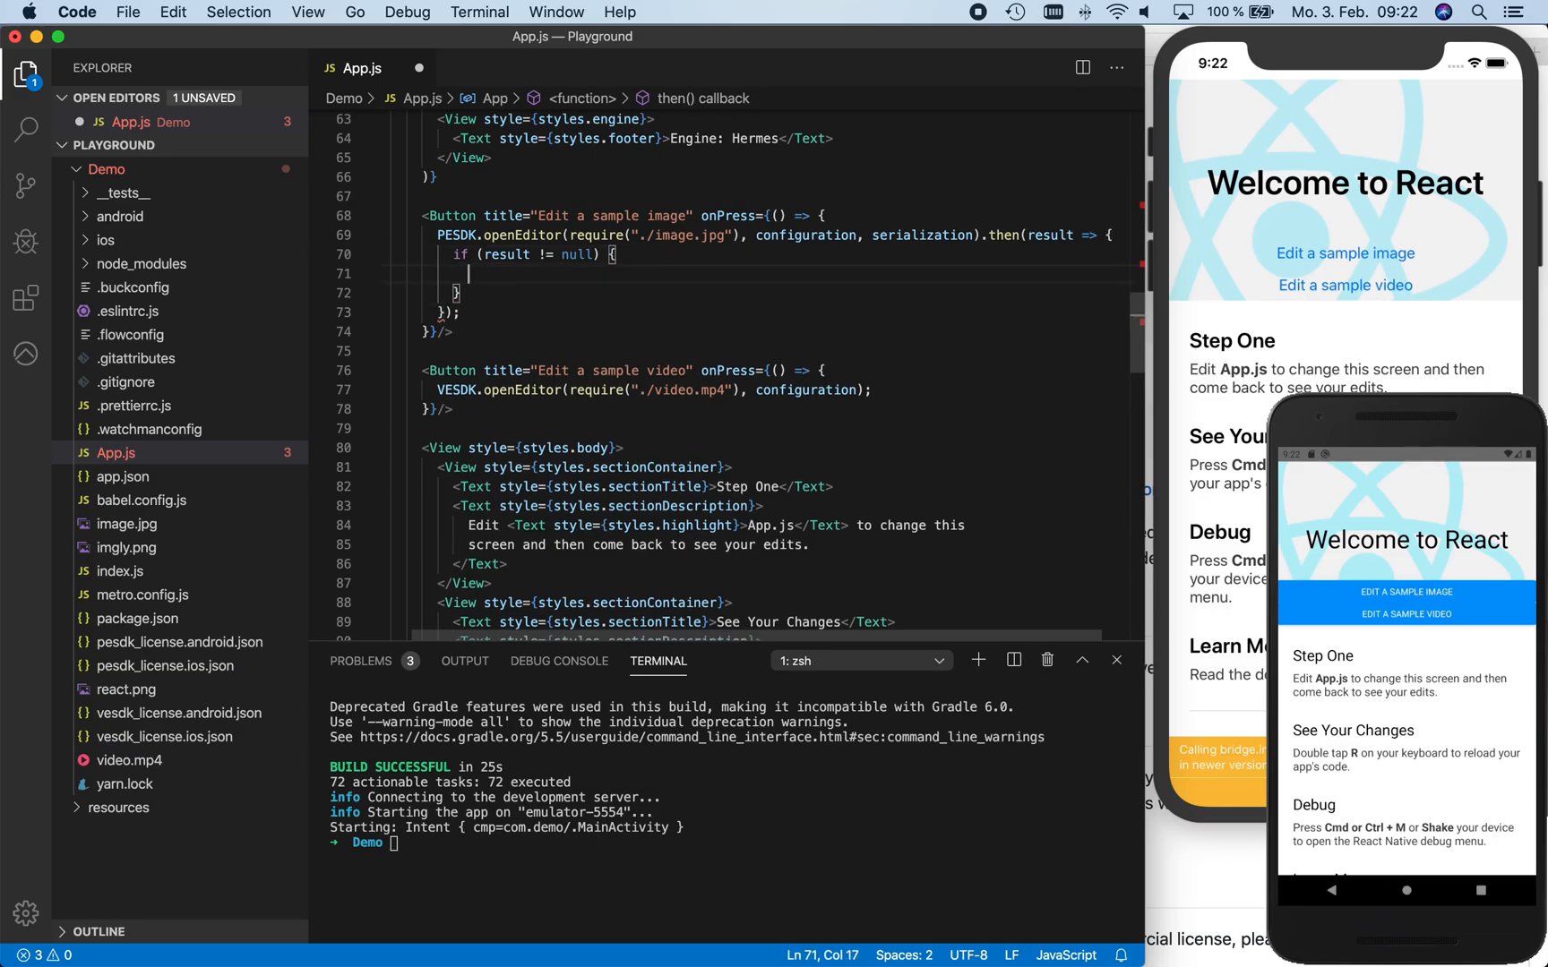
type("serialization =")
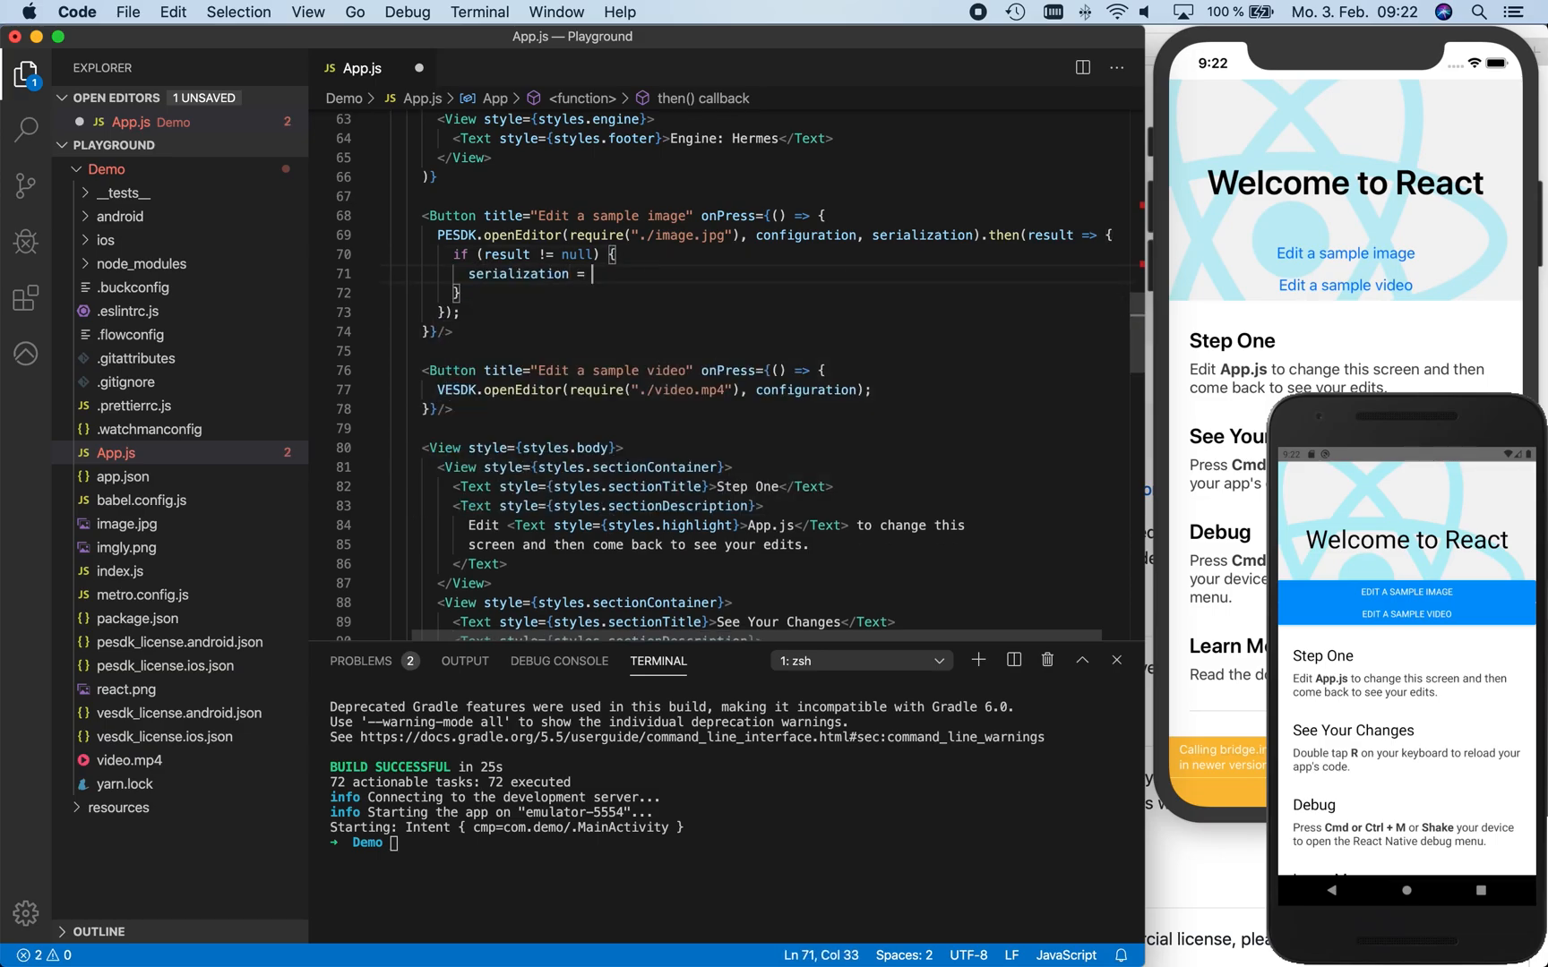
type("result.serialization")
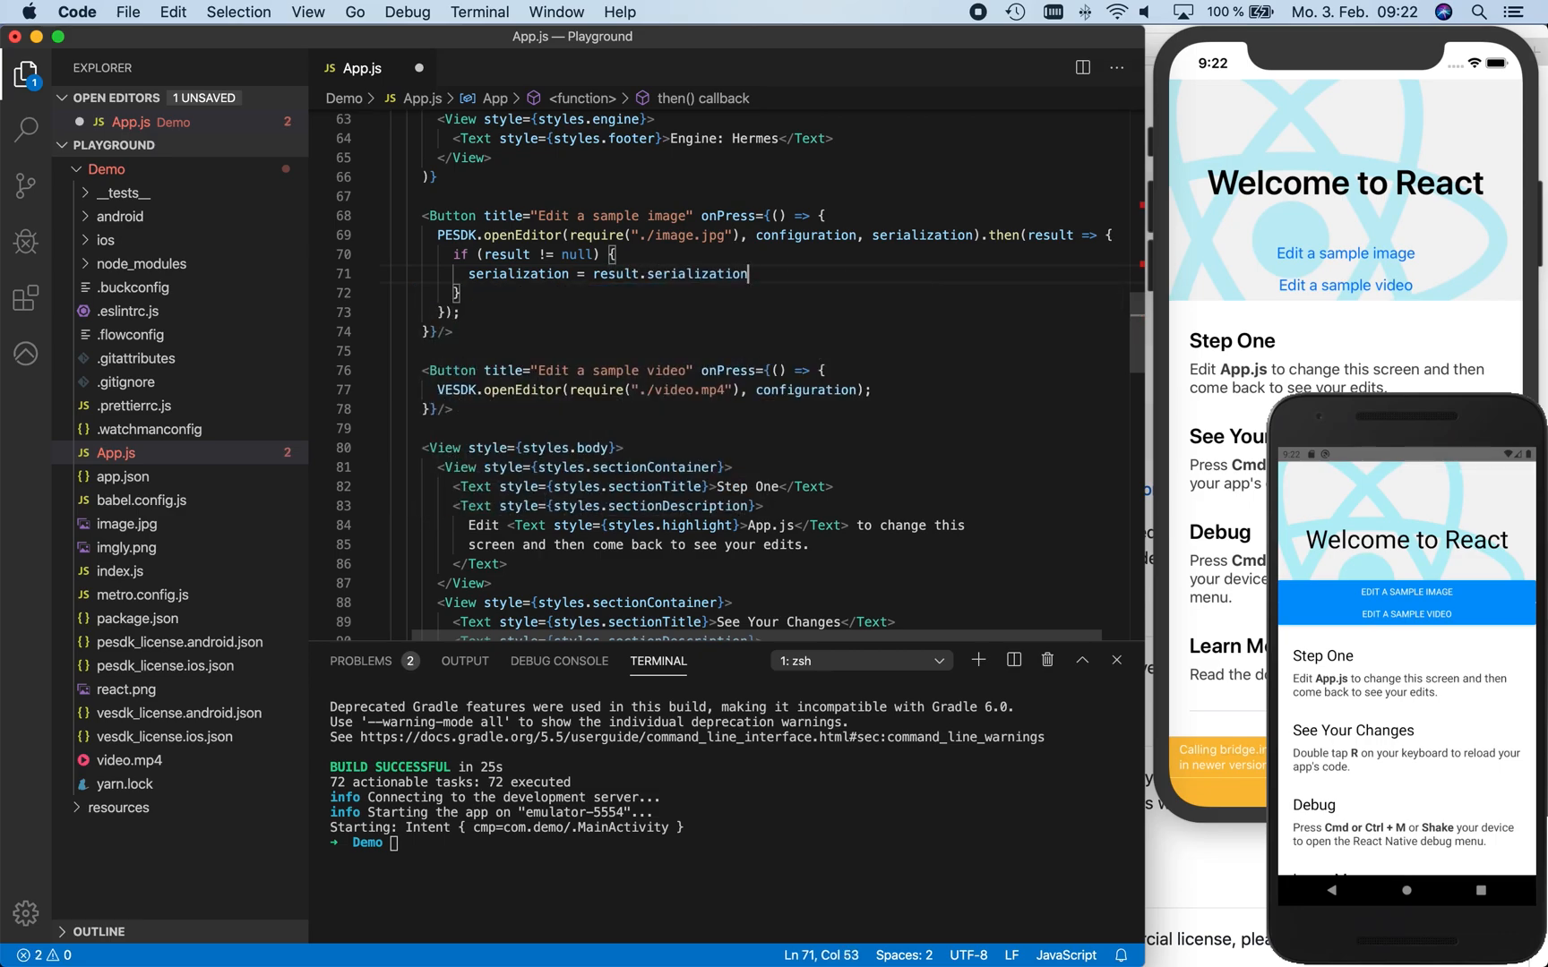
type(";")
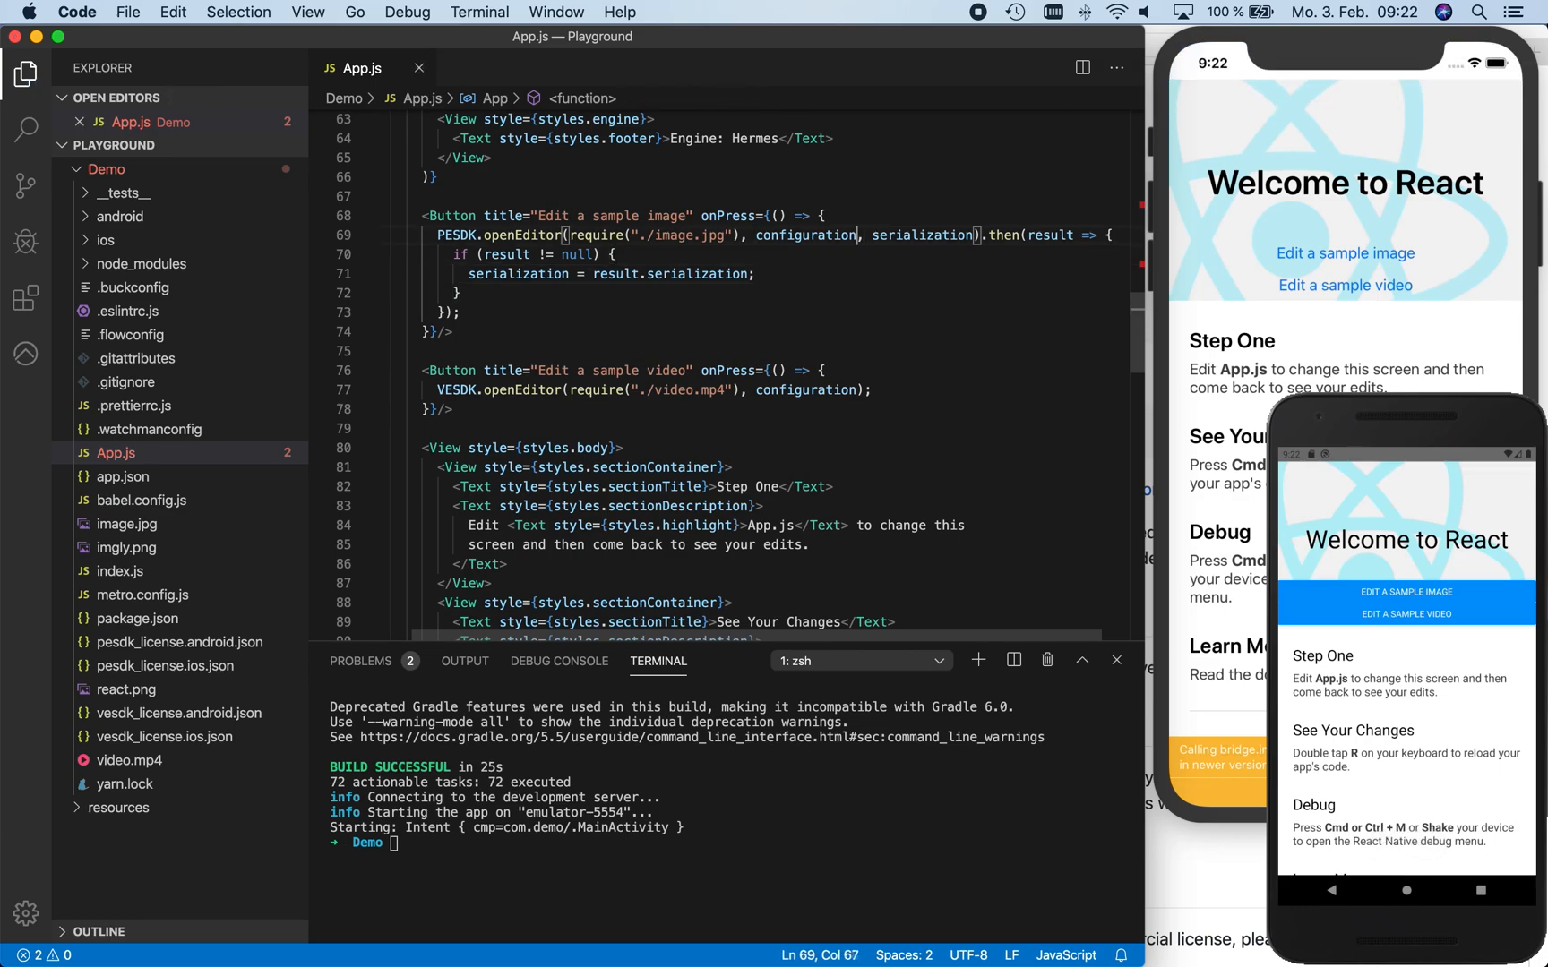
left_click_drag(858, 235, 459, 312)
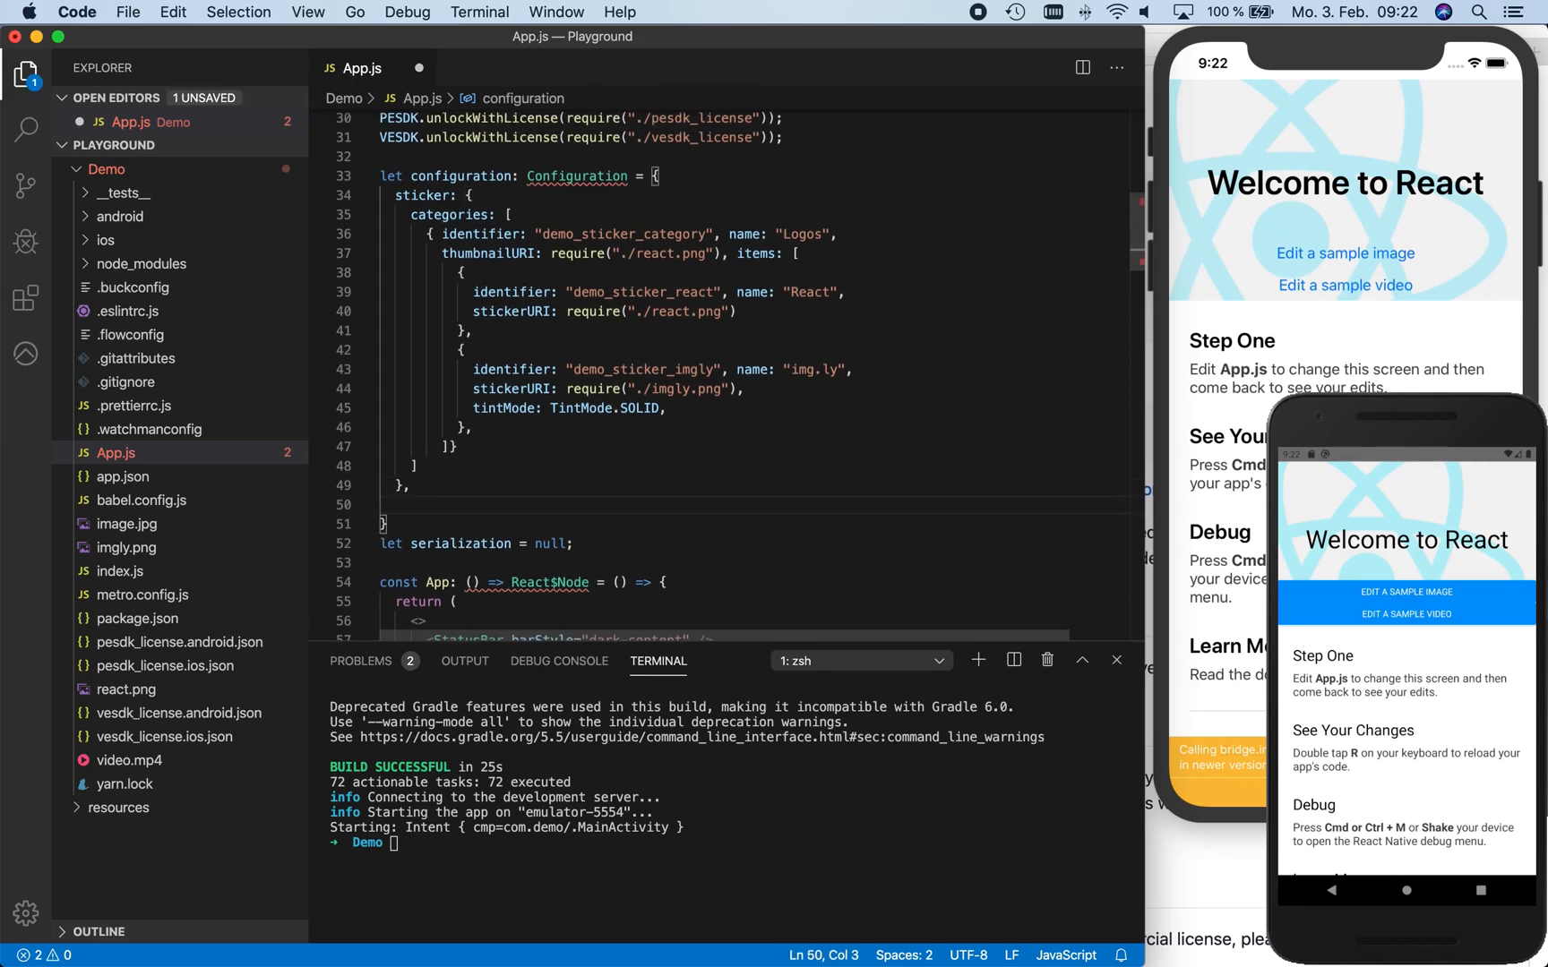
Add export: { serialization: { enabled: true, exportType: SerializationExportType.OBJECT } } to the configuration
type("ex")
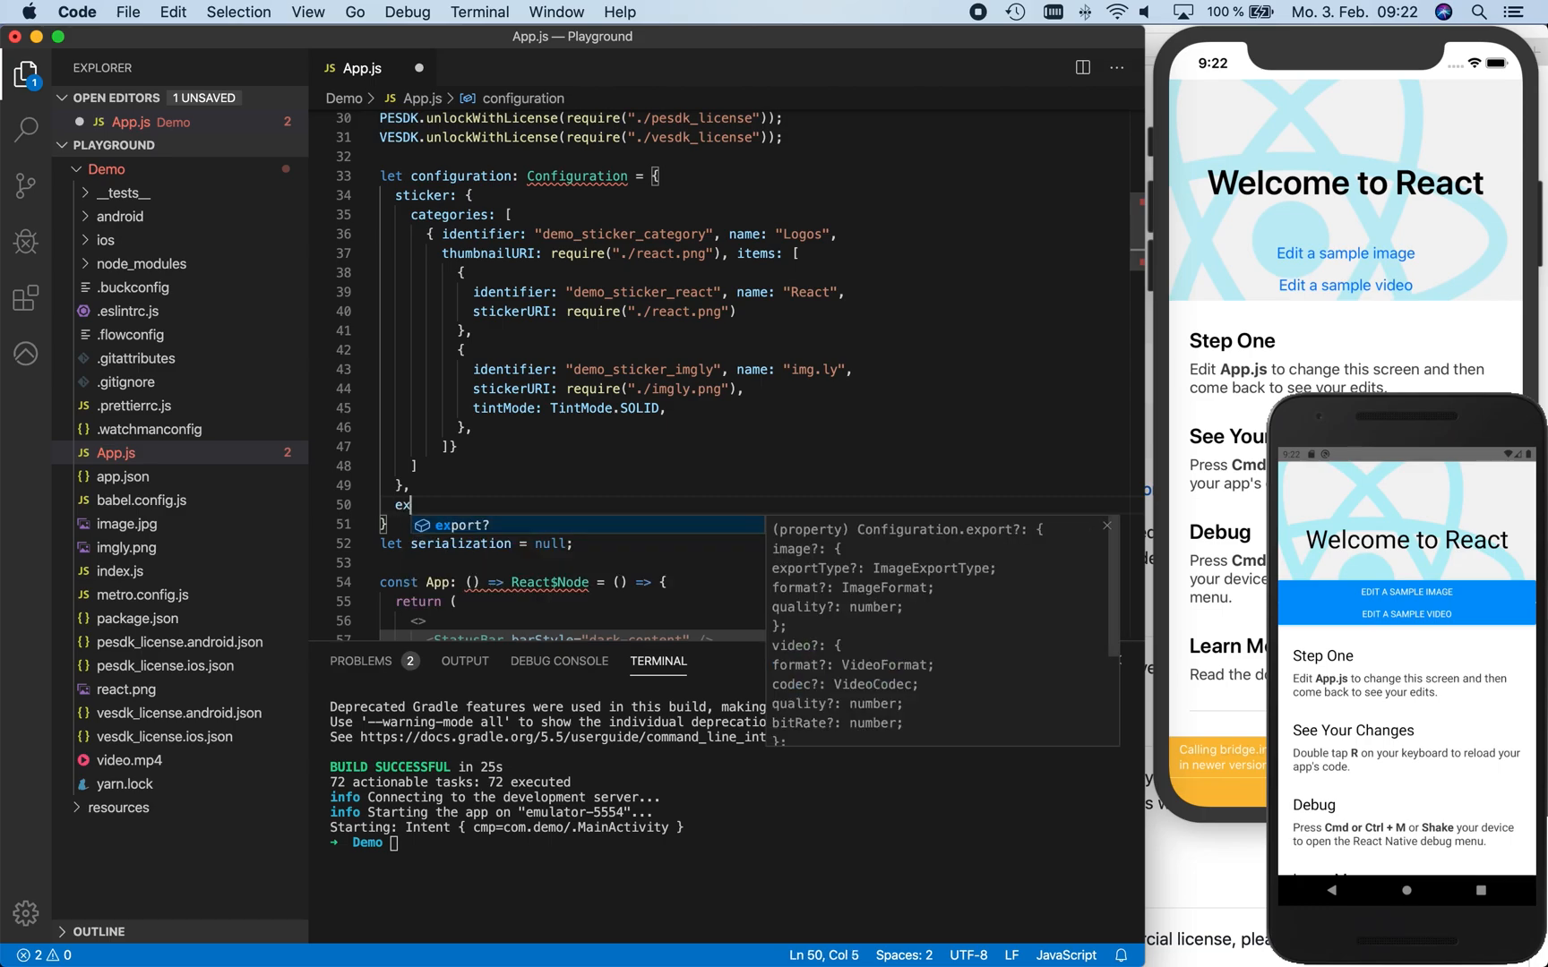
key("Tab")
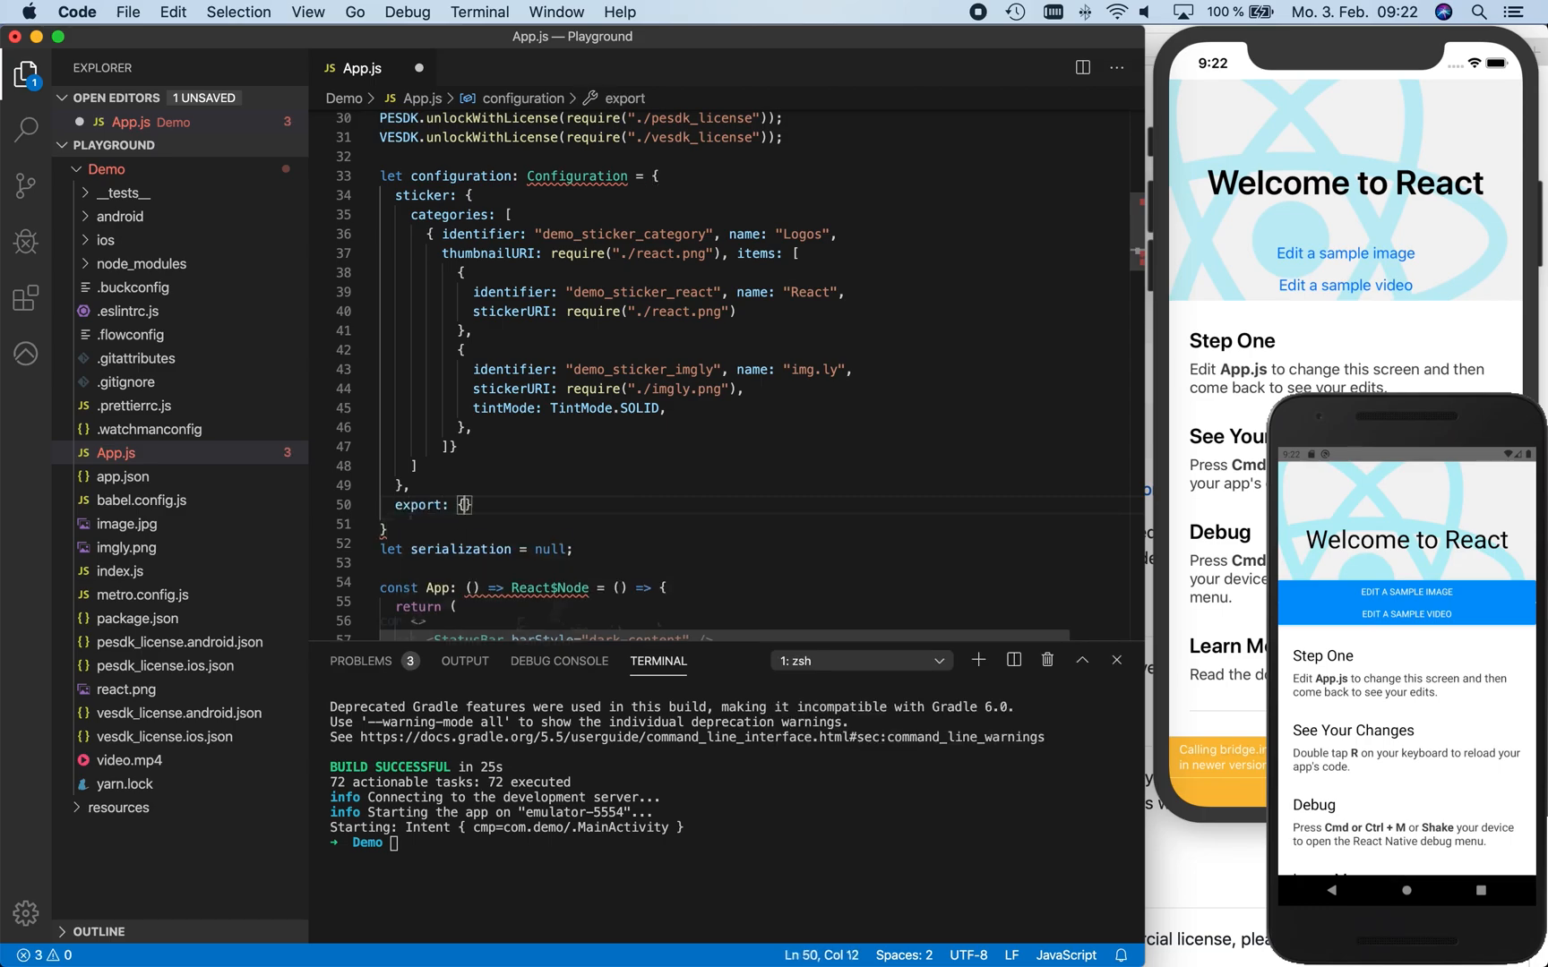
type("serialization: {")
type("enabled: true,")
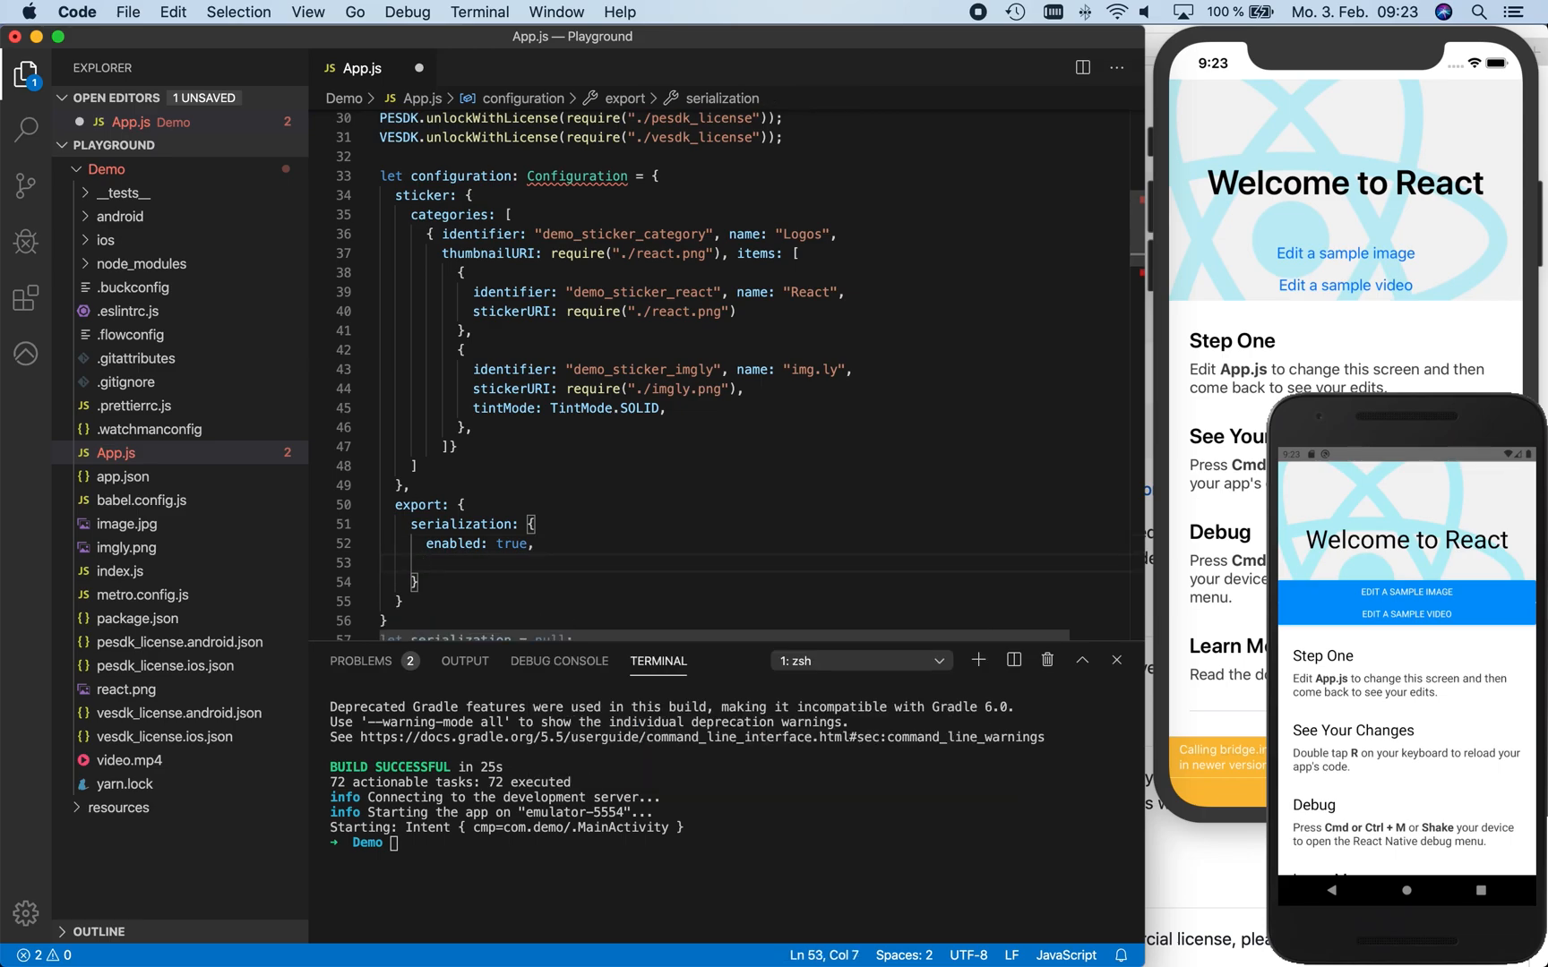
type("exportType:")
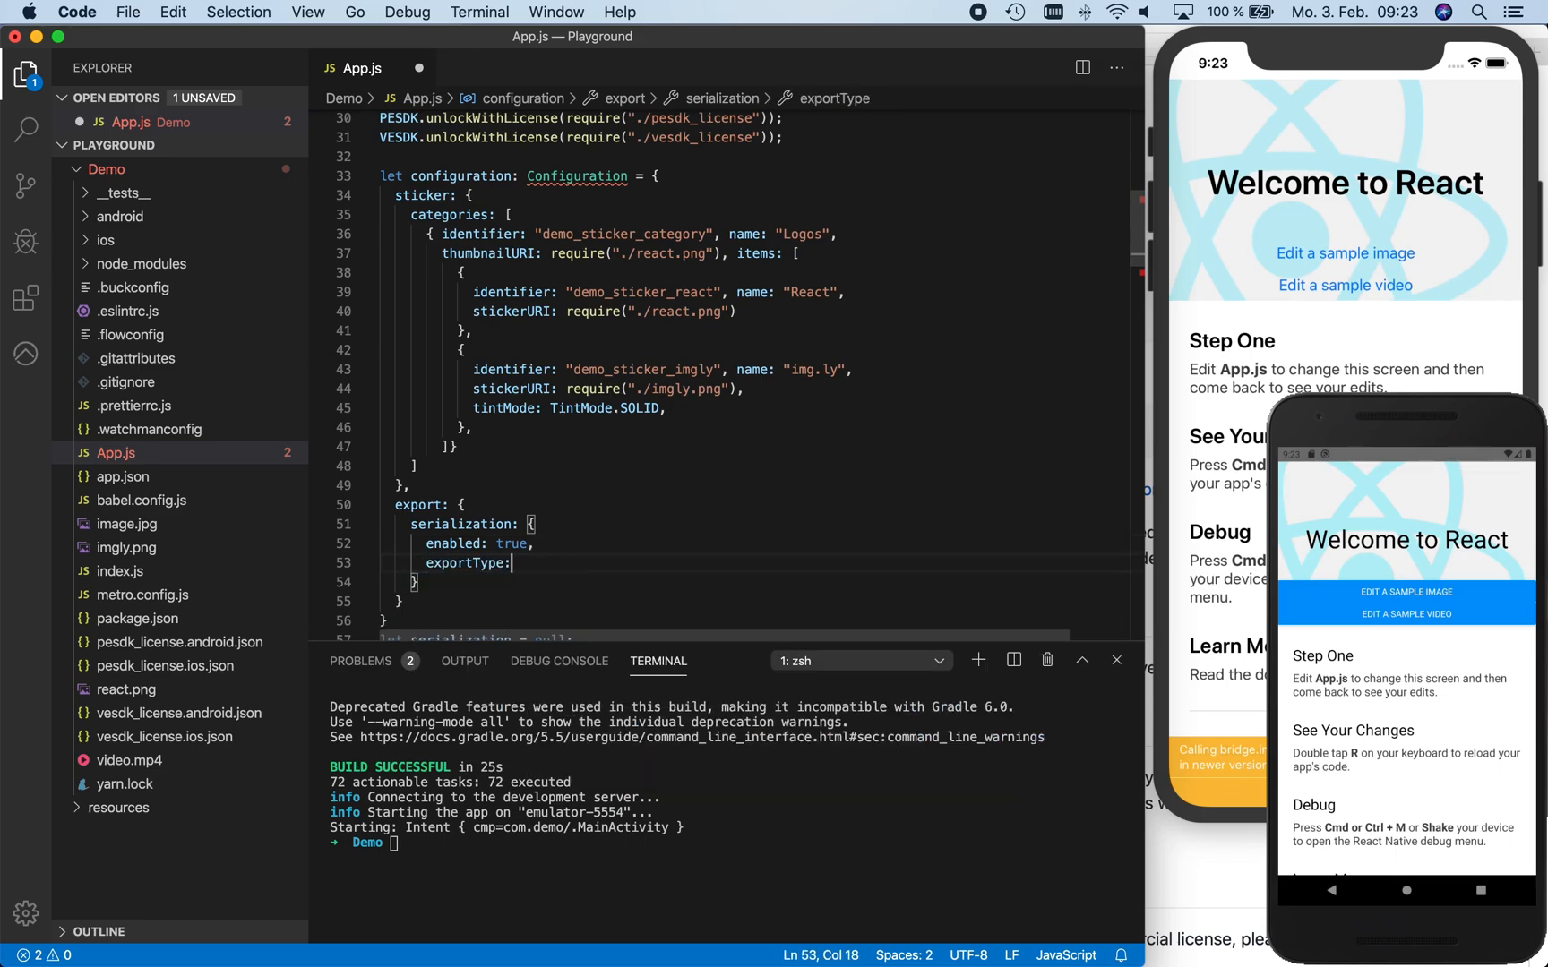
type("SerializationExportType.OBJECT")
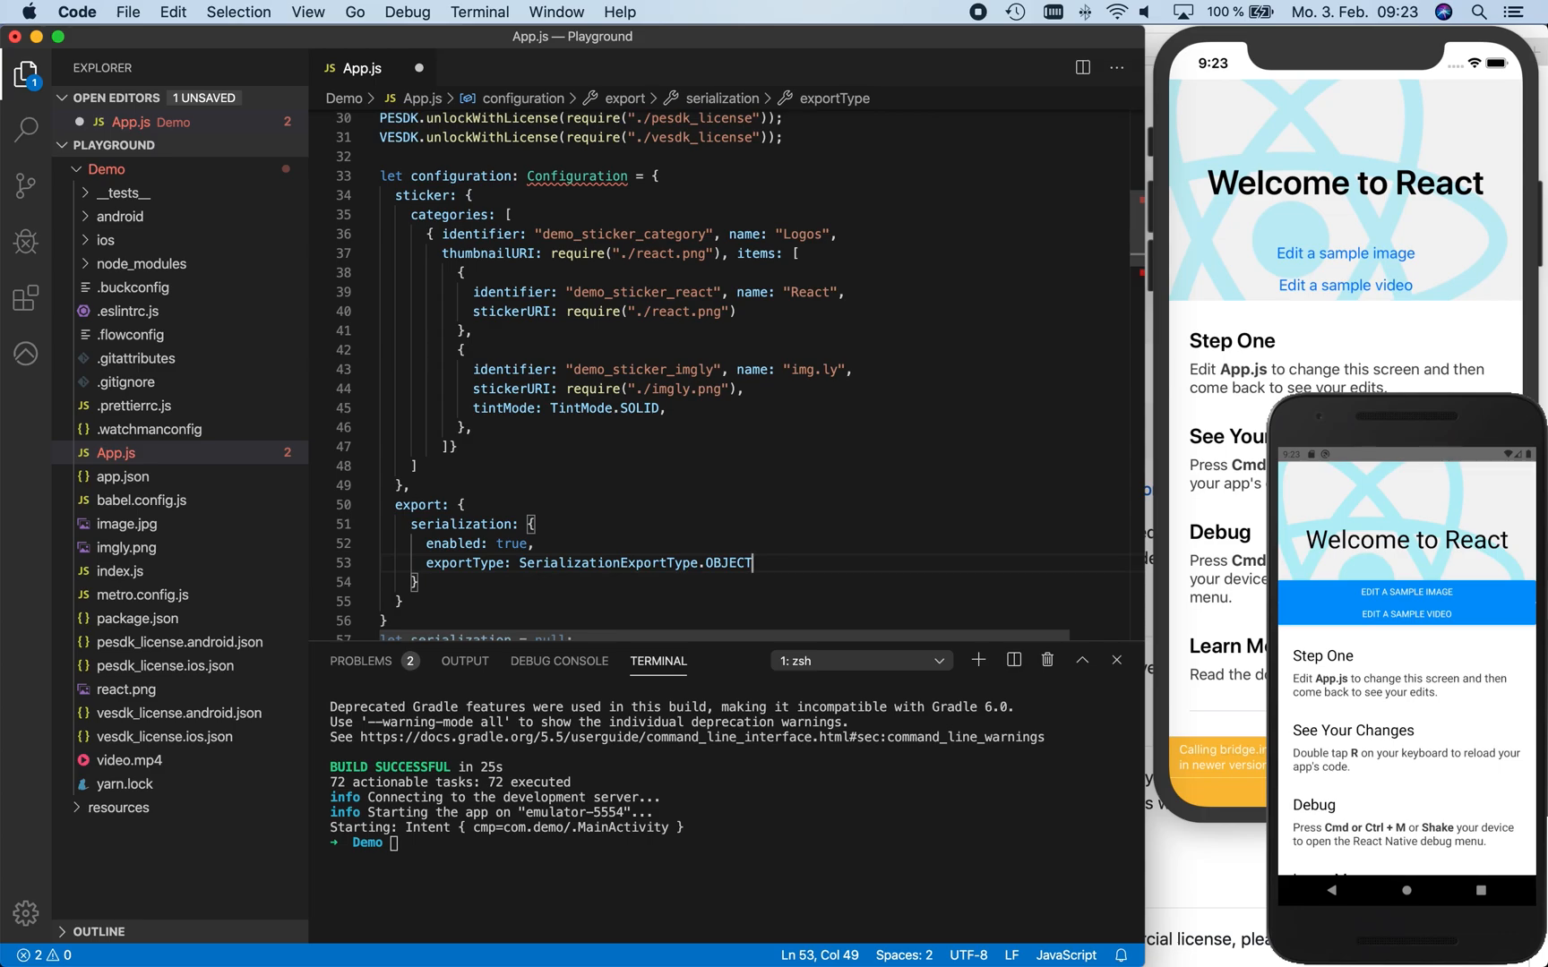
type(",")
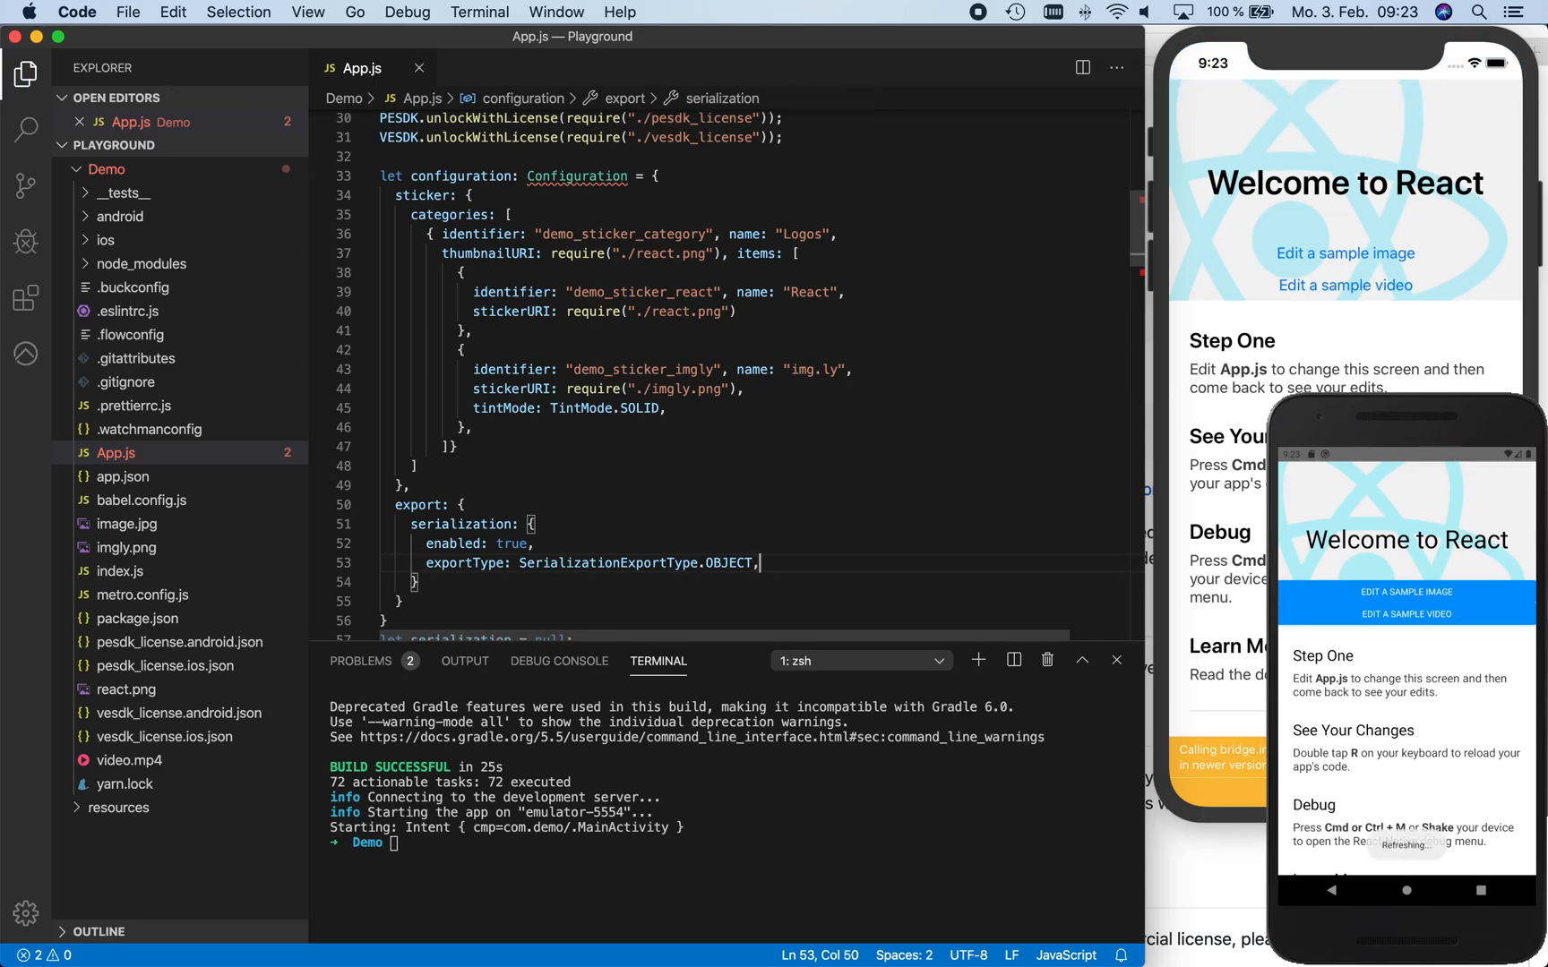
scroll("down", 3)
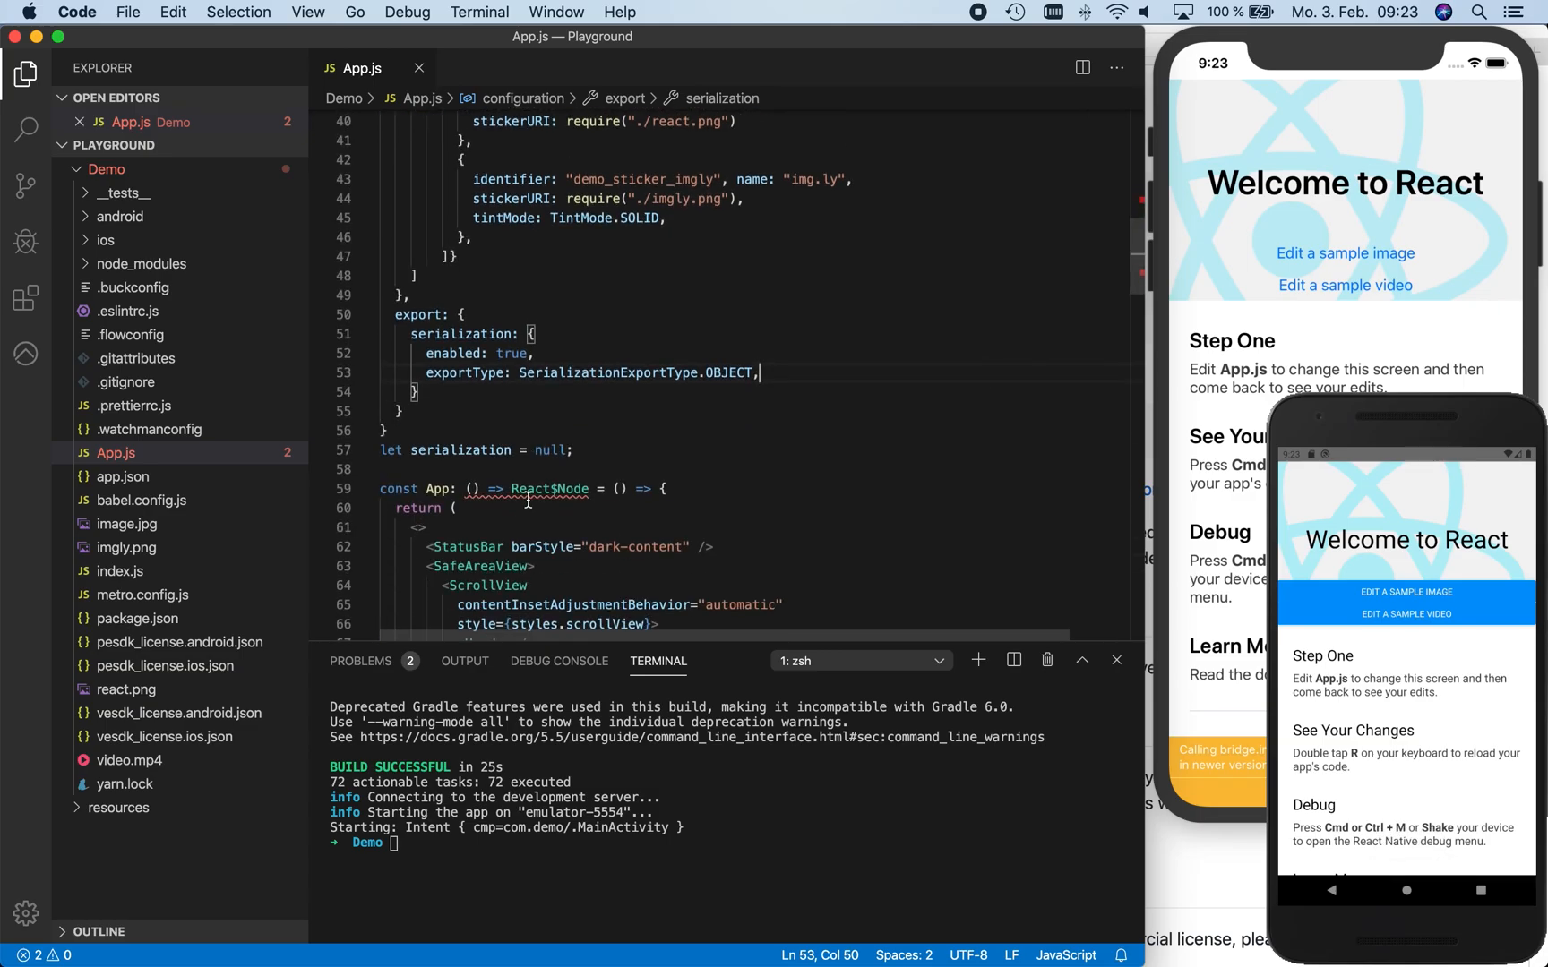
mouse_move(1304, 59)
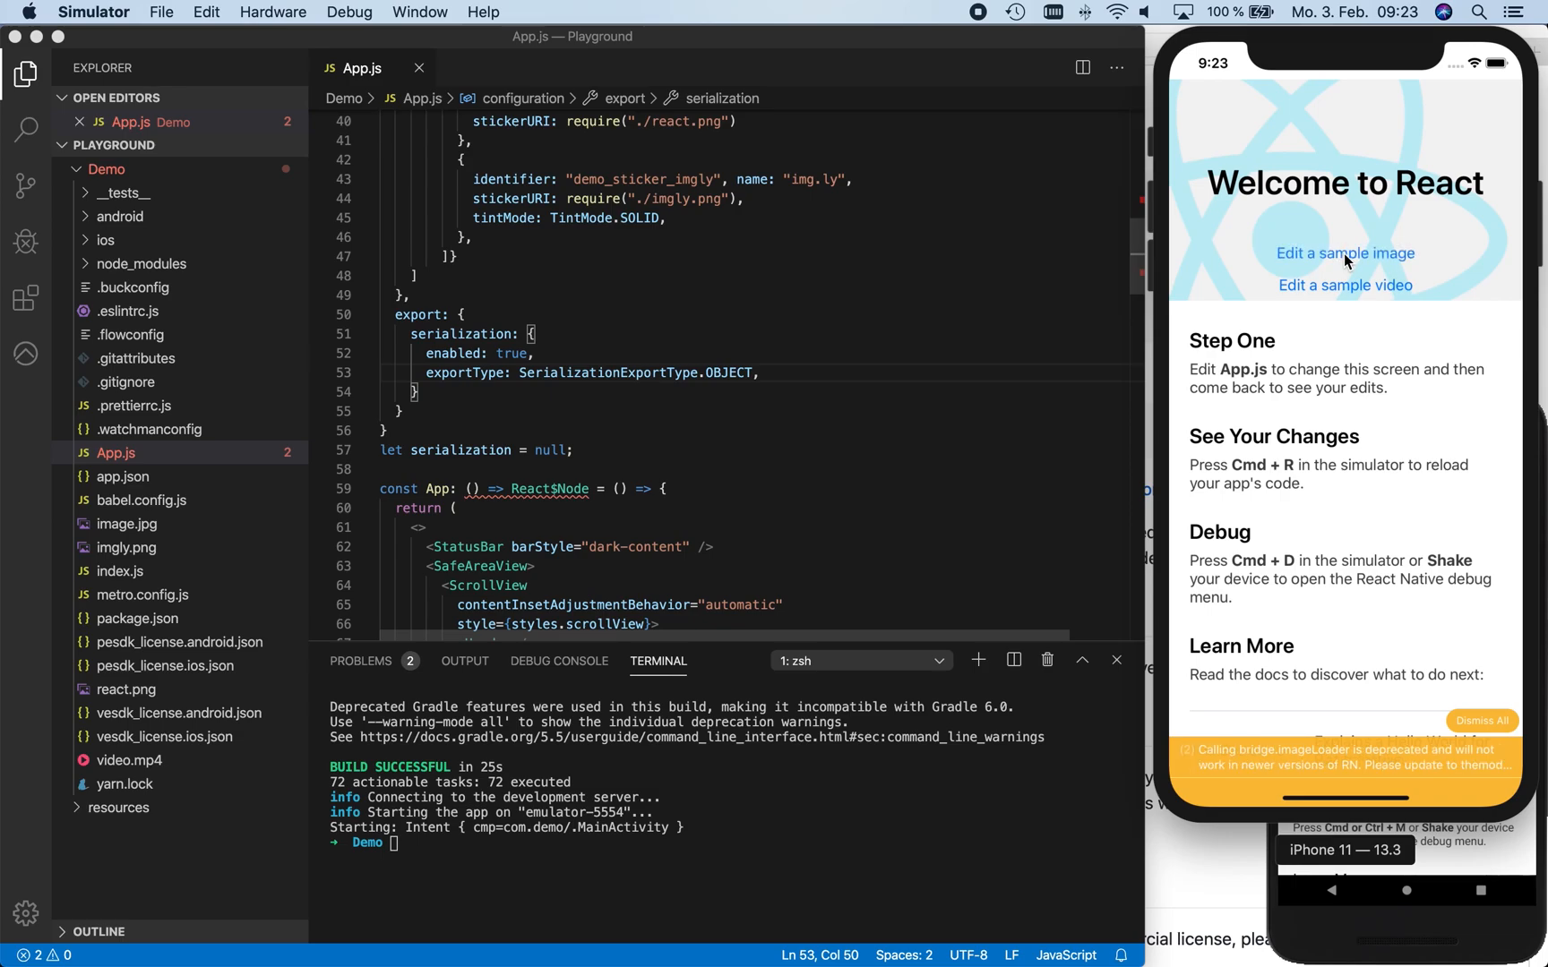
Edit the sample image and place the React logo sticker in the photo's upper left
left_click(1343, 252)
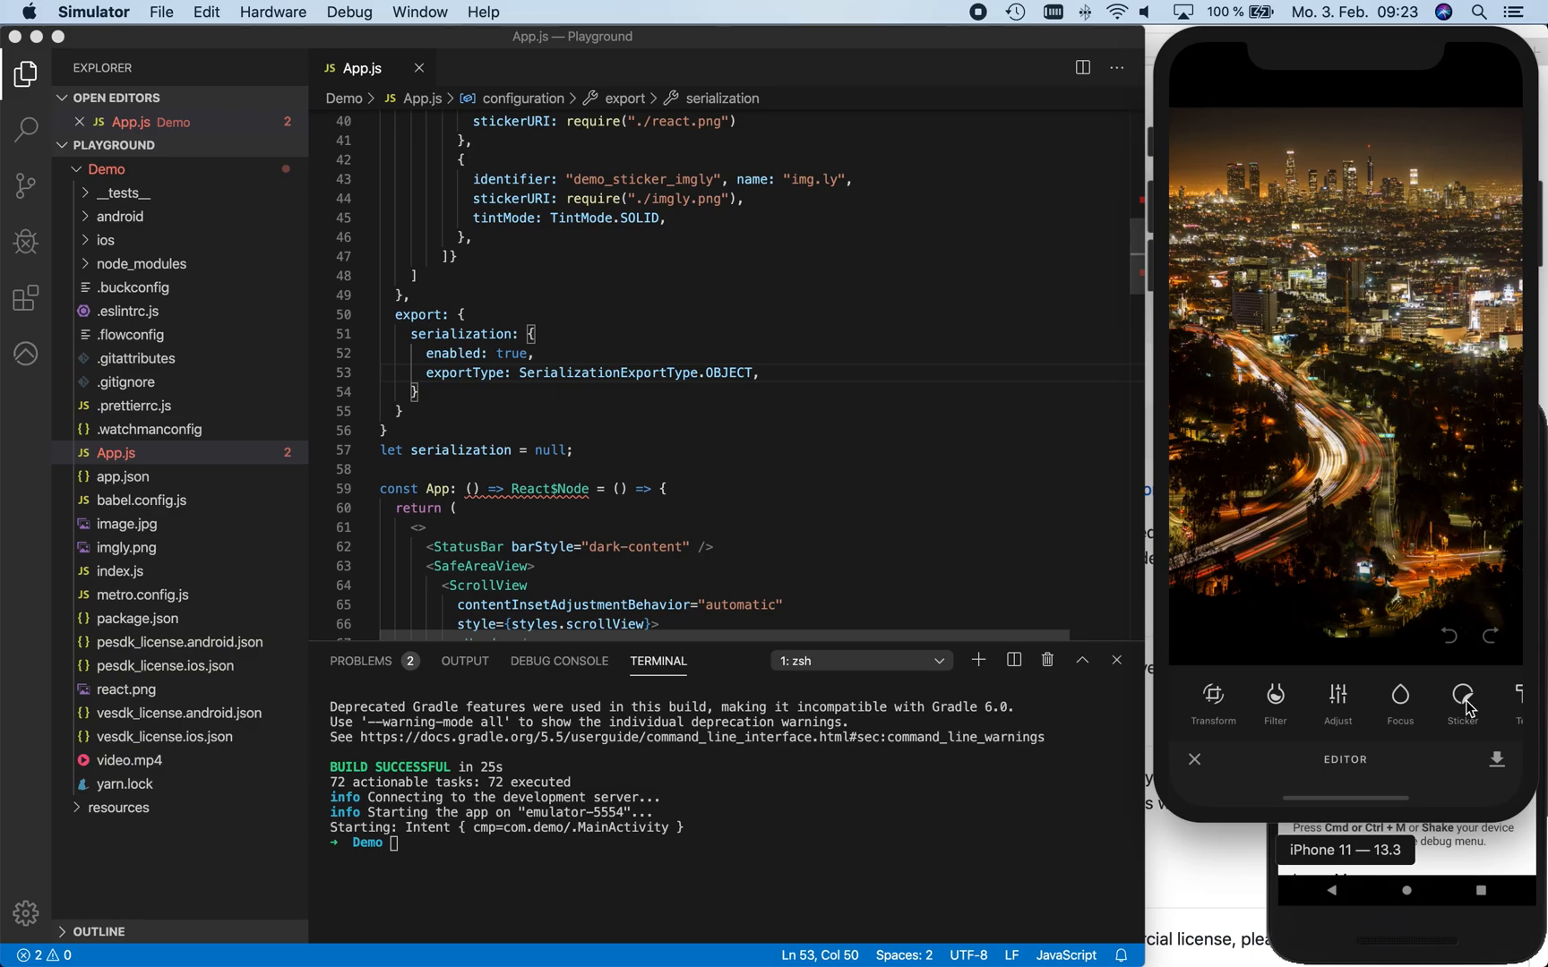
left_click(1461, 695)
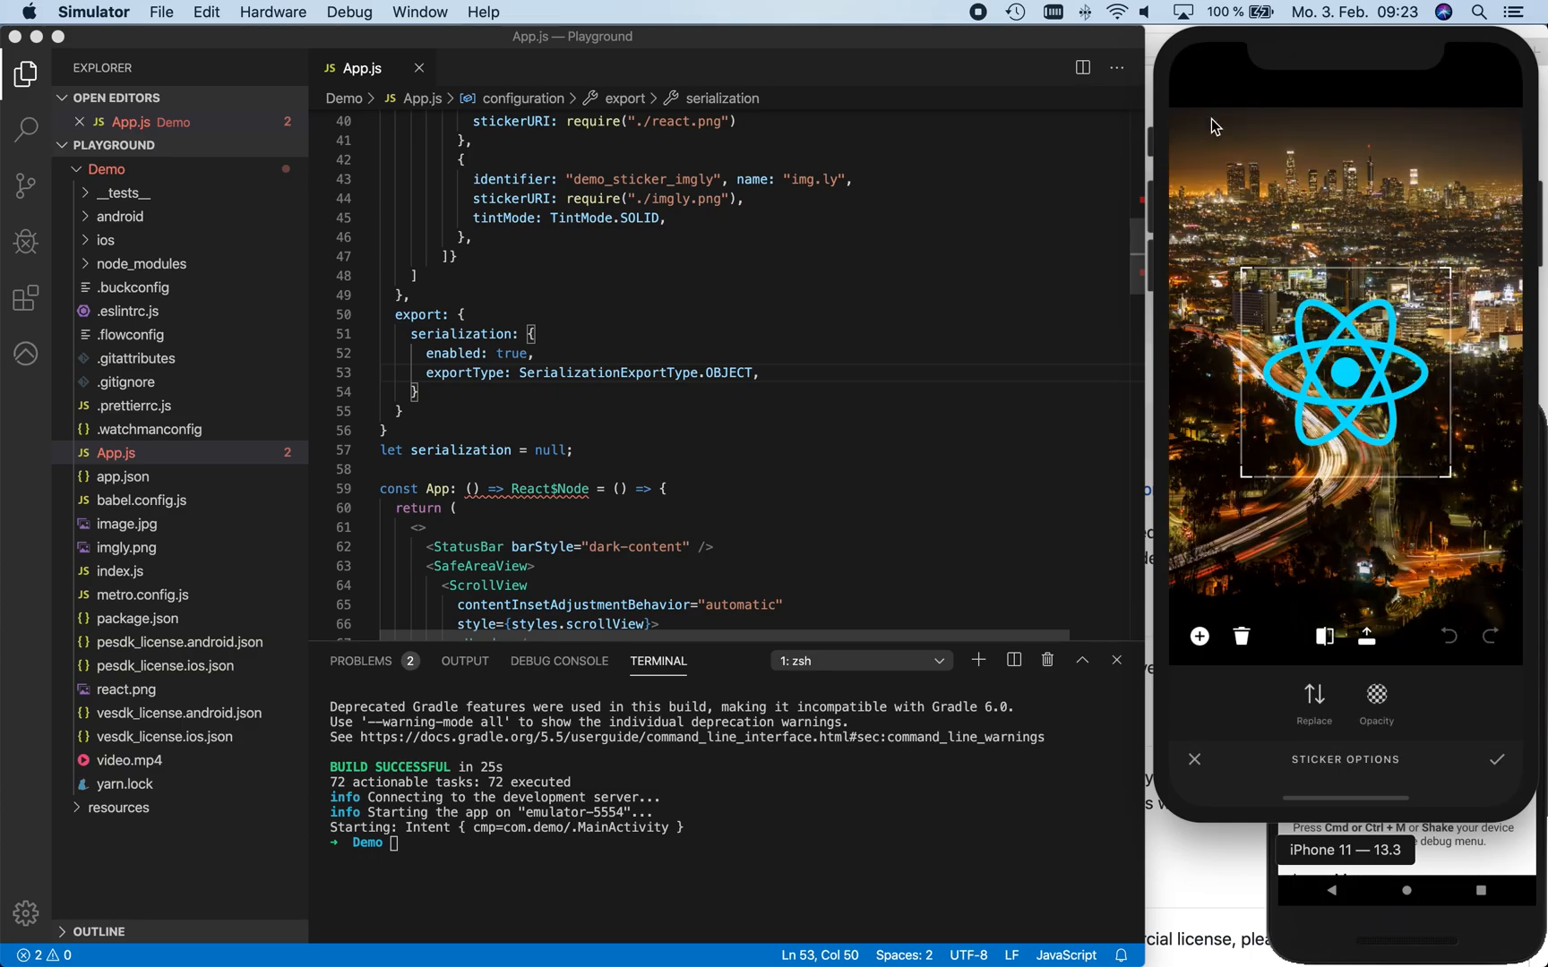
left_click_drag(1342, 370, 1287, 229)
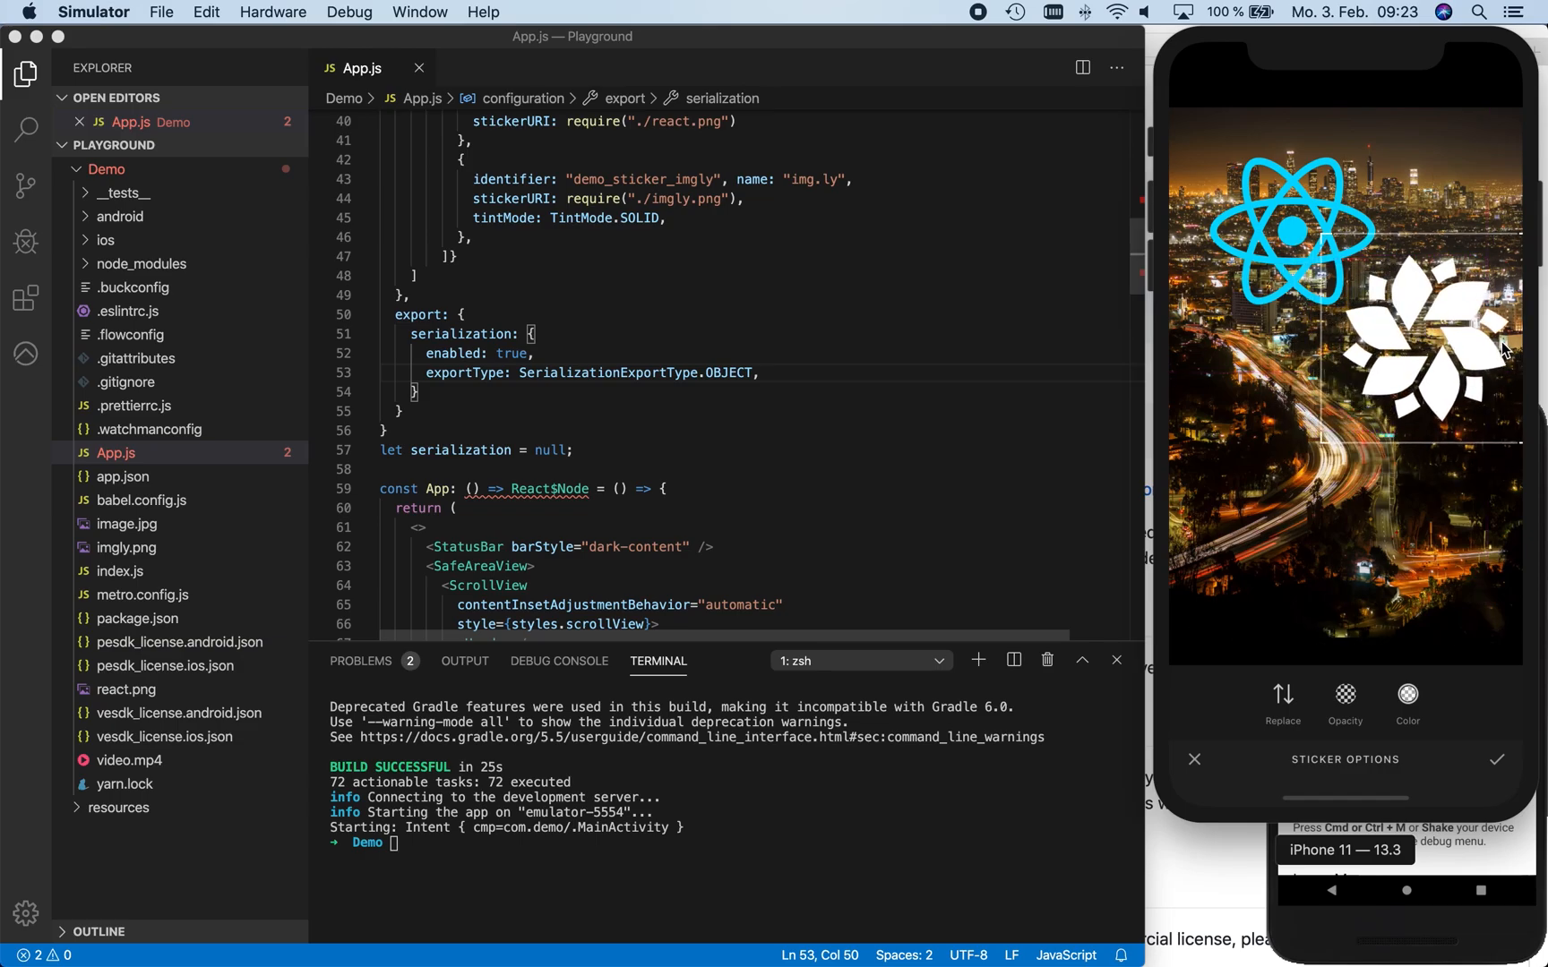
Tint the img.ly sticker pink via its colour choices and move on to Text Design
left_click(1406, 701)
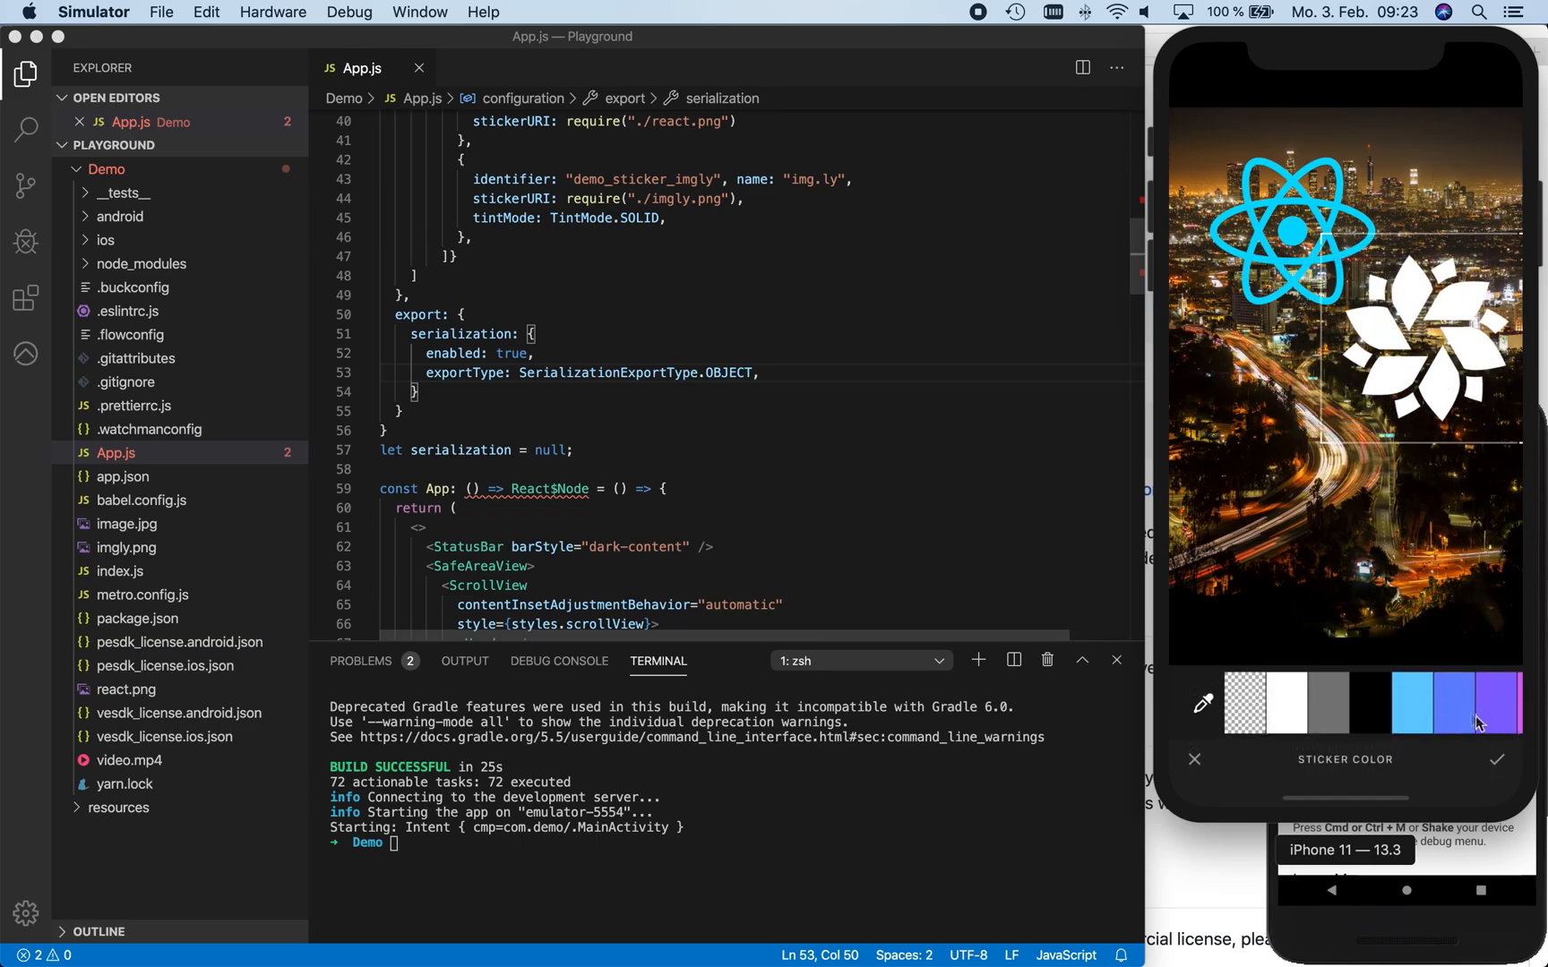
left_click(1447, 703)
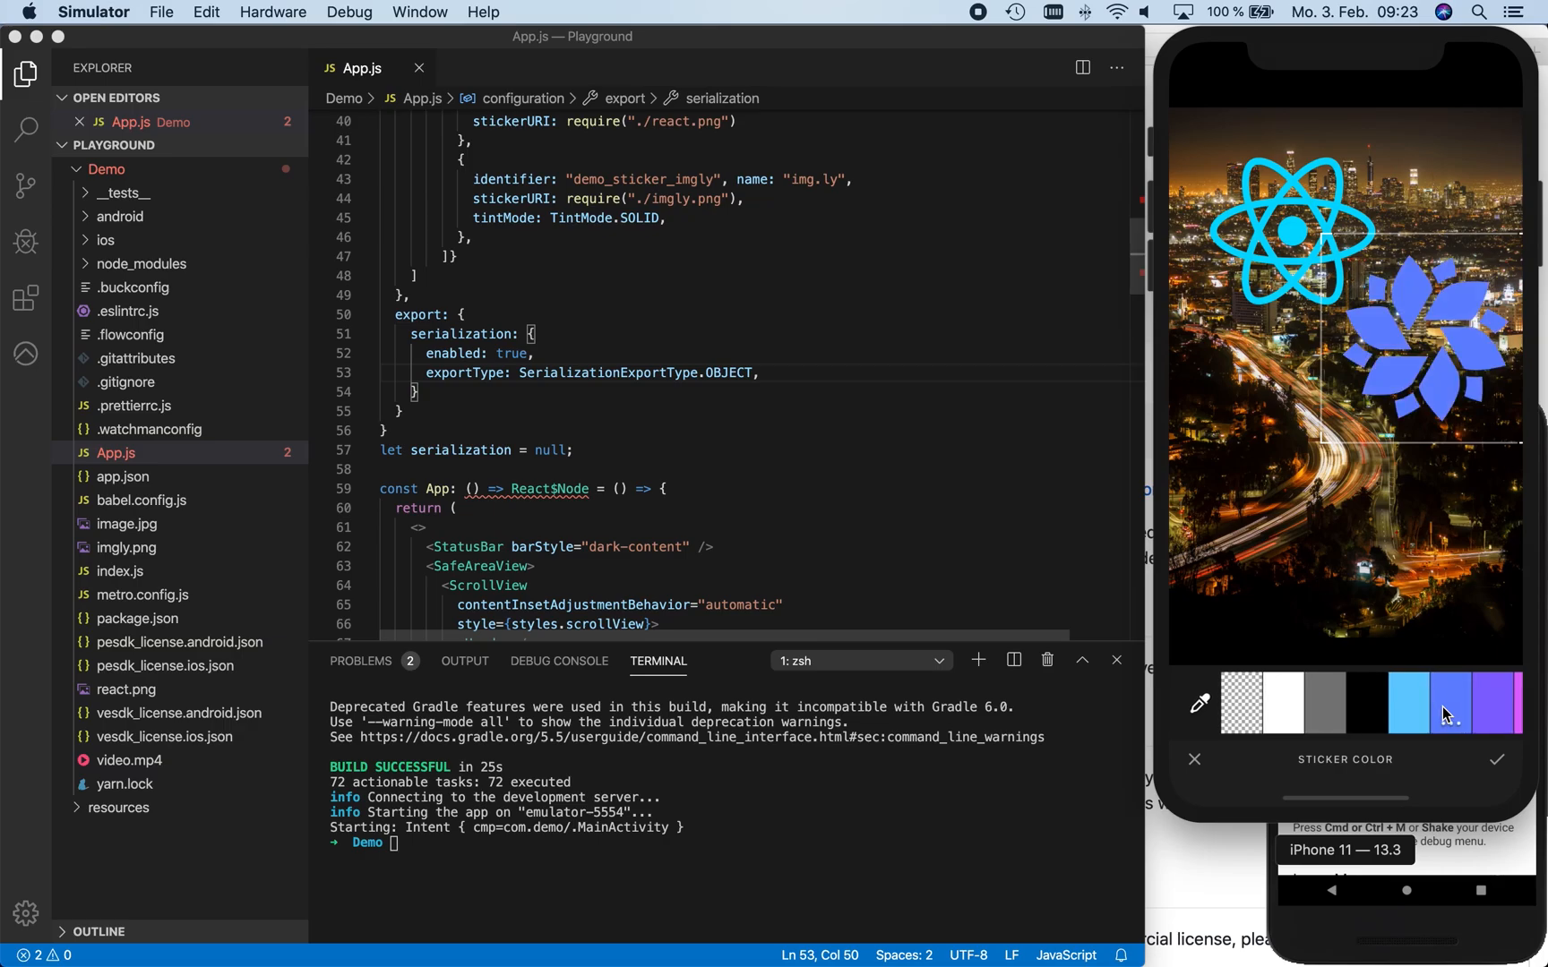
left_click(1497, 702)
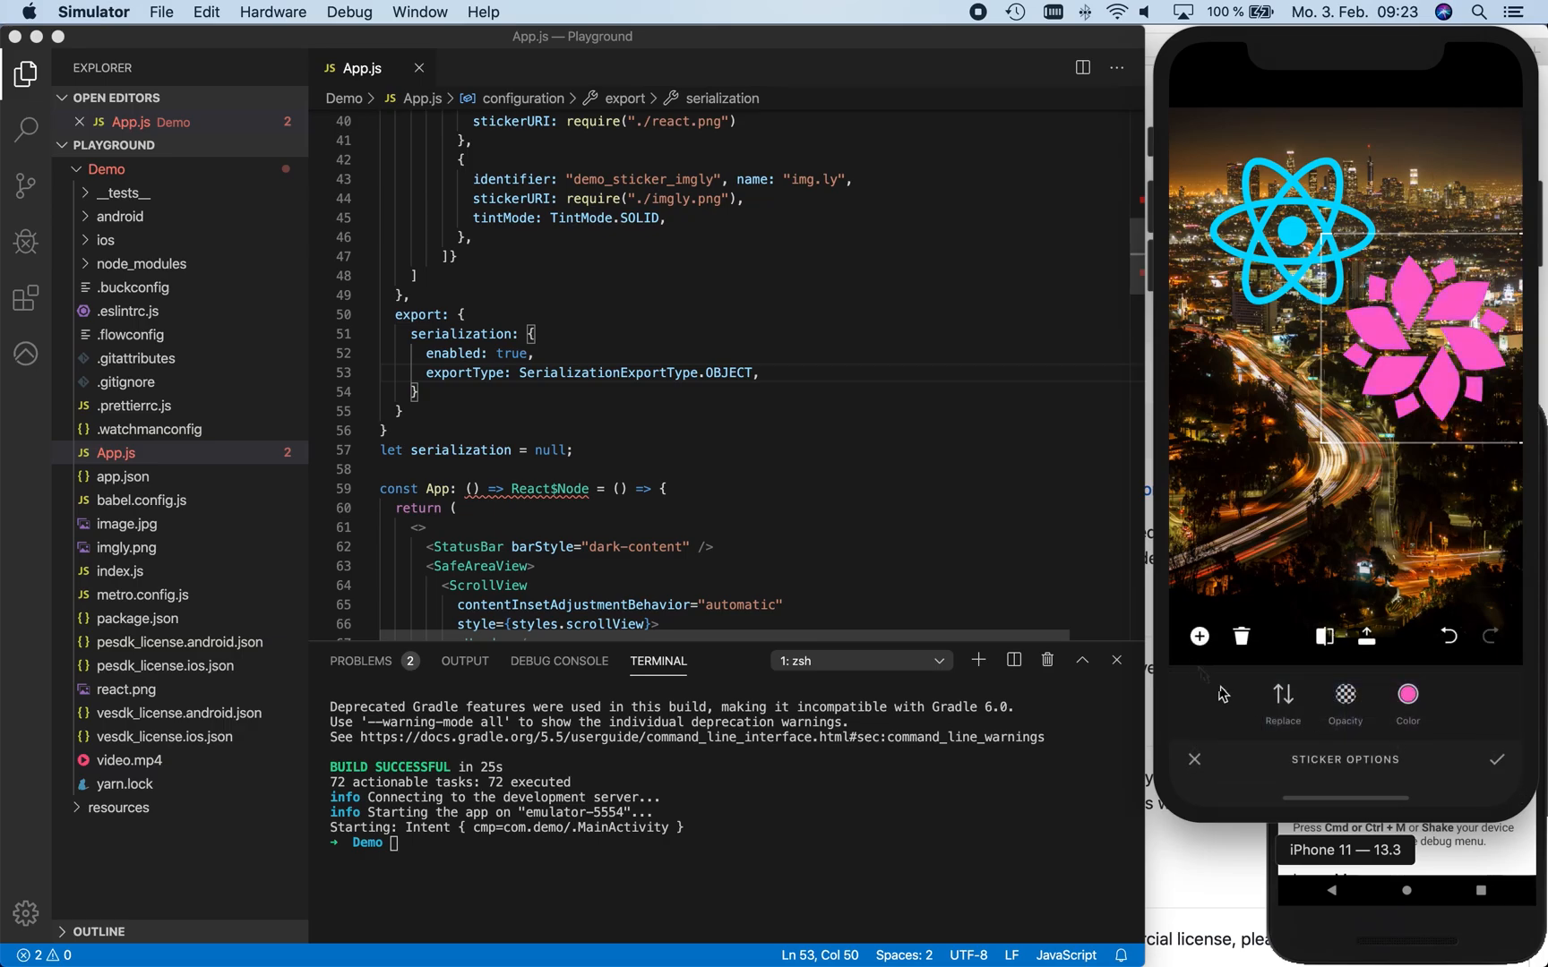
left_click(1496, 760)
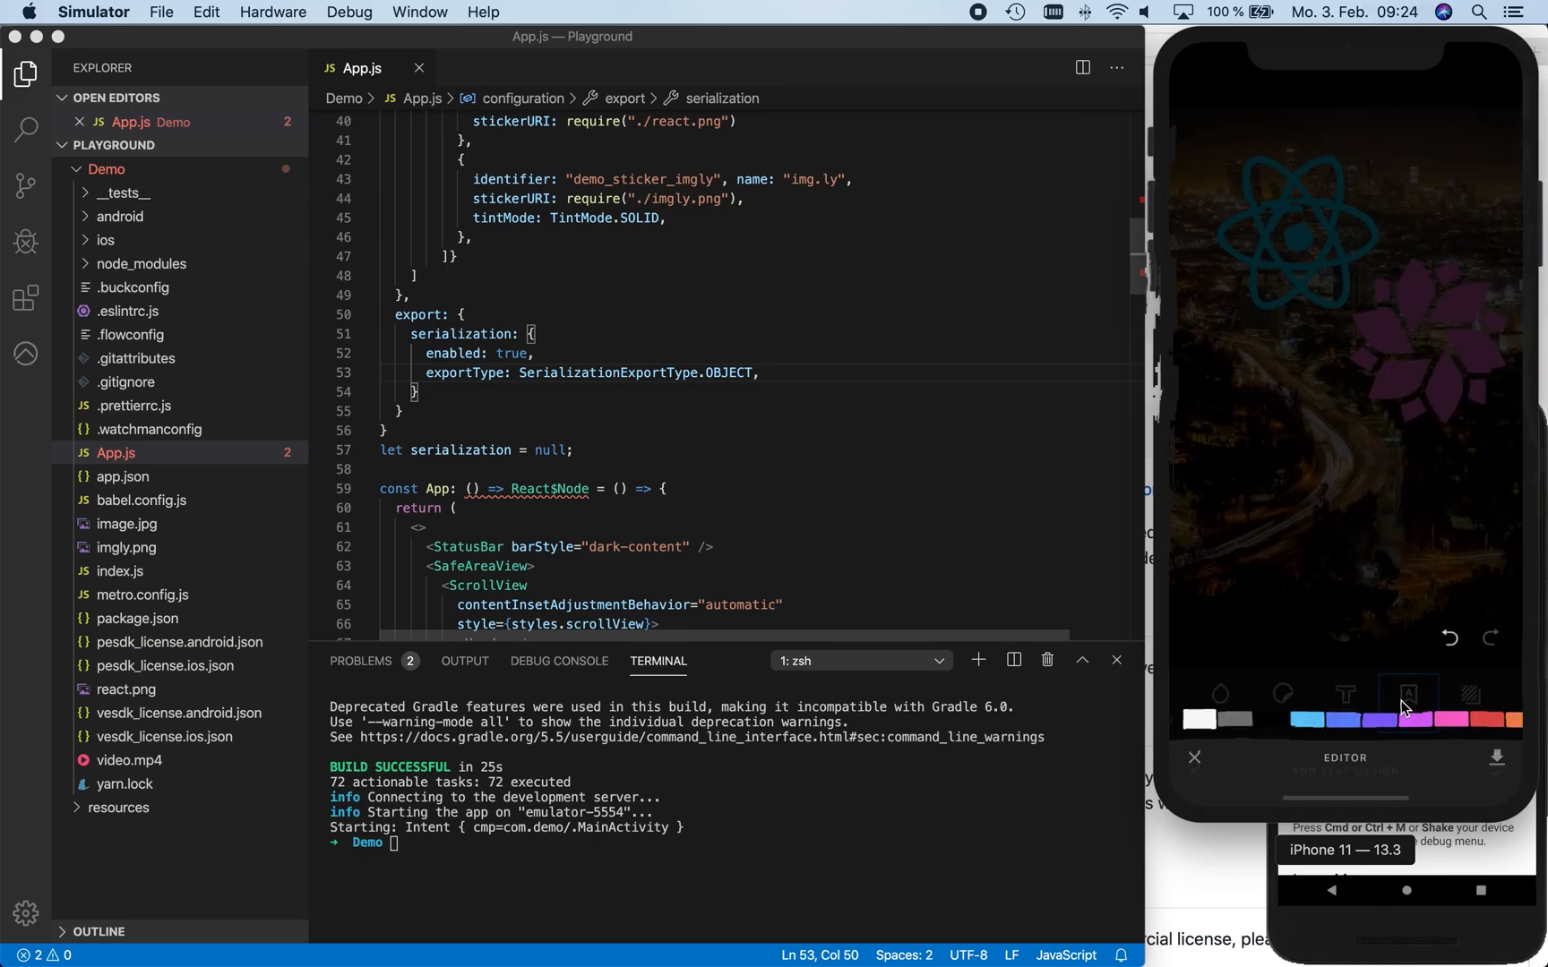
Add the text design "It has never been that easy to integrate PhotoEditor SDK in your React Native app!" and export the photo
type("It has never been that easy")
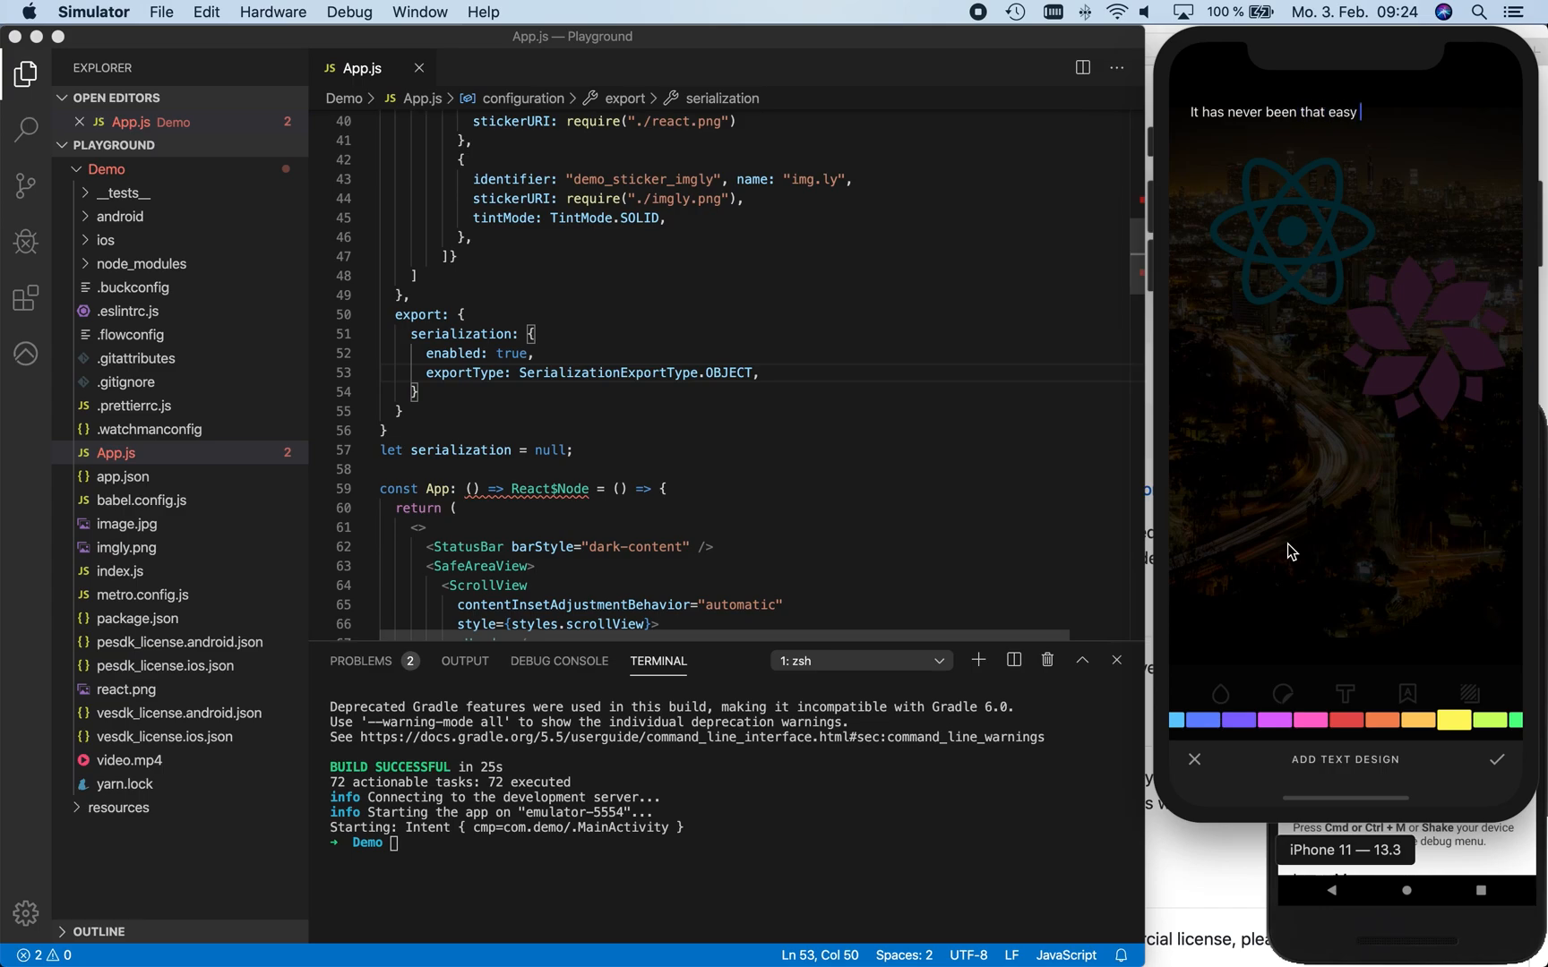
type("to integrate PhotoEditor SDK in your React Native app!")
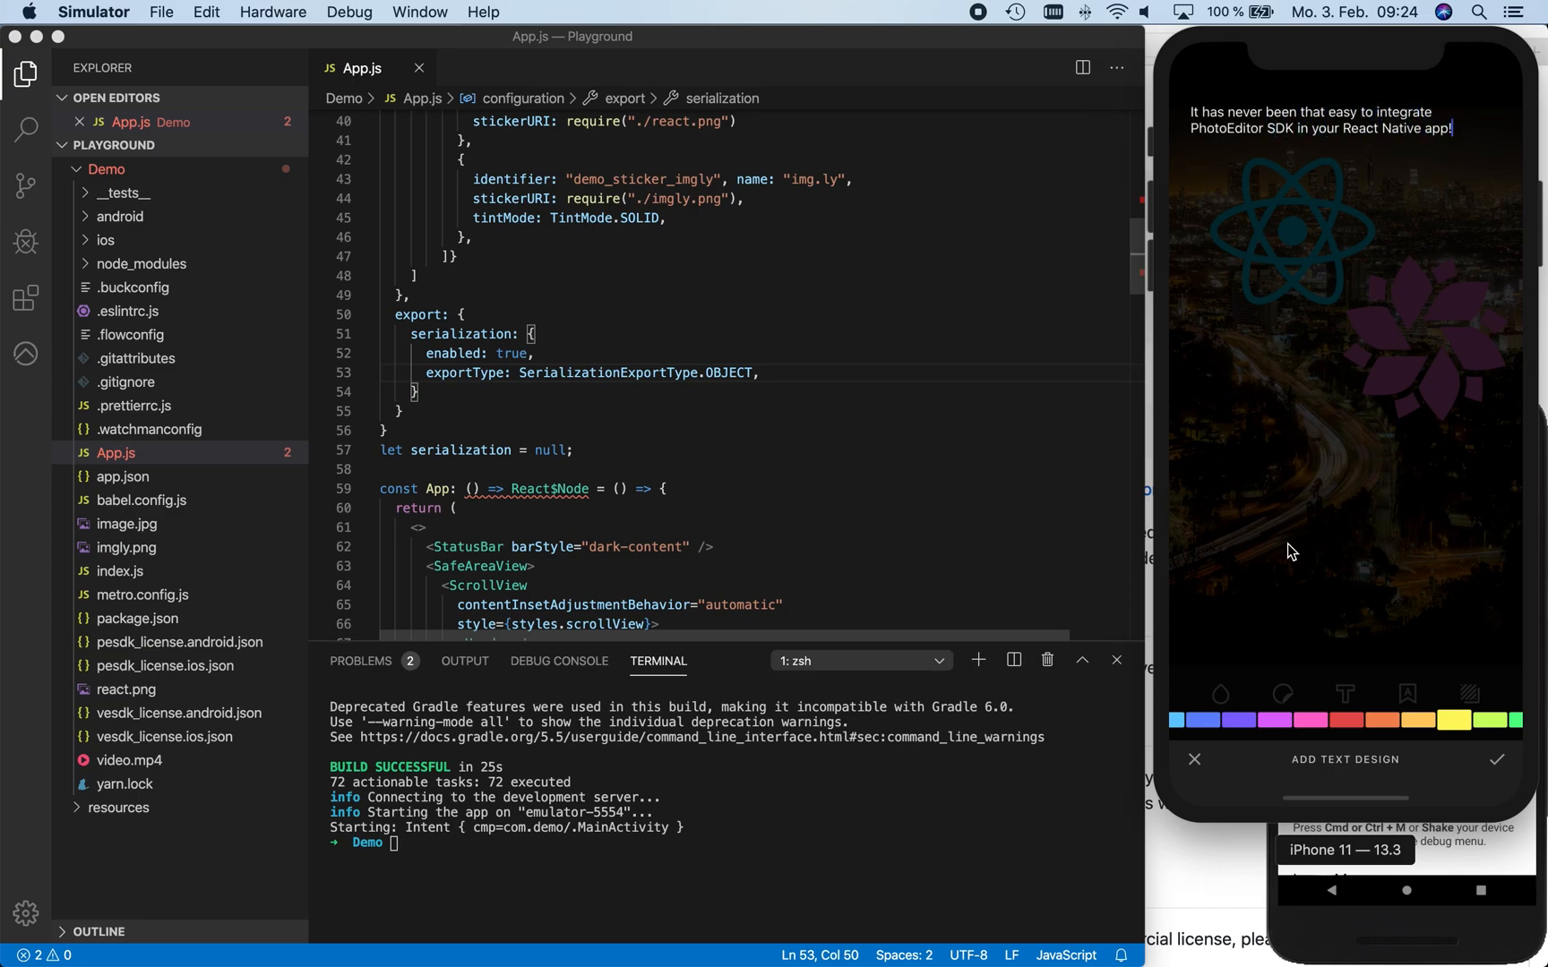
left_click(1332, 702)
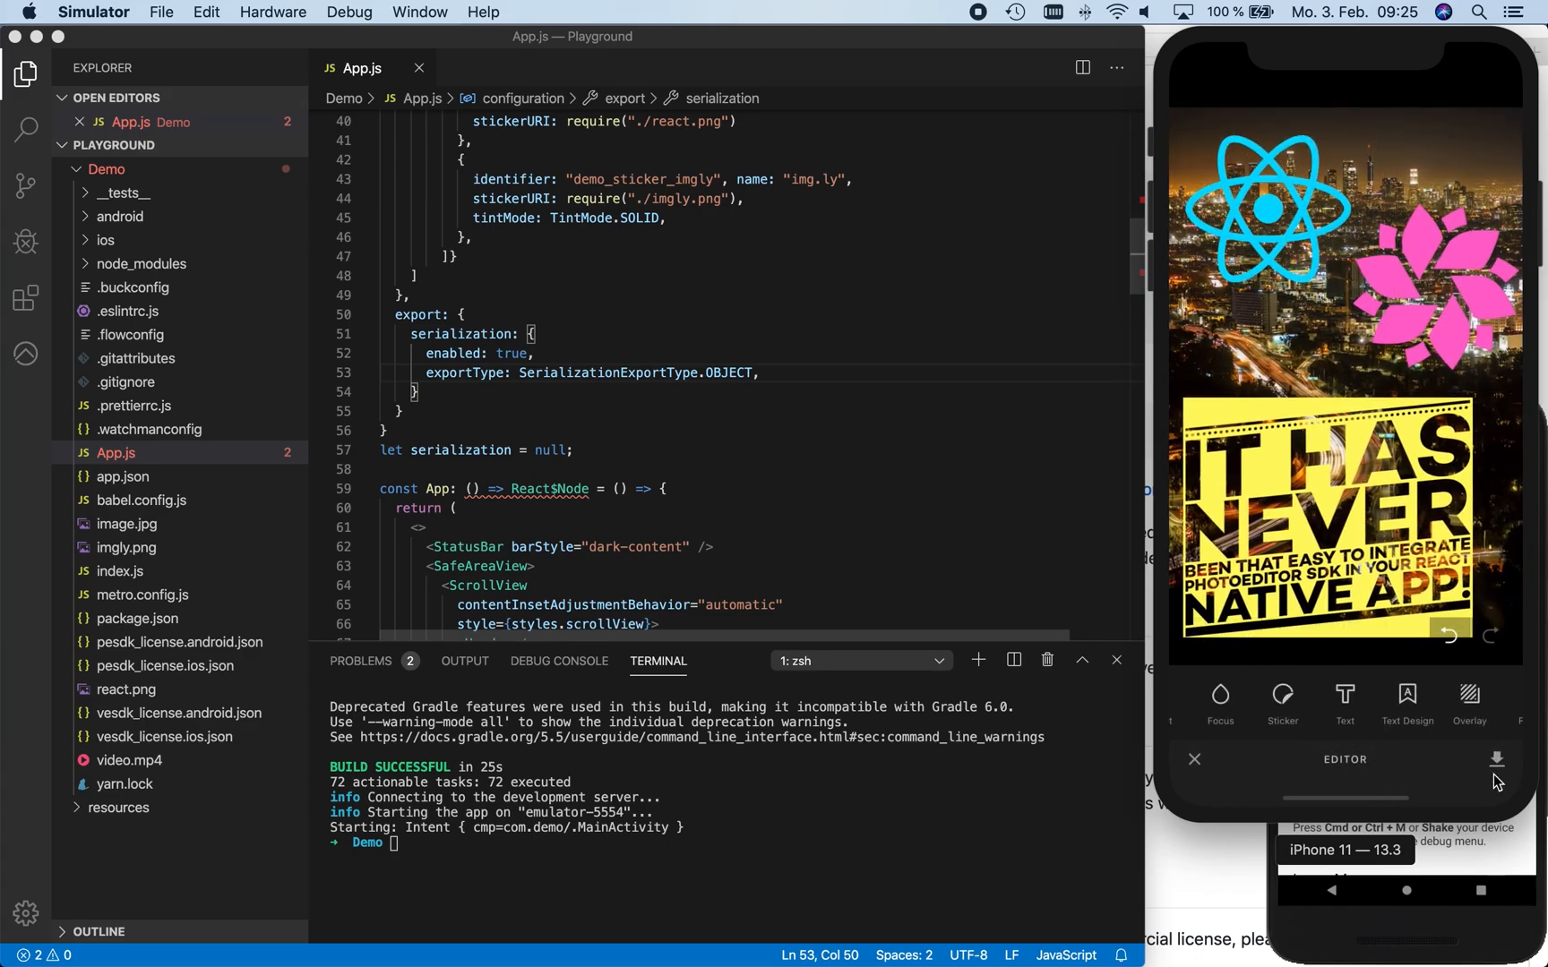
left_click(1495, 759)
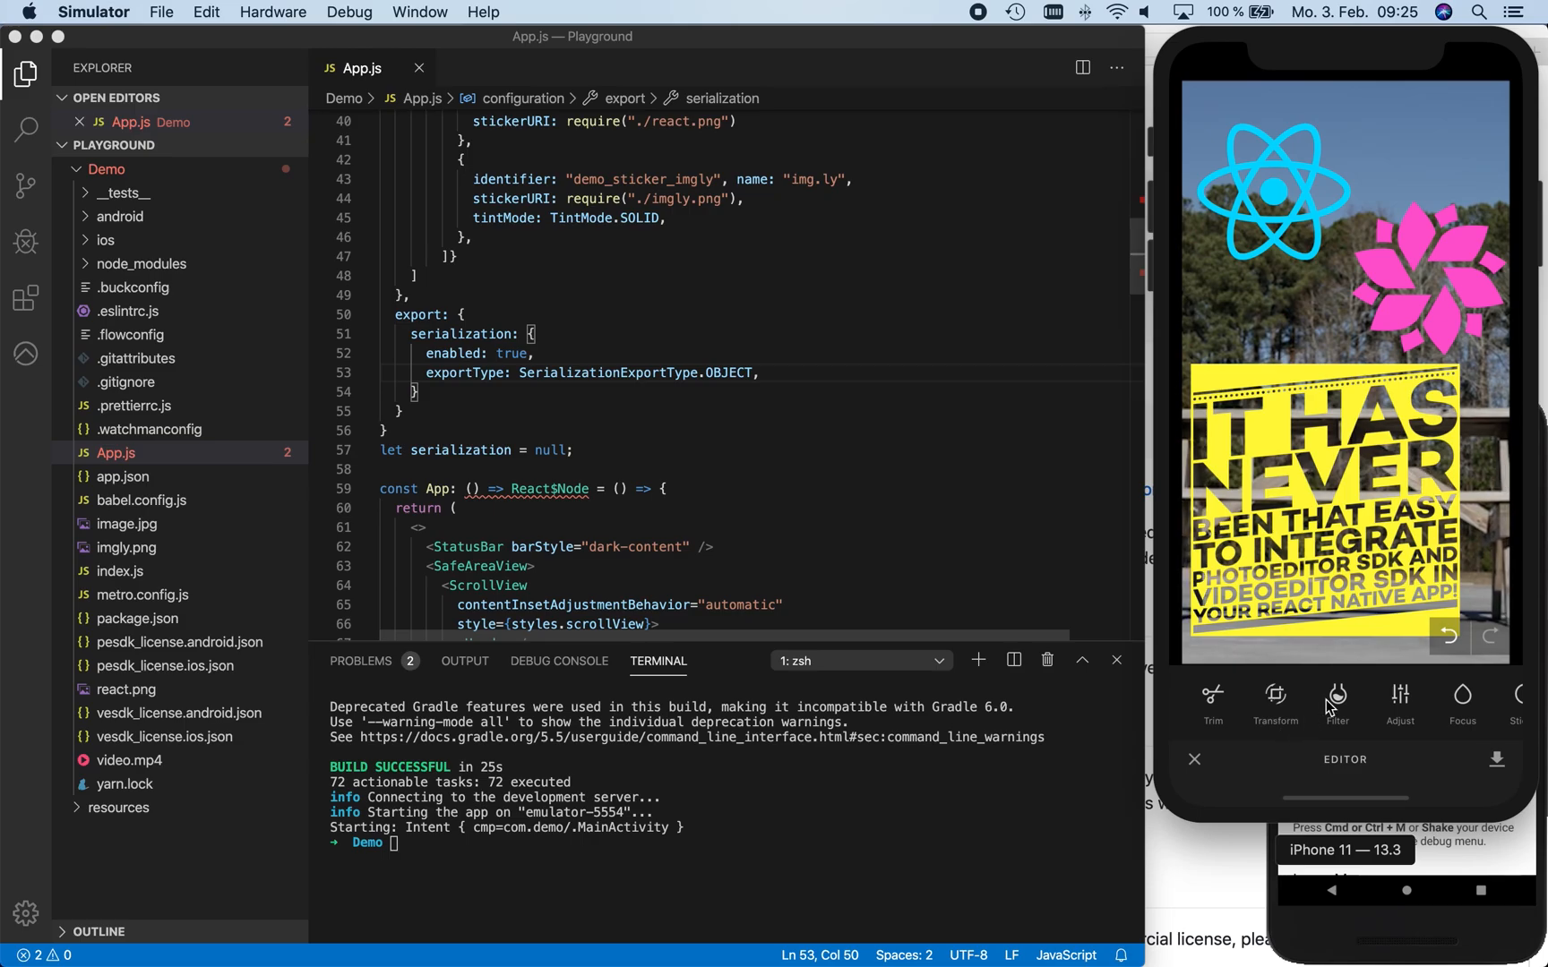
Apply the Peach filter to the sample video and raise its intensity with the slider
left_click(1338, 699)
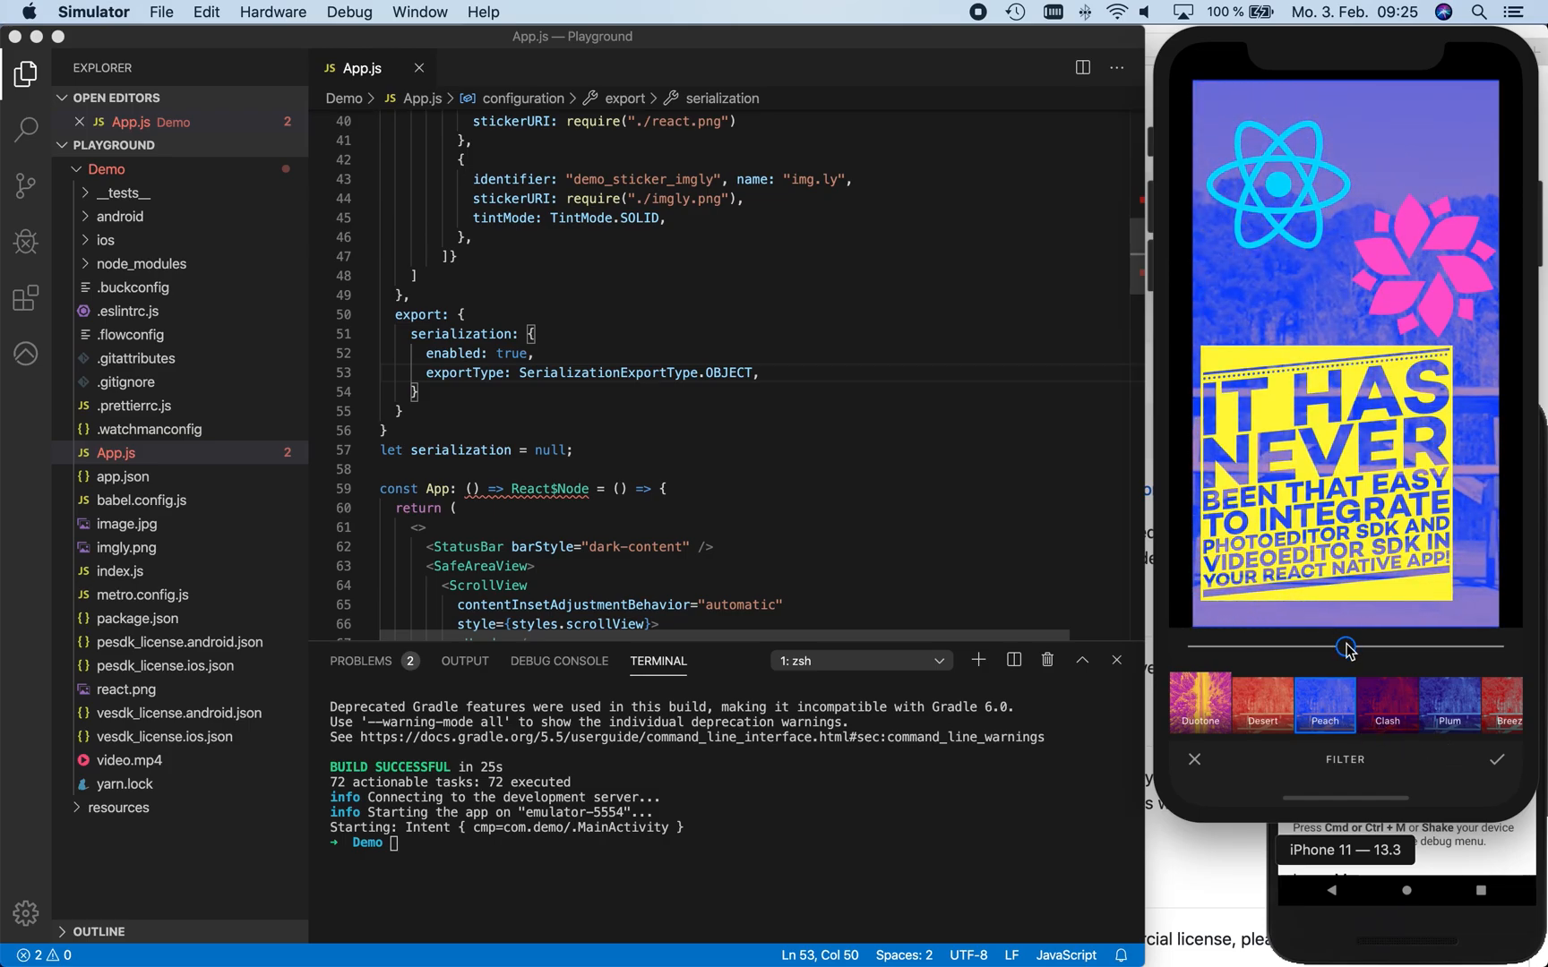
left_click_drag(1345, 647, 1435, 647)
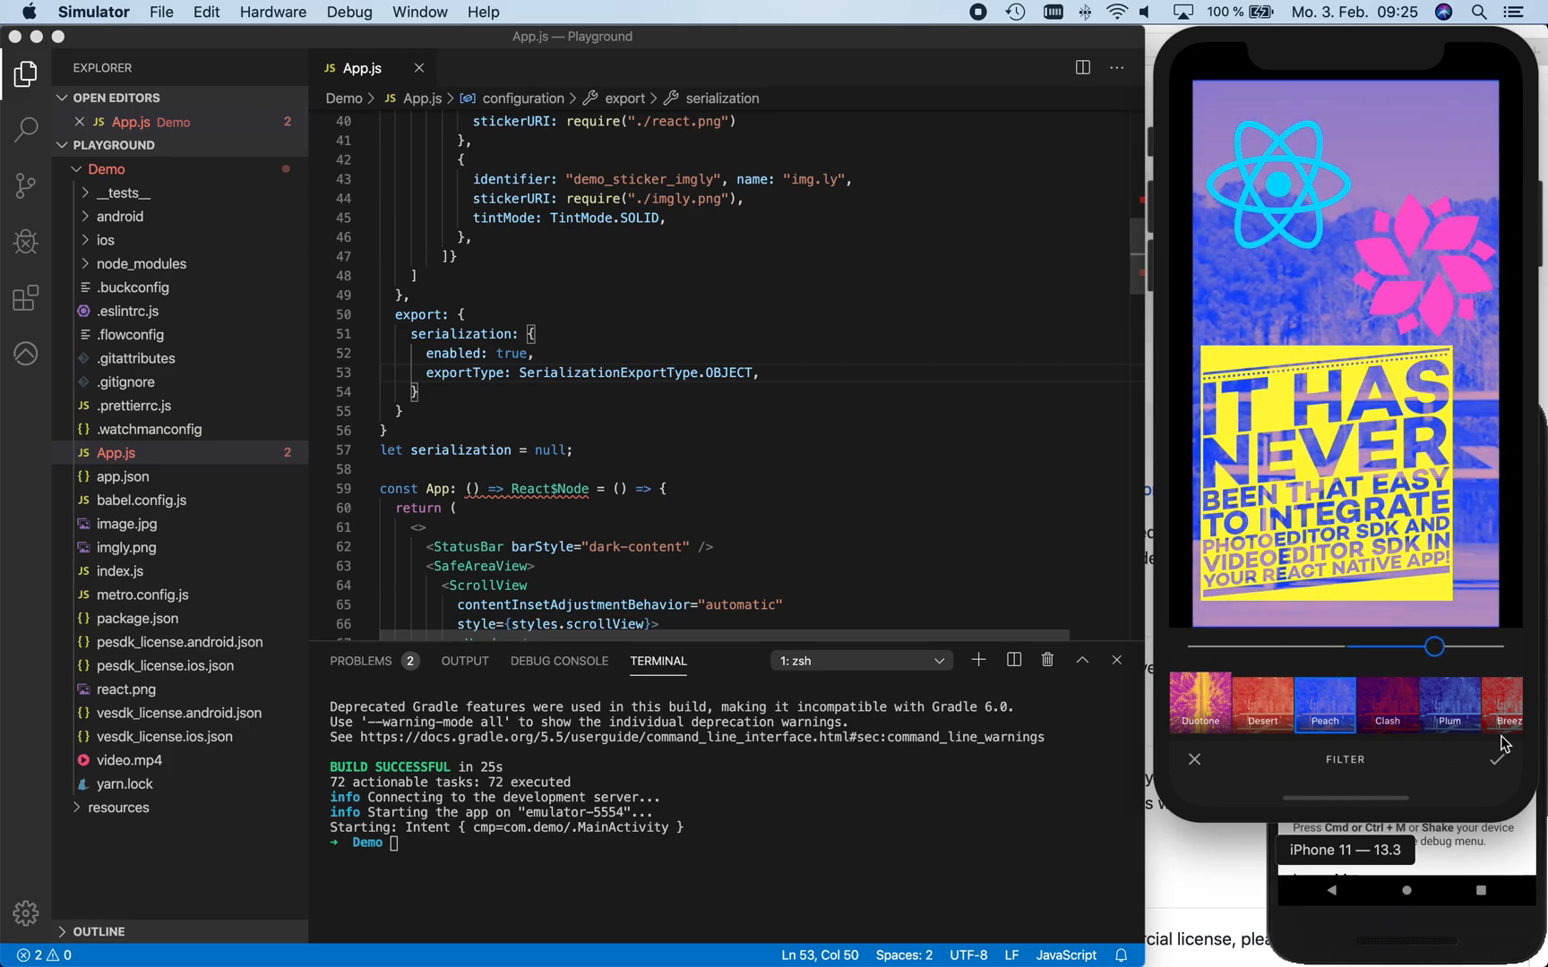